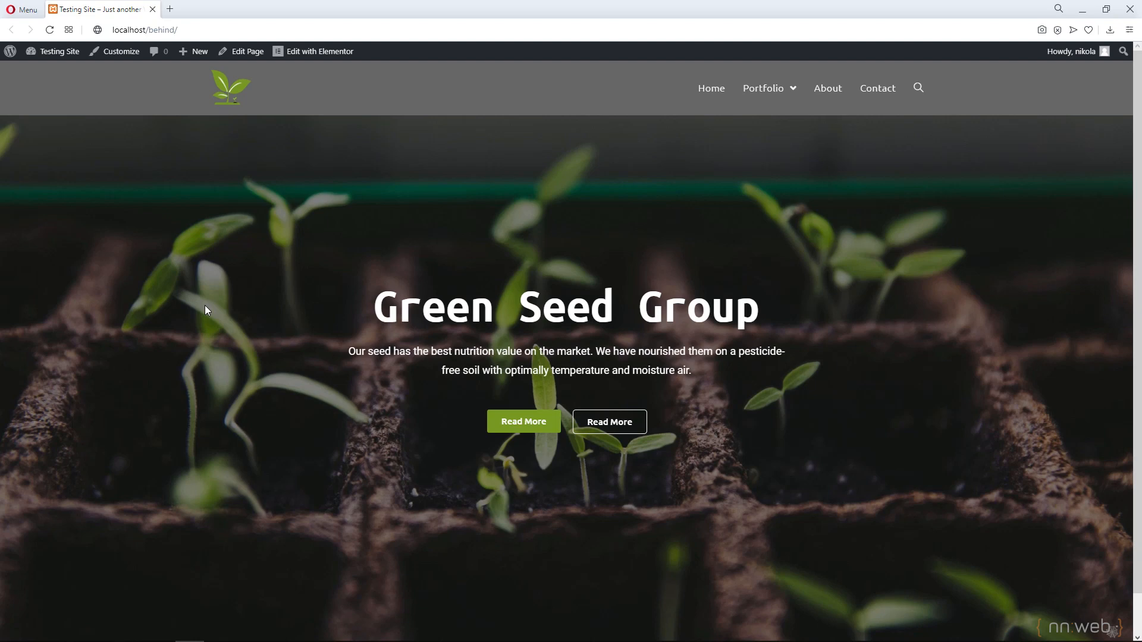
pyautogui.moveTo(260, 276)
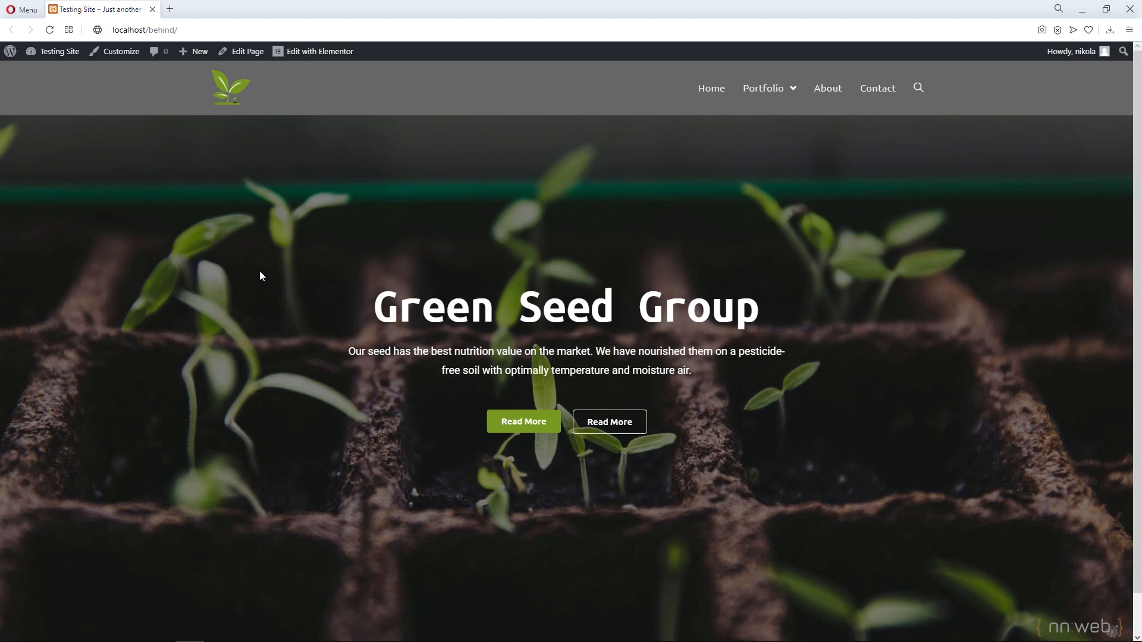
pyautogui.moveTo(296, 220)
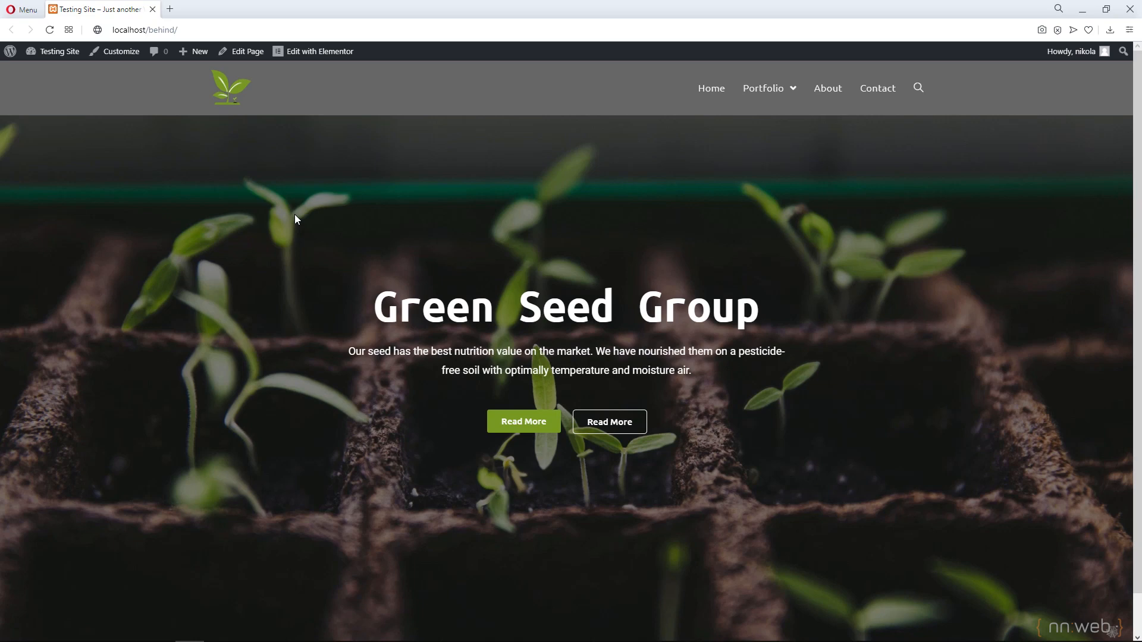
pyautogui.moveTo(456, 208)
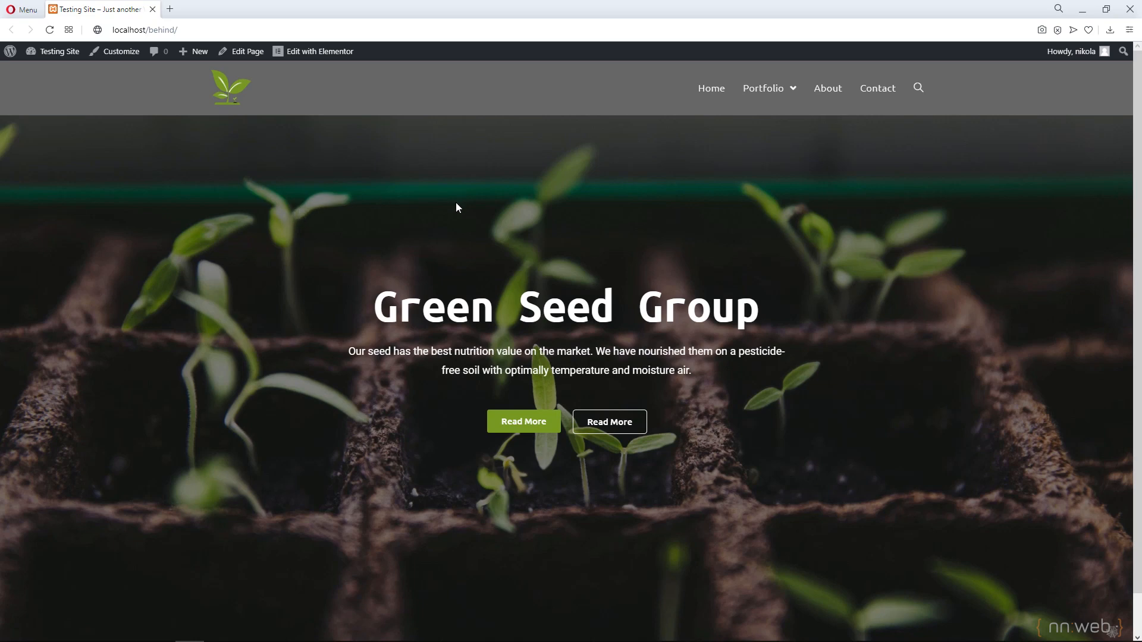
pyautogui.moveTo(435, 226)
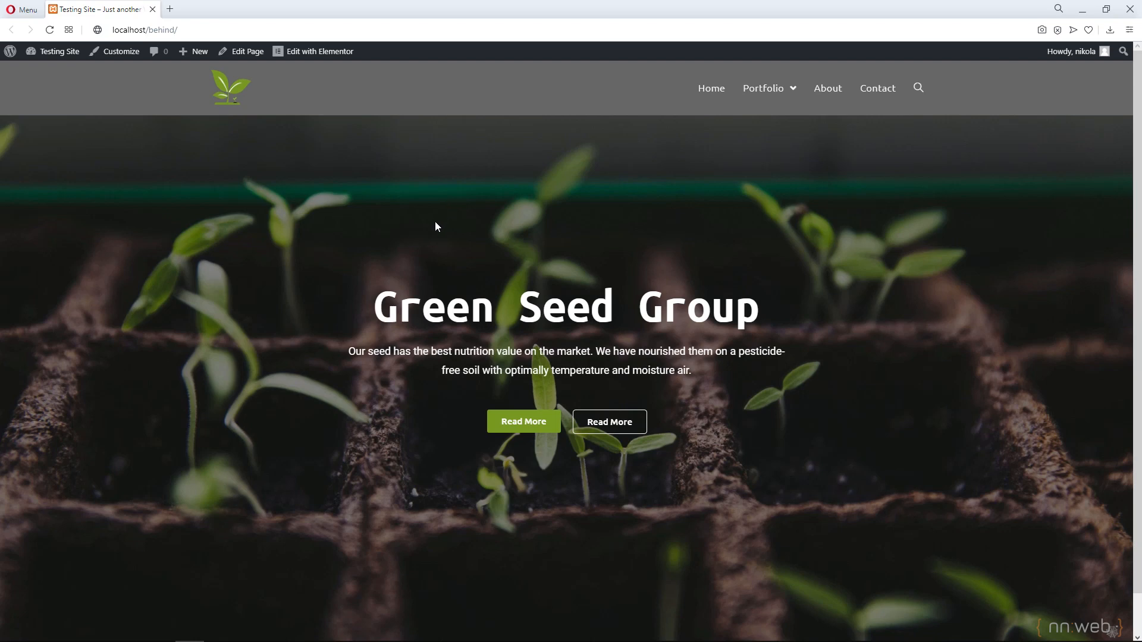
pyautogui.moveTo(357, 101)
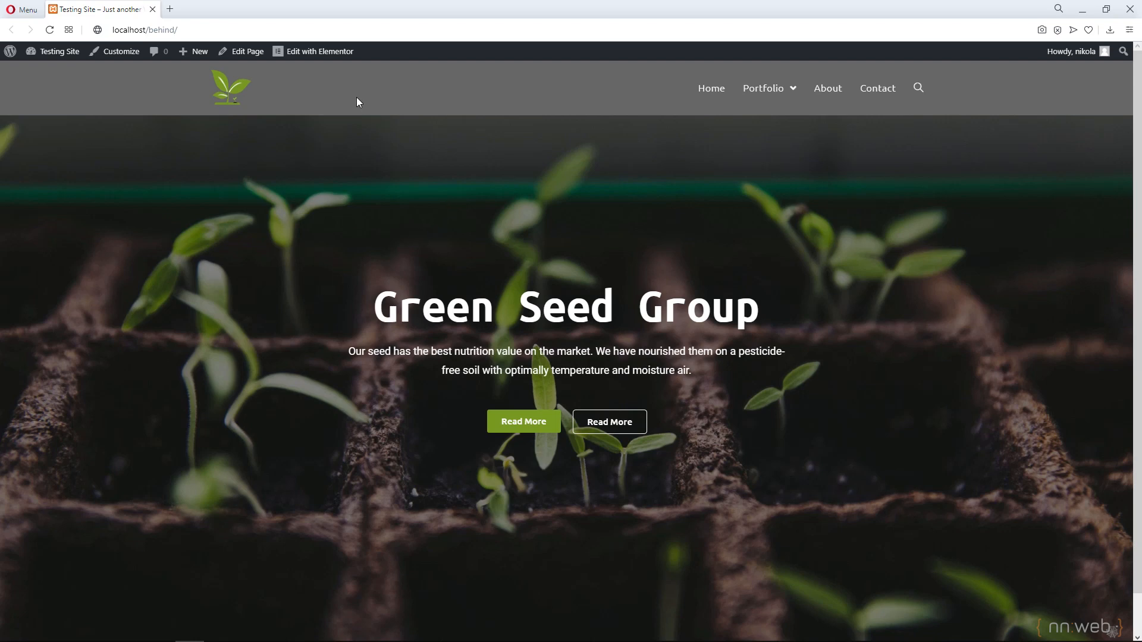
pyautogui.moveTo(412, 99)
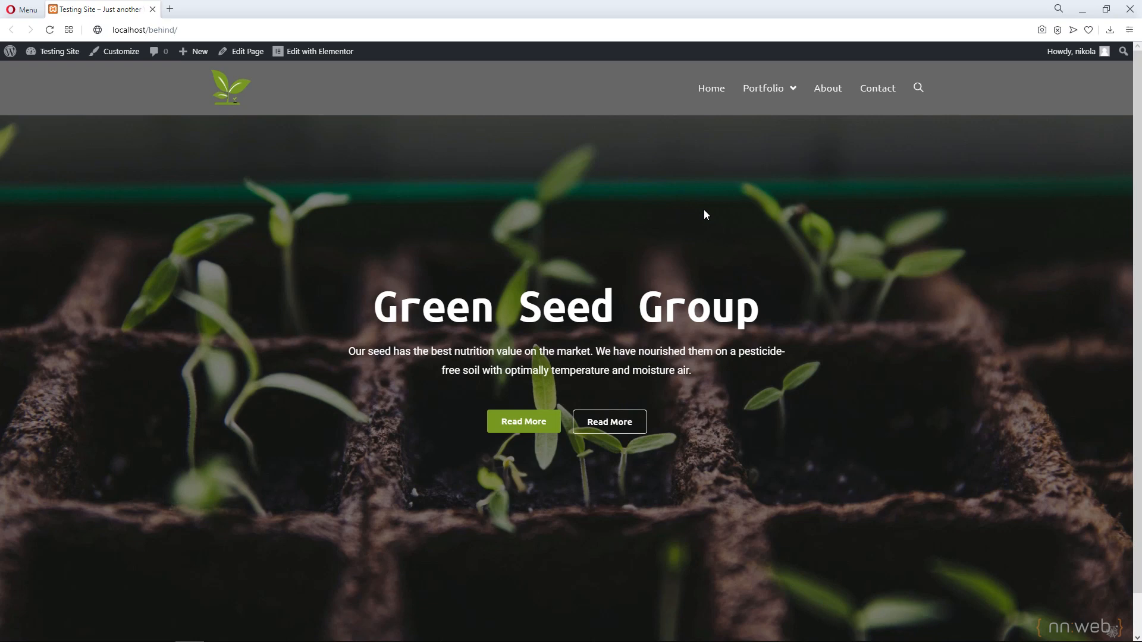
pyautogui.moveTo(367, 236)
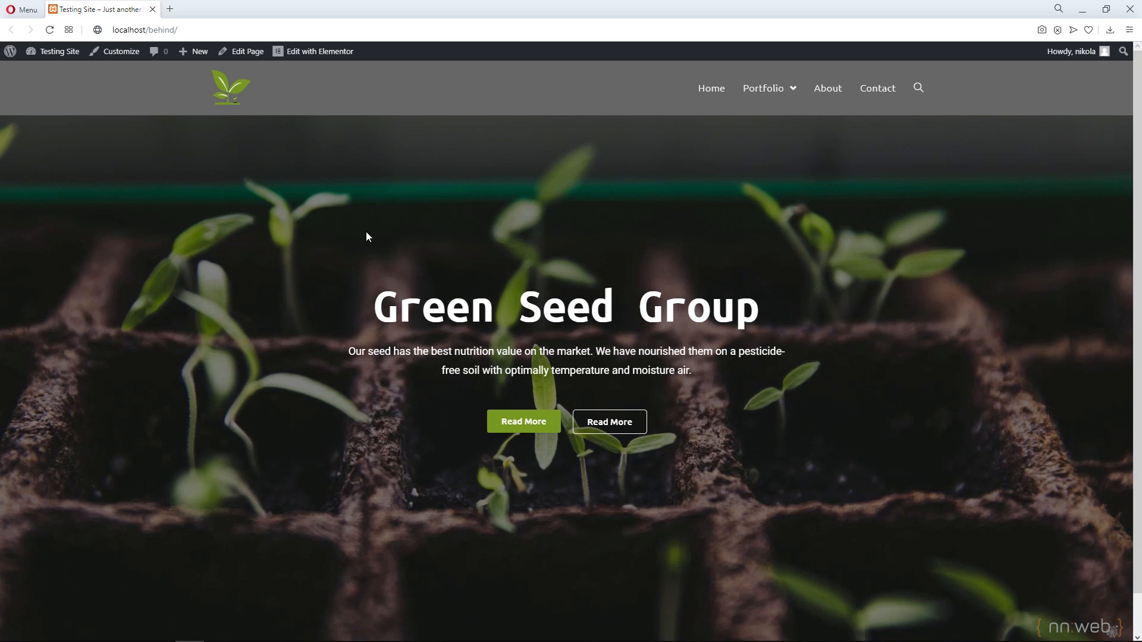
pyautogui.moveTo(365, 97)
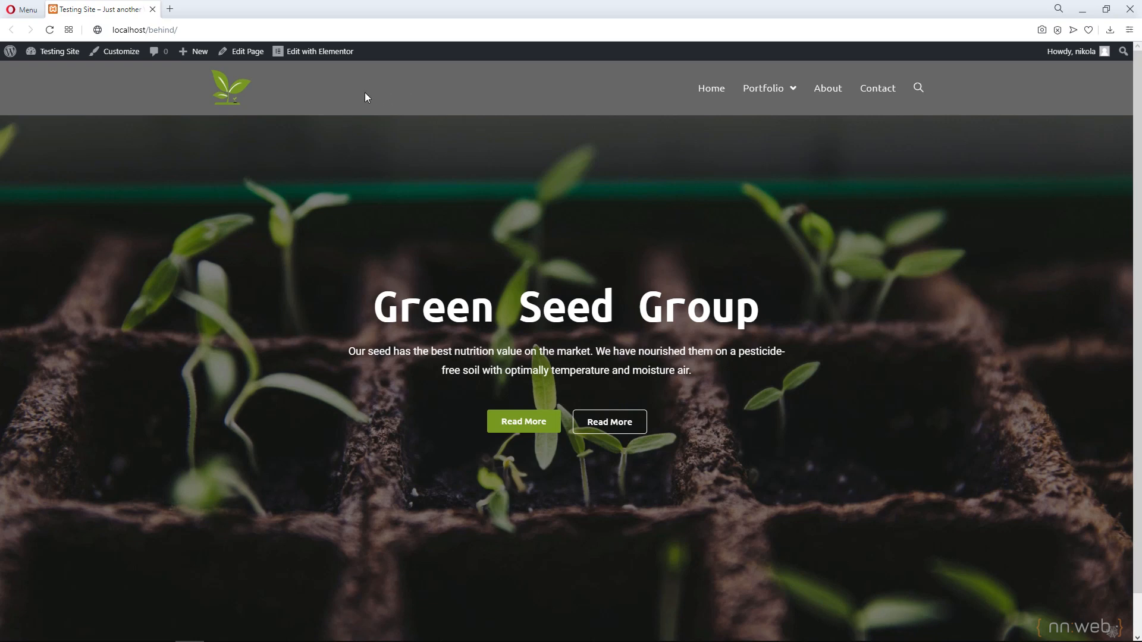
pyautogui.moveTo(411, 100)
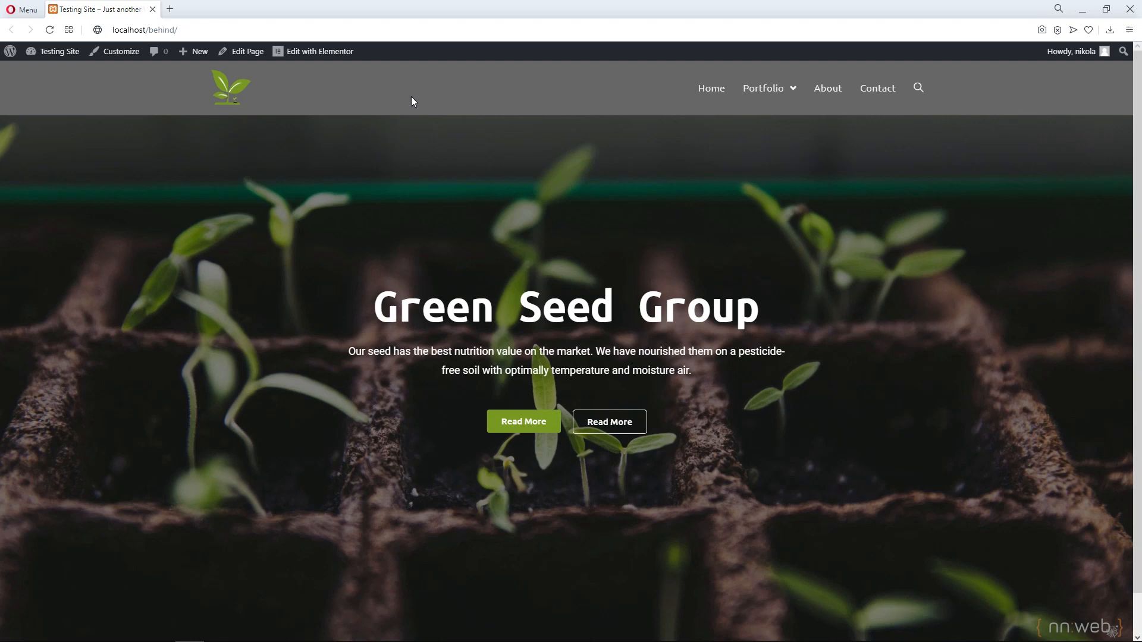
pyautogui.moveTo(406, 95)
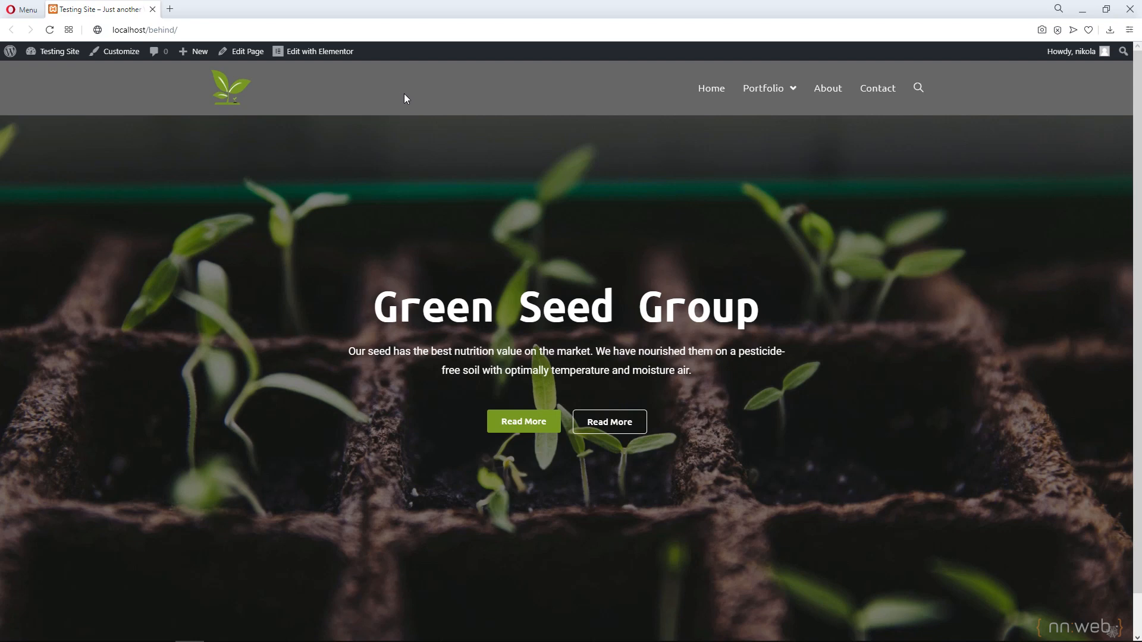
pyautogui.moveTo(59, 125)
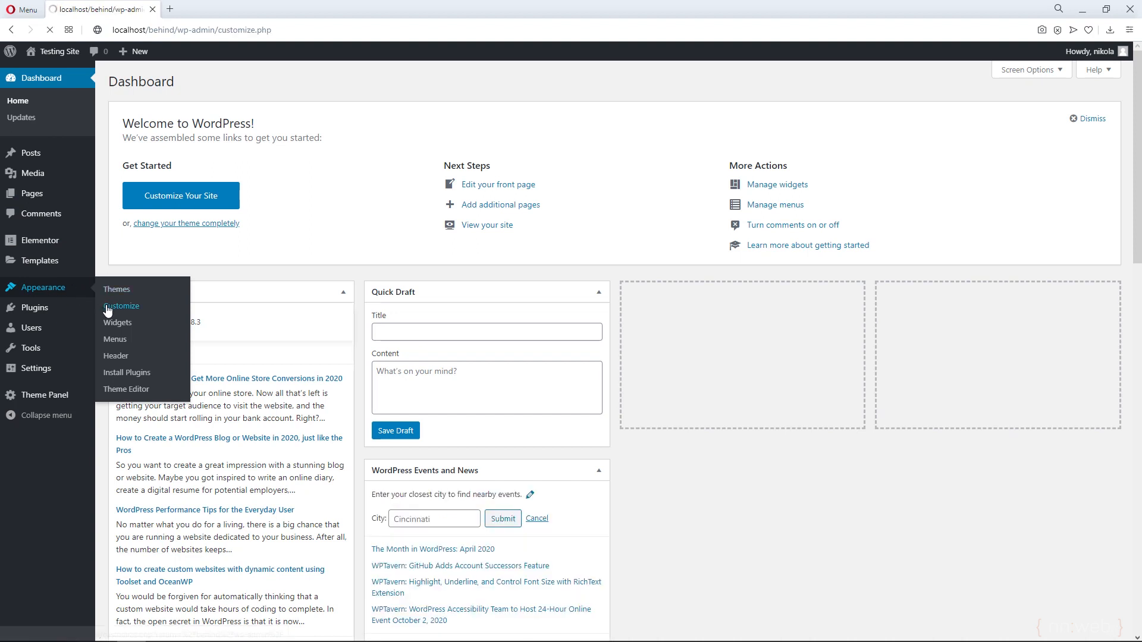
# - Leave the customizer and open the Home page for editing from Pages > All Pages
pyautogui.click(121, 306)
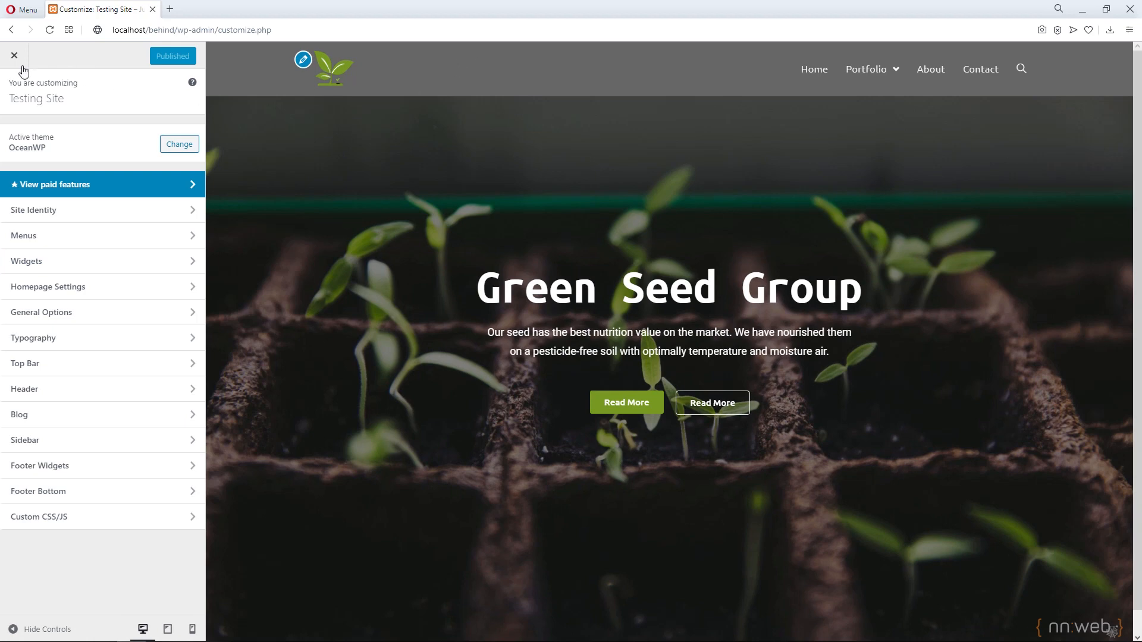
pyautogui.click(14, 56)
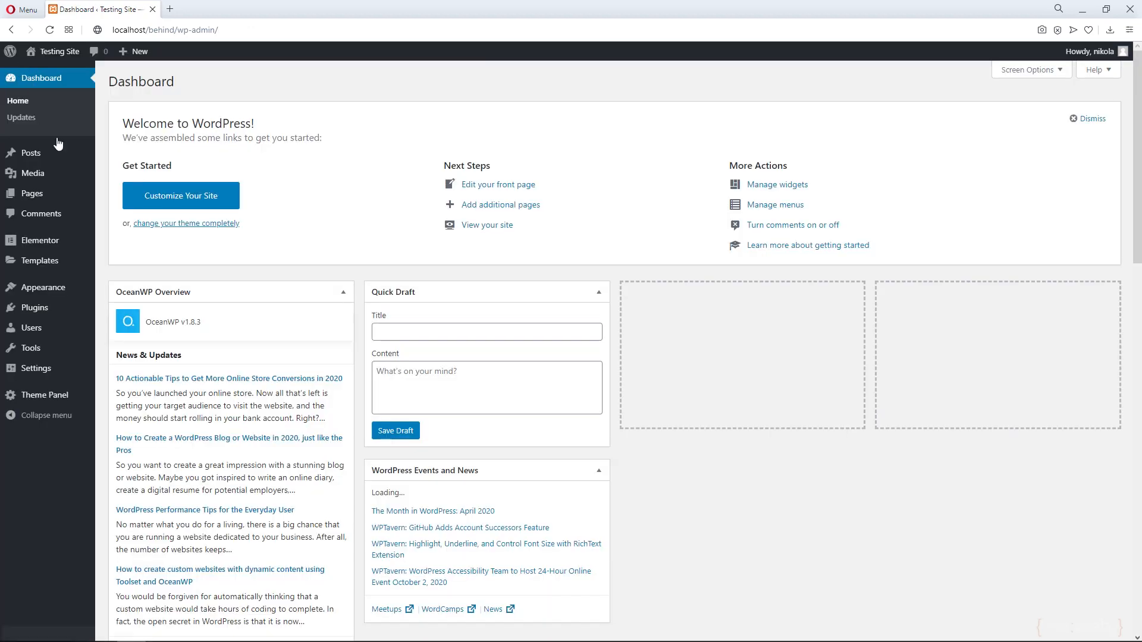
pyautogui.click(31, 194)
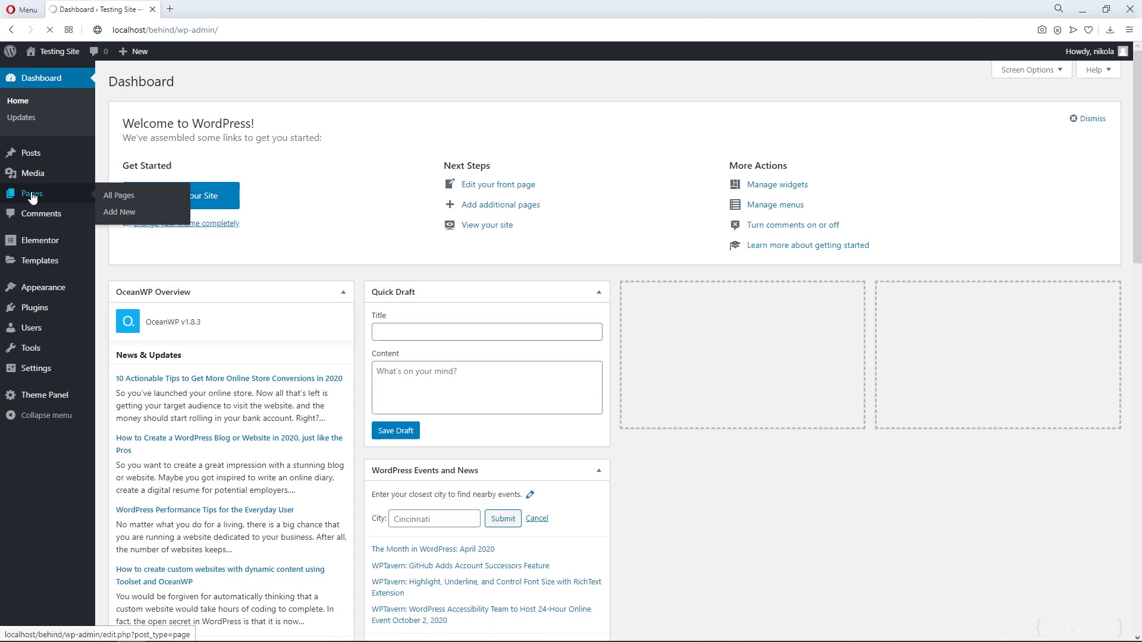
pyautogui.click(118, 195)
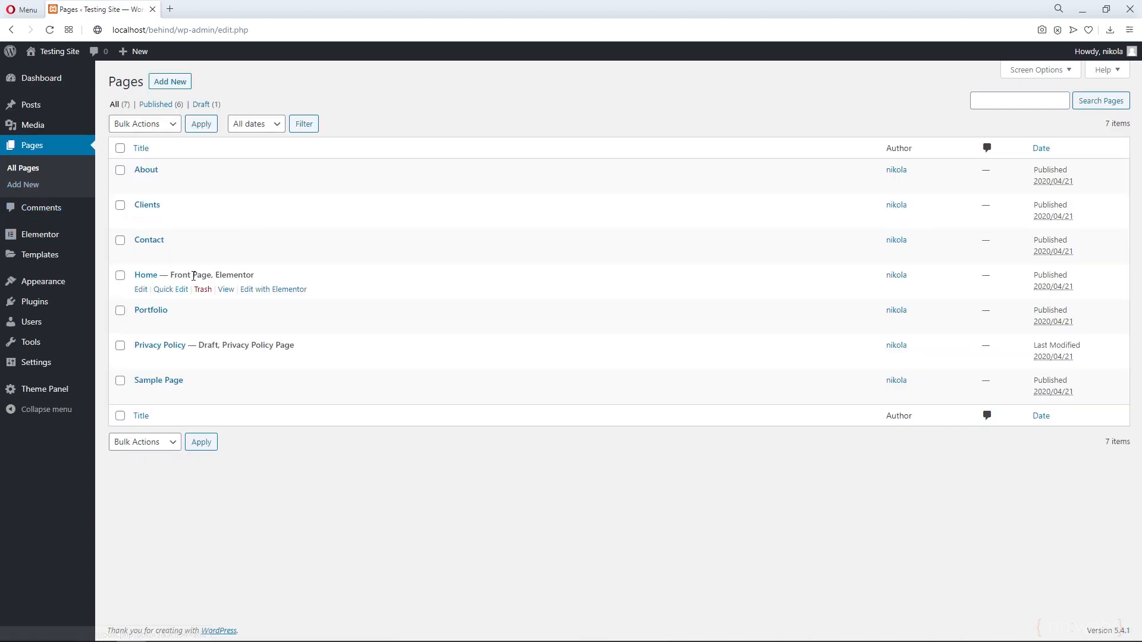
pyautogui.moveTo(274, 289)
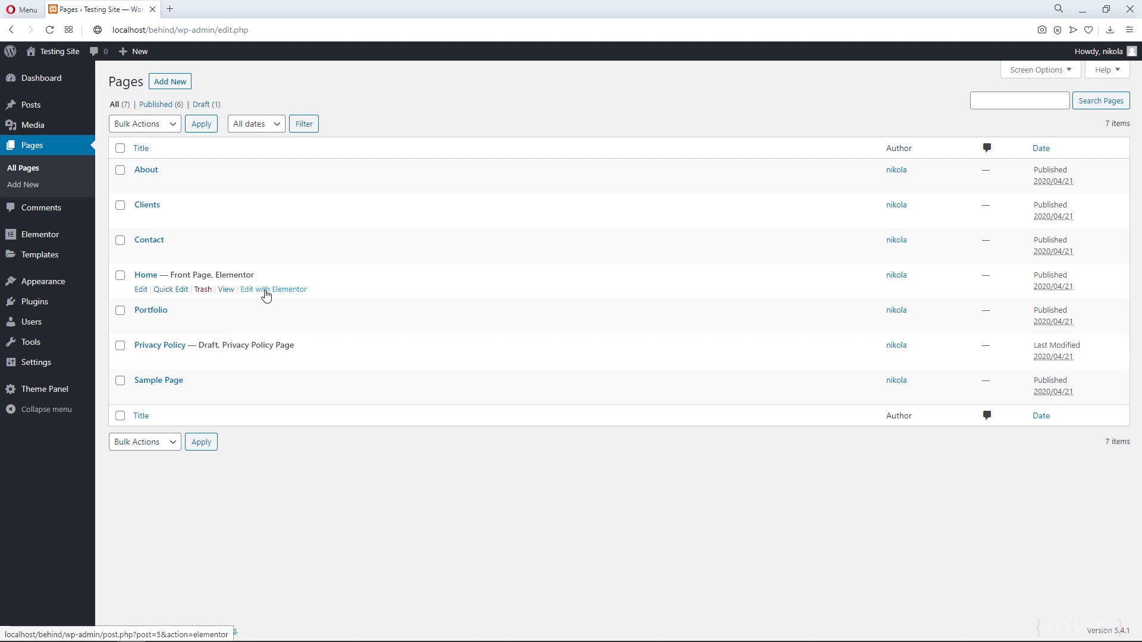
pyautogui.click(142, 290)
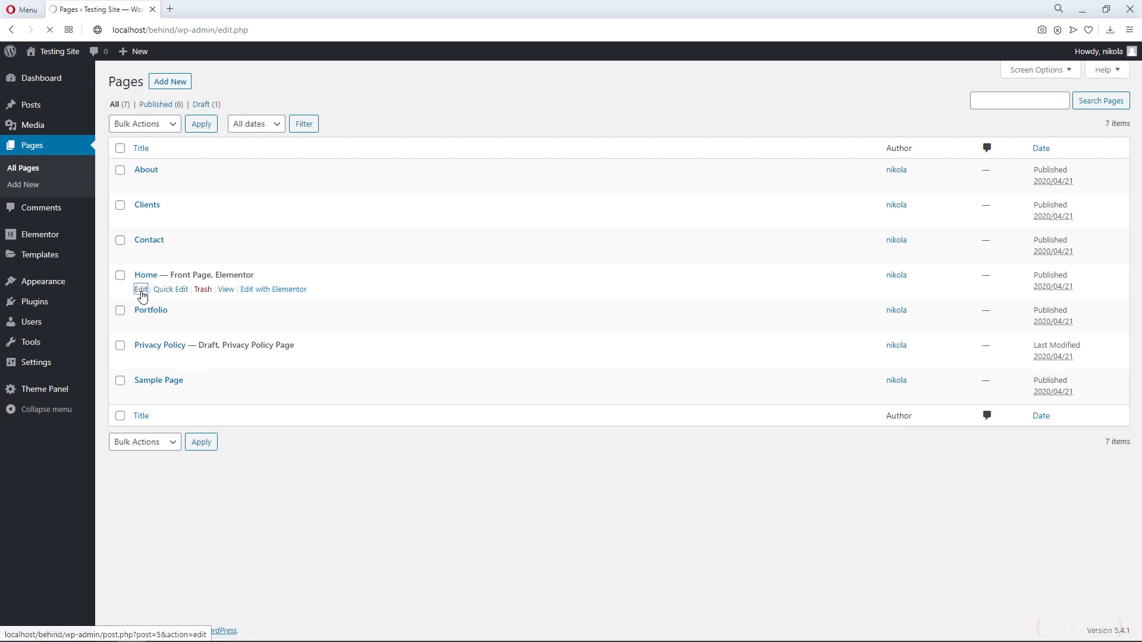
pyautogui.click(140, 291)
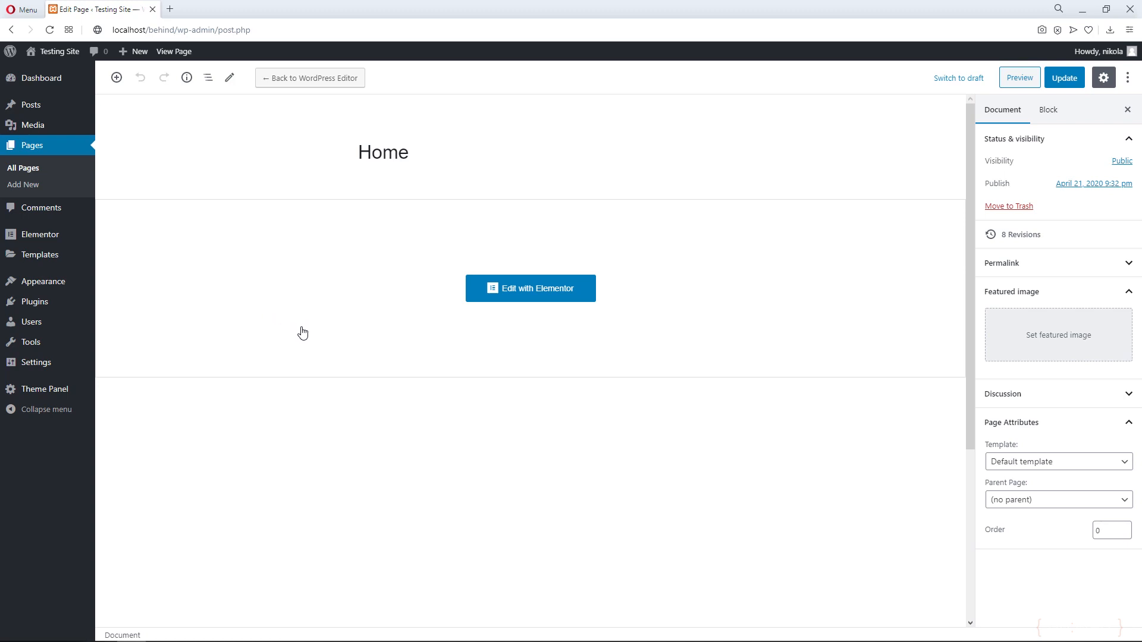
# - Enable Display Top Bar in the Home page's OceanWP Header settings and update the page
pyautogui.scroll(-3)
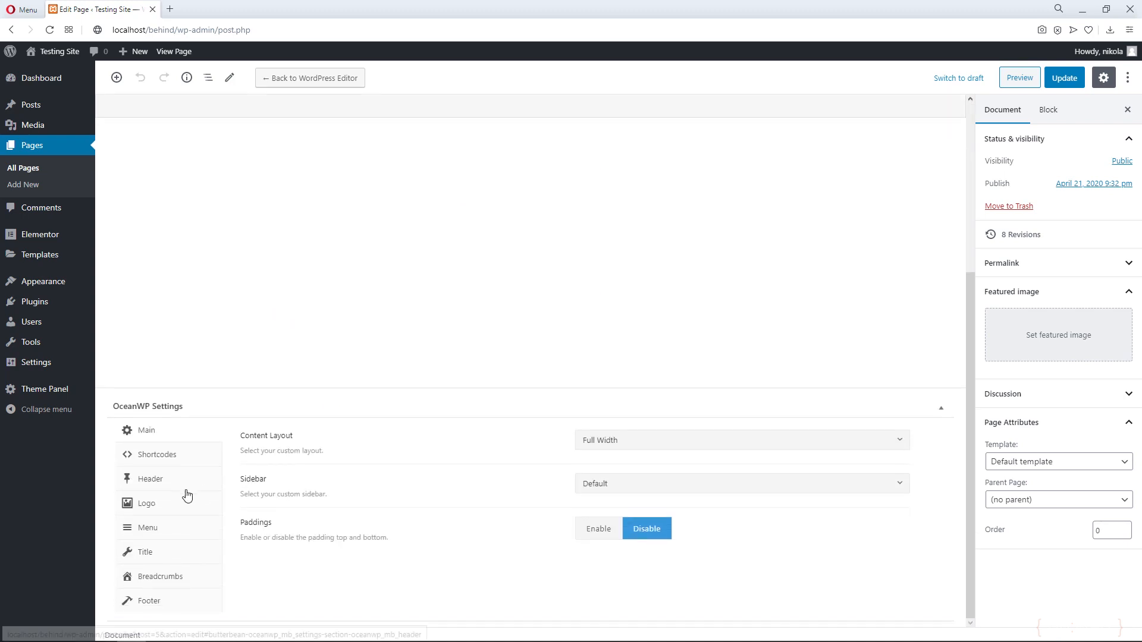
pyautogui.click(150, 479)
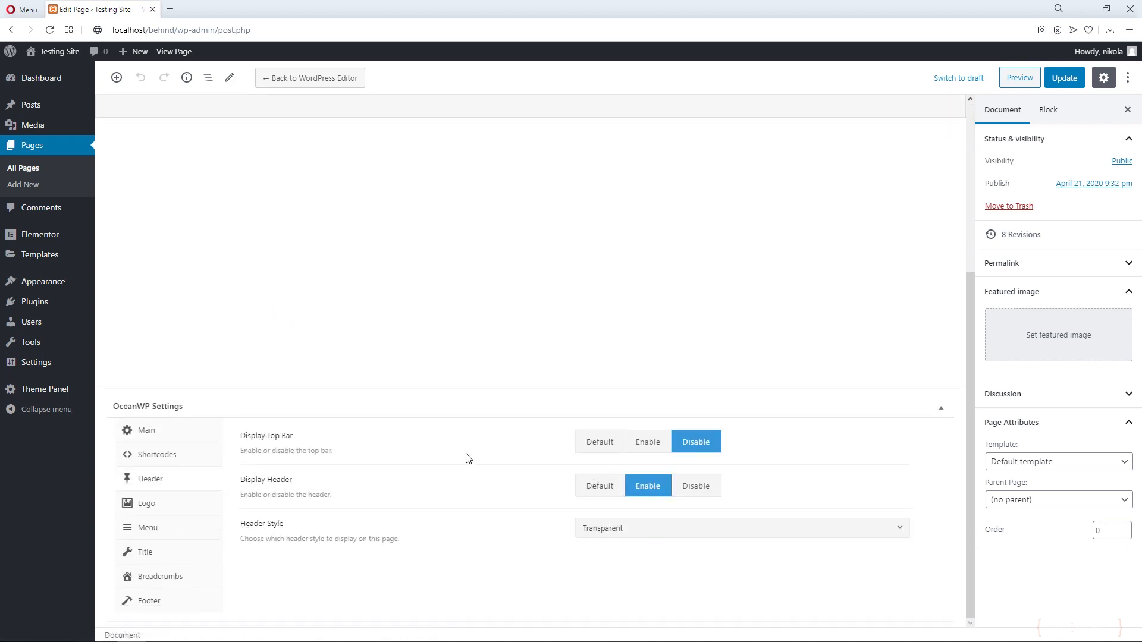
pyautogui.moveTo(648, 441)
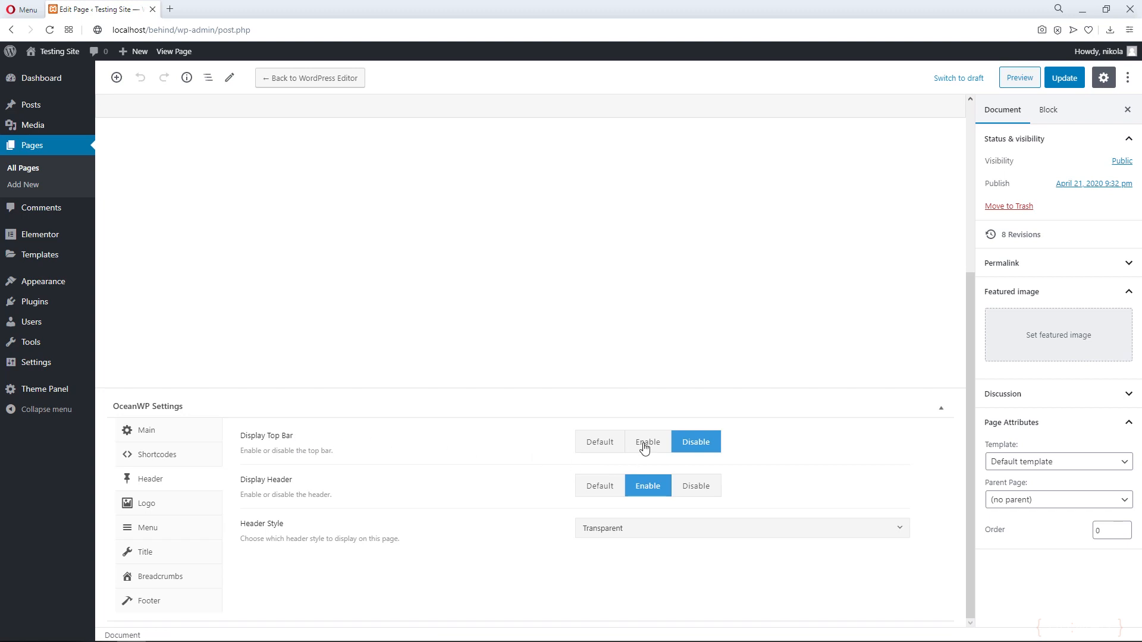
pyautogui.click(647, 441)
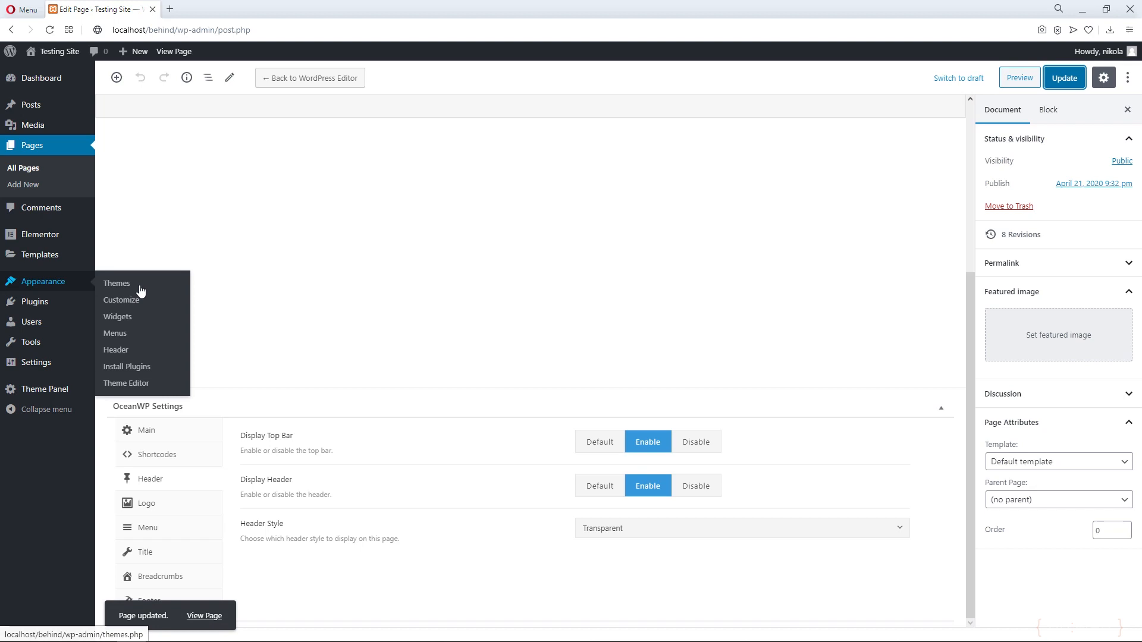
# - Open the site Customizer via Appearance > Customize
pyautogui.click(122, 300)
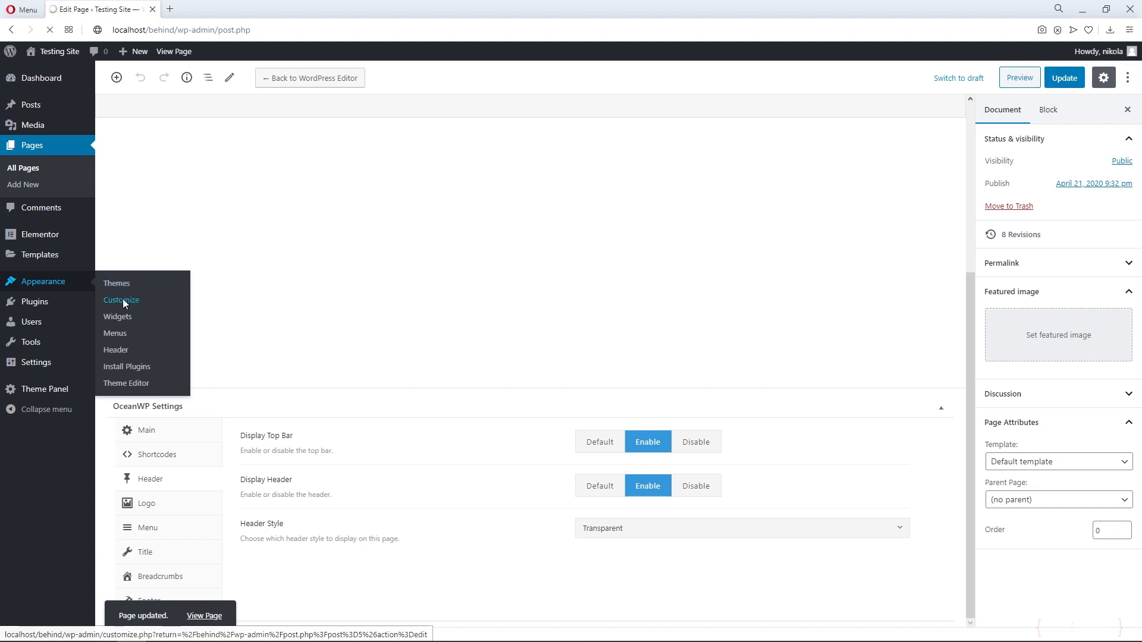
pyautogui.click(121, 299)
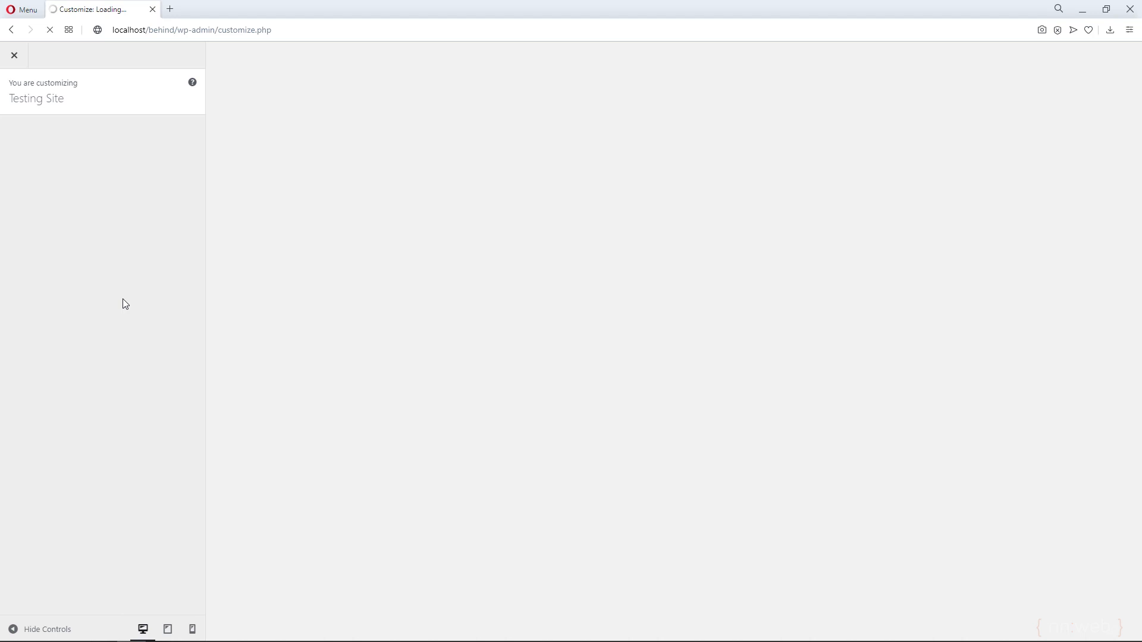
pyautogui.moveTo(124, 257)
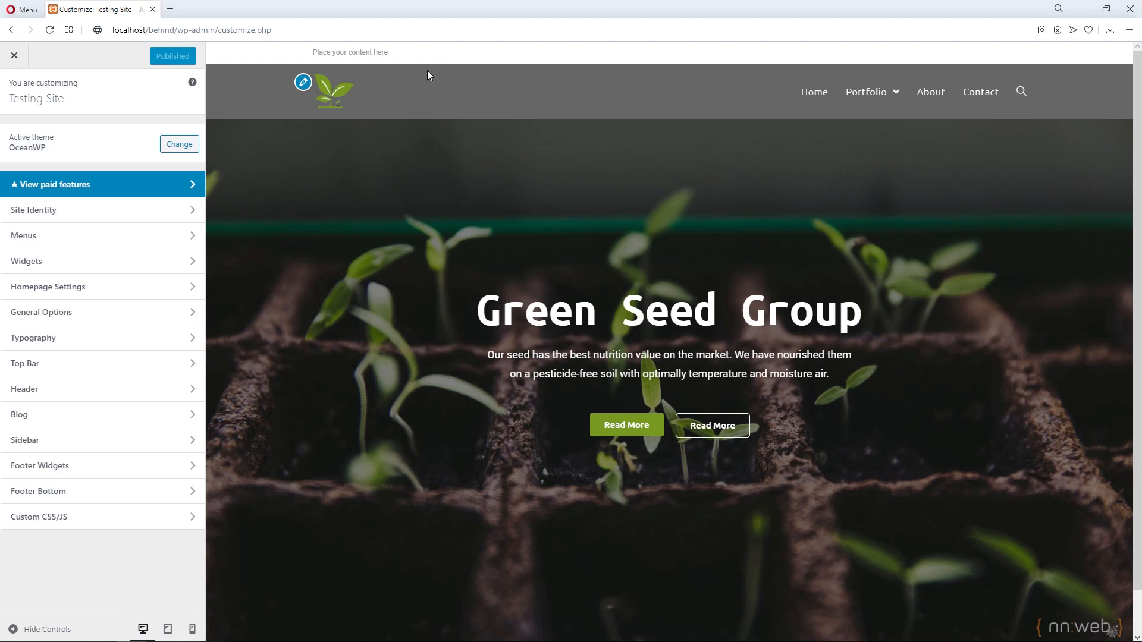
pyautogui.moveTo(212, 328)
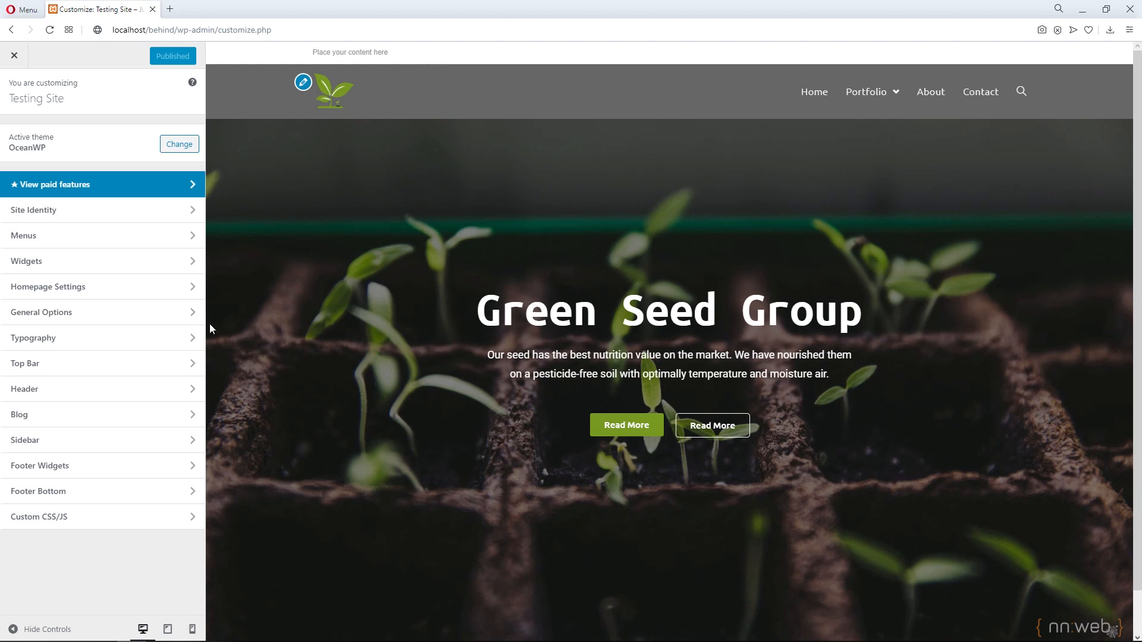
pyautogui.moveTo(102, 313)
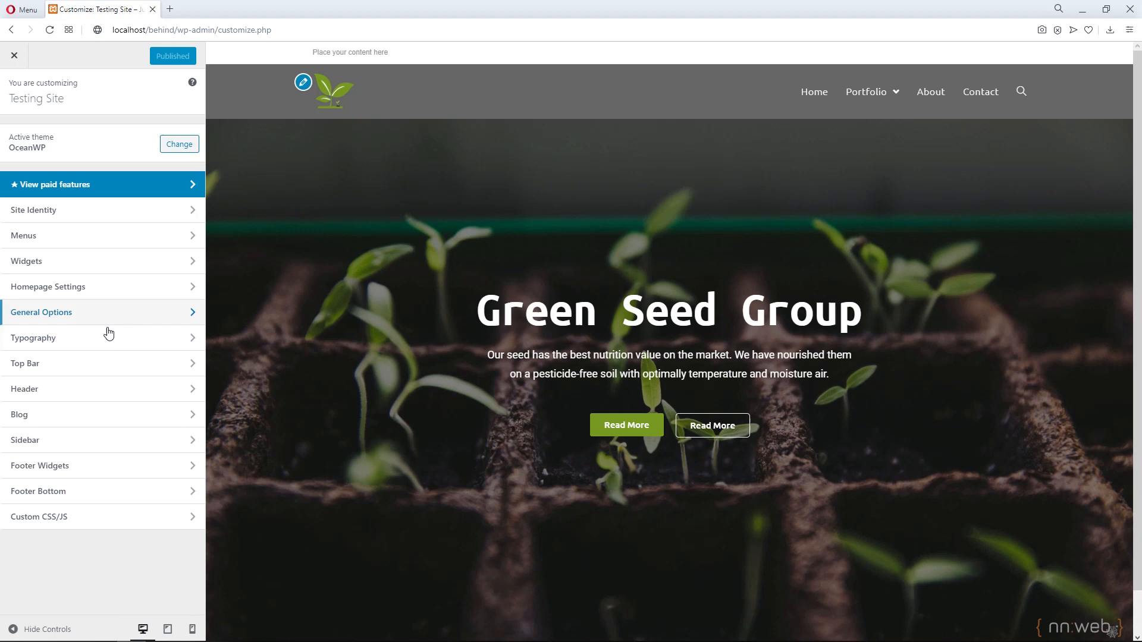
# - Inspect the Top Bar General and Content settings, then return to the Top Bar panel
pyautogui.click(25, 364)
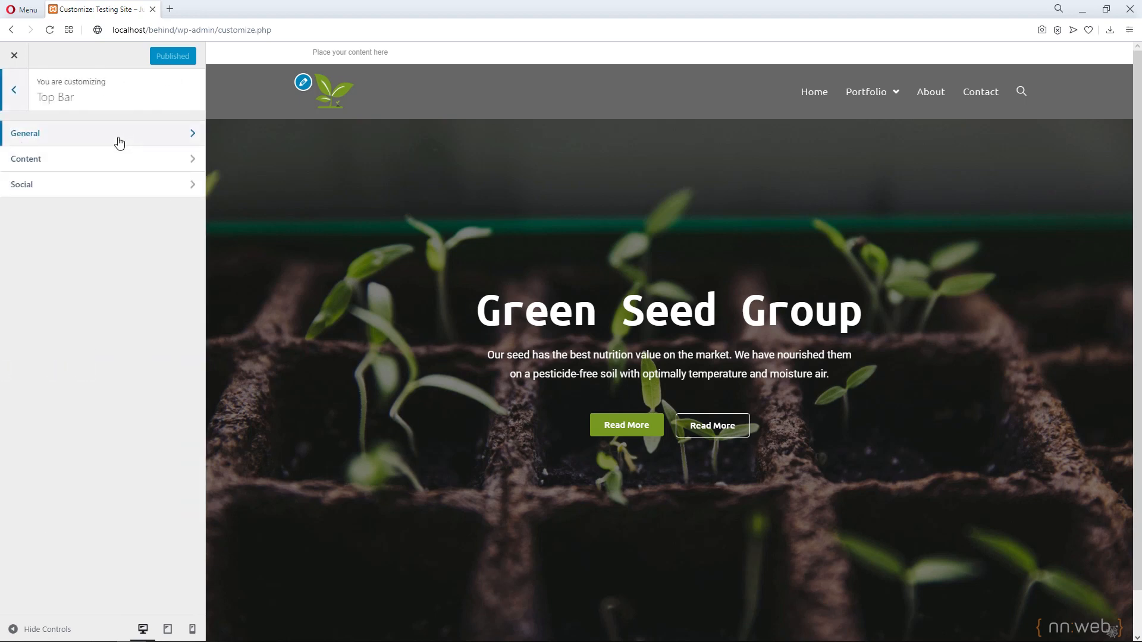
pyautogui.click(25, 134)
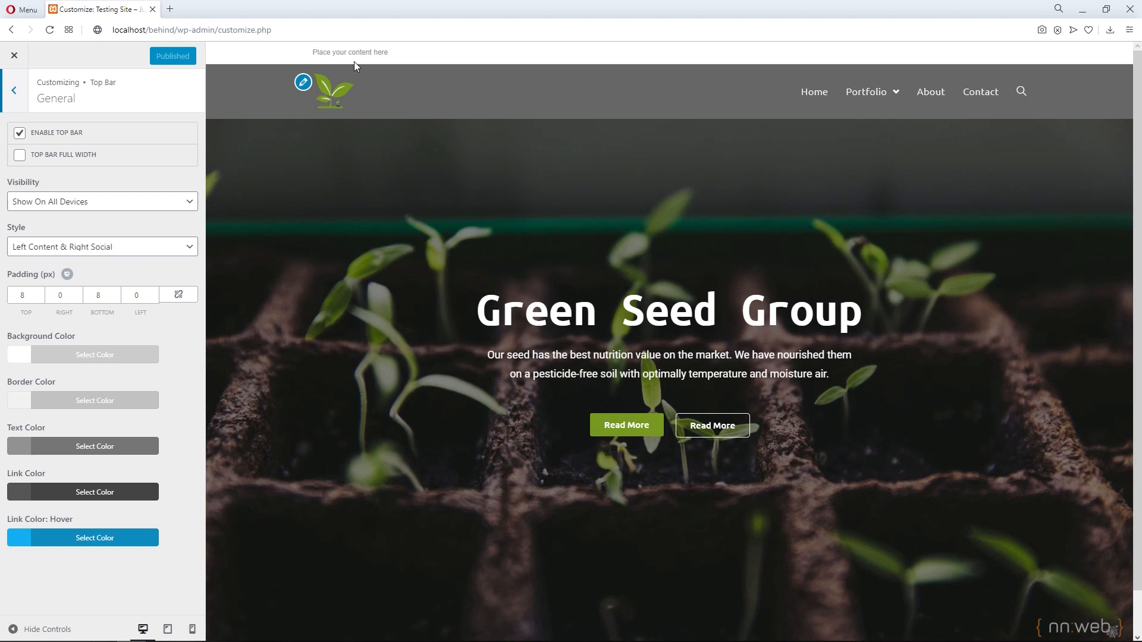
pyautogui.click(13, 89)
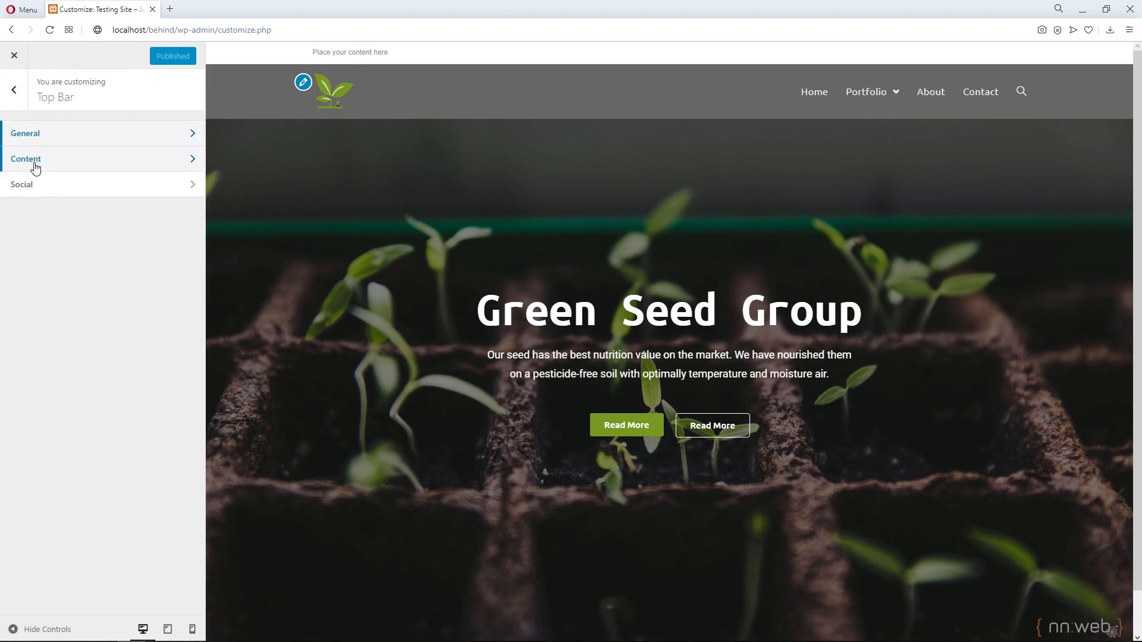
pyautogui.click(24, 159)
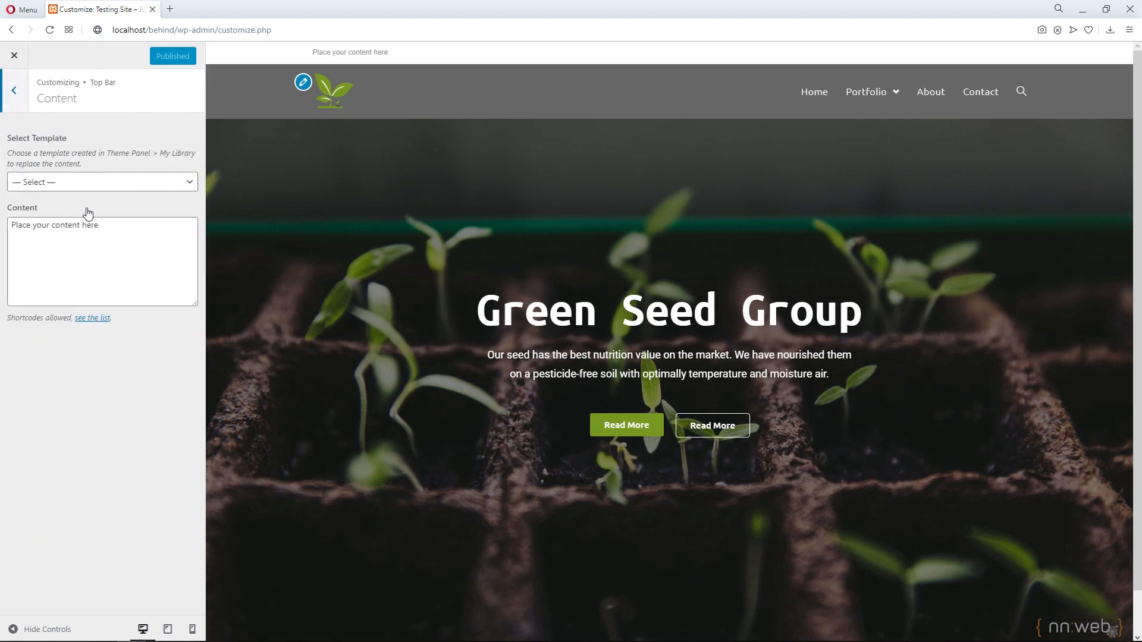
pyautogui.moveTo(465, 132)
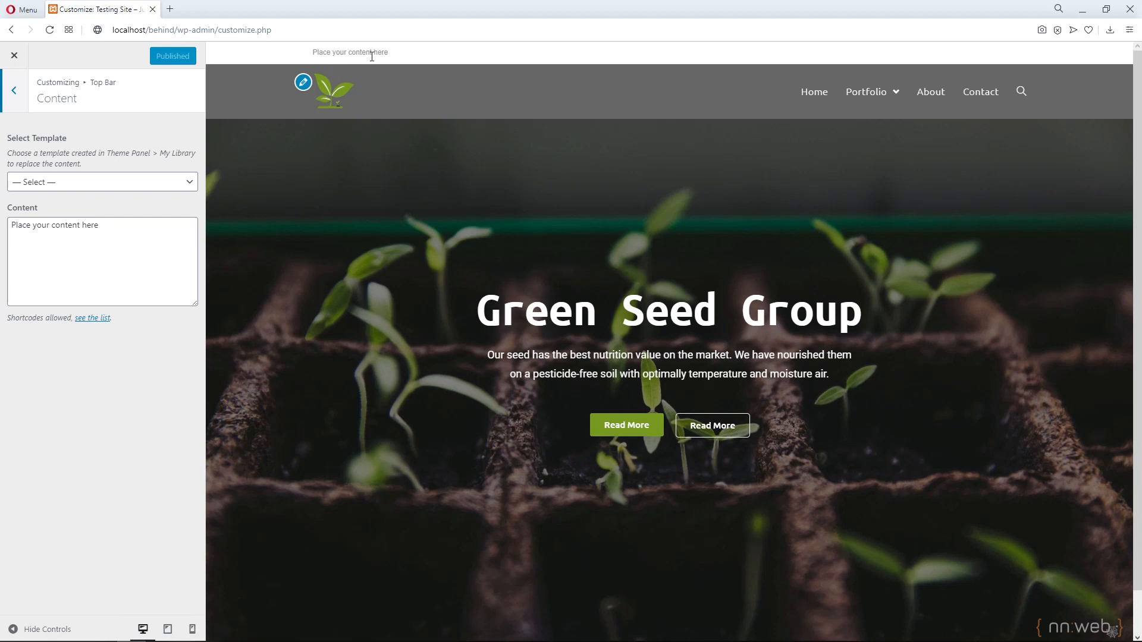
pyautogui.moveTo(398, 61)
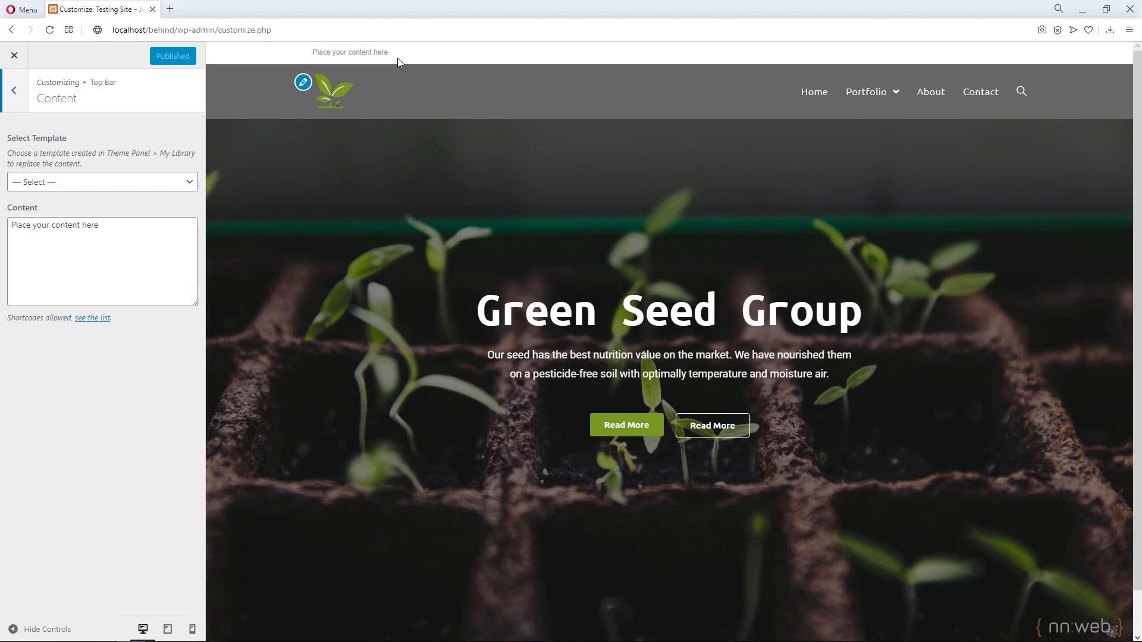
pyautogui.moveTo(1035, 55)
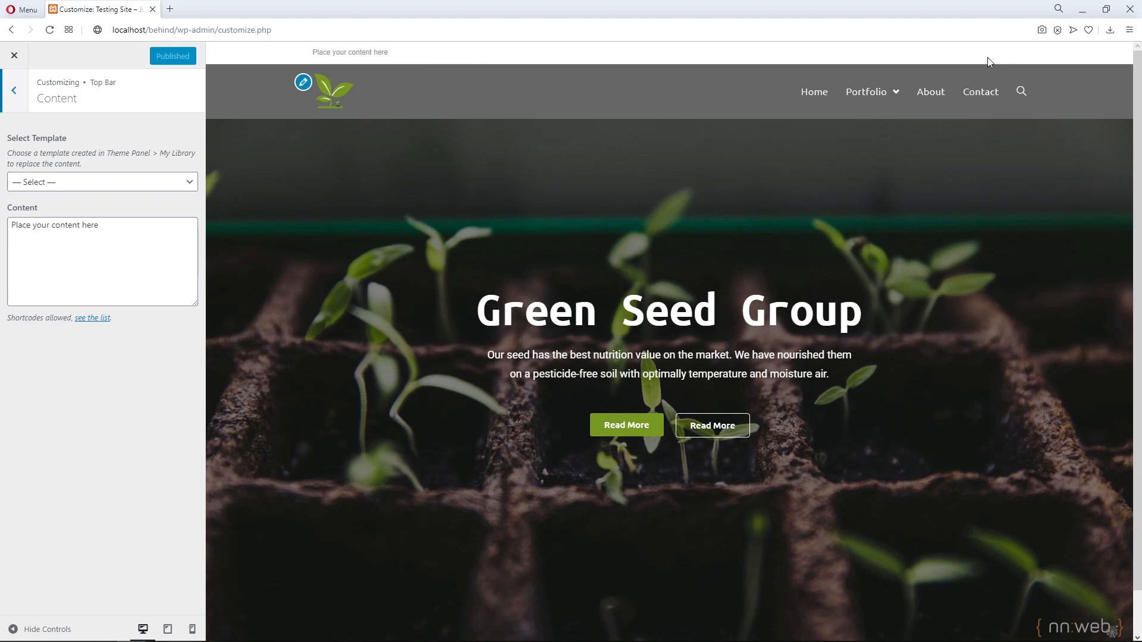
pyautogui.moveTo(916, 60)
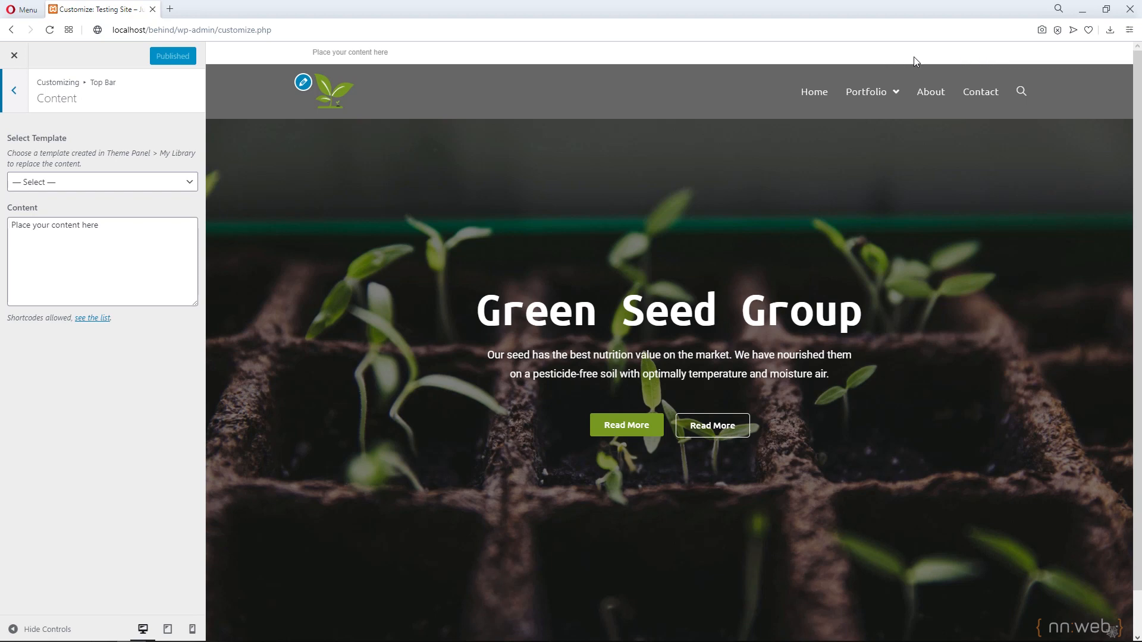
pyautogui.moveTo(93, 126)
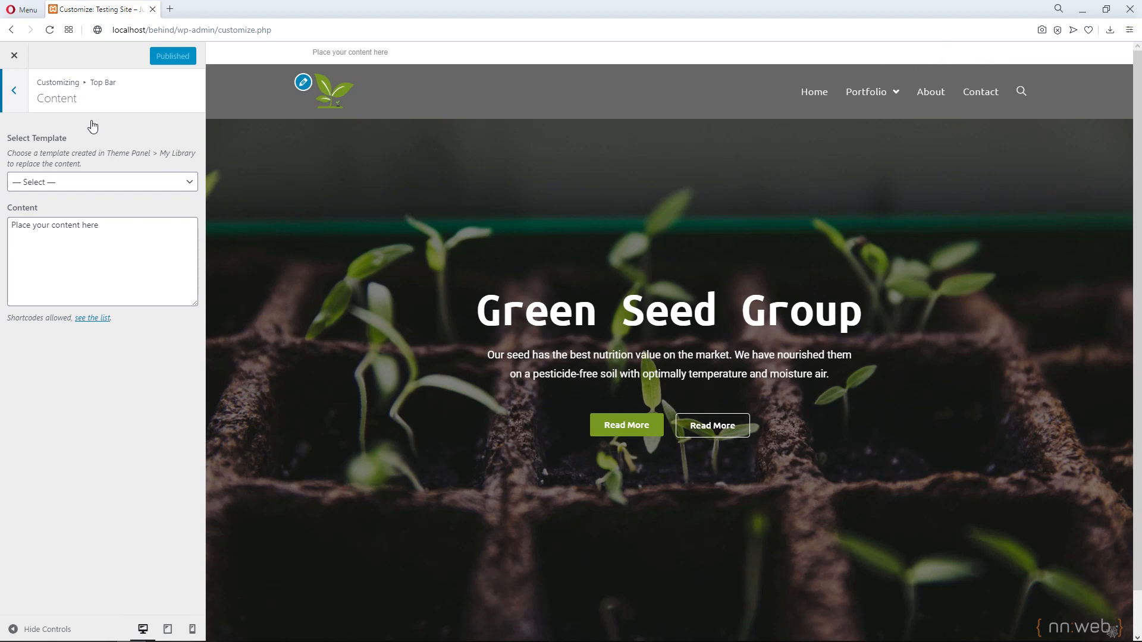
pyautogui.click(13, 89)
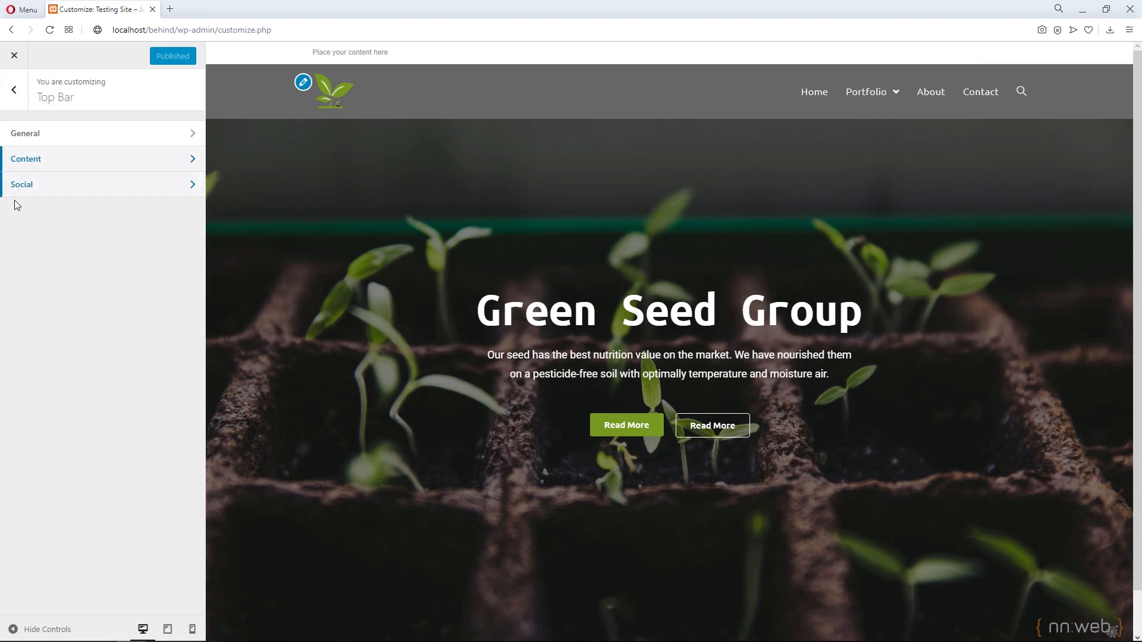
pyautogui.moveTo(55, 186)
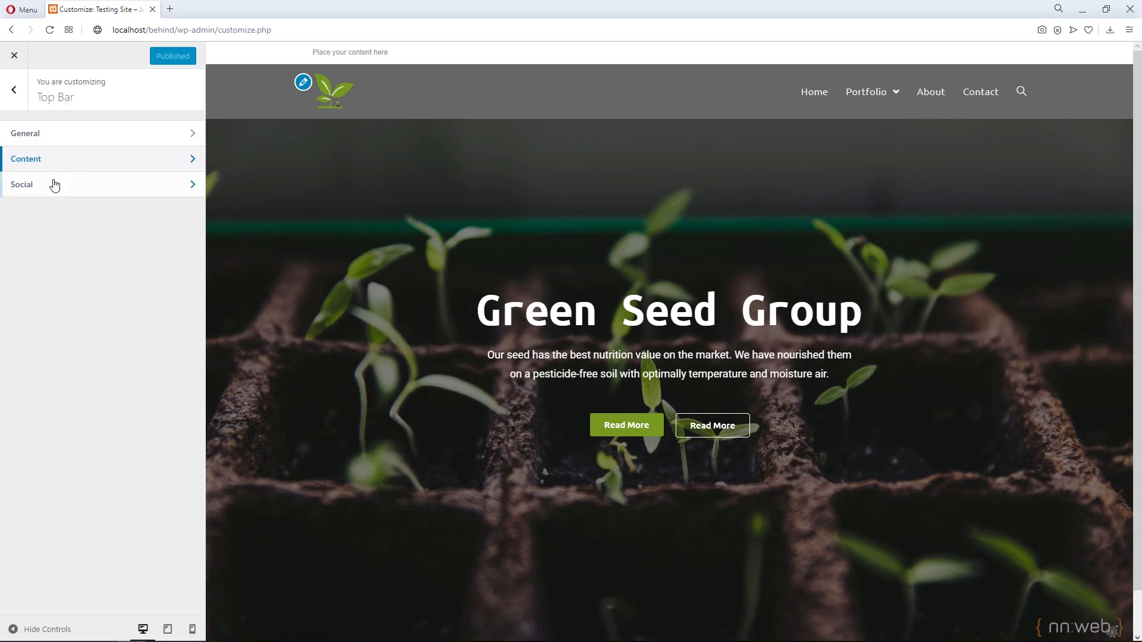
# - Fill the Top Bar Social fields for Facebook, Instagram and Email (mail@mail)
pyautogui.click(21, 185)
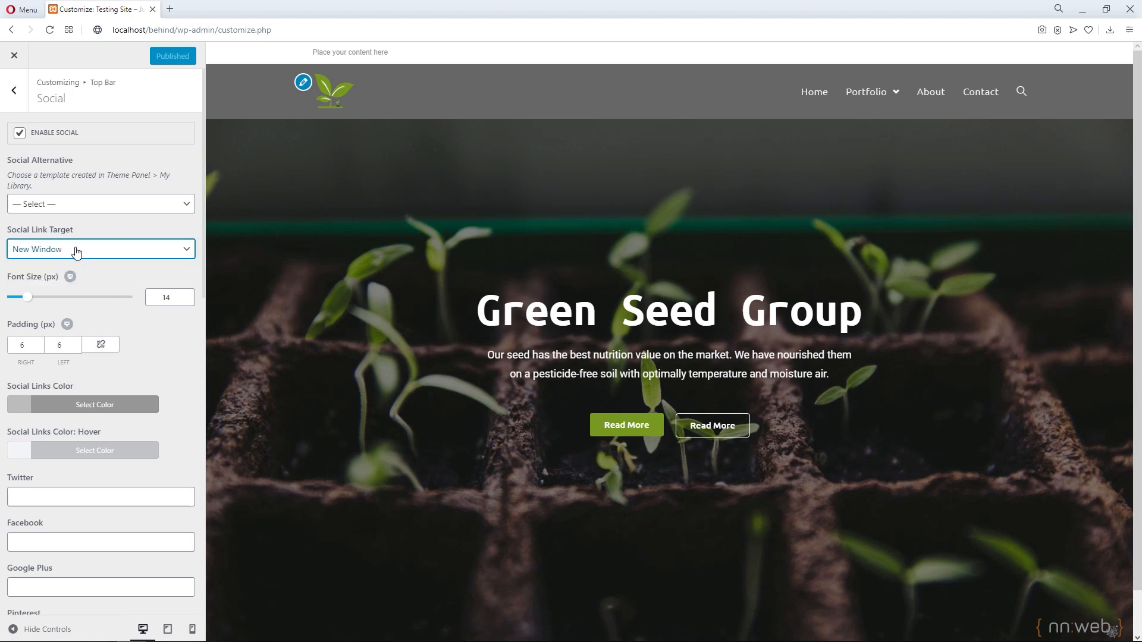
pyautogui.moveTo(674, 180)
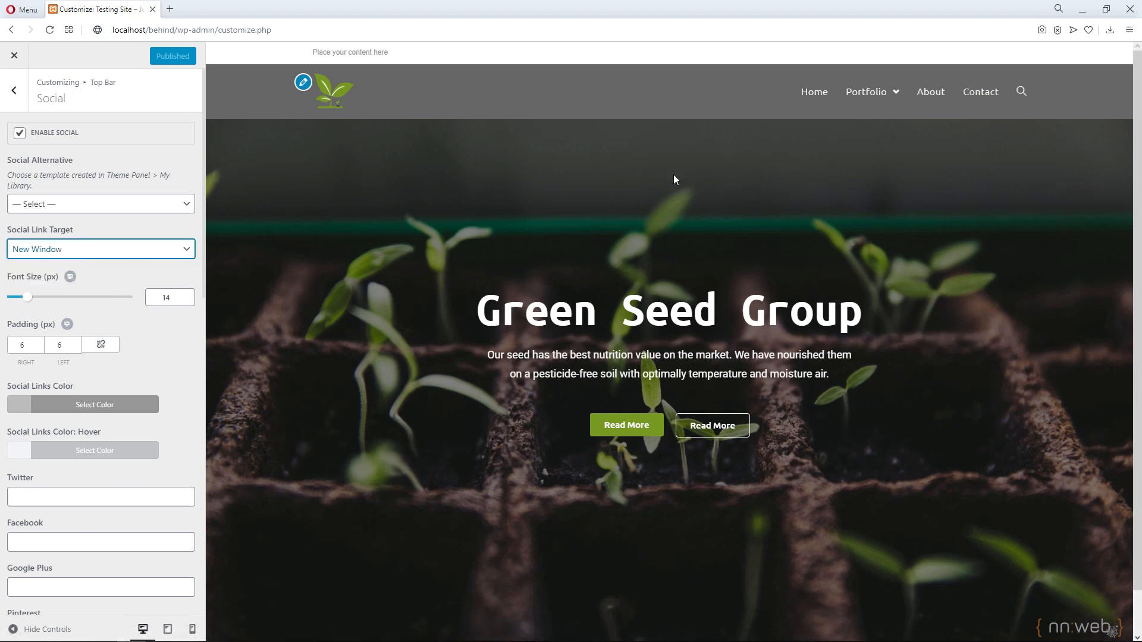
pyautogui.moveTo(66, 254)
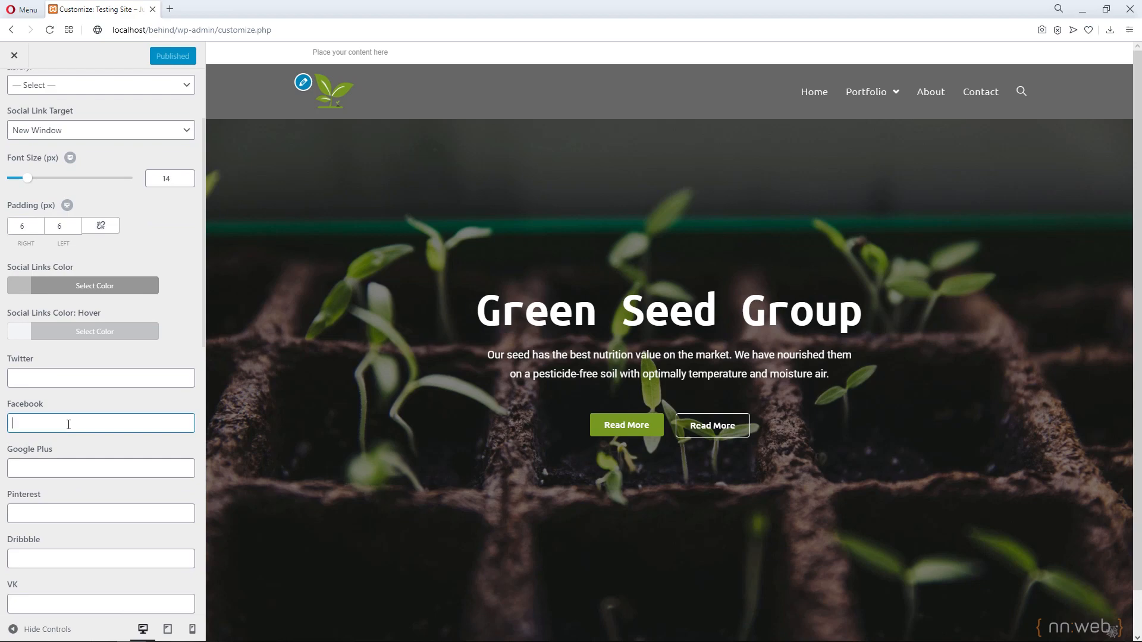
pyautogui.write('facebook.com')
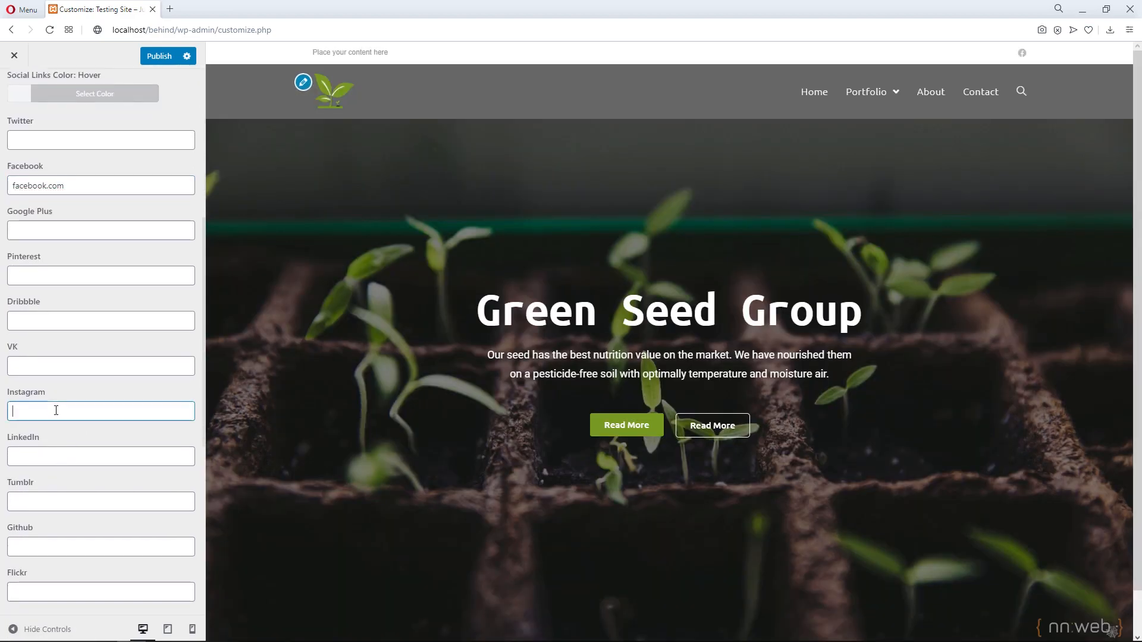
pyautogui.write('instagram')
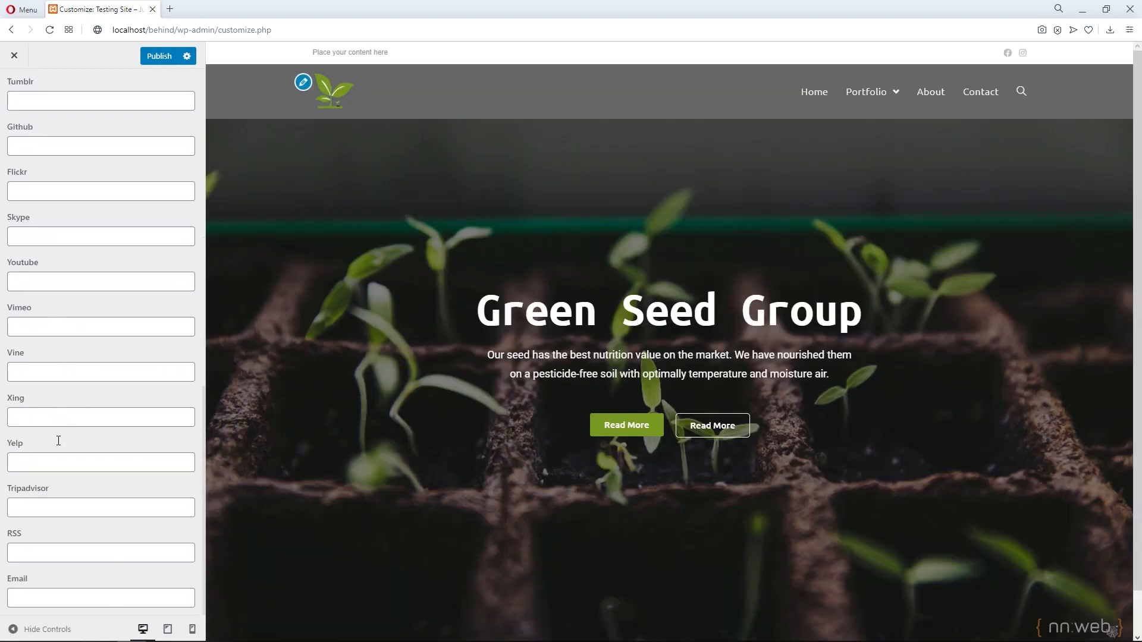
pyautogui.click(100, 597)
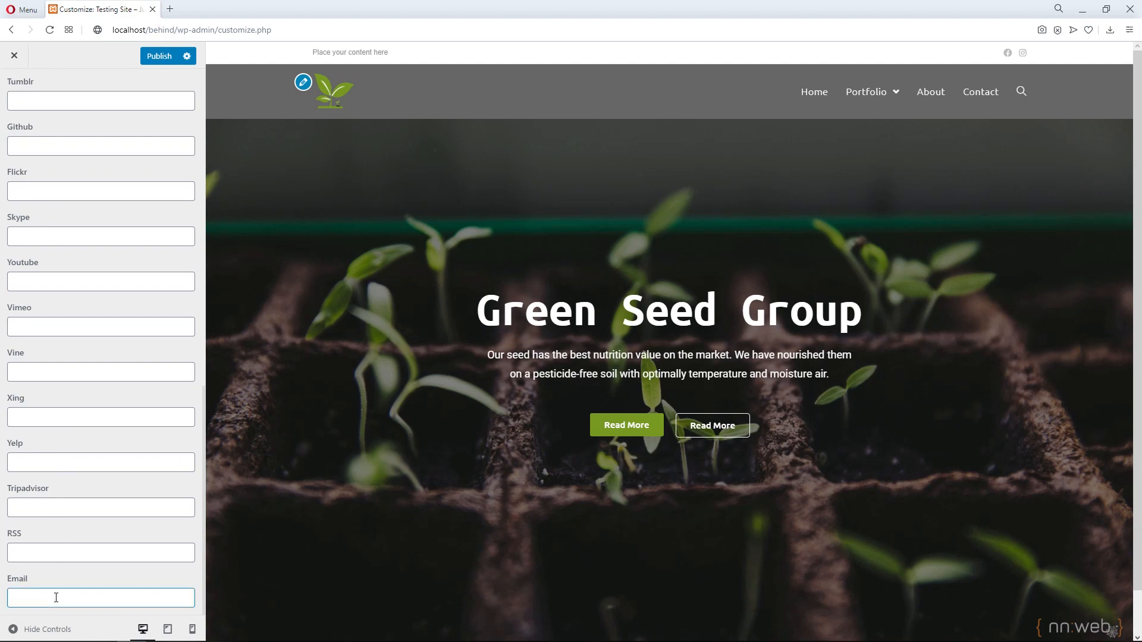
pyautogui.write('mail@mail')
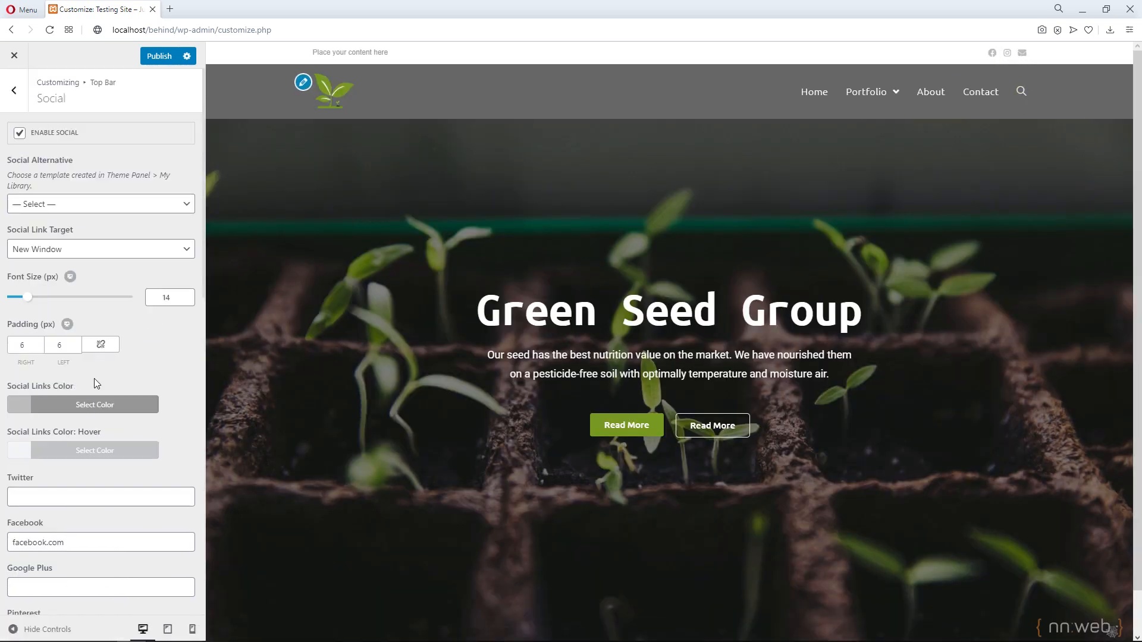
# - Set the social links colour to dark grey and their hover colour to green
pyautogui.click(82, 404)
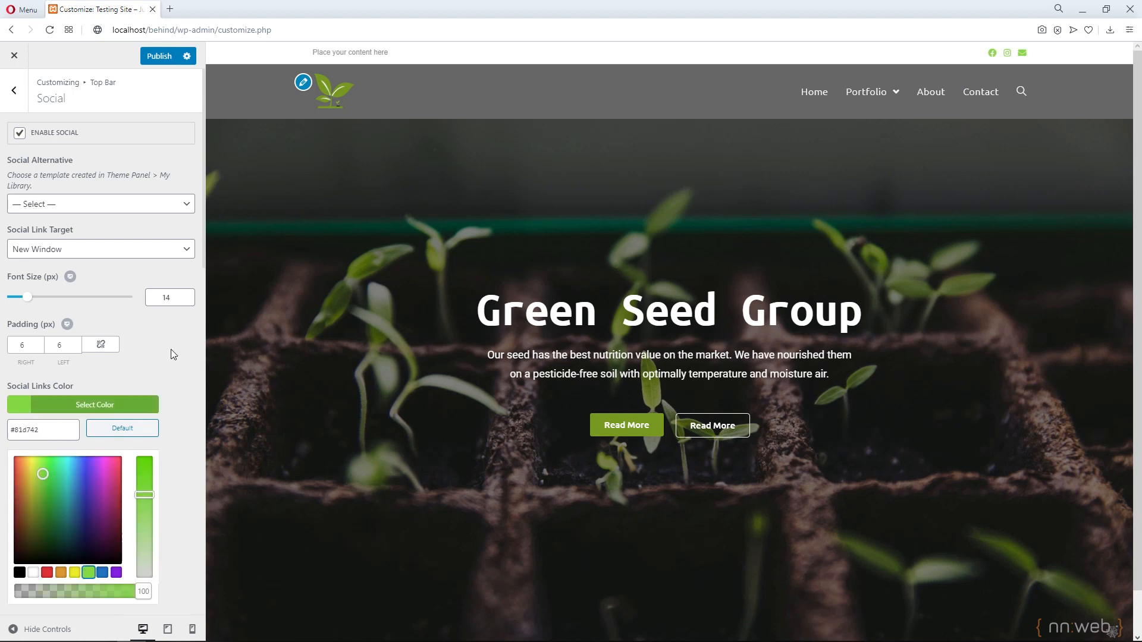
pyautogui.click(83, 405)
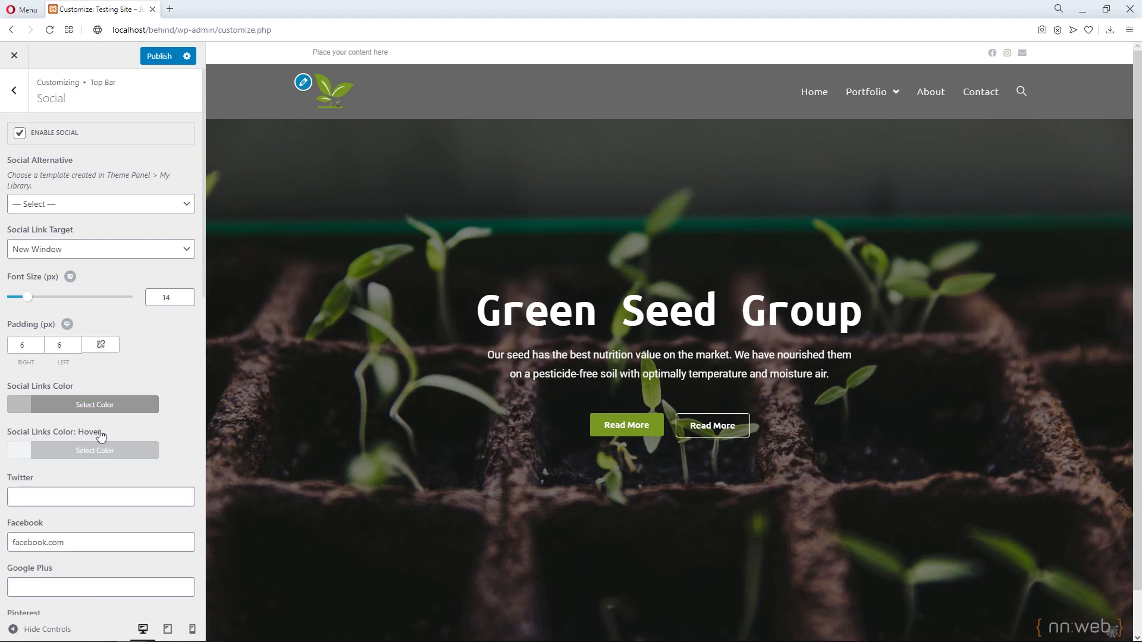
pyautogui.click(94, 450)
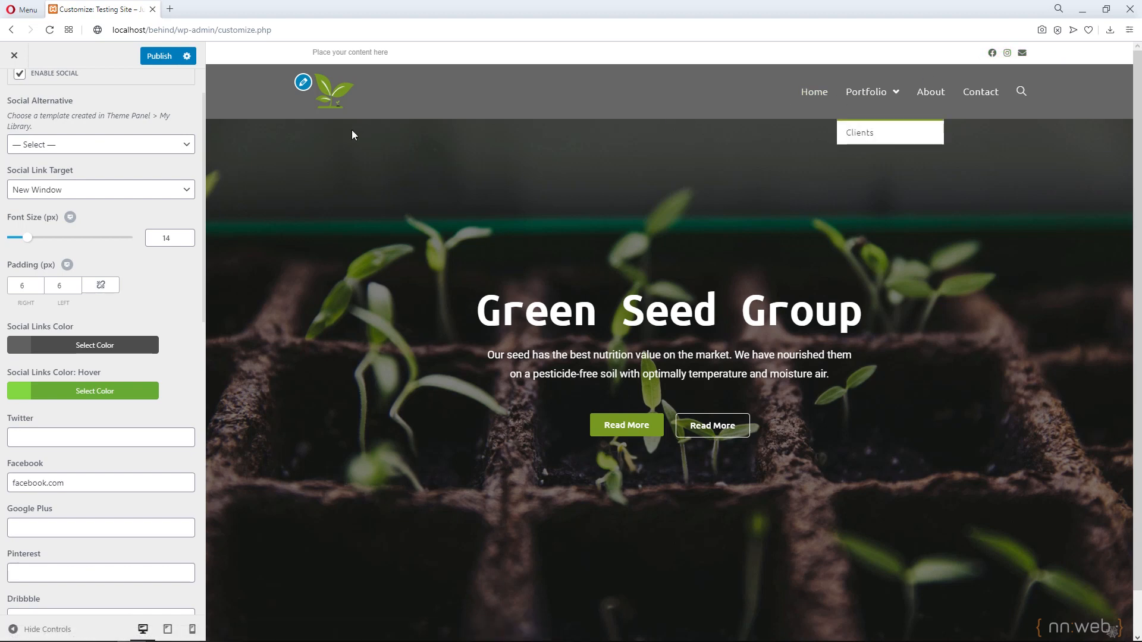
pyautogui.moveTo(38, 123)
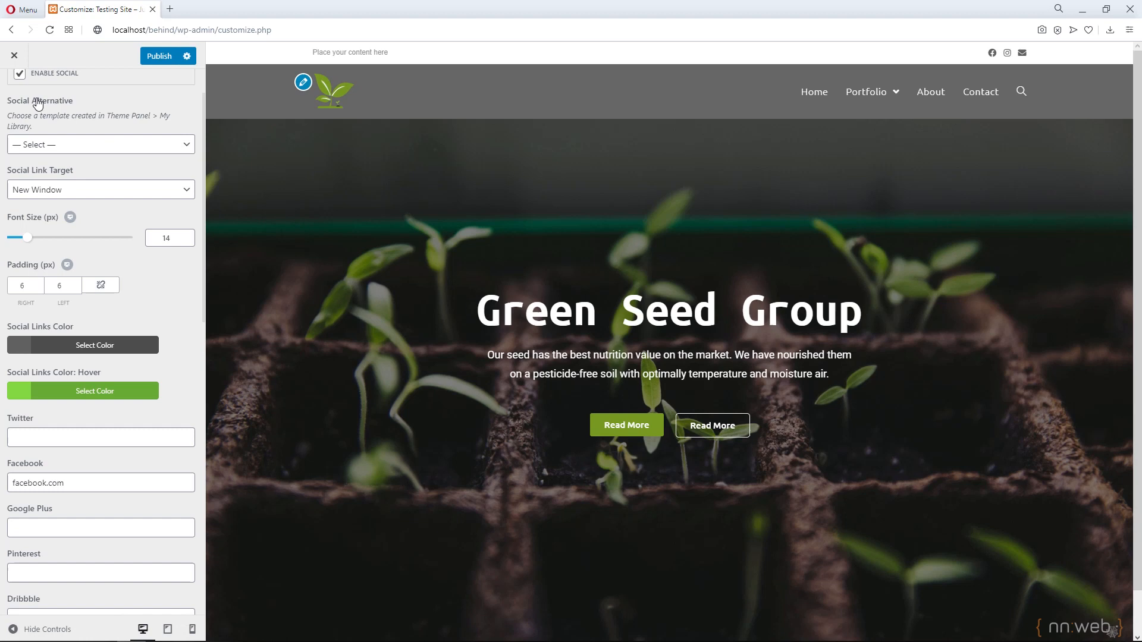
# - Replace the Top Bar Content placeholder with 'Do you have any questions?'
pyautogui.click(13, 89)
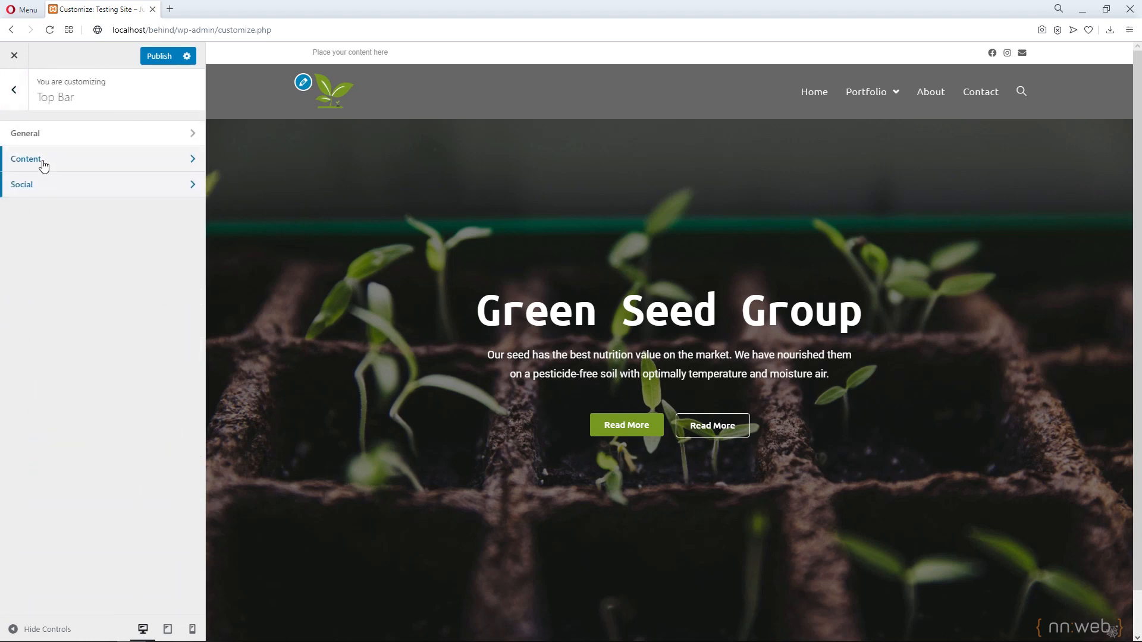
pyautogui.click(27, 158)
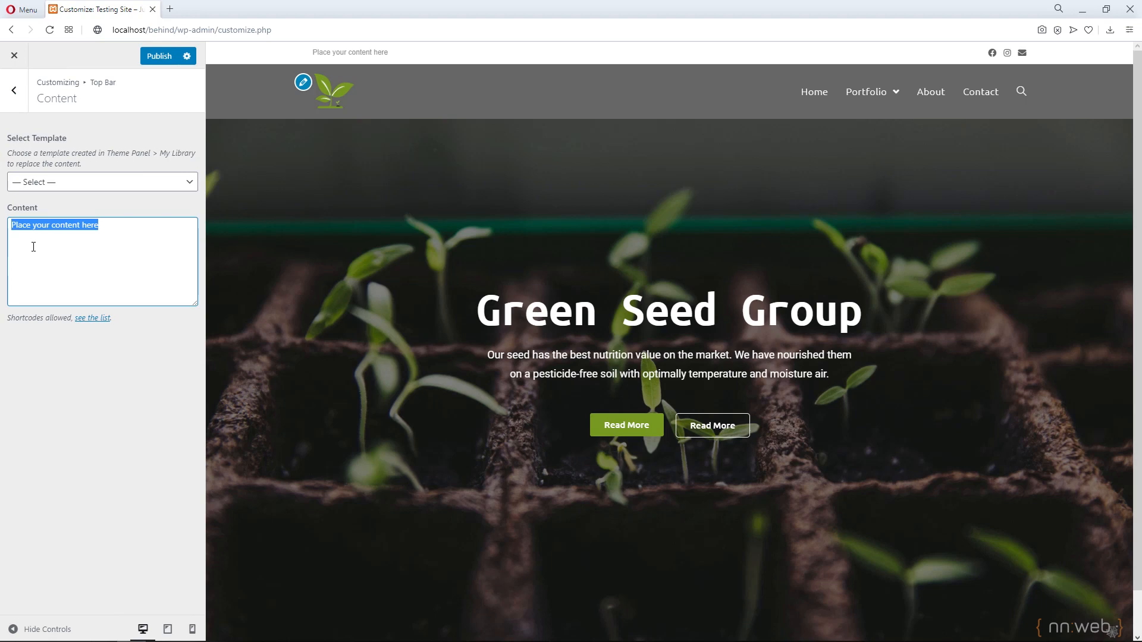
pyautogui.write('Do yo')
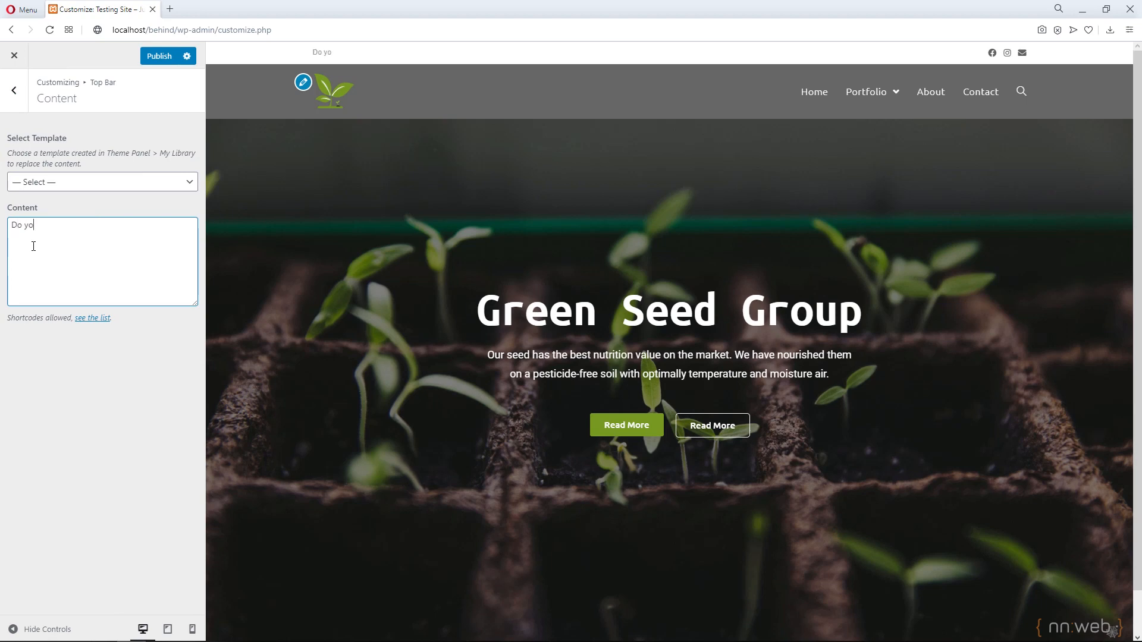
pyautogui.write('u have')
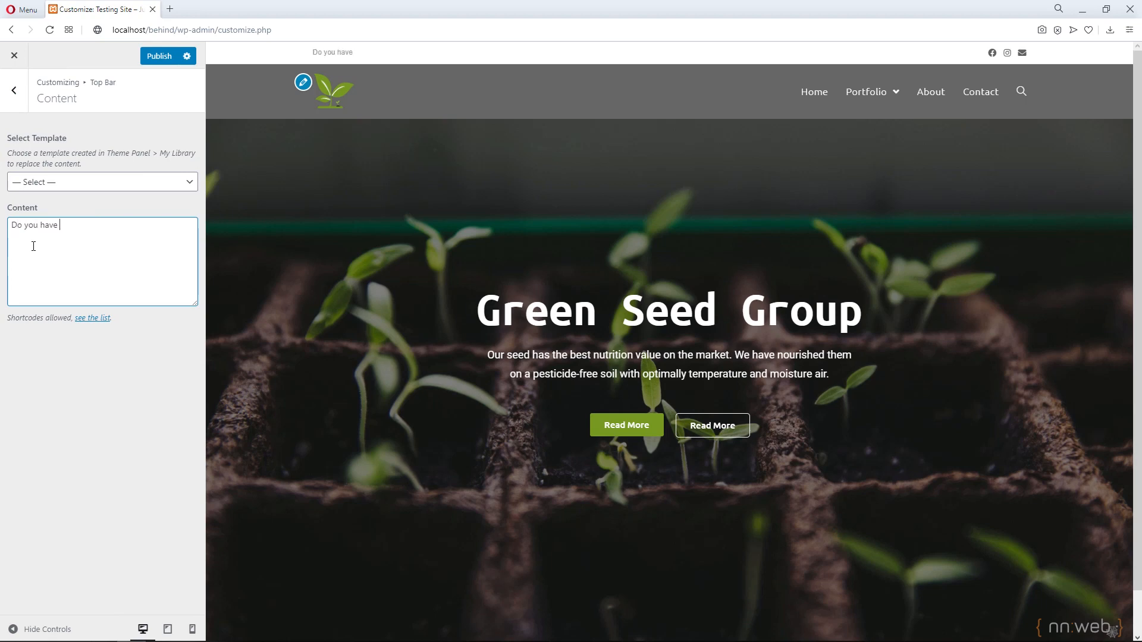
pyautogui.write('any qu')
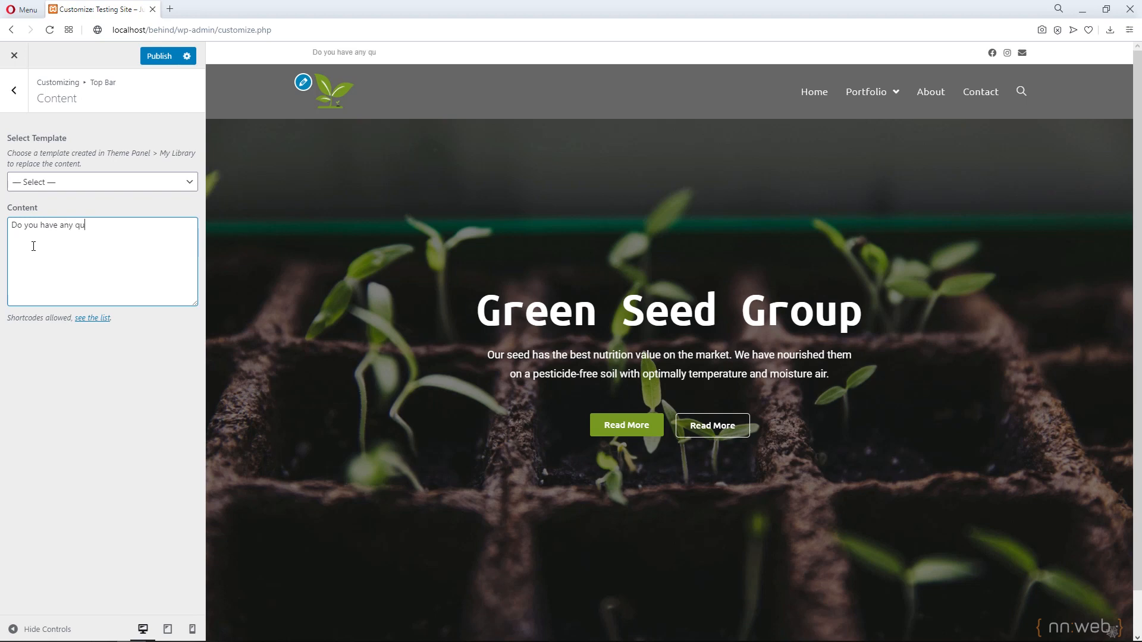
pyautogui.write('estion')
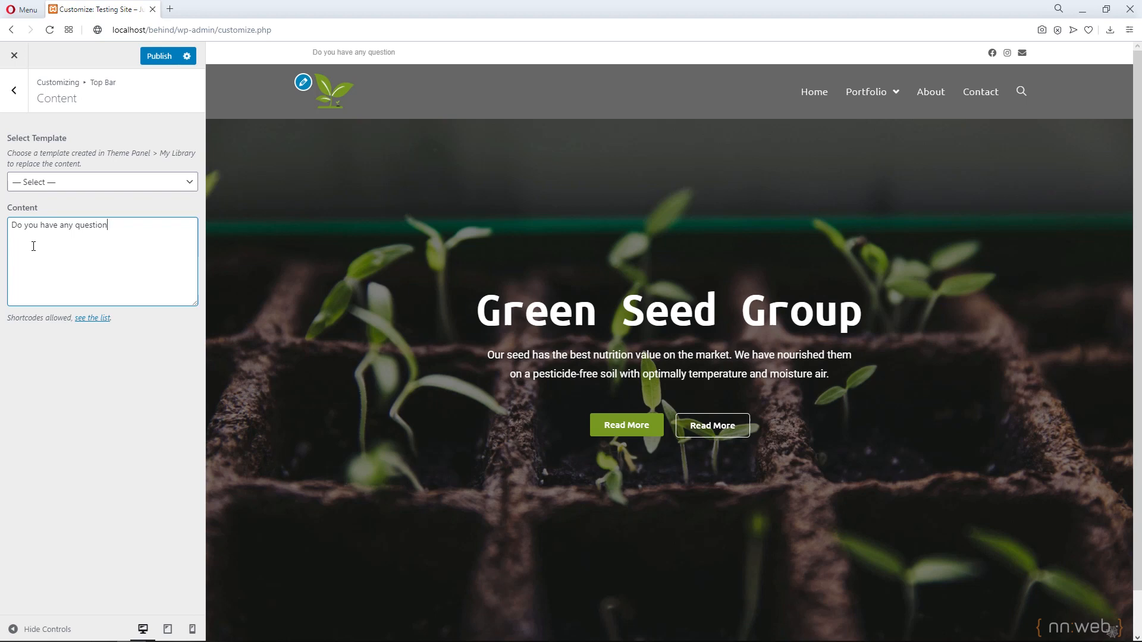
pyautogui.write('s')
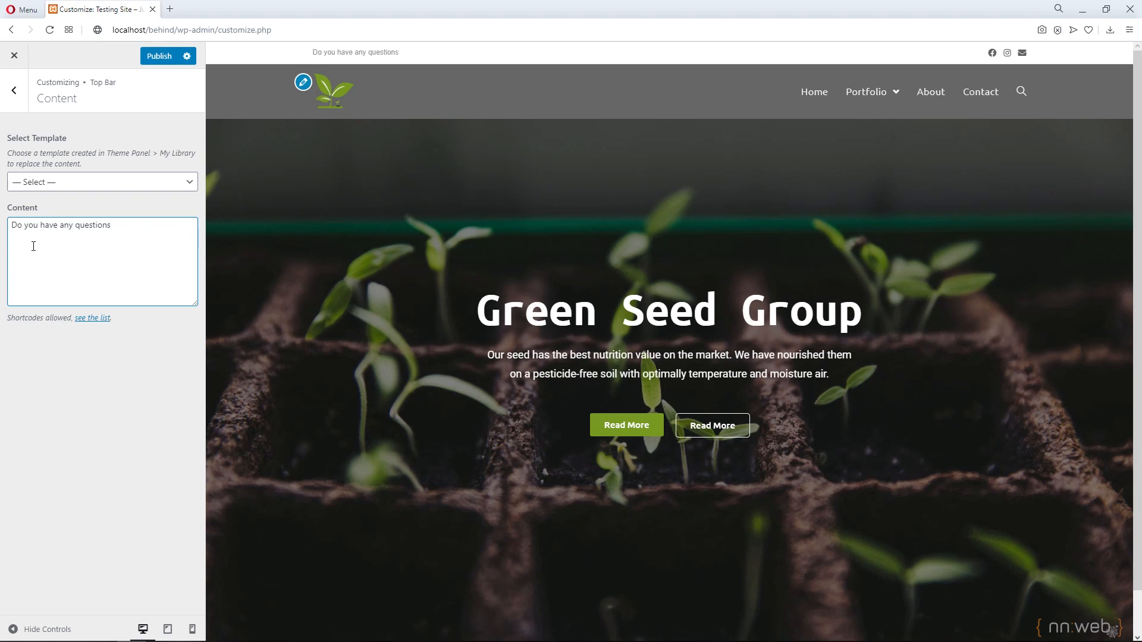
pyautogui.write('?')
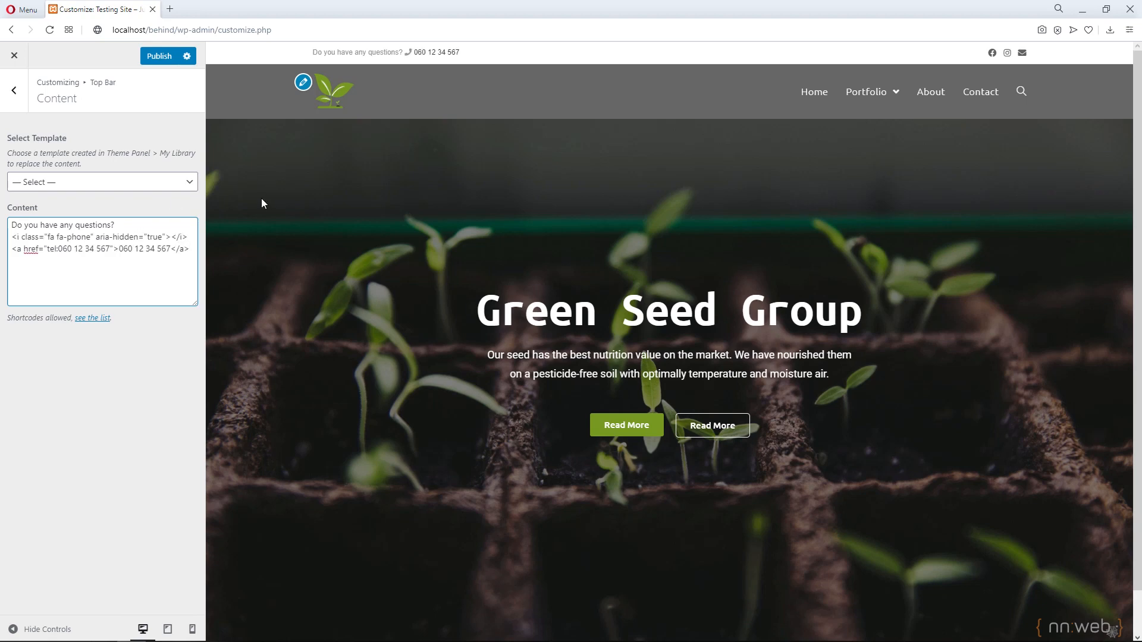
pyautogui.moveTo(419, 59)
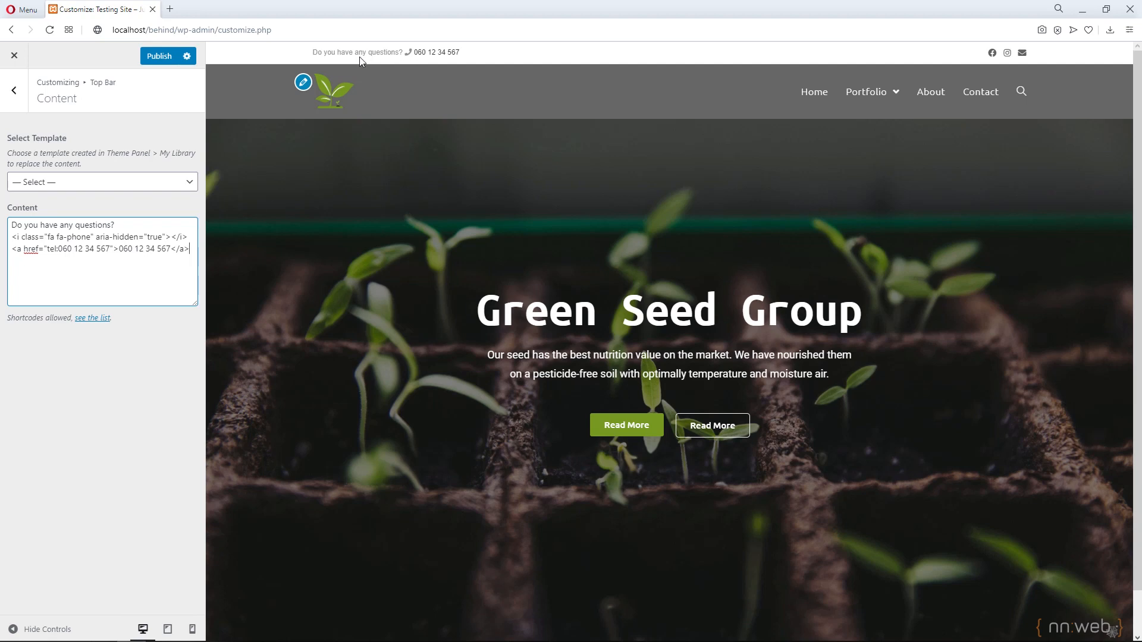
pyautogui.moveTo(434, 51)
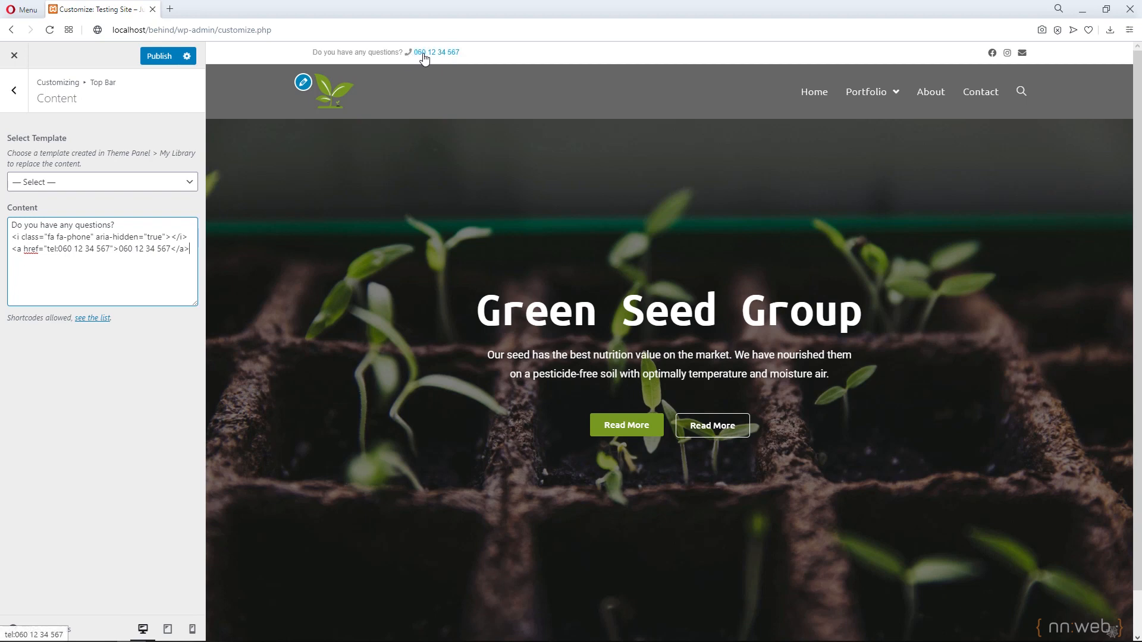
# - Test the phone number tel link in the live preview
pyautogui.click(436, 51)
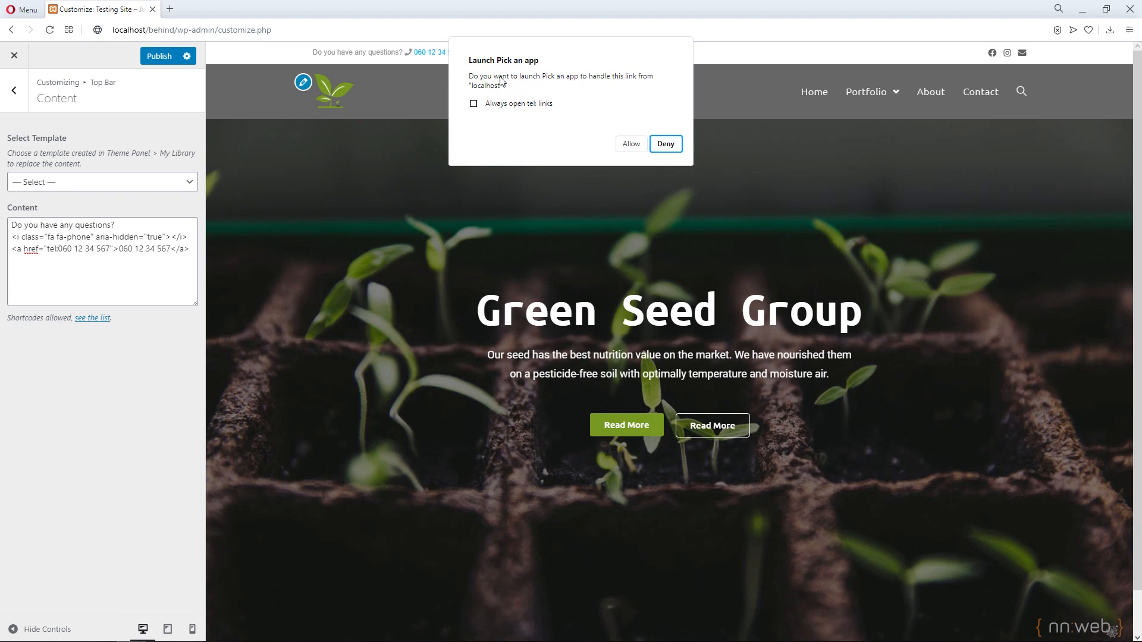
pyautogui.moveTo(524, 76)
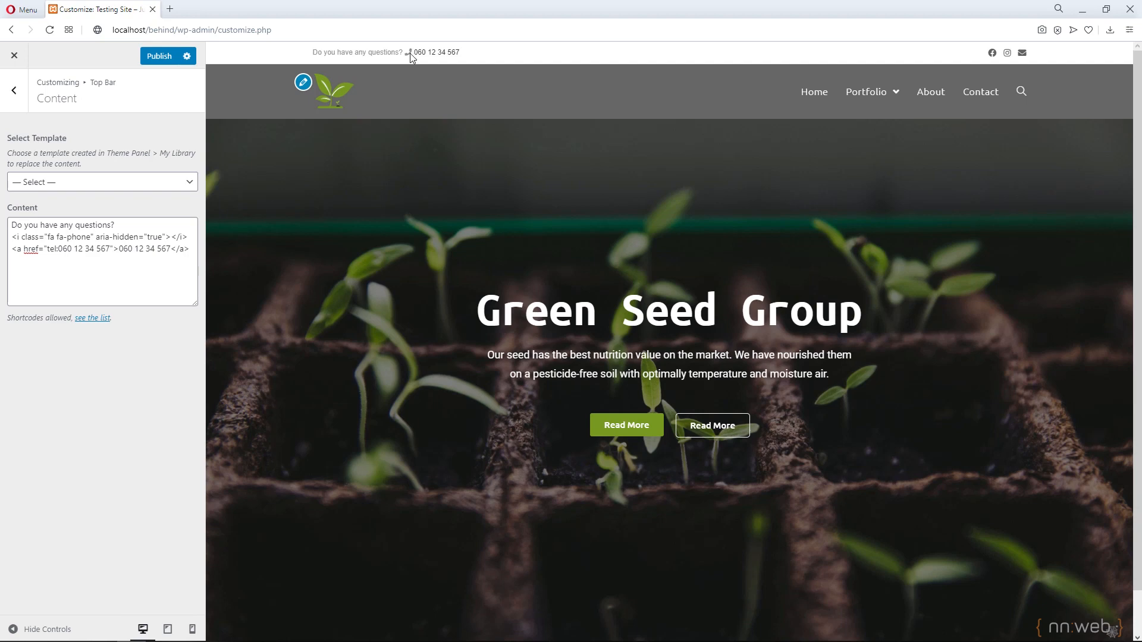
pyautogui.moveTo(252, 141)
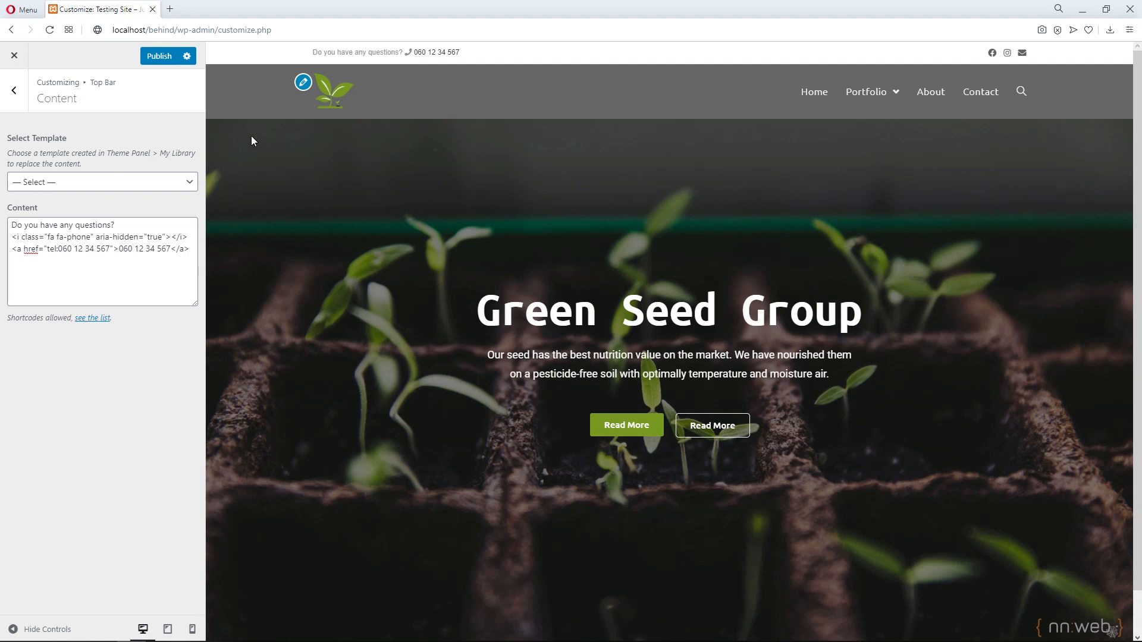
pyautogui.moveTo(349, 54)
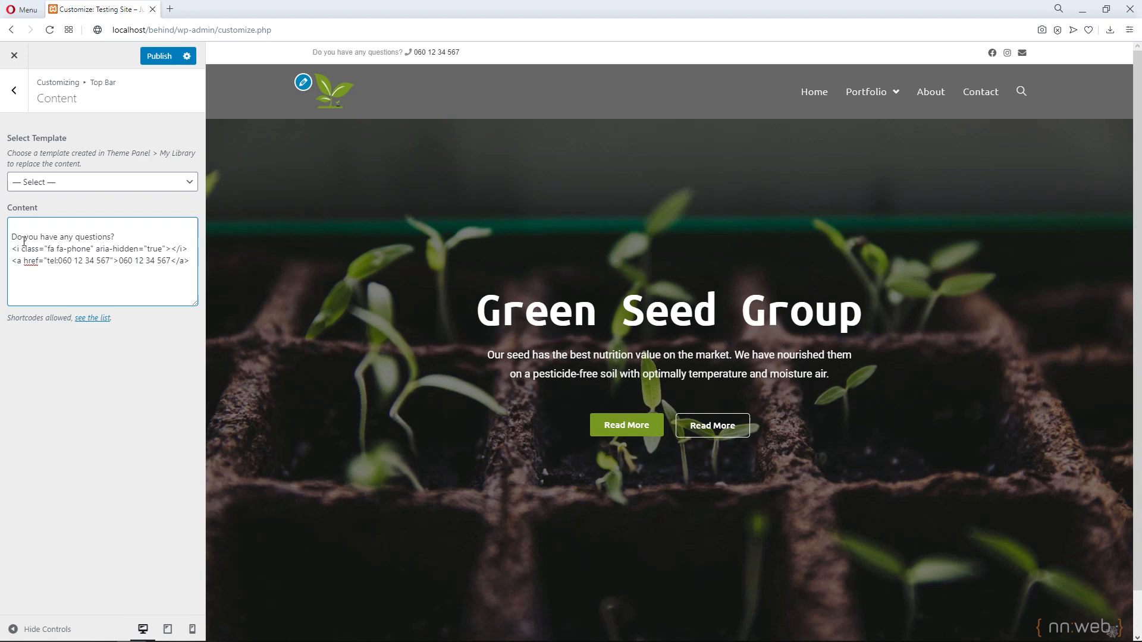
# - Wrap the content in <div class="my-topbar-style"> ... </div>
pyautogui.write('<div cla')
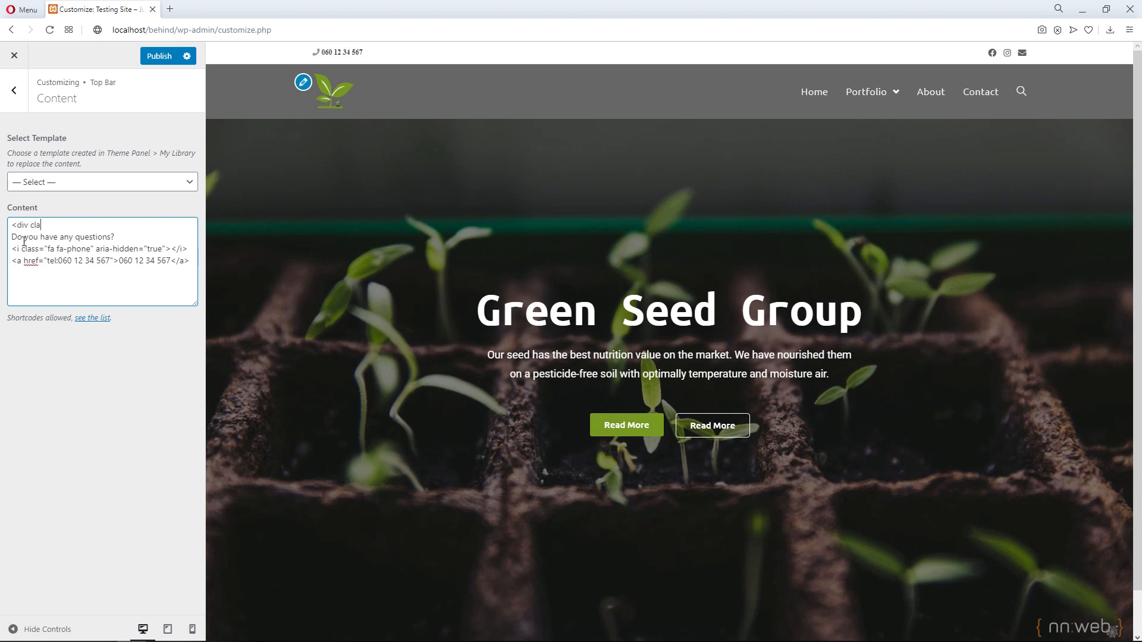
pyautogui.write('ss=')
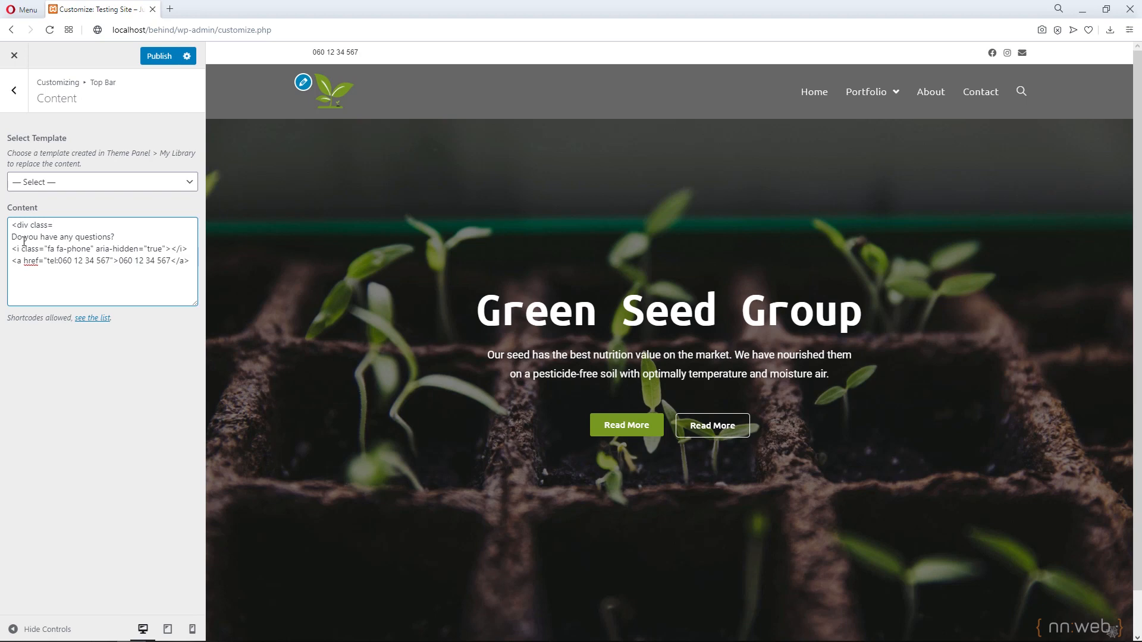
pyautogui.write('"my-"')
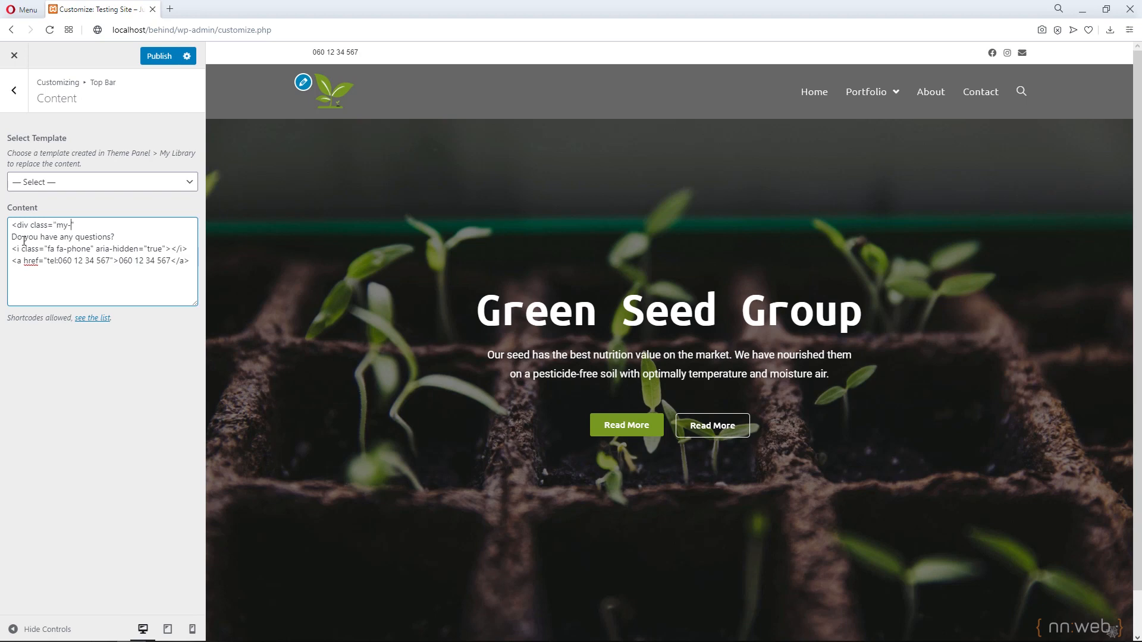
pyautogui.write('topbar-style')
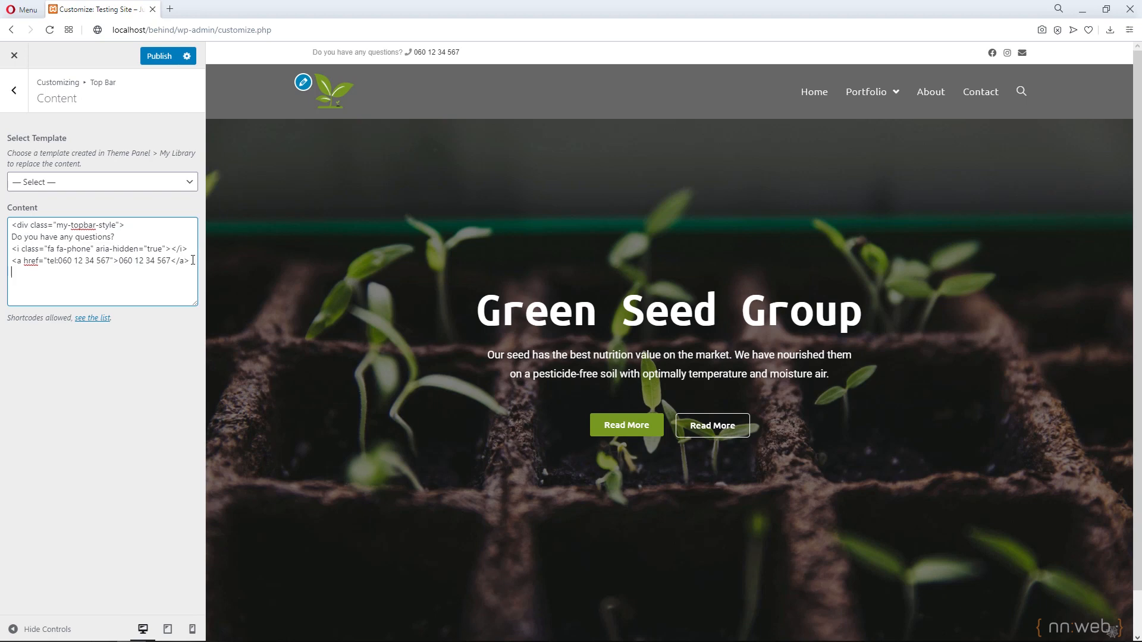
pyautogui.write('<div>')
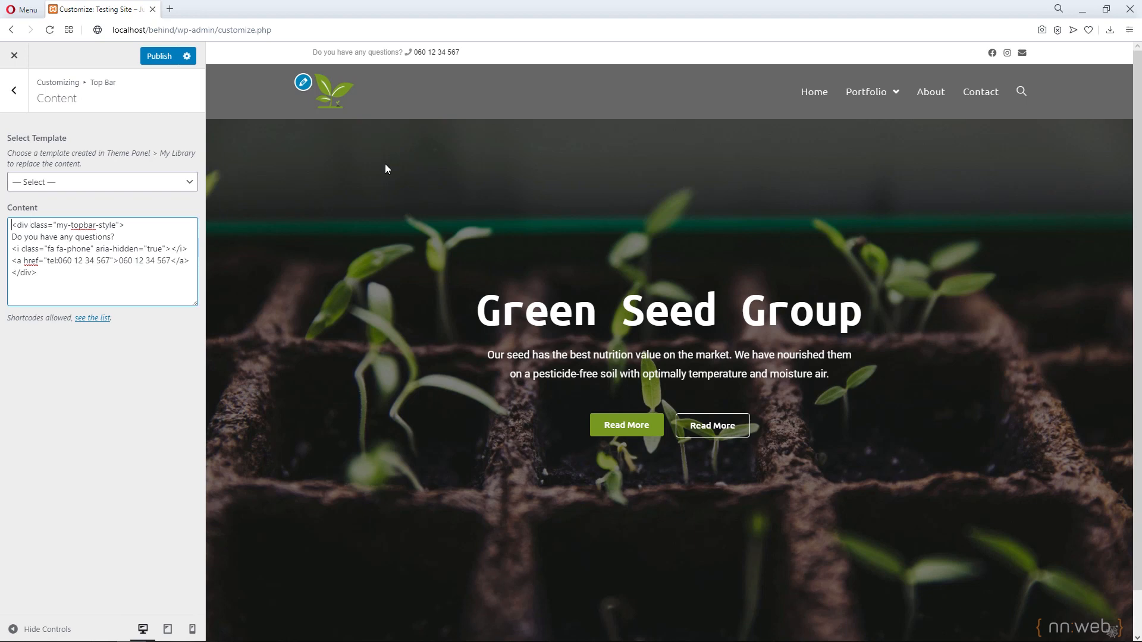
pyautogui.moveTo(144, 198)
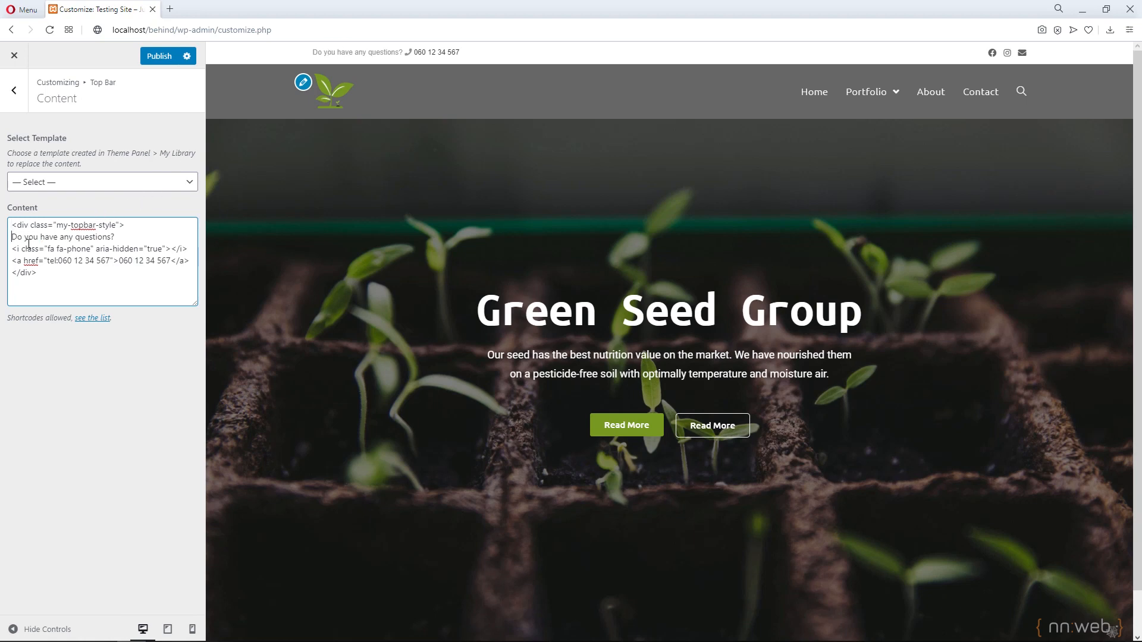
# - Wrap 'Do you have any questions?' in <div class="my-topbar-paragraph"> ... </div>
pyautogui.write('<div>')
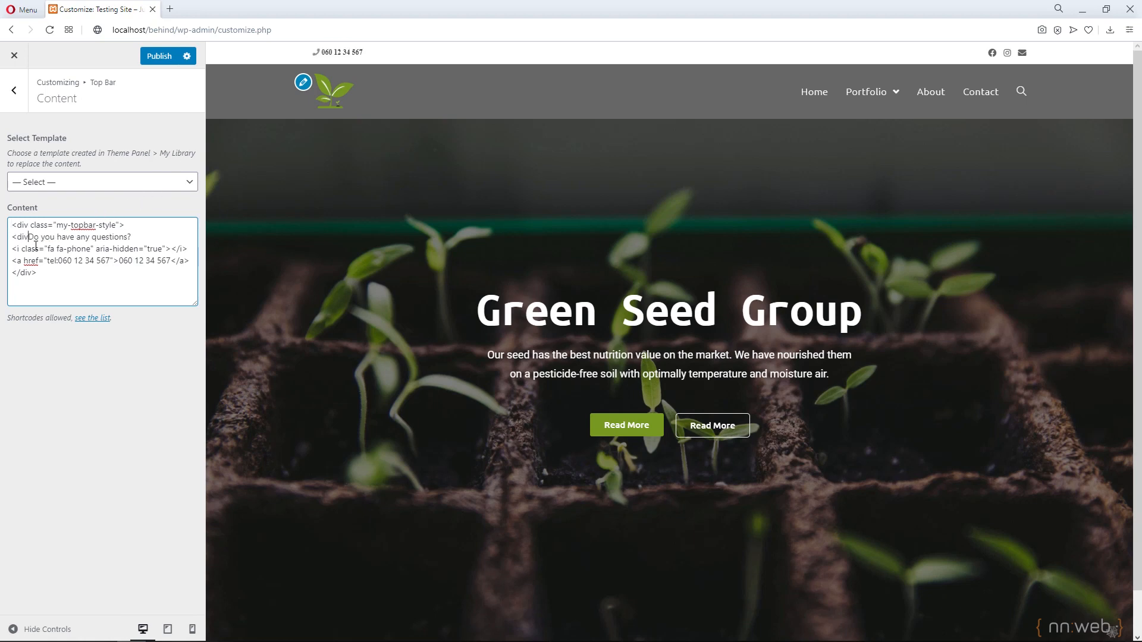
pyautogui.write('>Do you have any questions?')
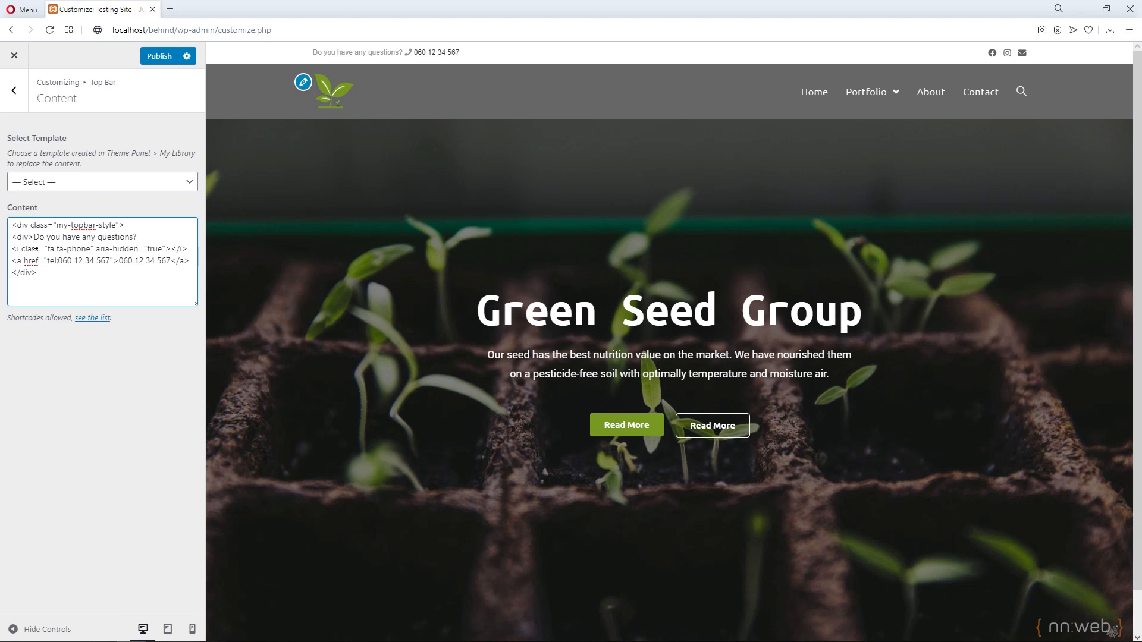
pyautogui.write('class="')
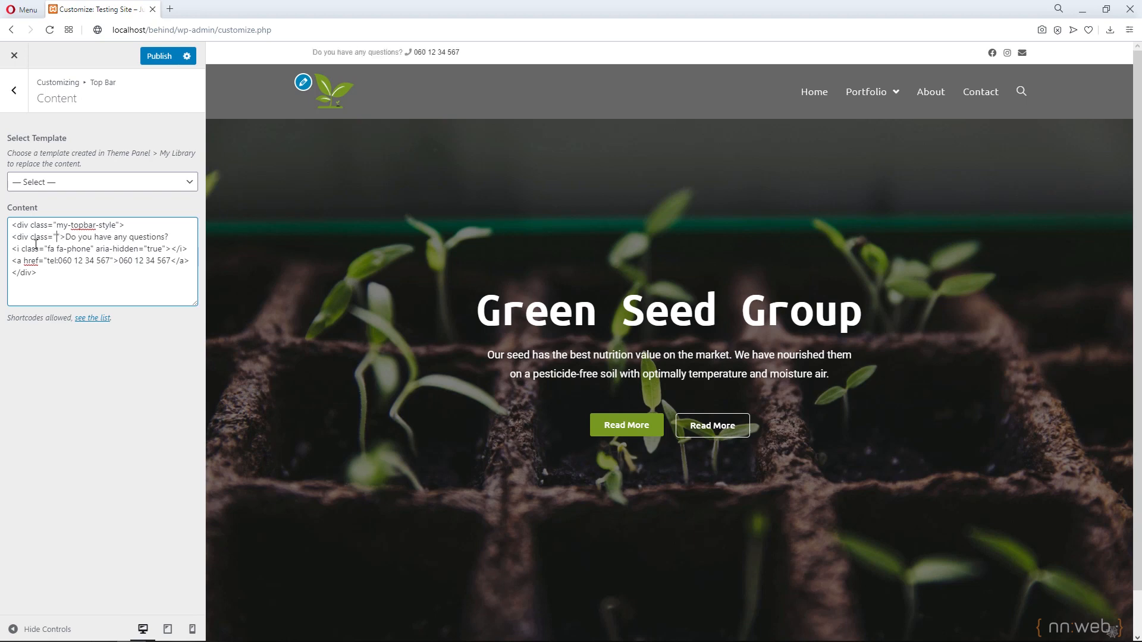
pyautogui.write('my-topbar-p')
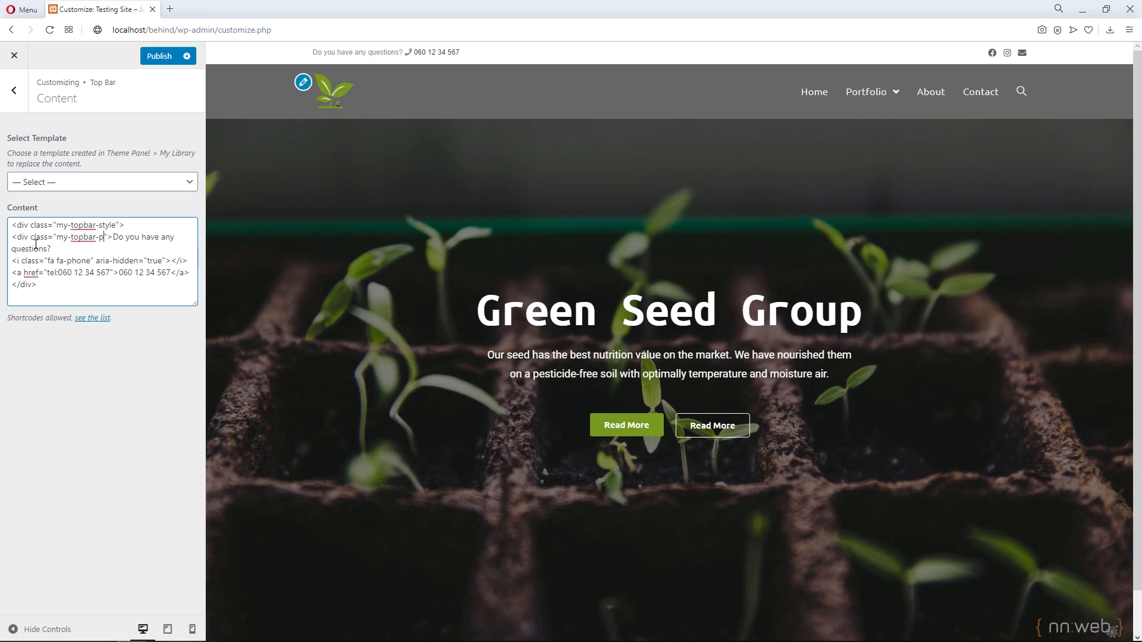
pyautogui.write('aragraph')
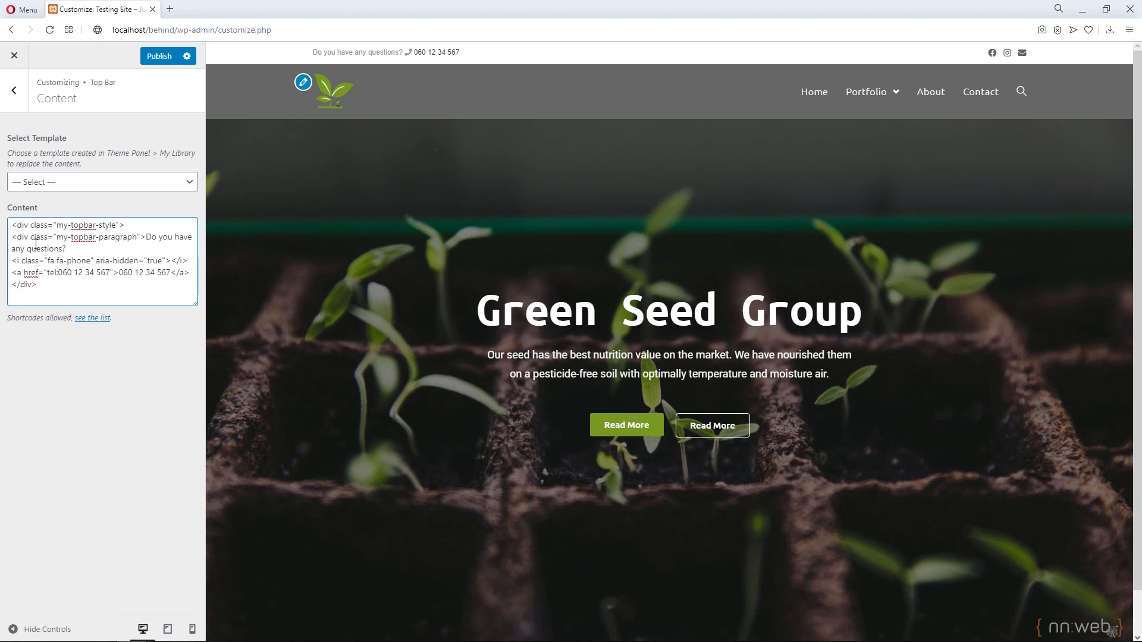
pyautogui.write('</div>')
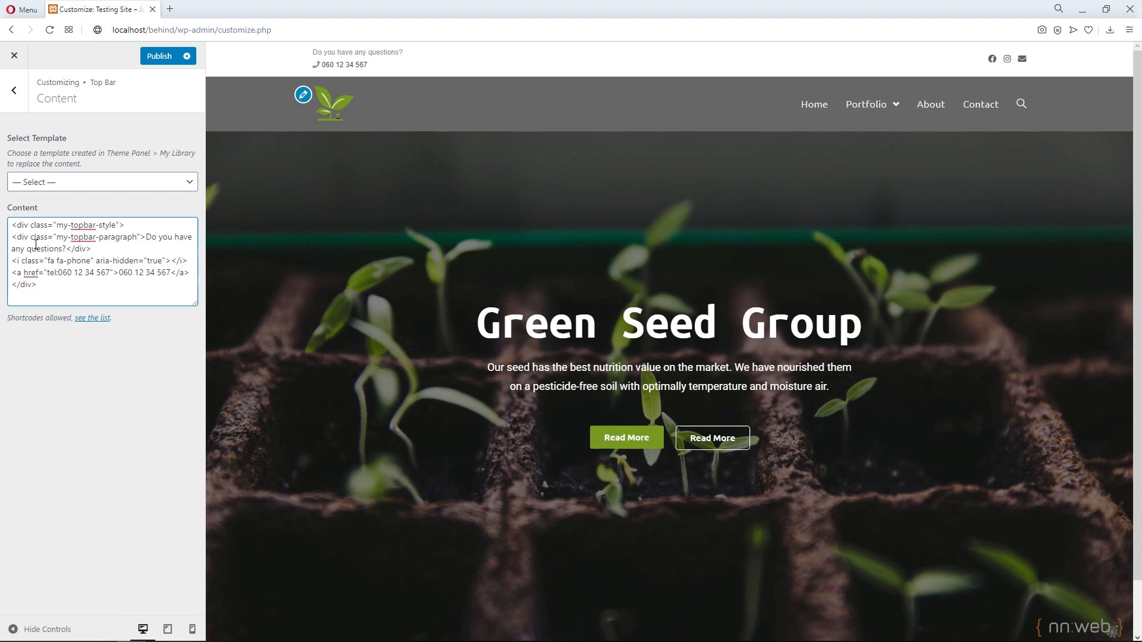
pyautogui.click(92, 249)
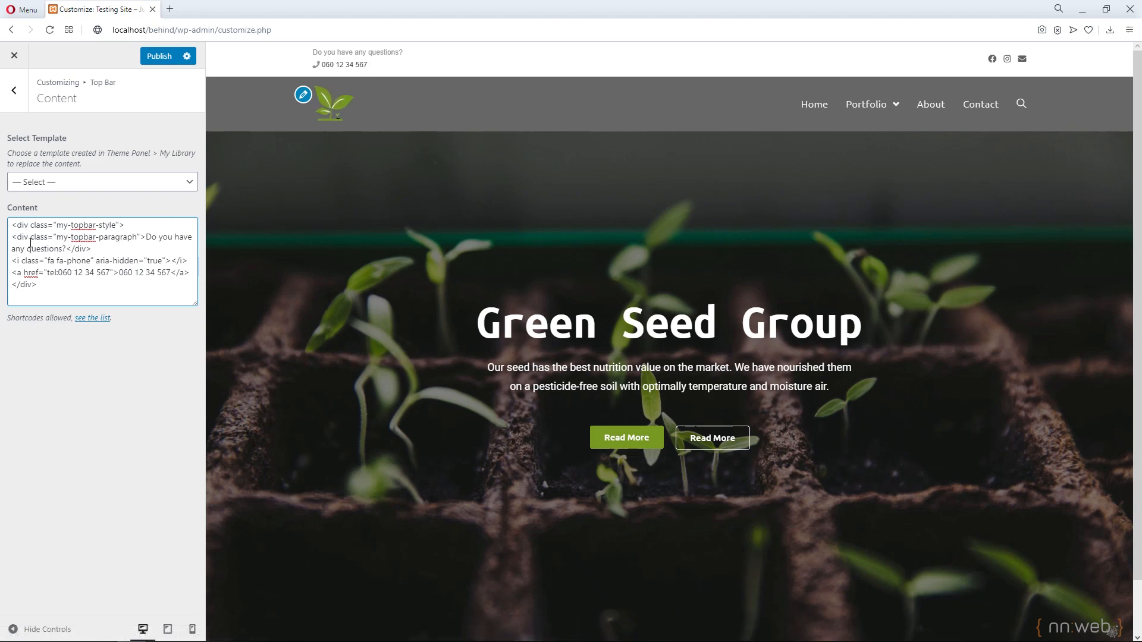
# - Replace both div tag names around the question with span and retest the phone link
pyautogui.doubleClick(21, 239)
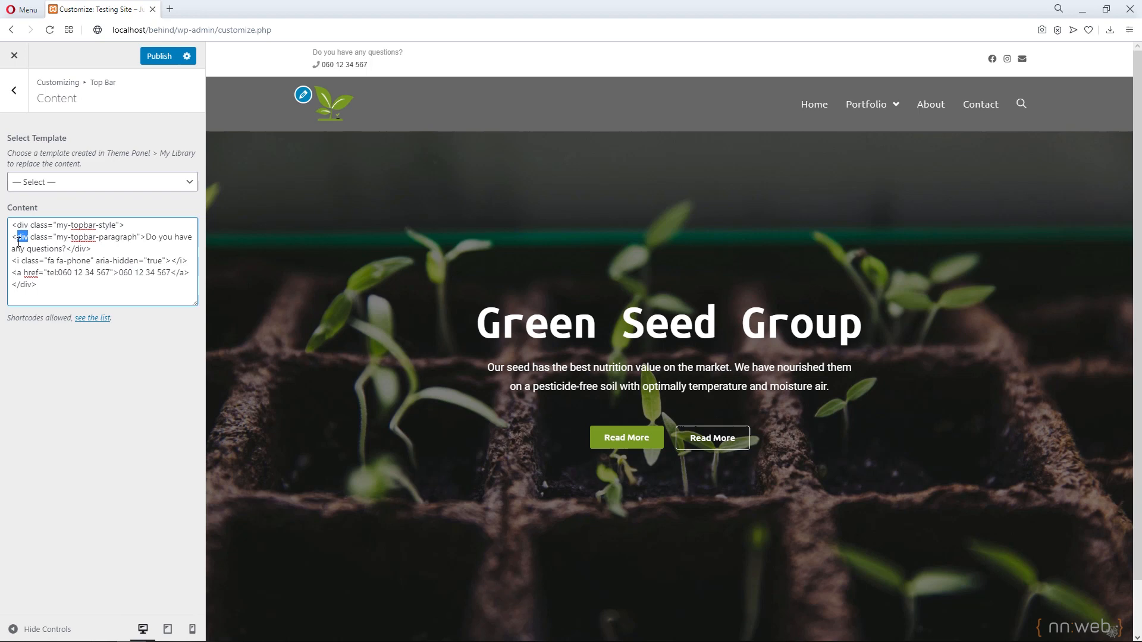
pyautogui.write('span')
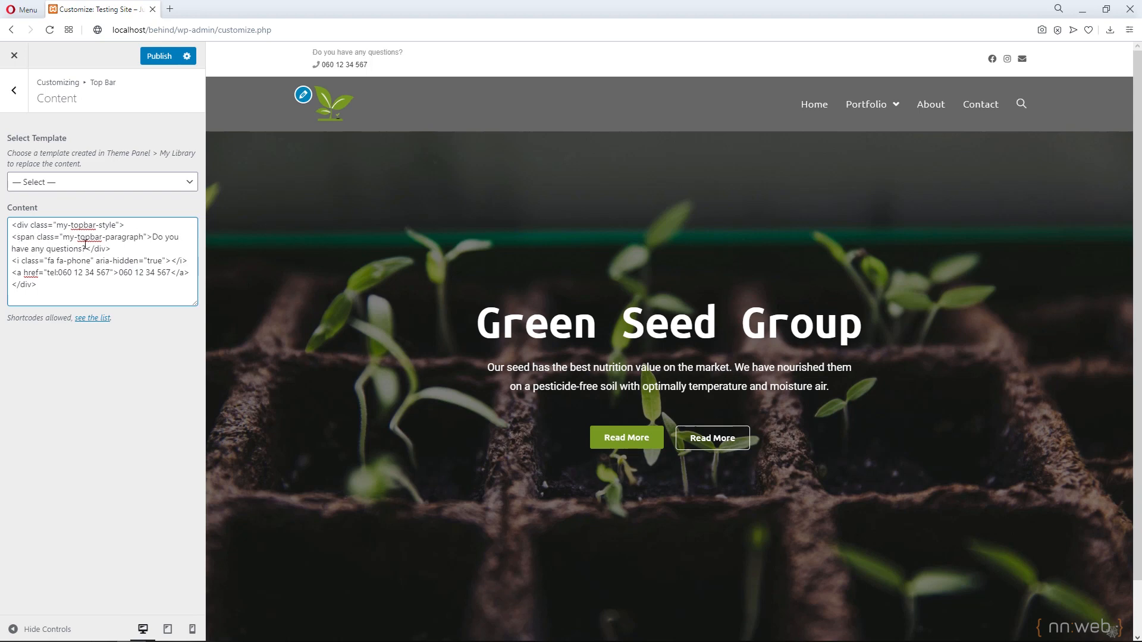
pyautogui.doubleClick(99, 248)
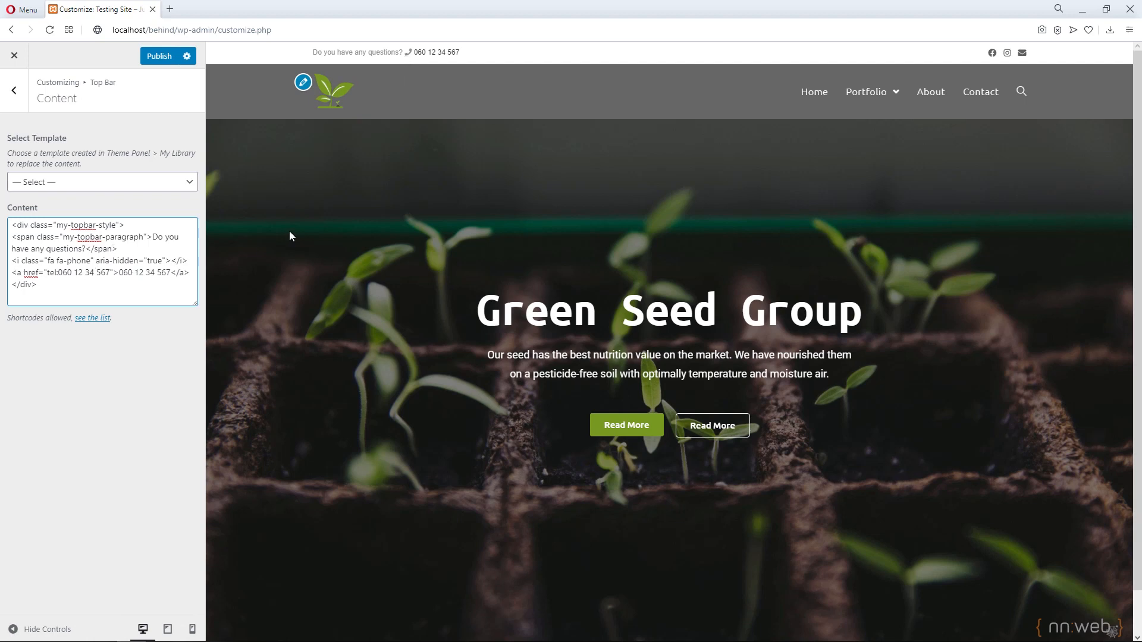
pyautogui.click(436, 51)
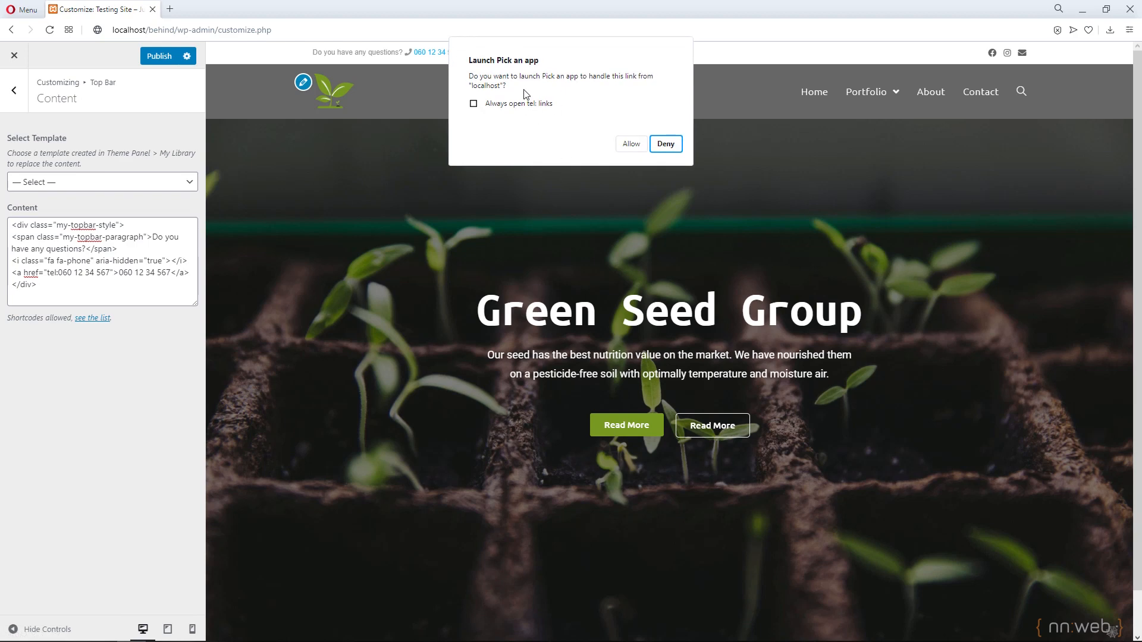
pyautogui.moveTo(524, 87)
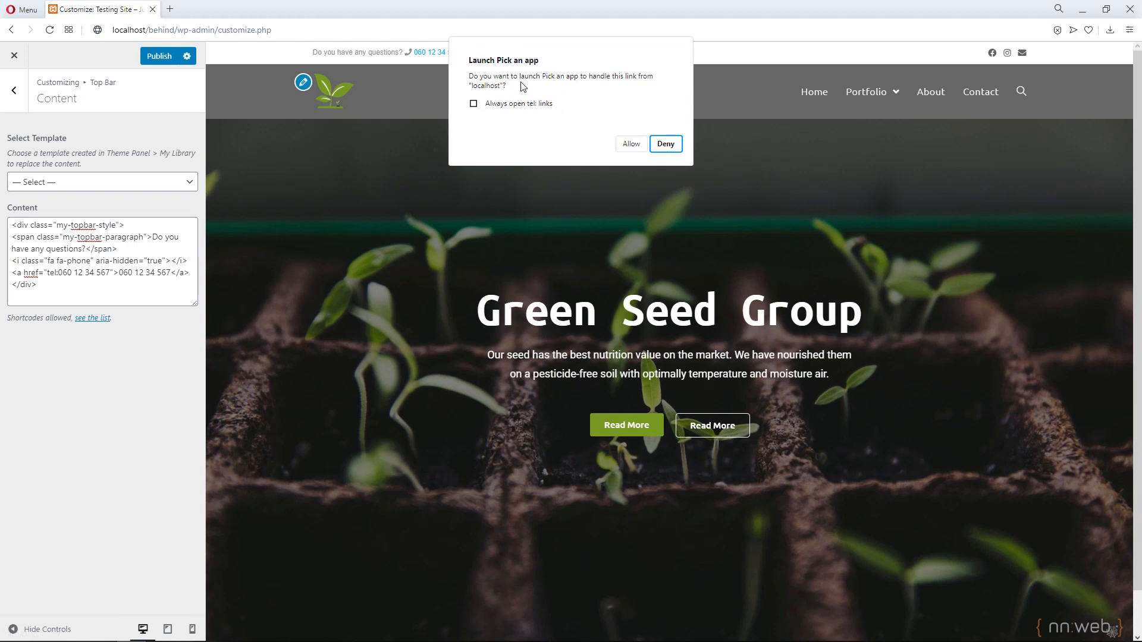
# - Deny the app-launch prompt and publish the top bar changes
pyautogui.click(663, 144)
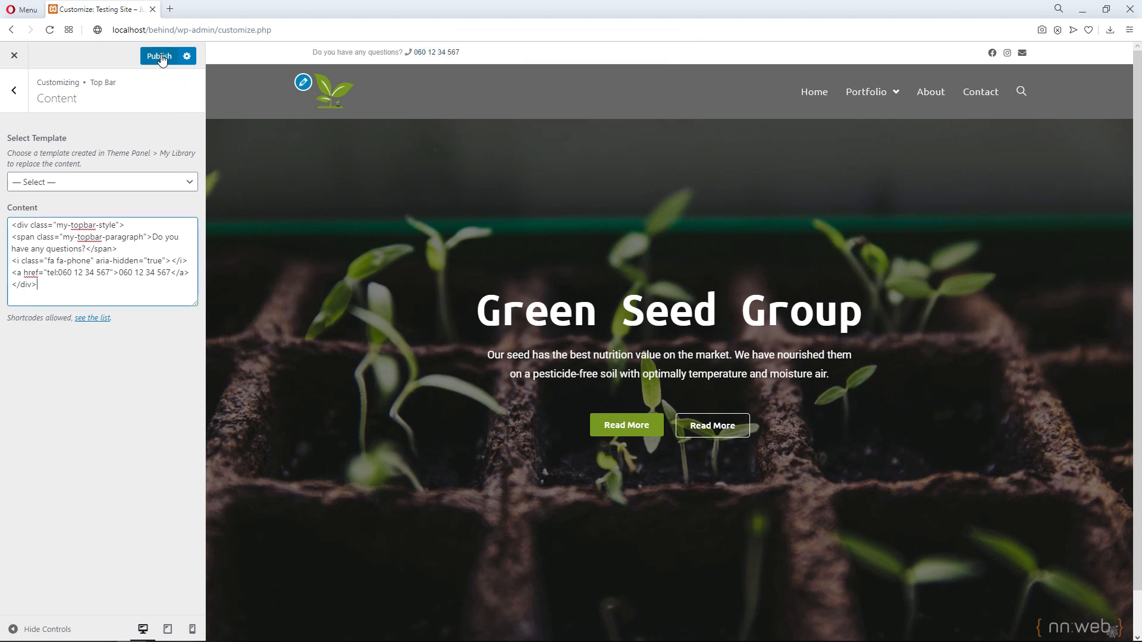
pyautogui.click(158, 56)
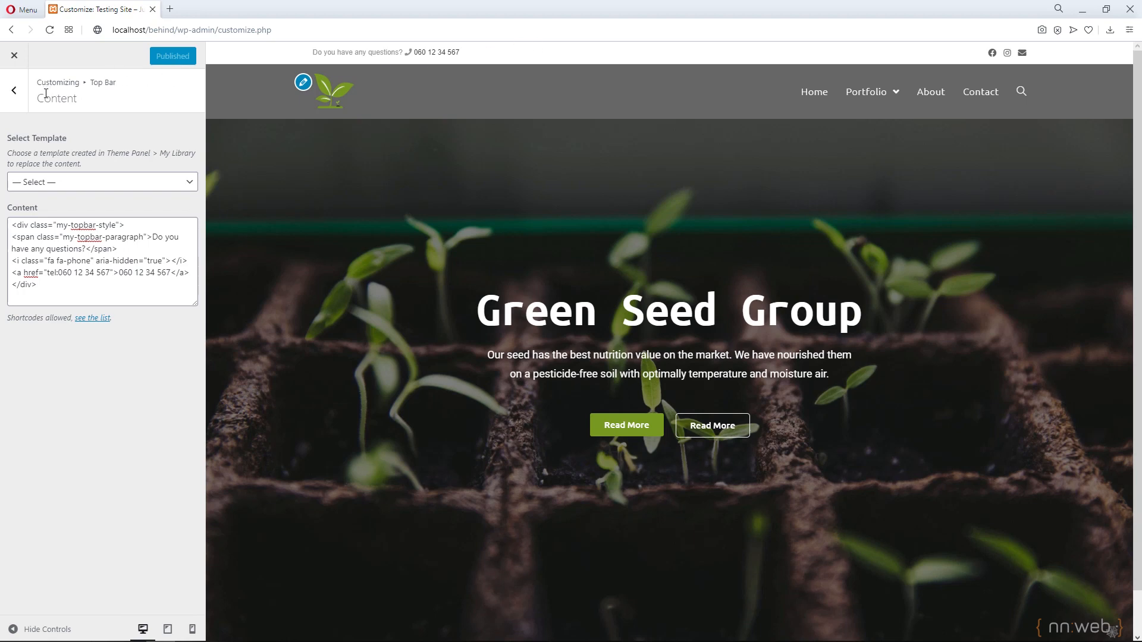
# - Leave the top bar settings and enter the empty CSS code box in Custom CSS/JS
pyautogui.click(13, 89)
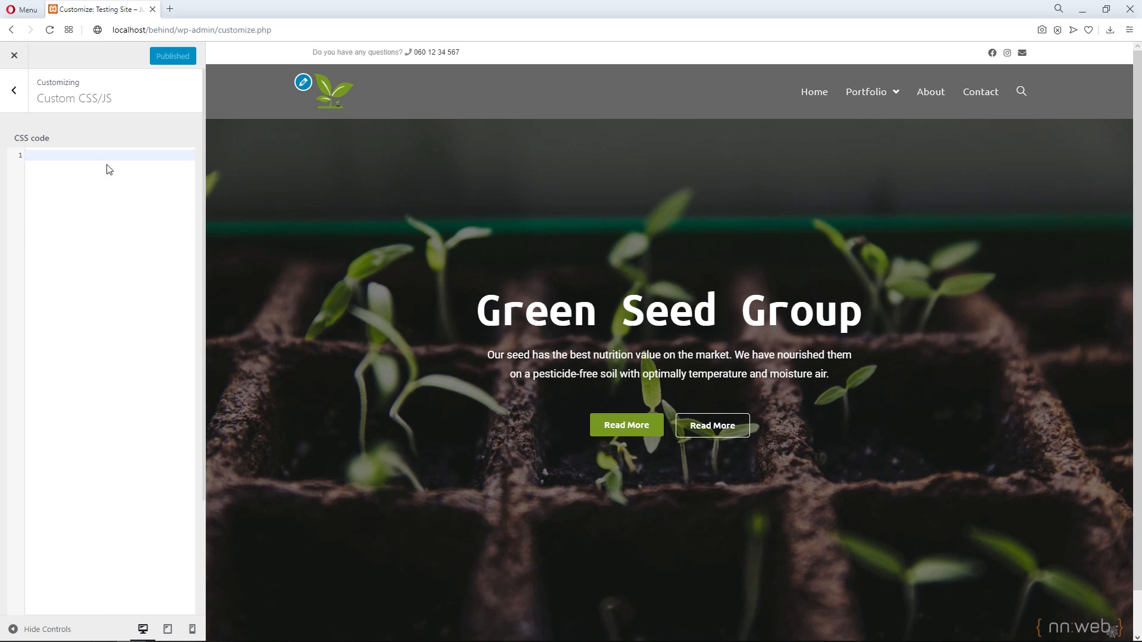
pyautogui.click(109, 154)
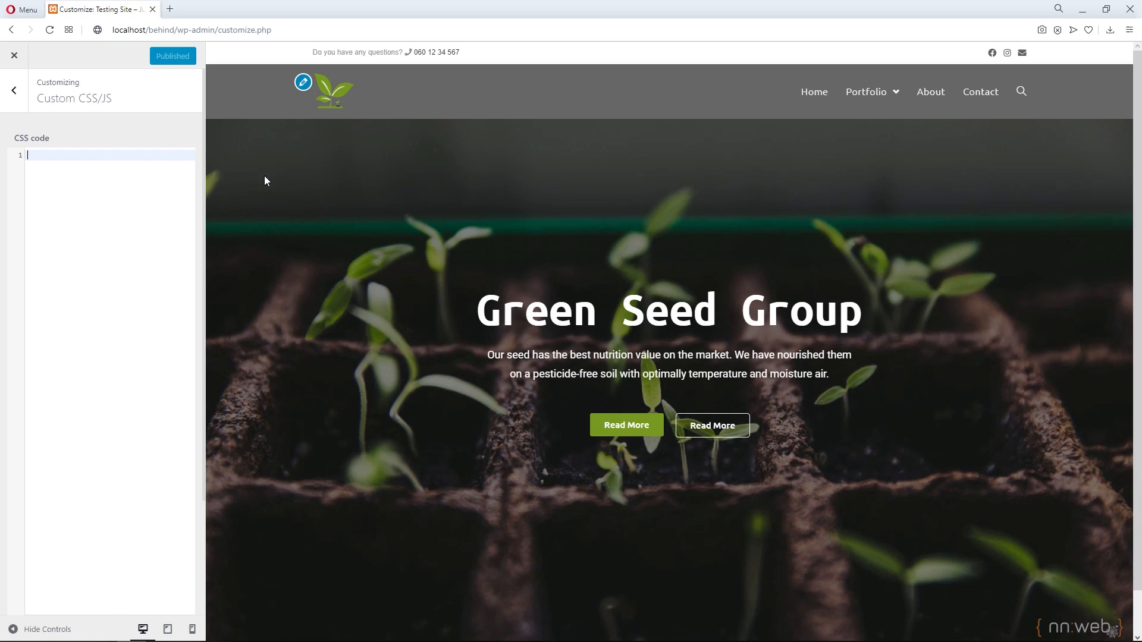
pyautogui.moveTo(102, 241)
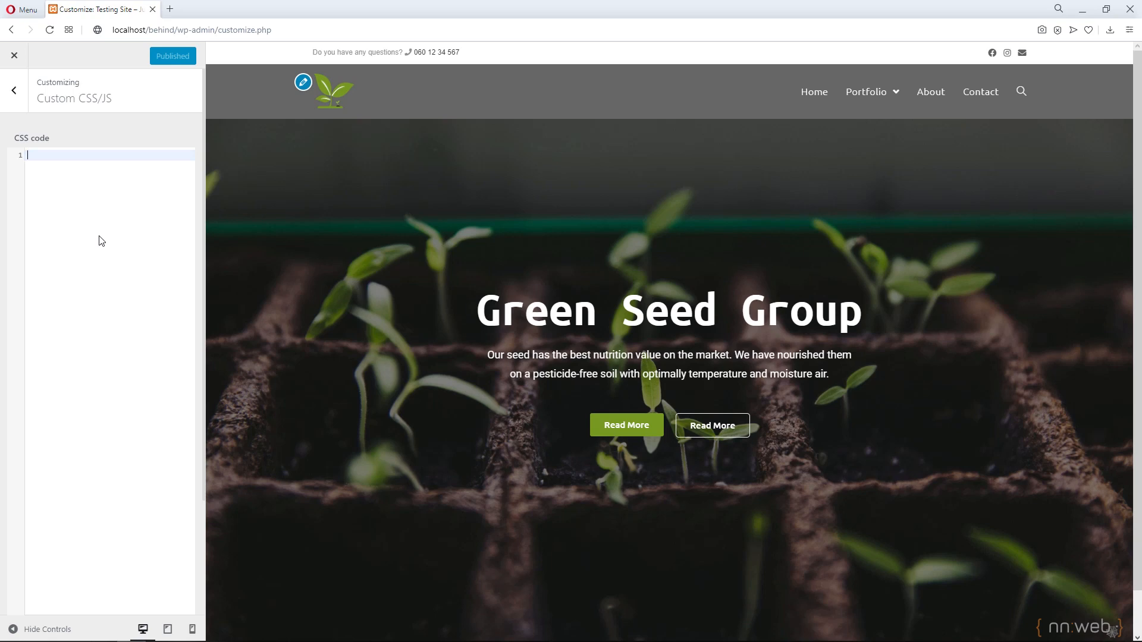
pyautogui.moveTo(613, 175)
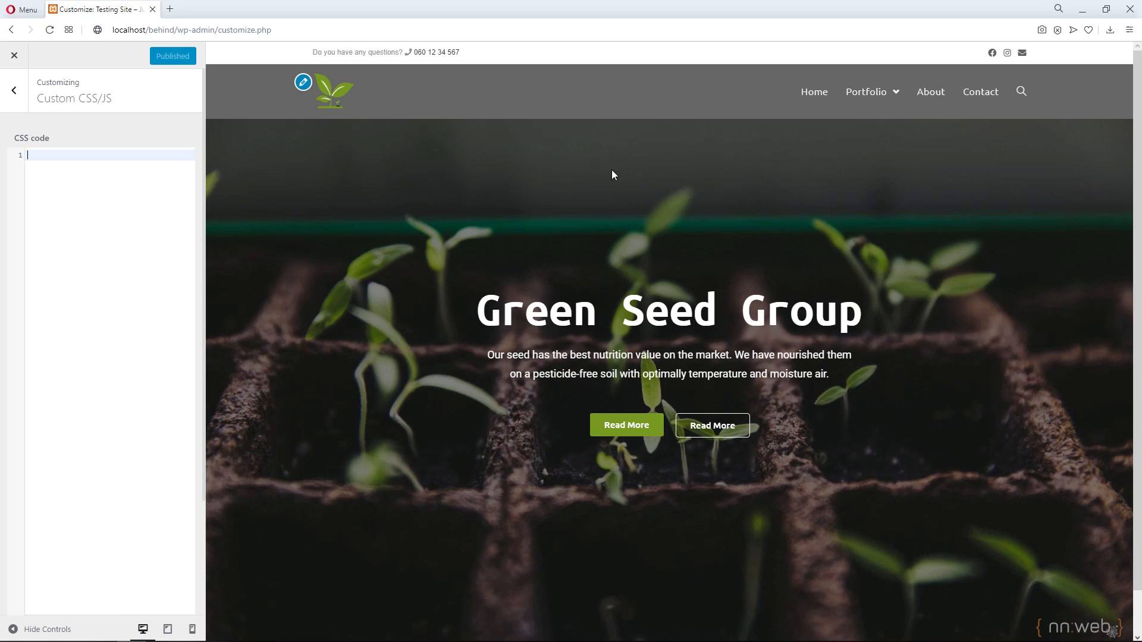
pyautogui.moveTo(1066, 66)
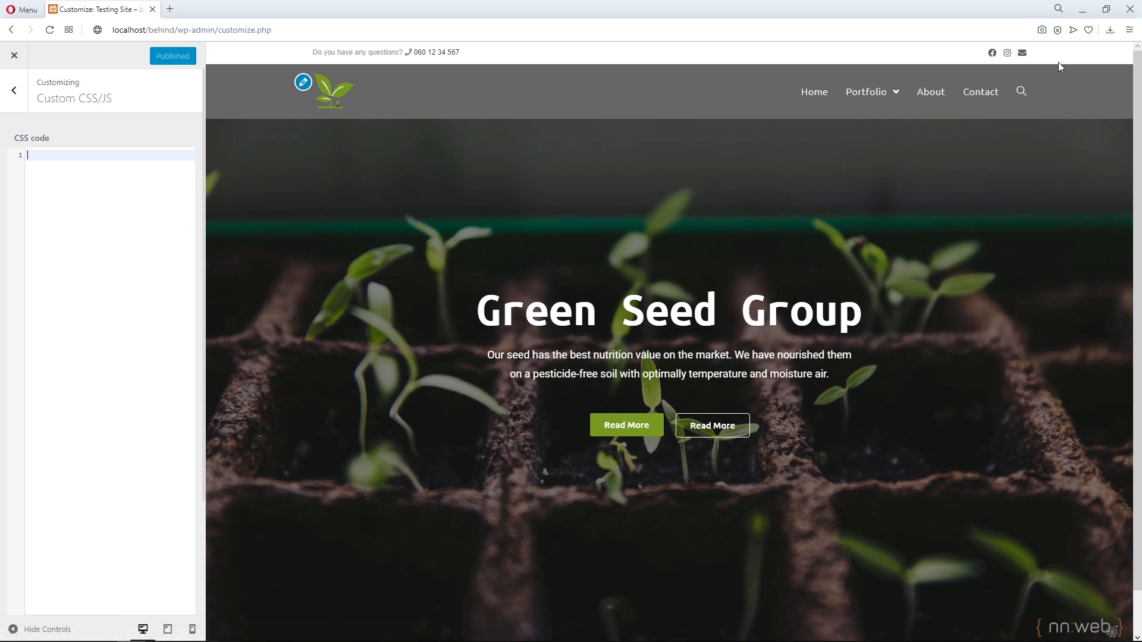
pyautogui.moveTo(128, 196)
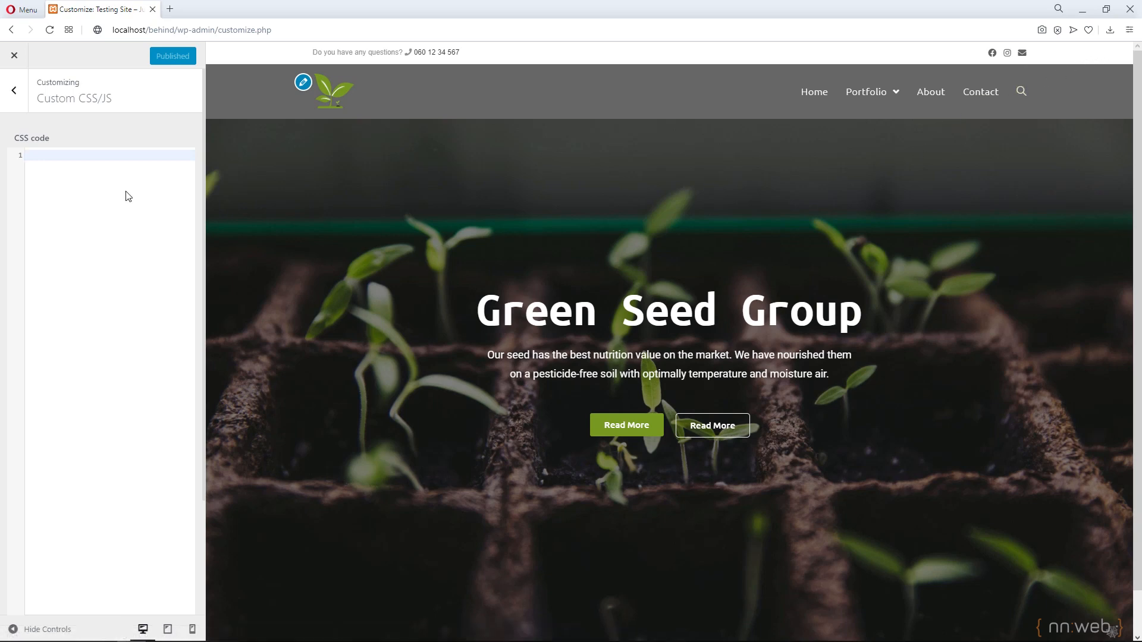
# - Start a /* TopBar Style */ comment and an empty .my-topbar-style .fa rule
pyautogui.write('/* Top */')
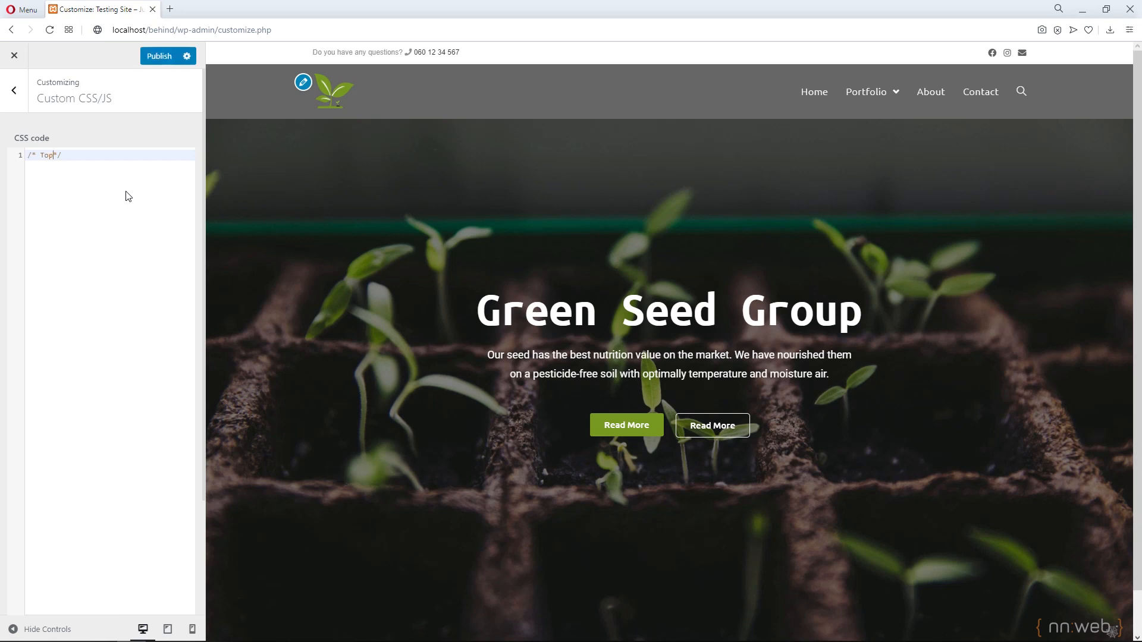
pyautogui.write('Ba')
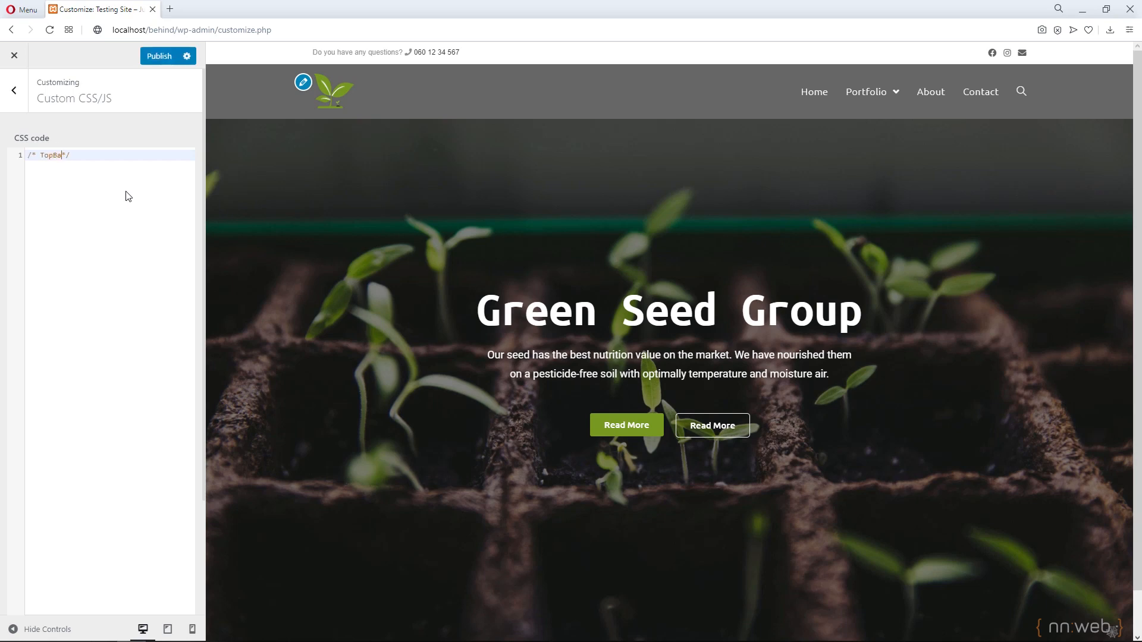
pyautogui.write('Style')
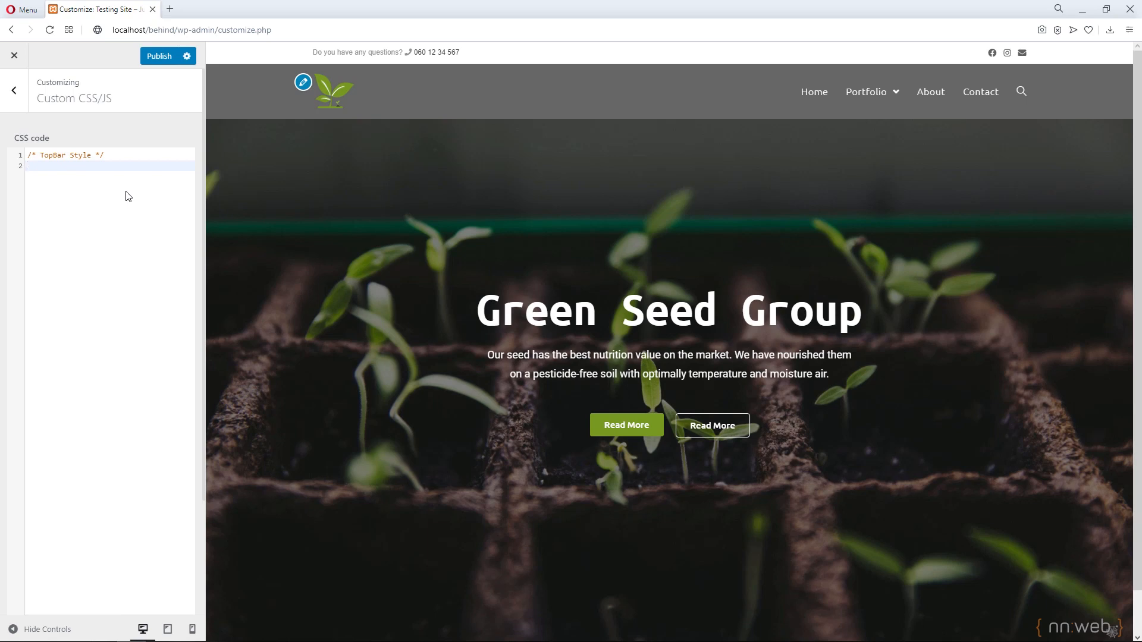
pyautogui.write('.')
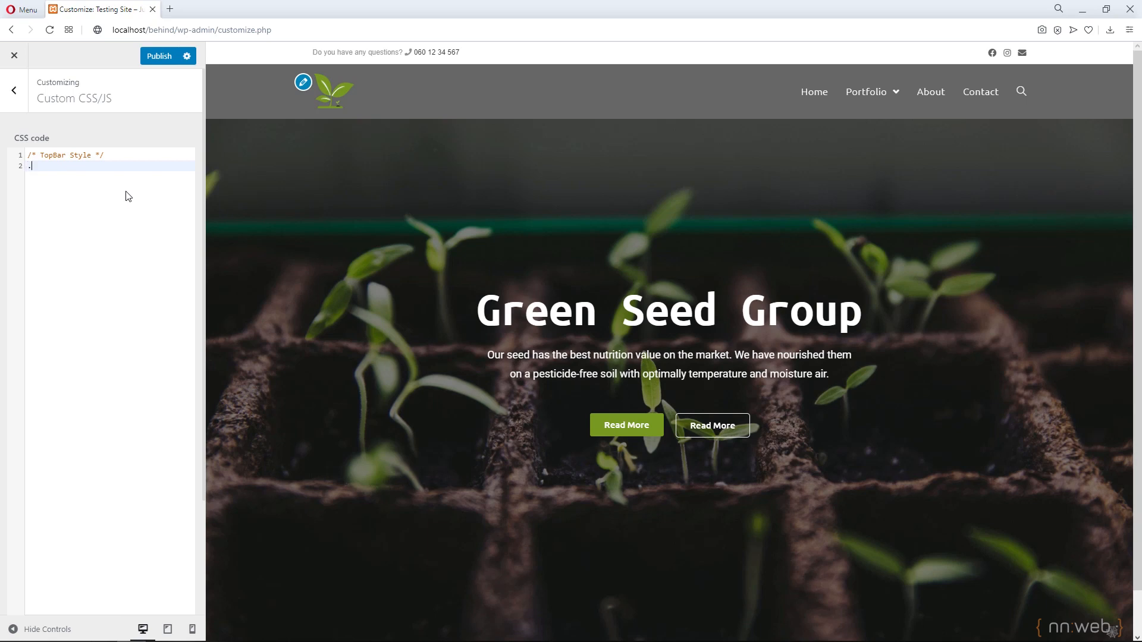
pyautogui.write('my-to')
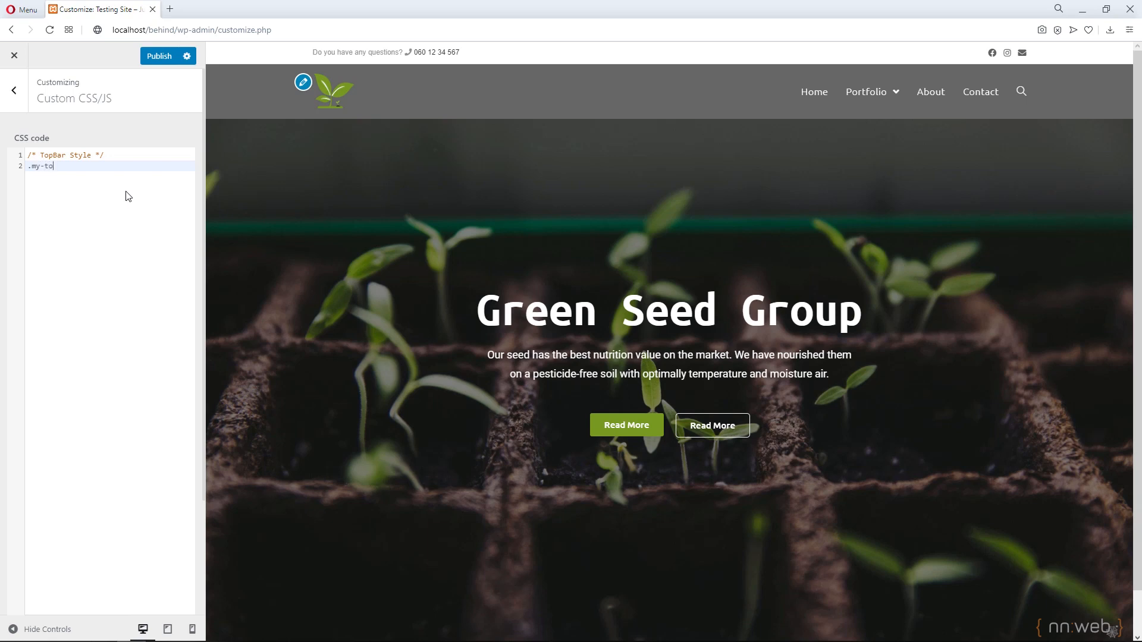
pyautogui.write('pbar-sty')
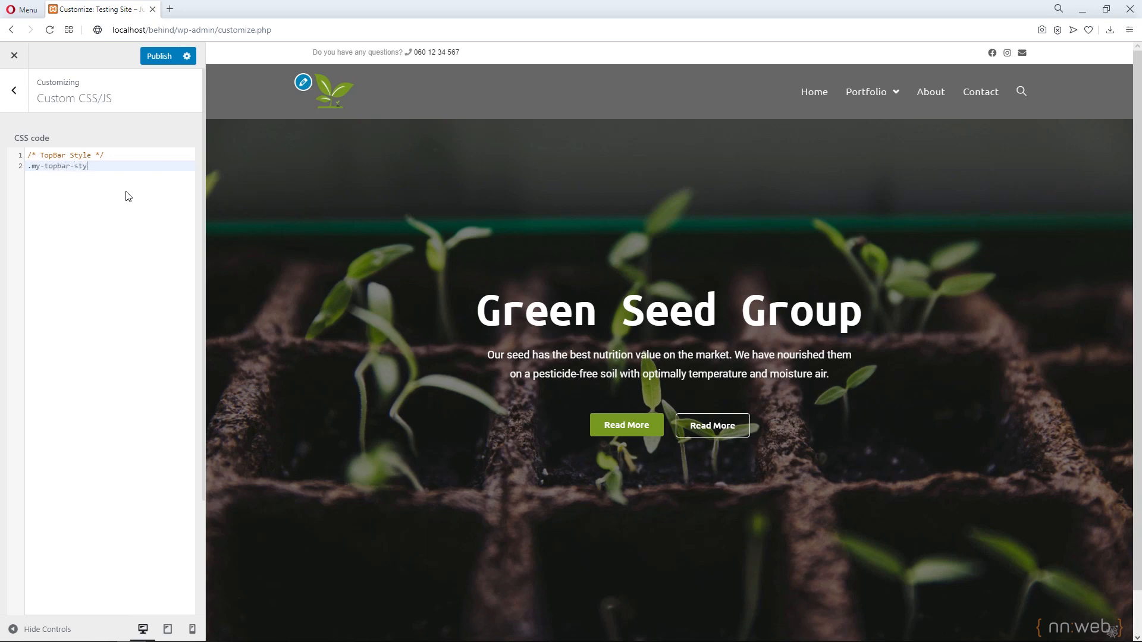
pyautogui.write('le .fa')
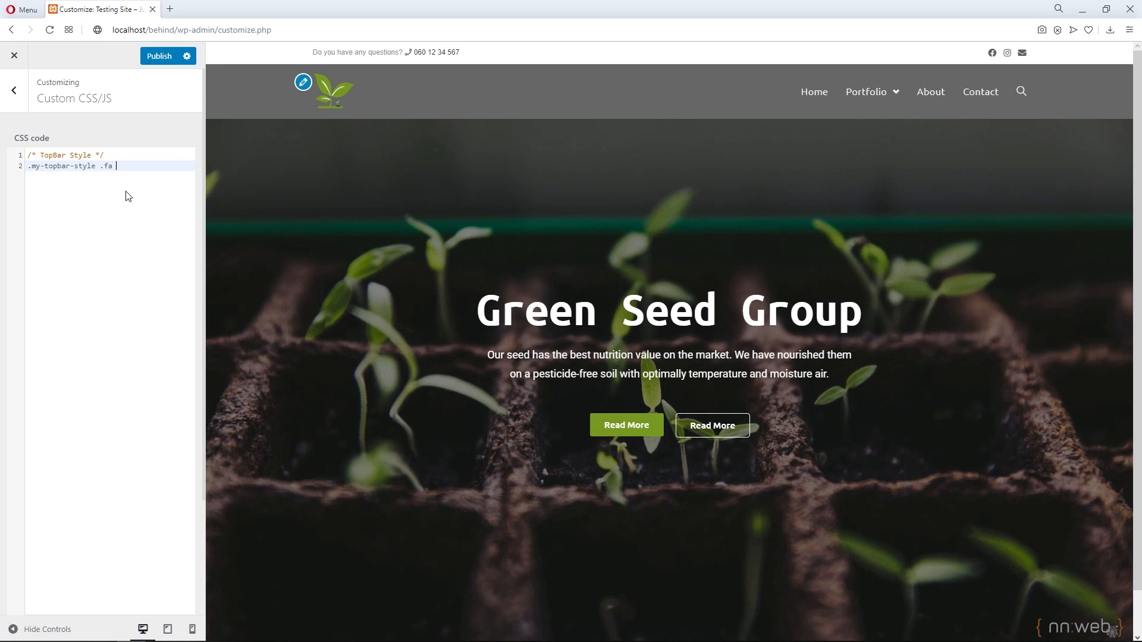
pyautogui.write('{}')
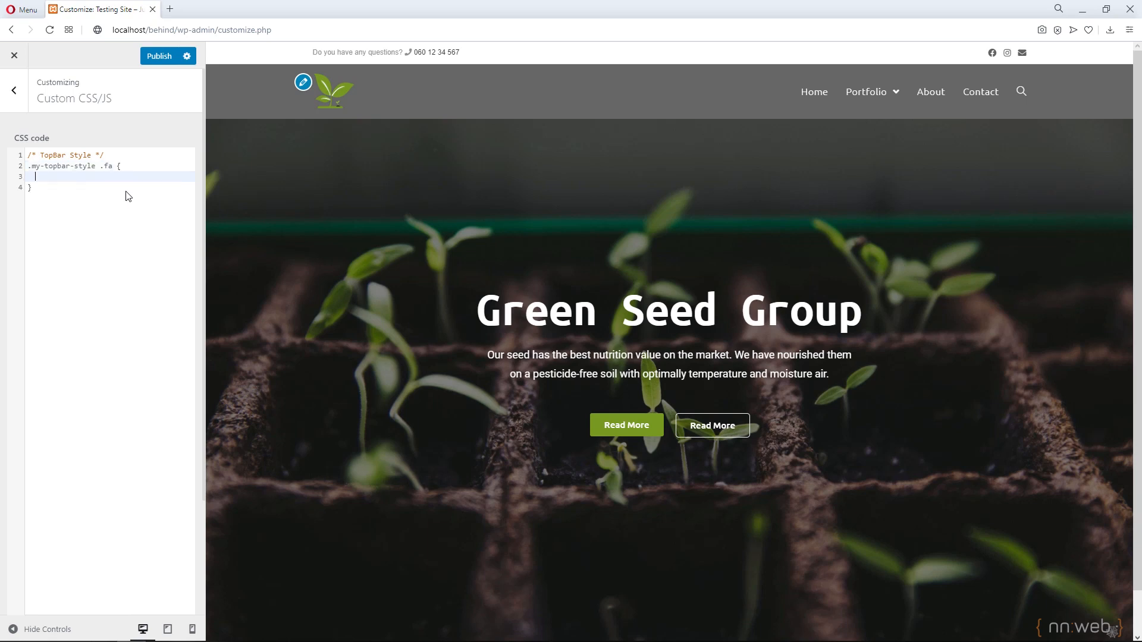
# - Give the .fa rule padding-left 15px, padding-right 5px and font-size 14px
pyautogui.write('padding-left')
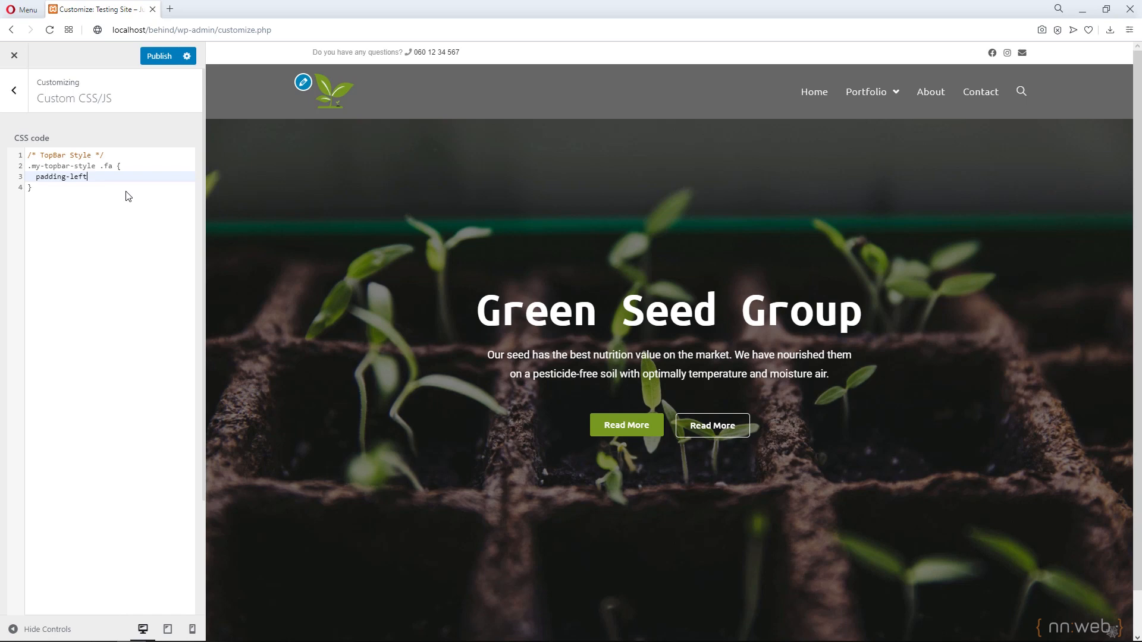
pyautogui.write(': 15')
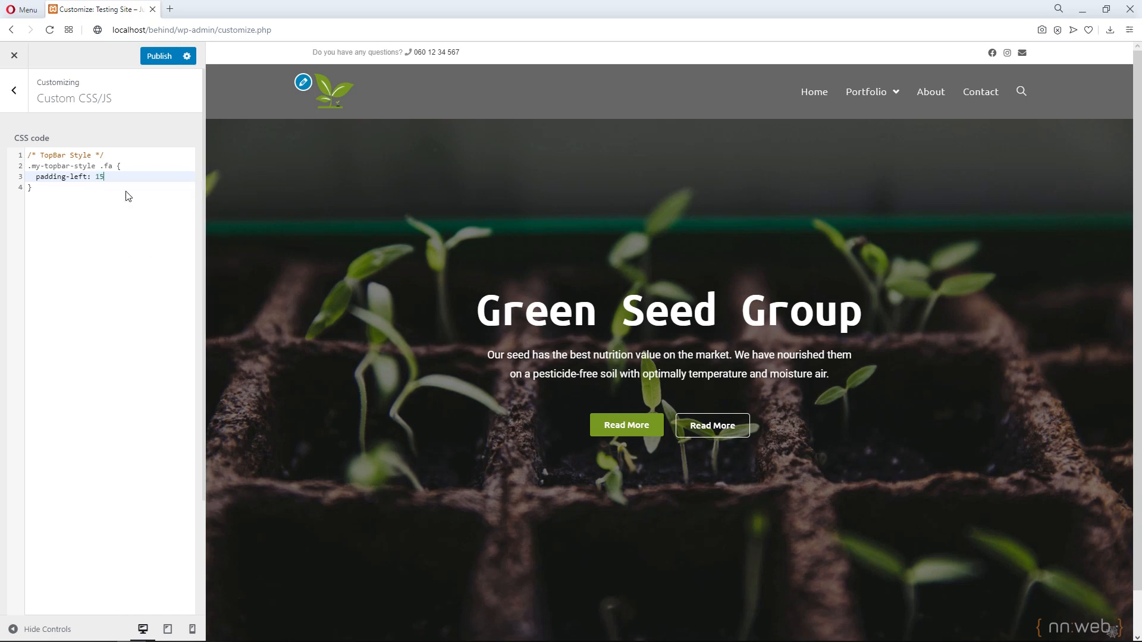
pyautogui.write('px;')
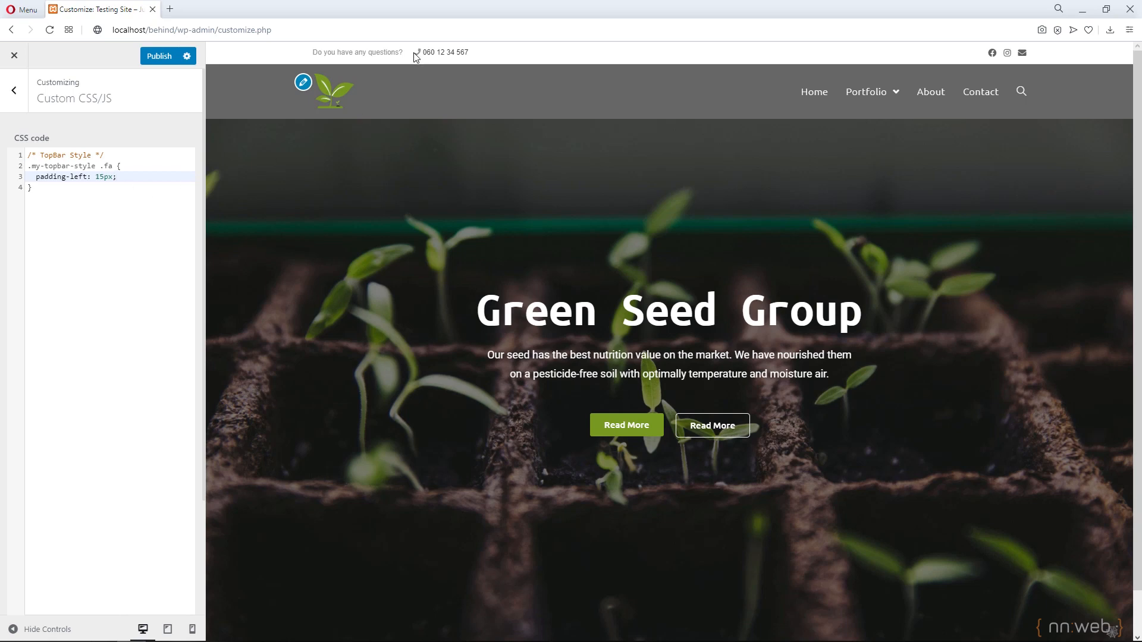
pyautogui.write('1px')
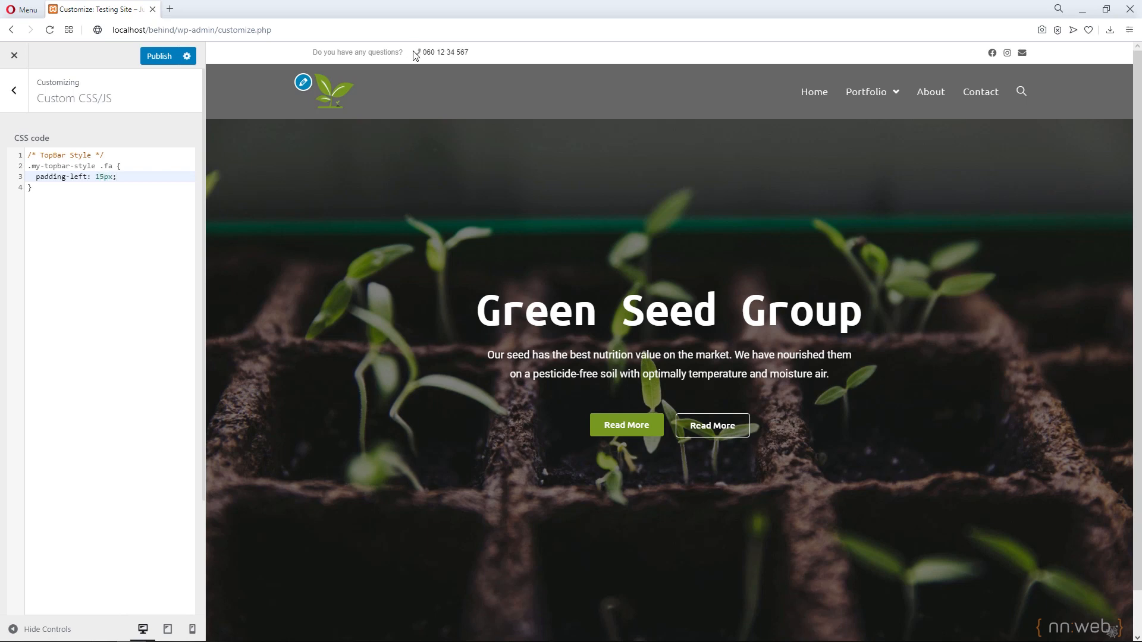
pyautogui.write('pad')
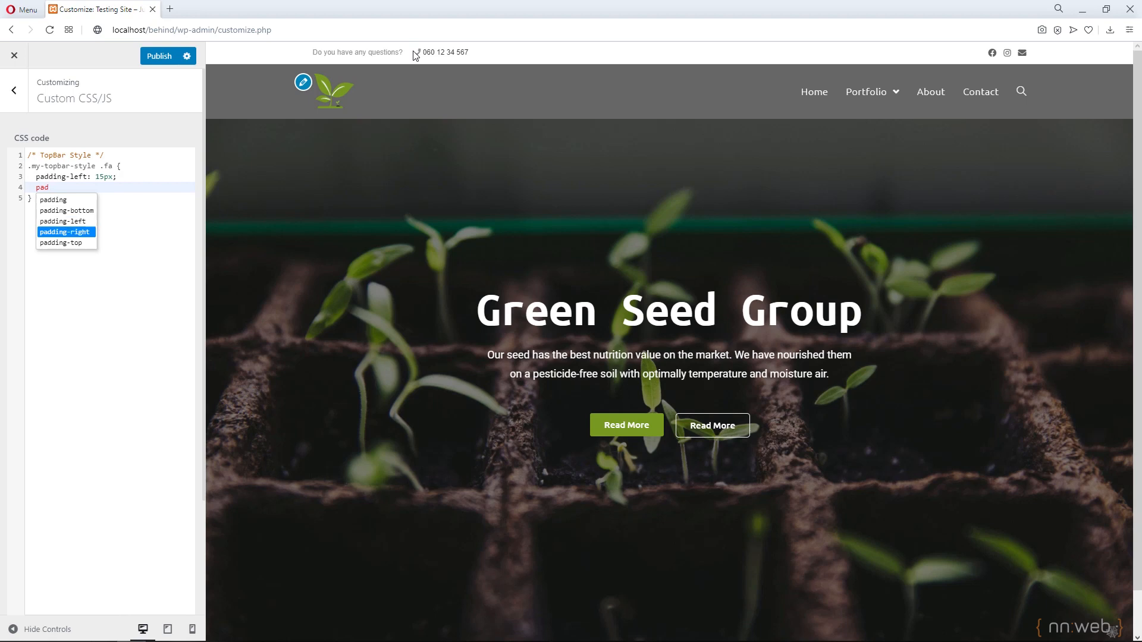
pyautogui.click(64, 232)
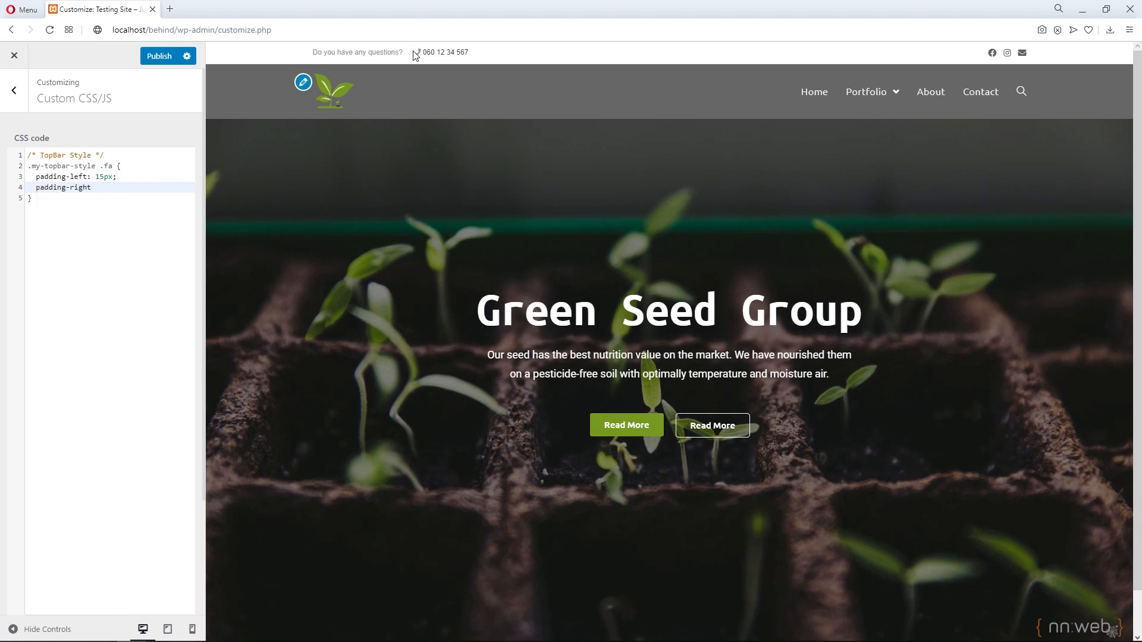
pyautogui.write(': 5px')
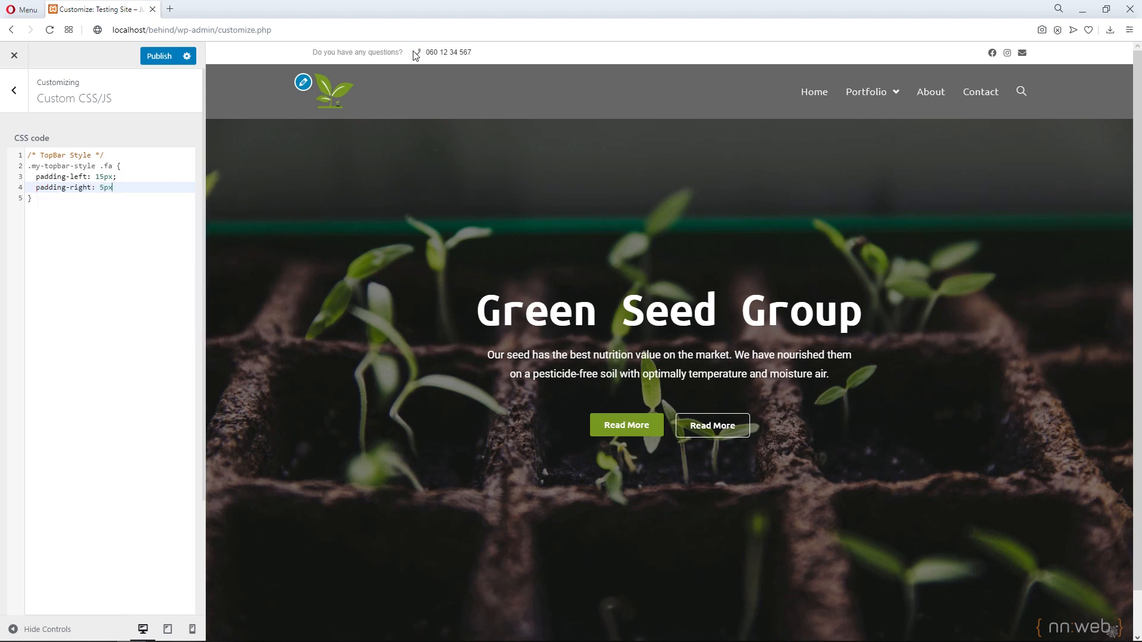
pyautogui.write(';')
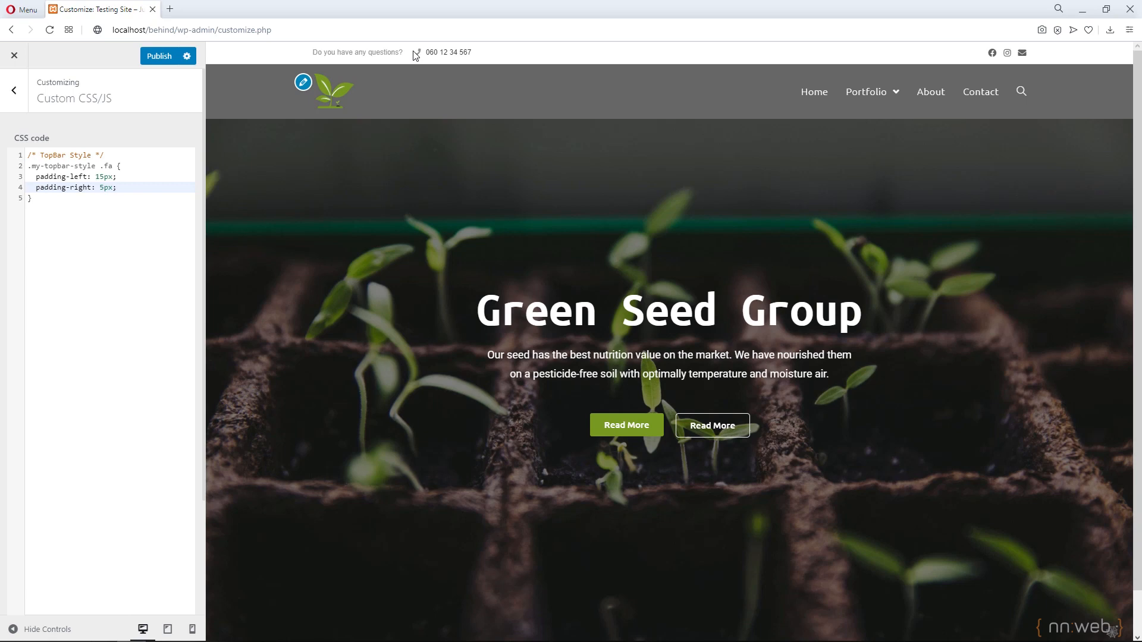
pyautogui.press('Enter')
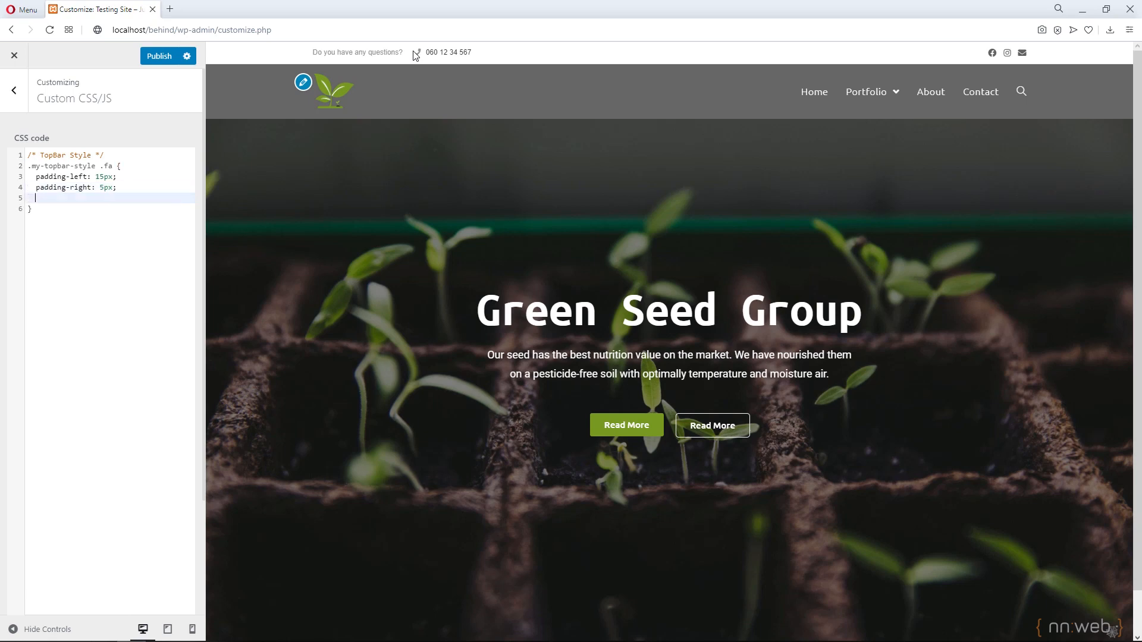
pyautogui.write('font')
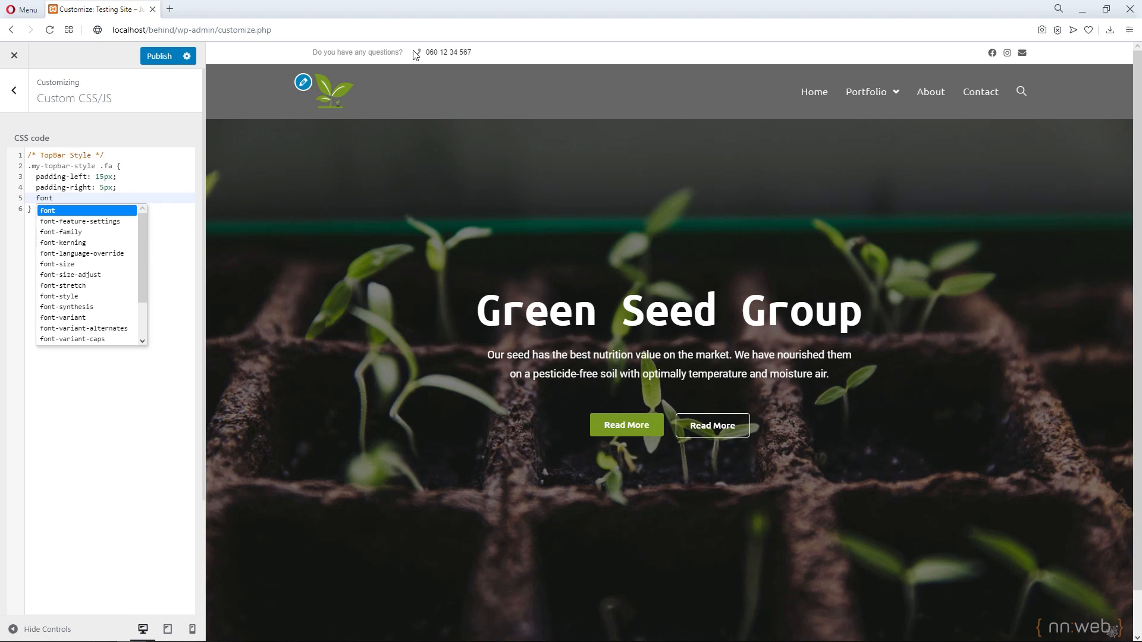
pyautogui.click(57, 264)
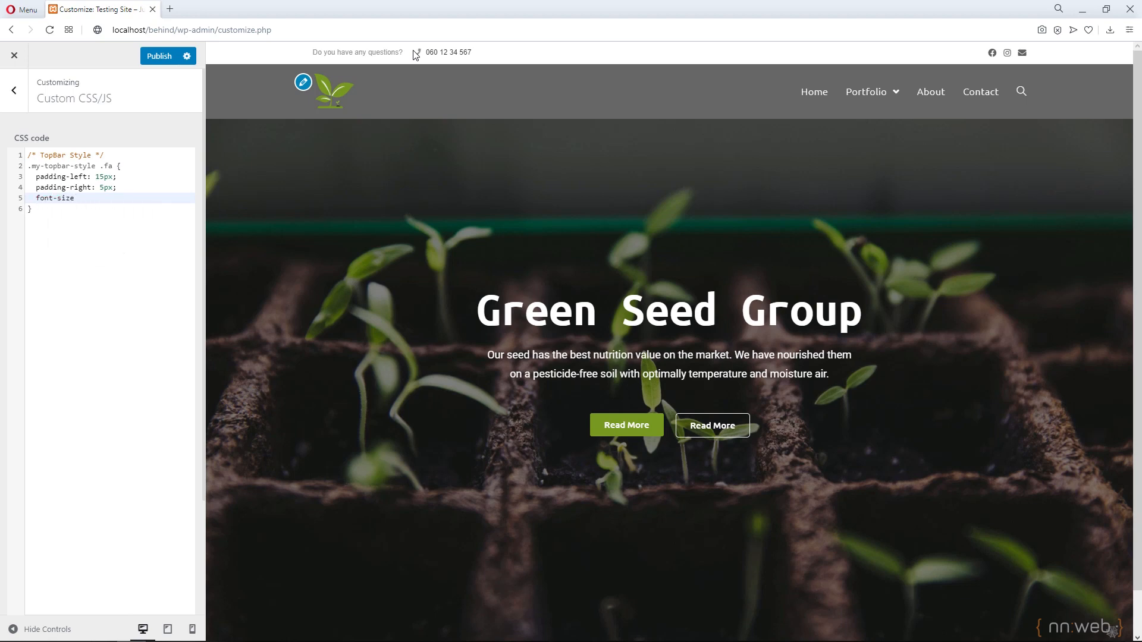
pyautogui.write('14px;')
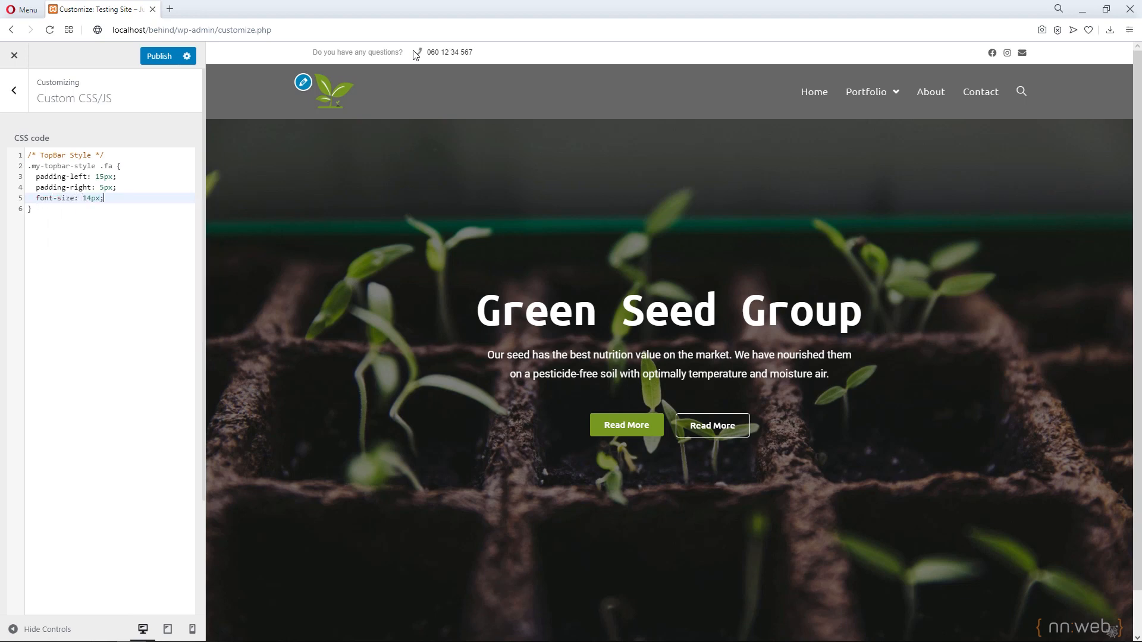
pyautogui.moveTo(410, 61)
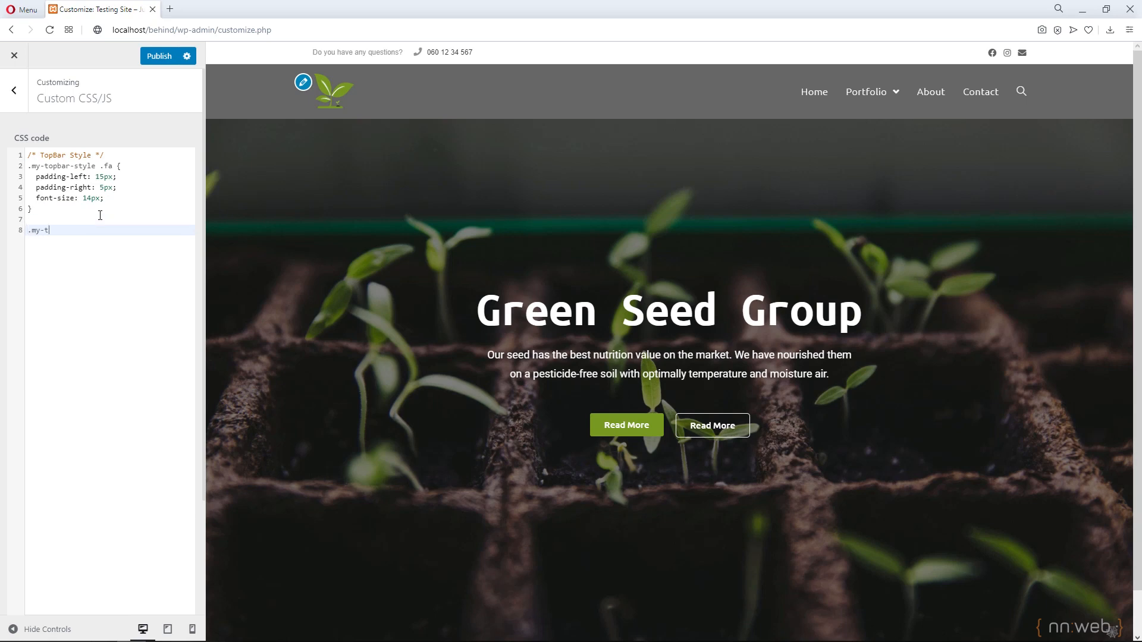
# - Start a .my-topbar-style a rule with font-family 'Lato', sans-serif
pyautogui.write('opbar-style a')
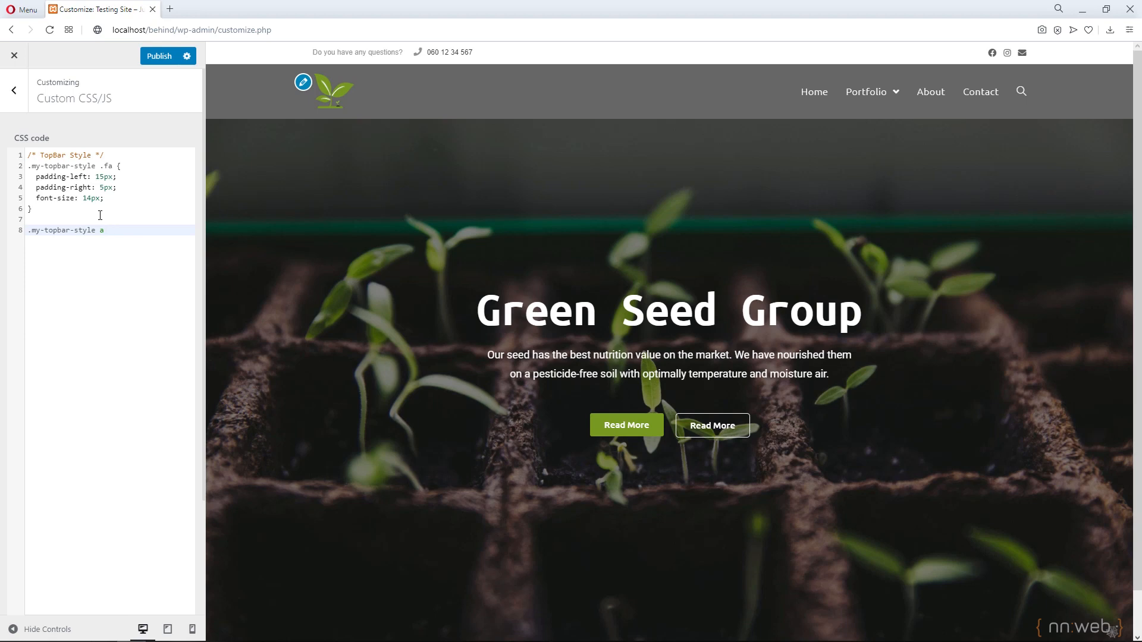
pyautogui.write('{')
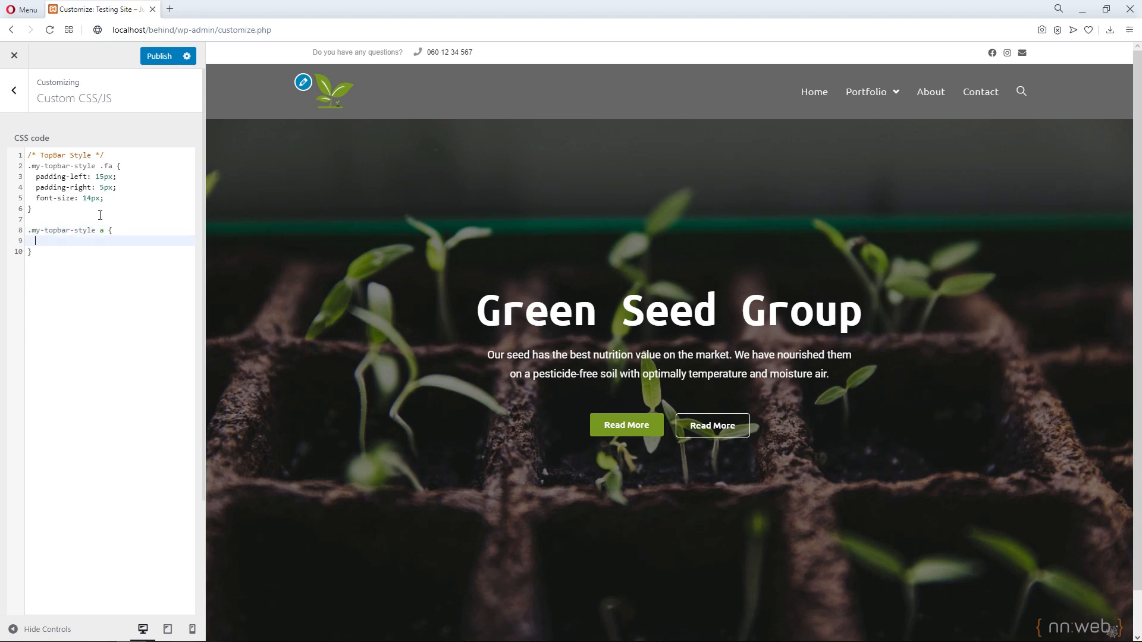
pyautogui.write('font-family')
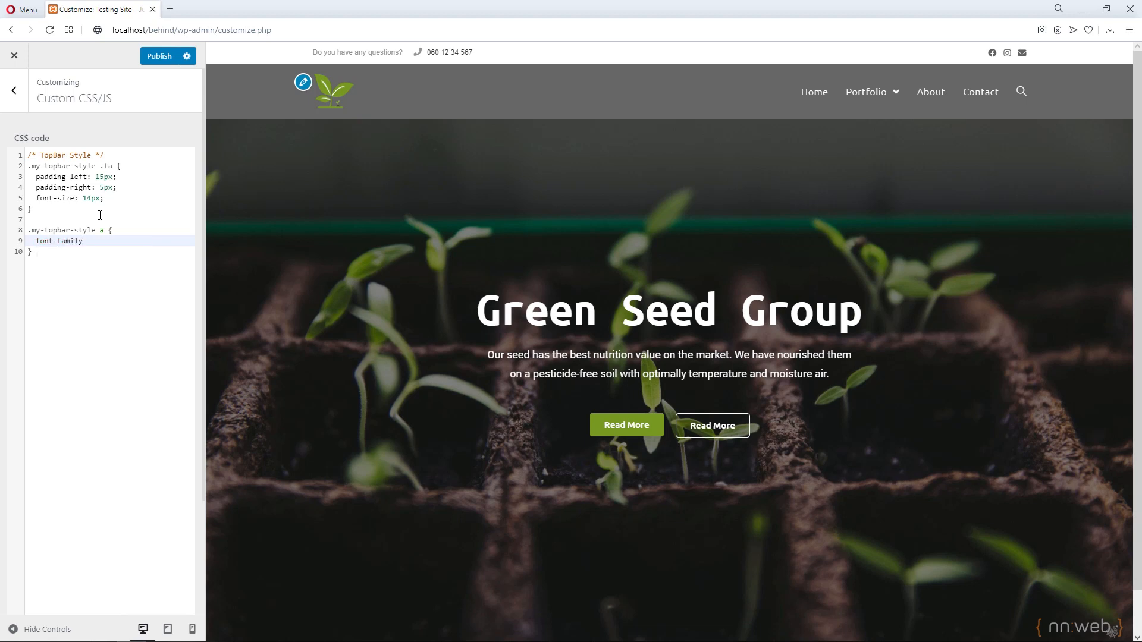
pyautogui.write(':')
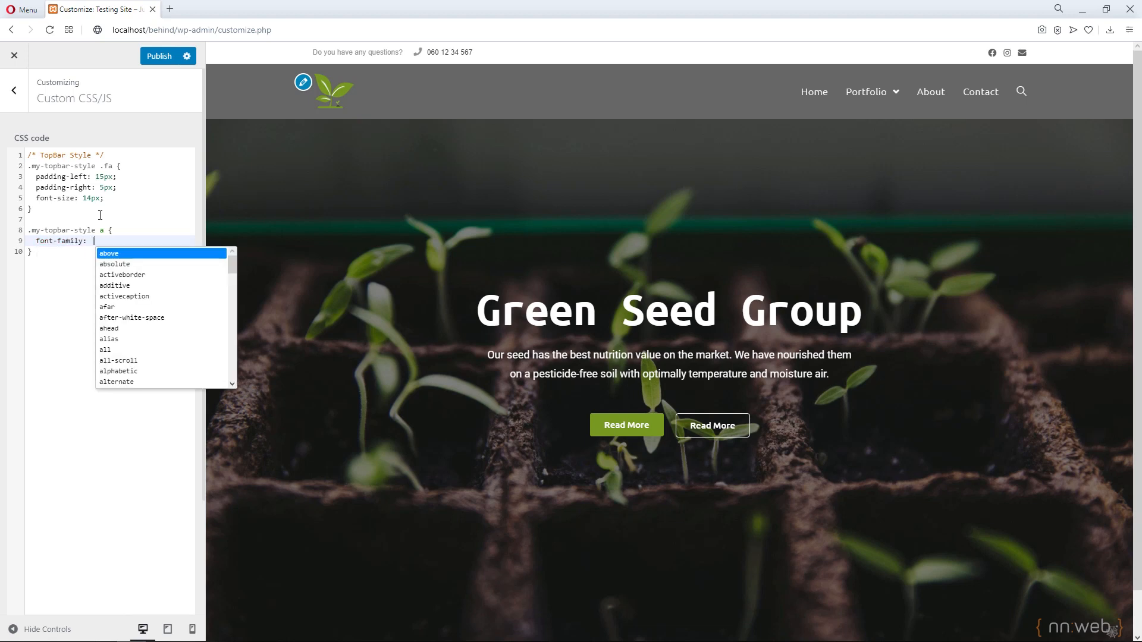
pyautogui.press('Escape')
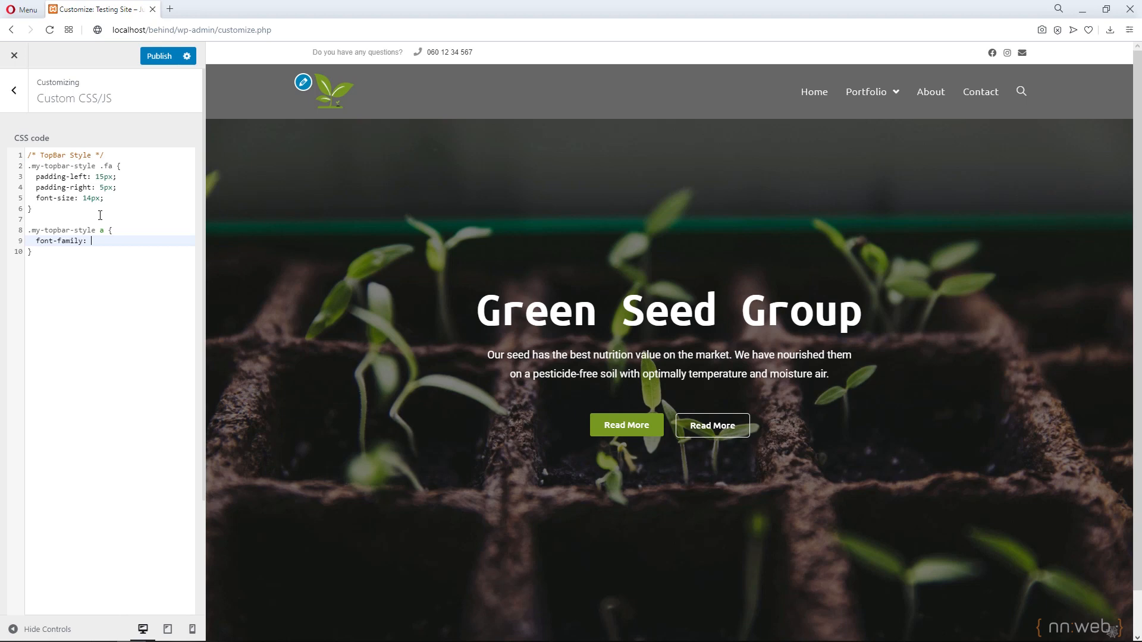
pyautogui.write("'L")
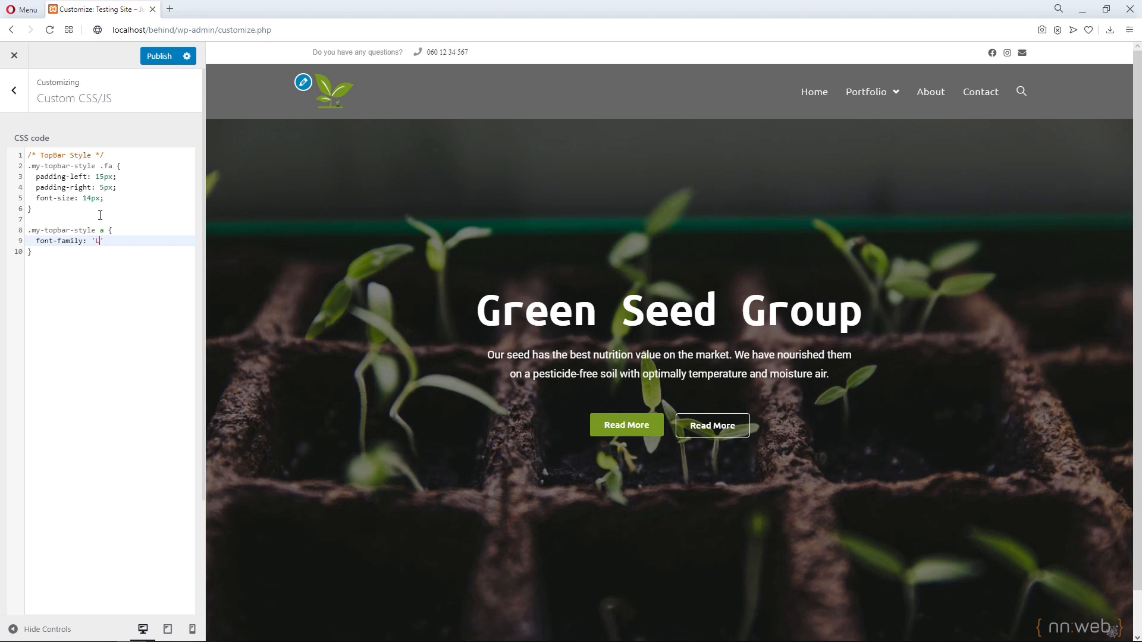
pyautogui.write('ato')
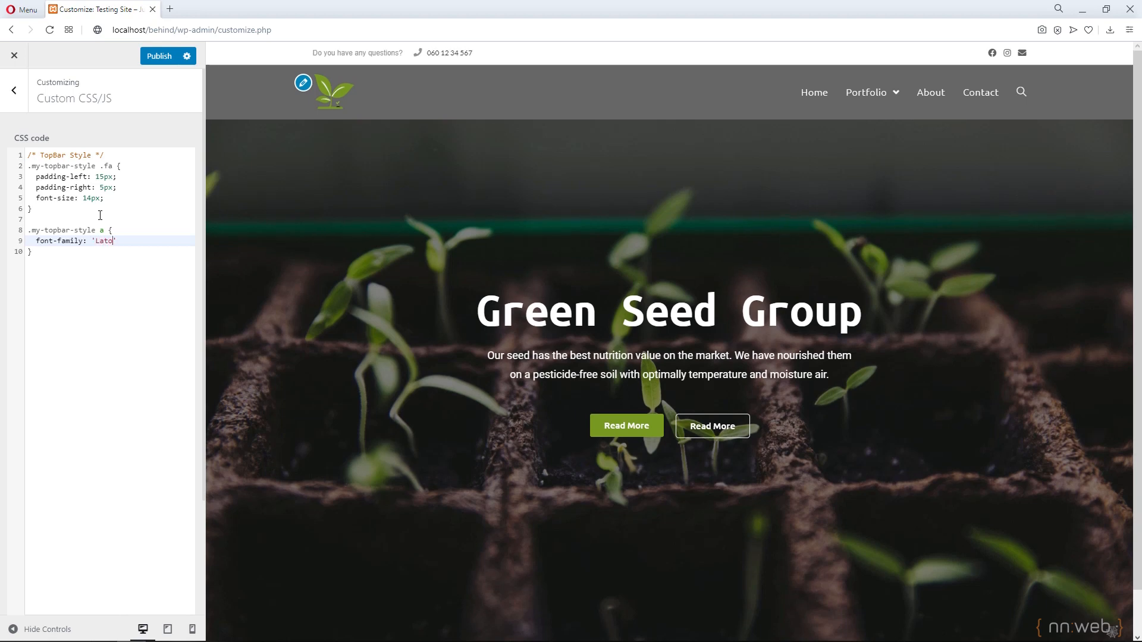
pyautogui.write(', sans-serif;')
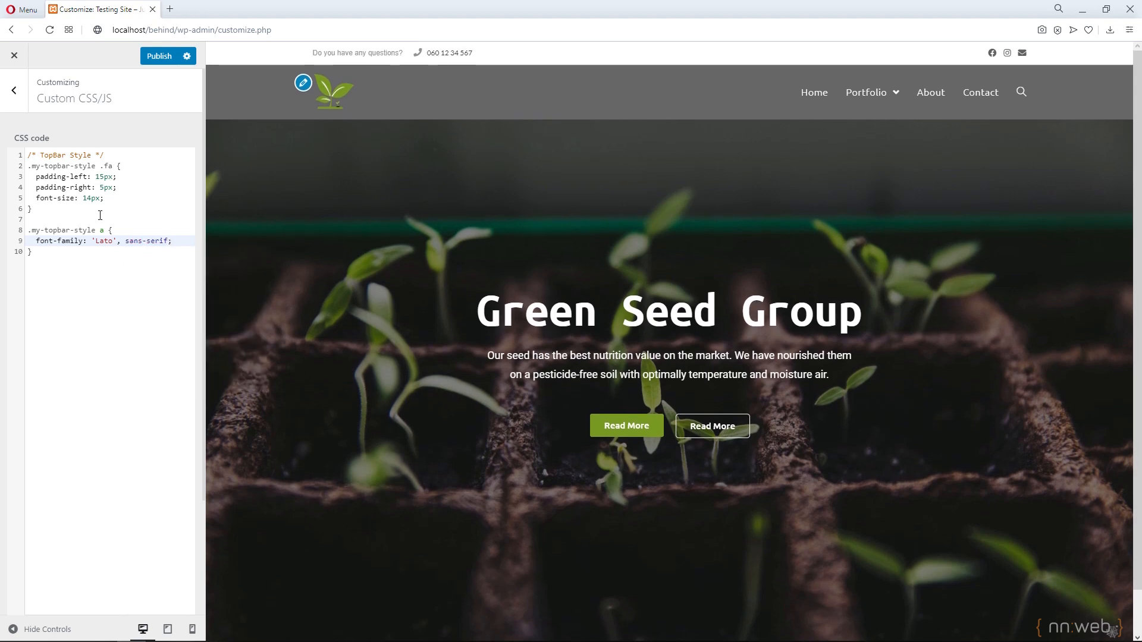
# - Add font-size 14px and font-weight bold to the link rule
pyautogui.write('f')
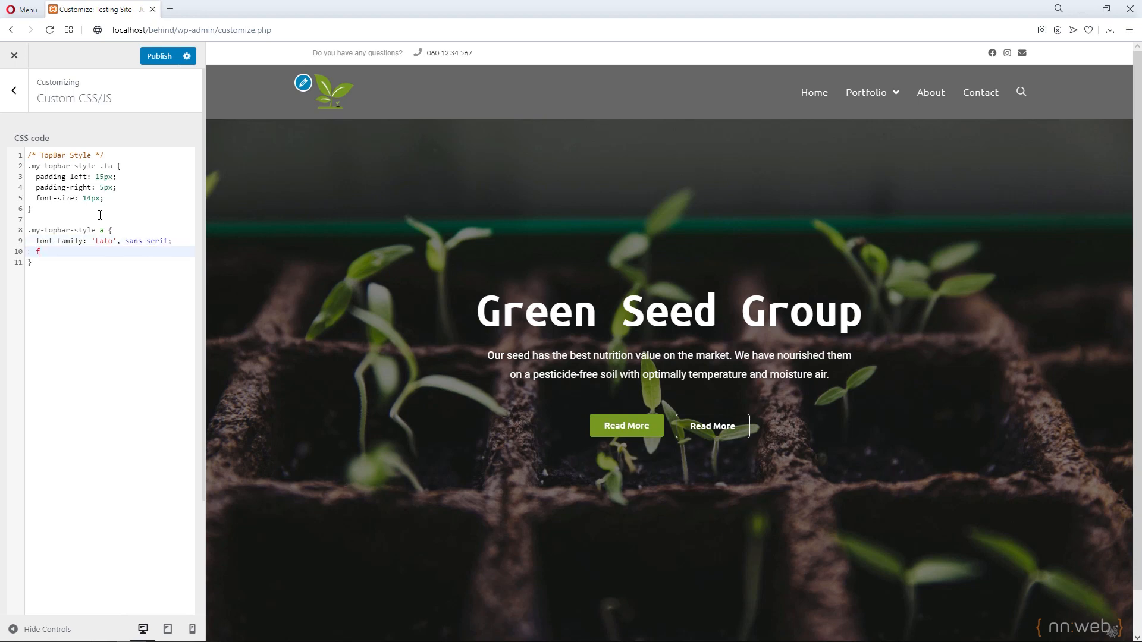
pyautogui.write('ont')
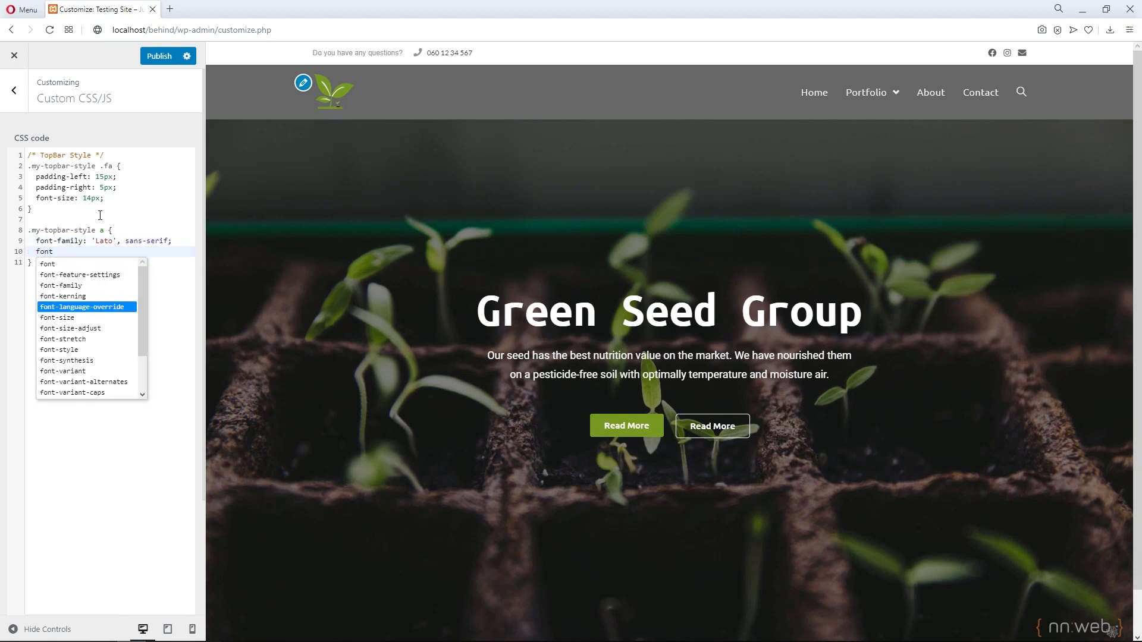
pyautogui.write('-size:')
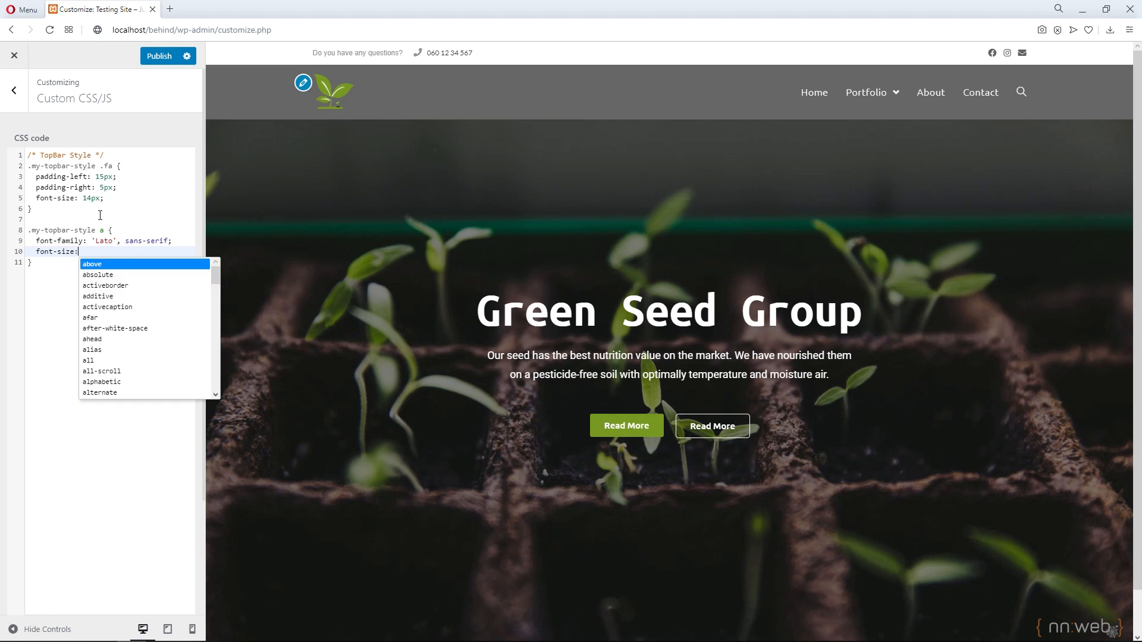
pyautogui.write('14px;')
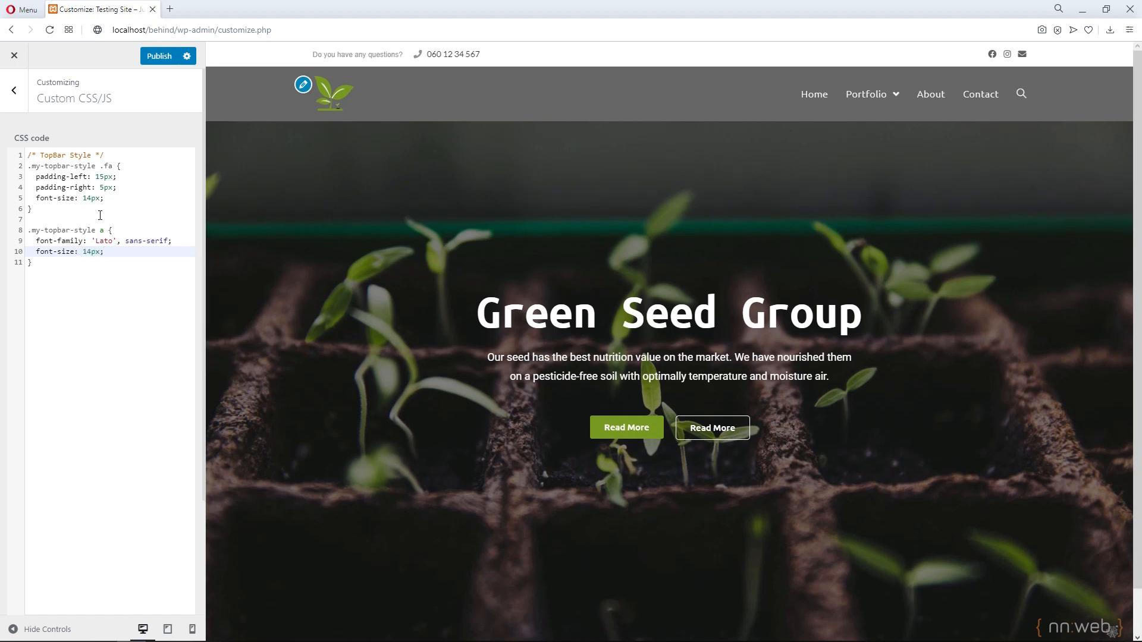
pyautogui.write('font-')
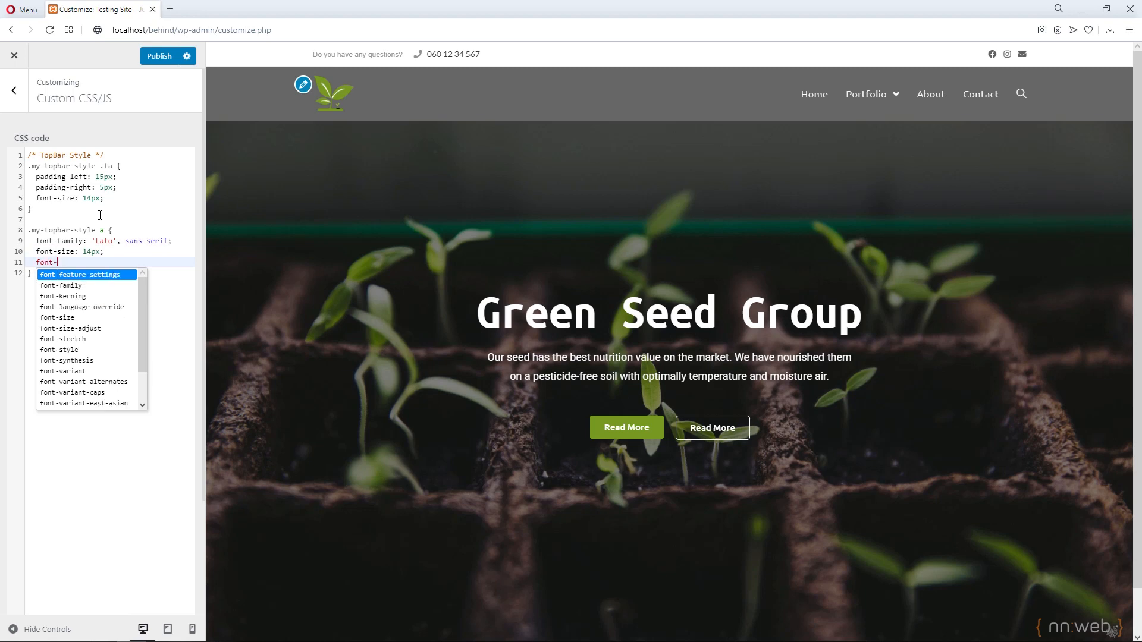
pyautogui.write('weight:')
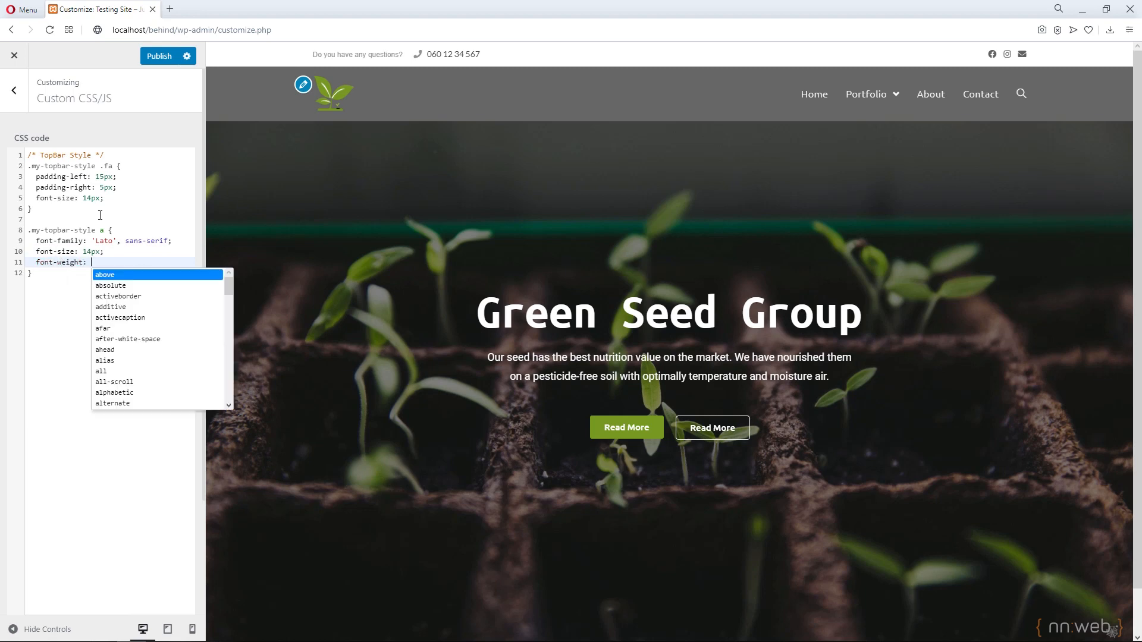
pyautogui.write('bold;')
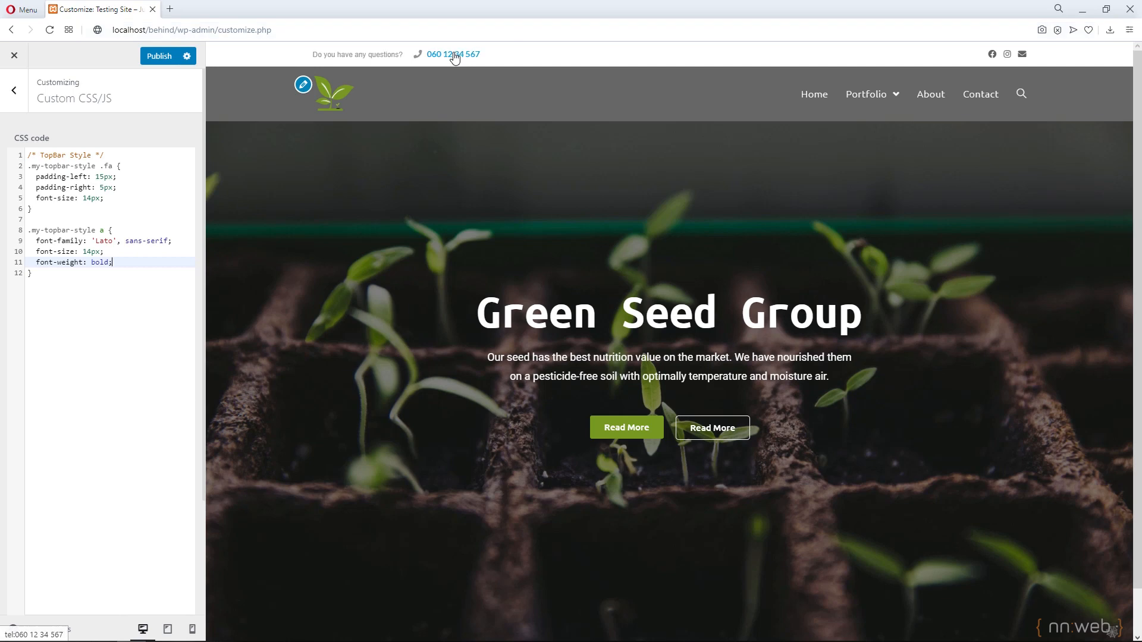
pyautogui.moveTo(459, 59)
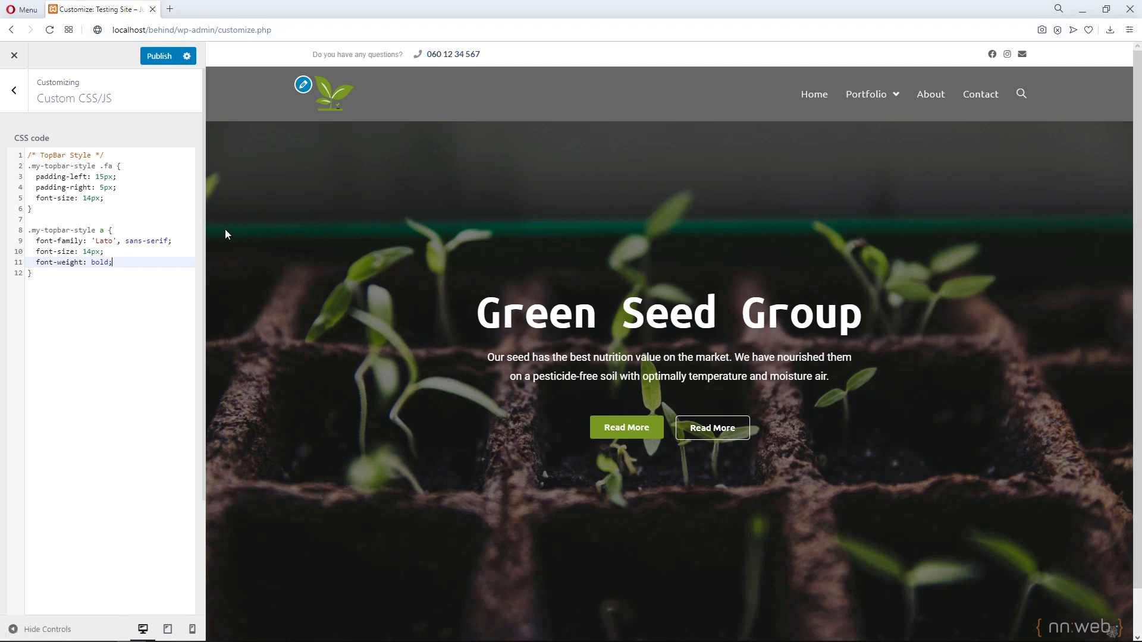
pyautogui.moveTo(866, 94)
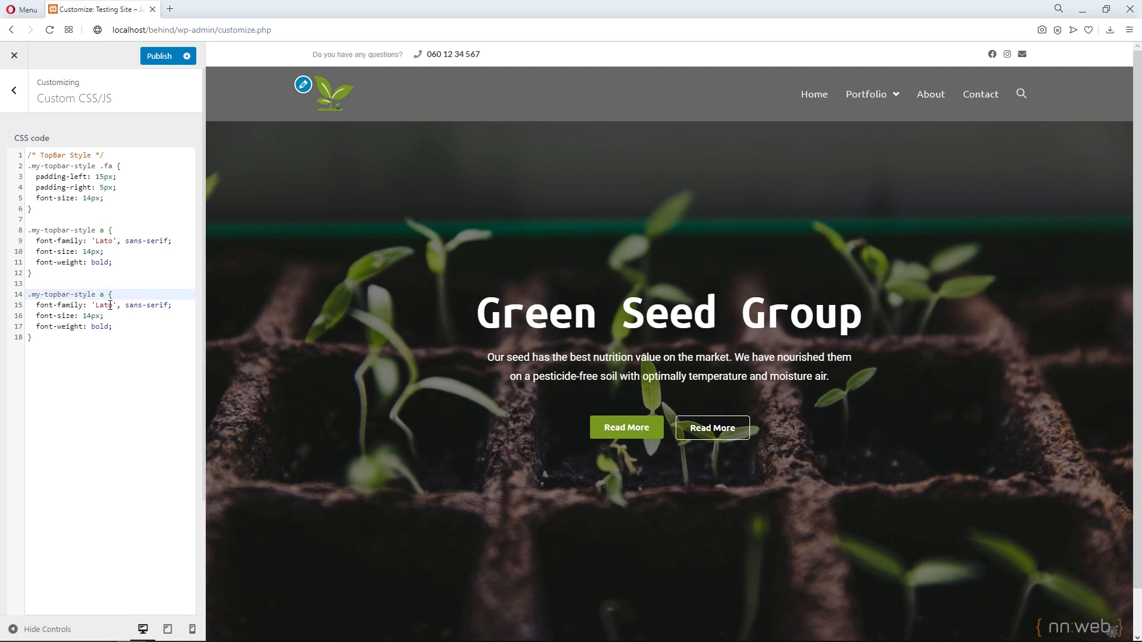
# - Make the copied rule .my-topbar-style a:hover with border: 1px solid #606060
pyautogui.write(':')
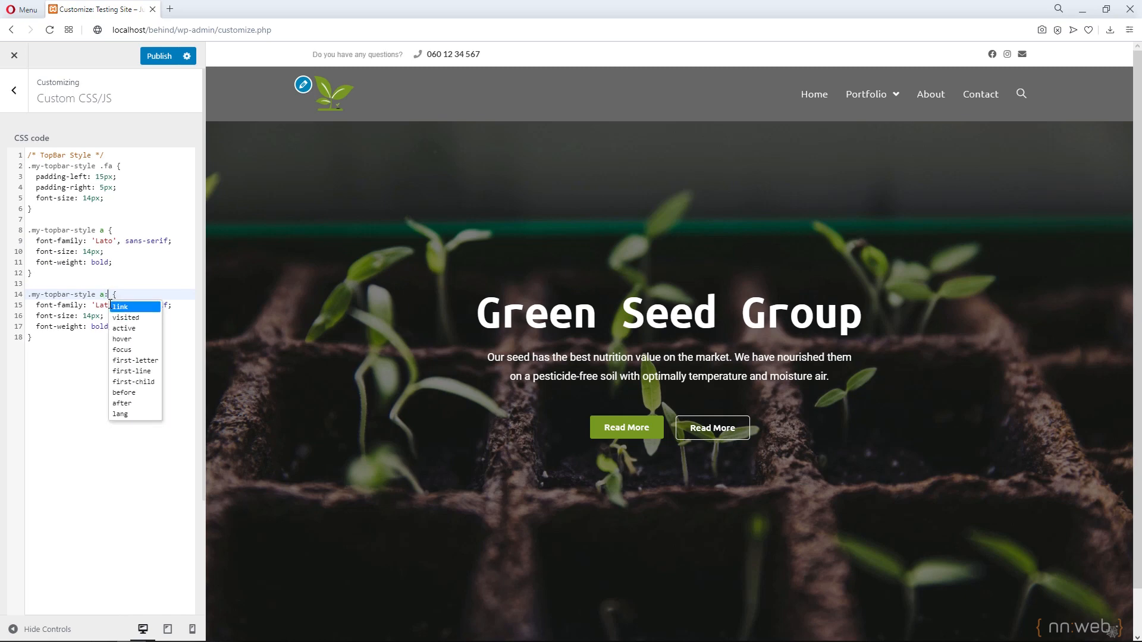
pyautogui.click(121, 339)
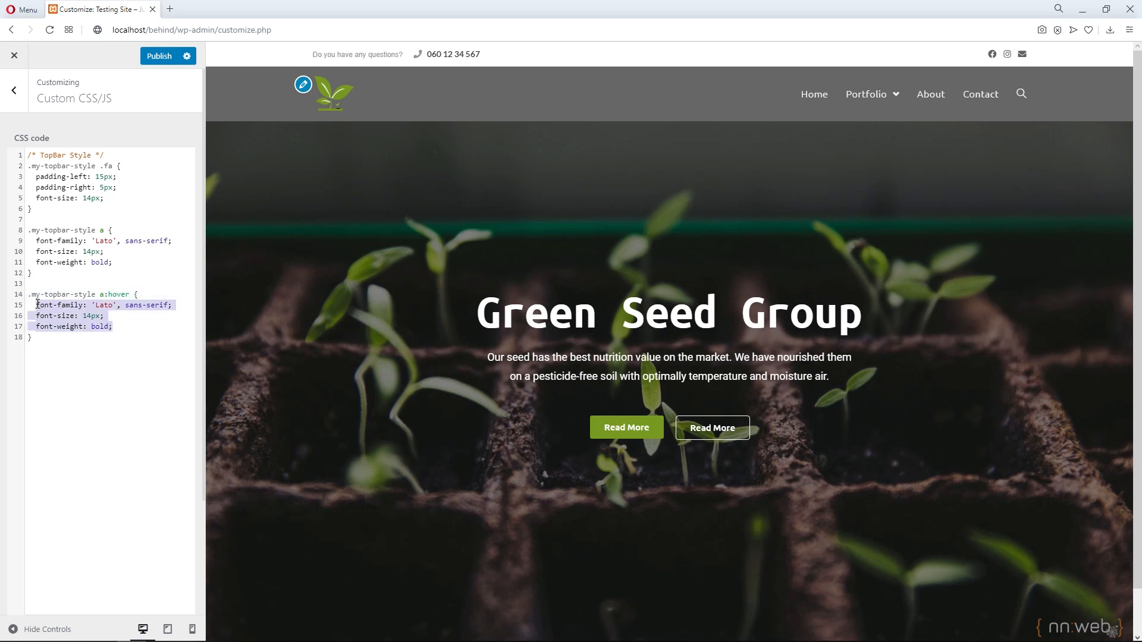
pyautogui.write('border')
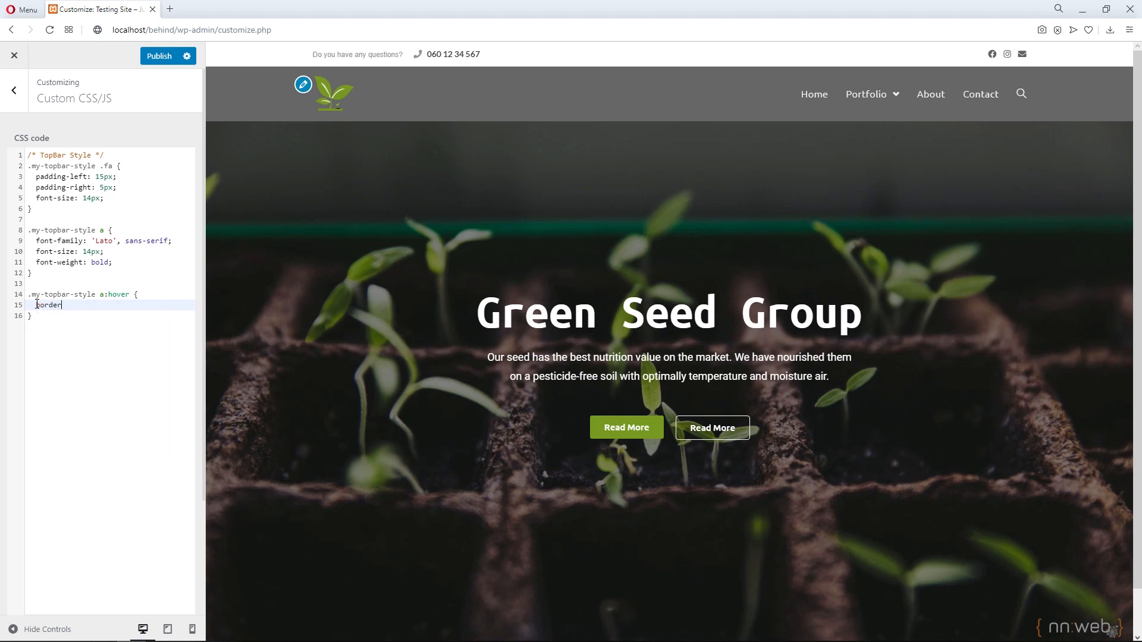
pyautogui.write(':')
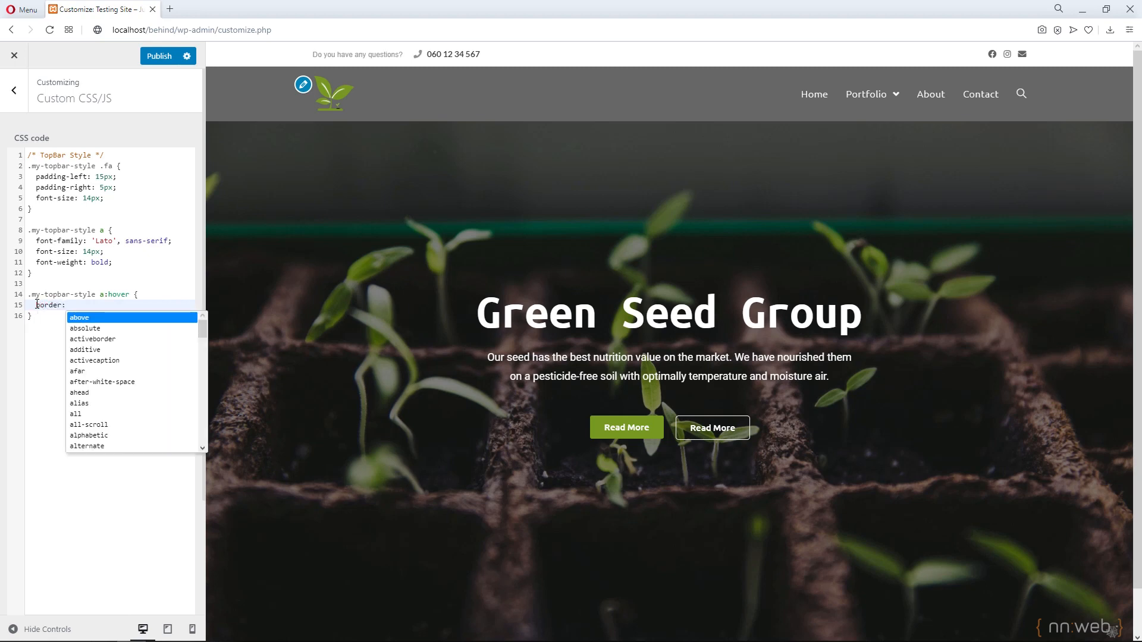
pyautogui.write('1')
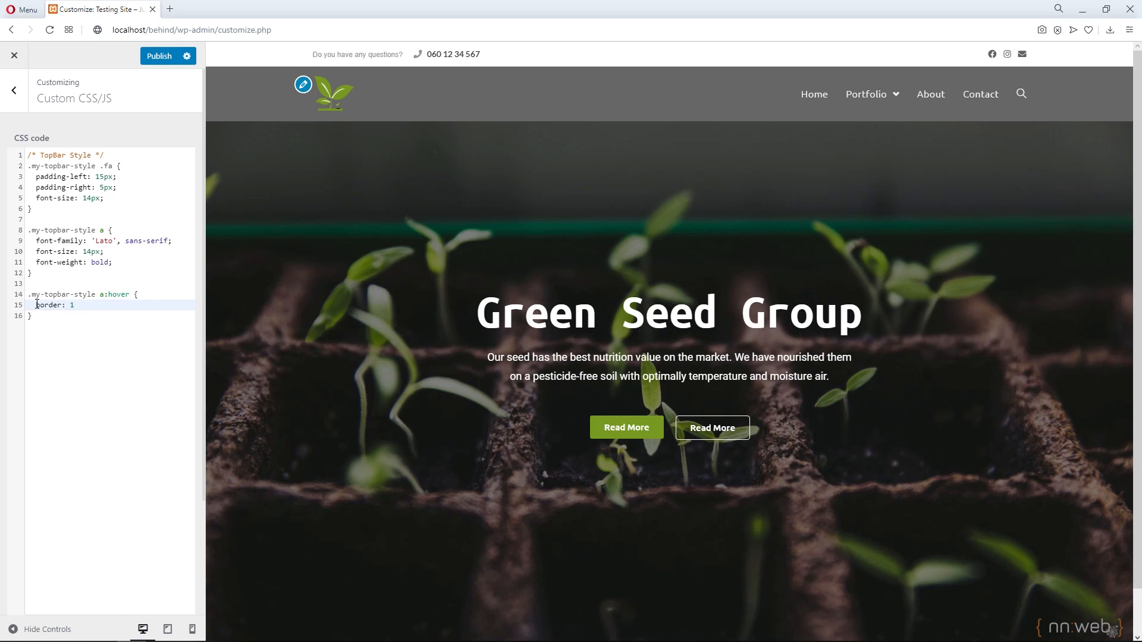
pyautogui.write('px solid')
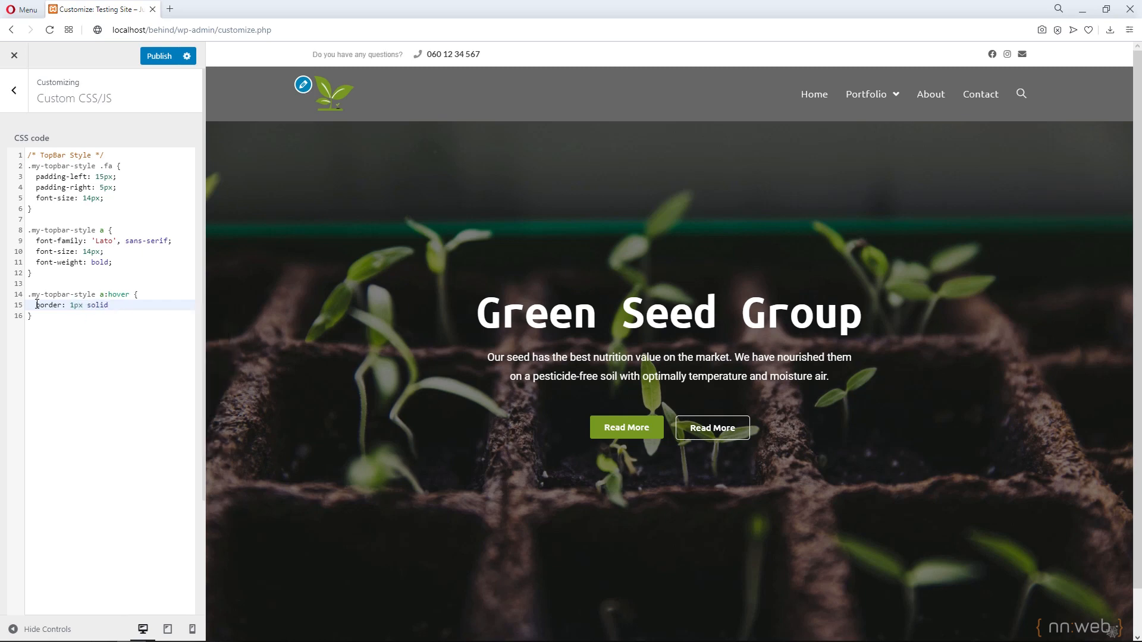
pyautogui.write('#')
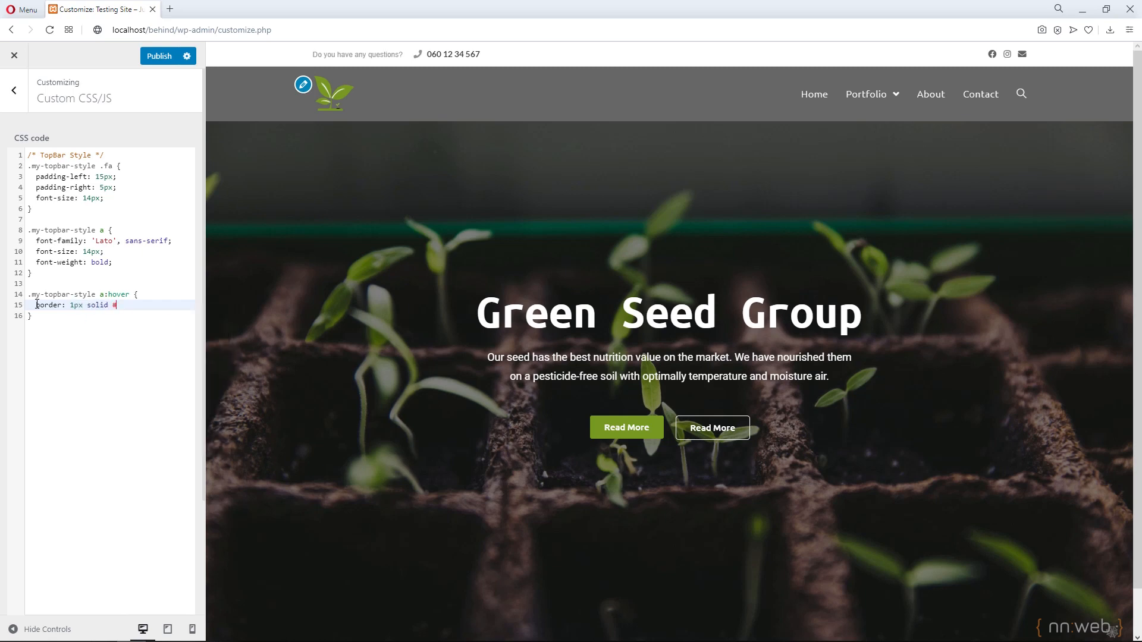
pyautogui.write('606060;')
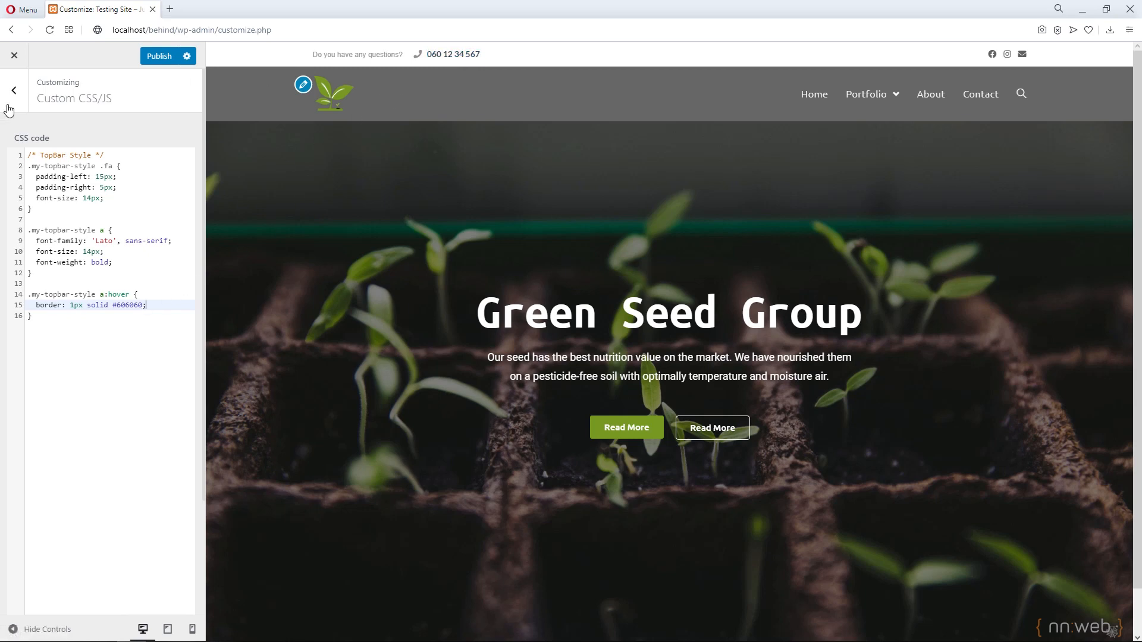
# - Read the green hover hex from Top Bar > Social's hover colour picker and return to Custom CSS/JS
pyautogui.click(13, 90)
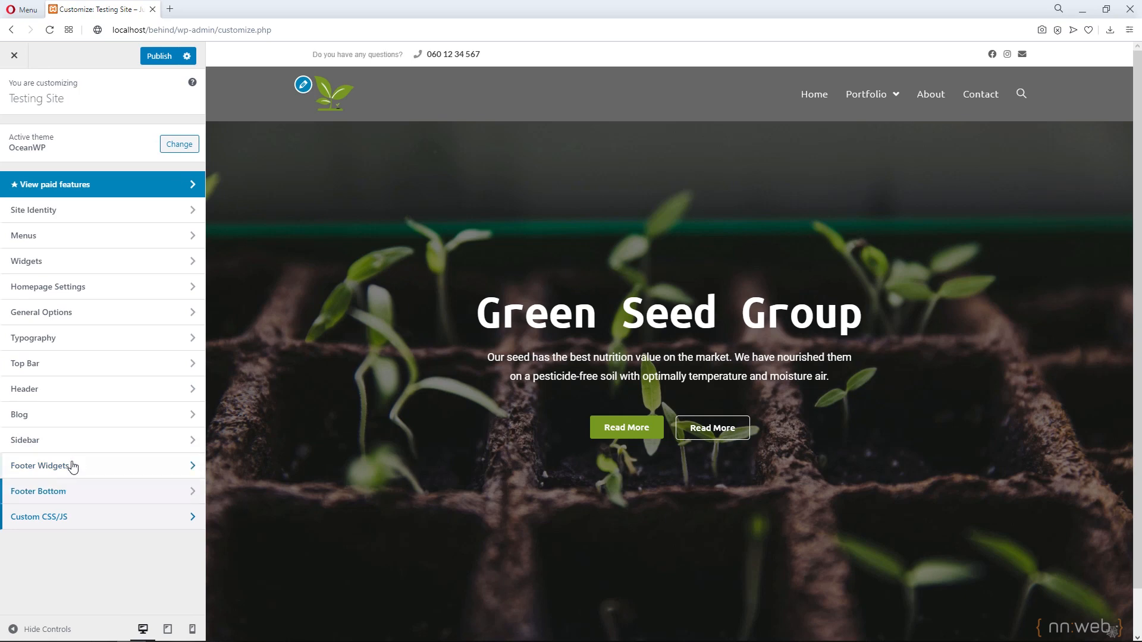
pyautogui.click(25, 364)
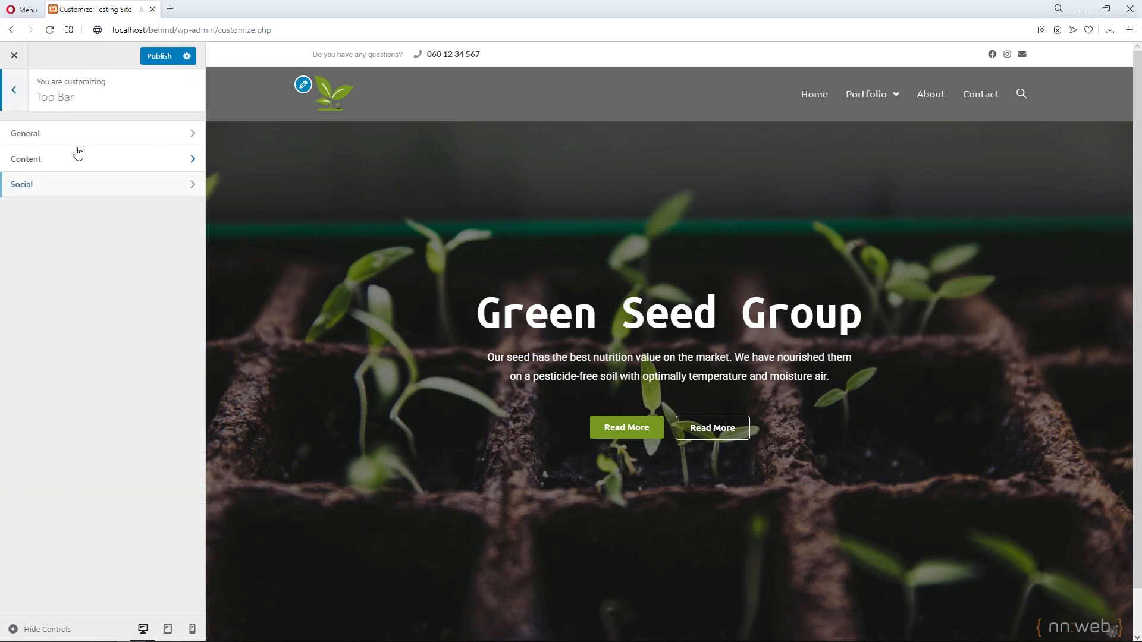
pyautogui.click(22, 185)
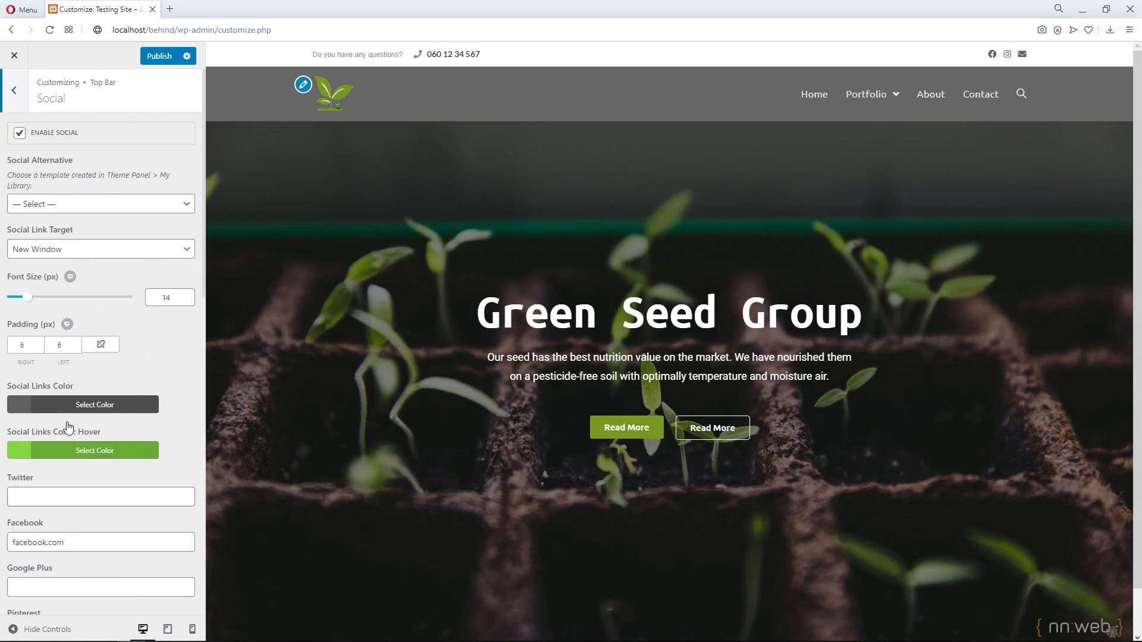
pyautogui.click(95, 450)
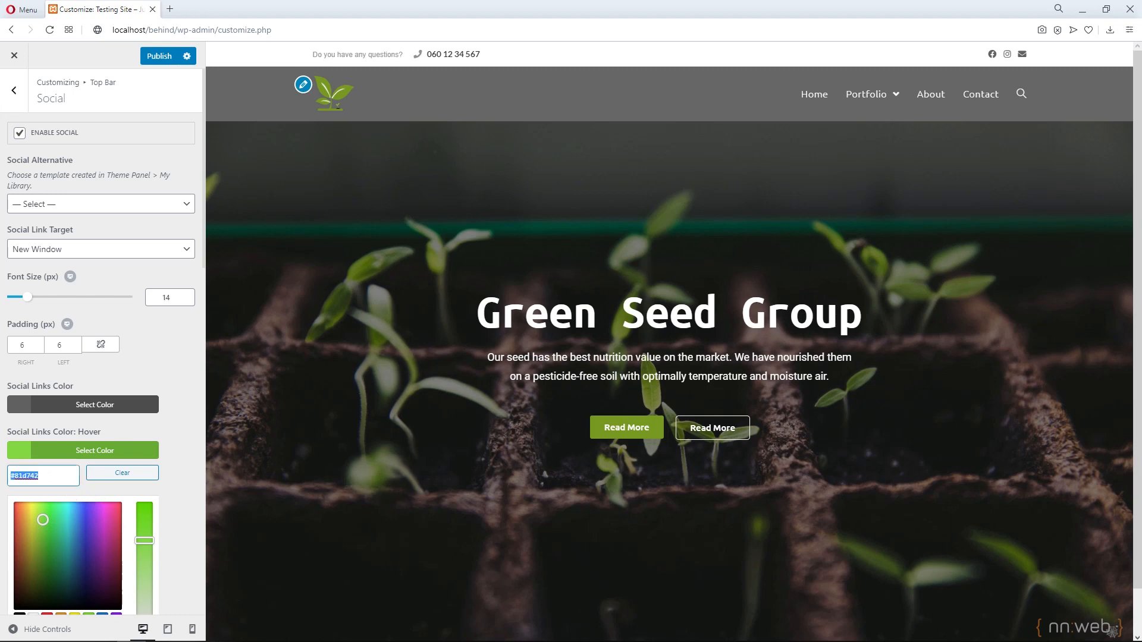
pyautogui.click(13, 89)
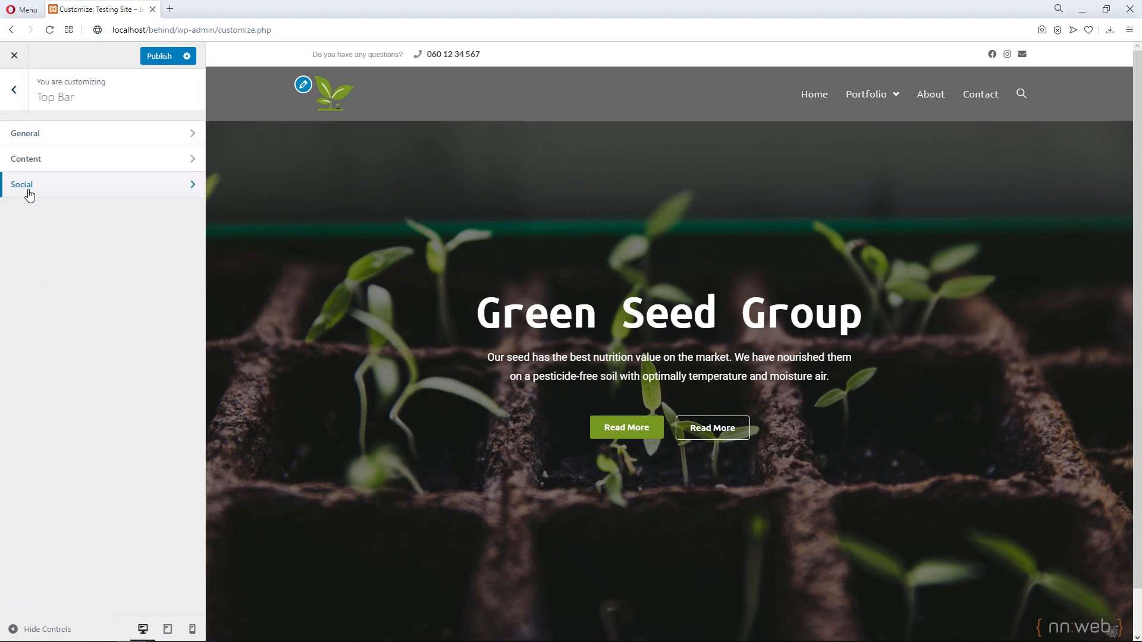
pyautogui.click(13, 89)
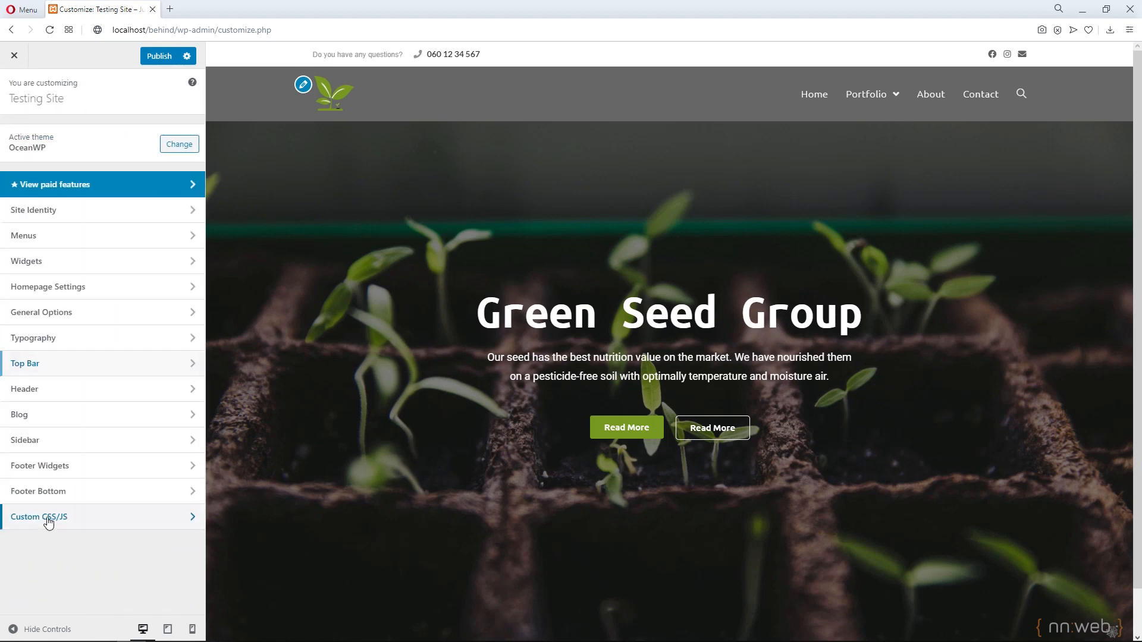
pyautogui.click(38, 518)
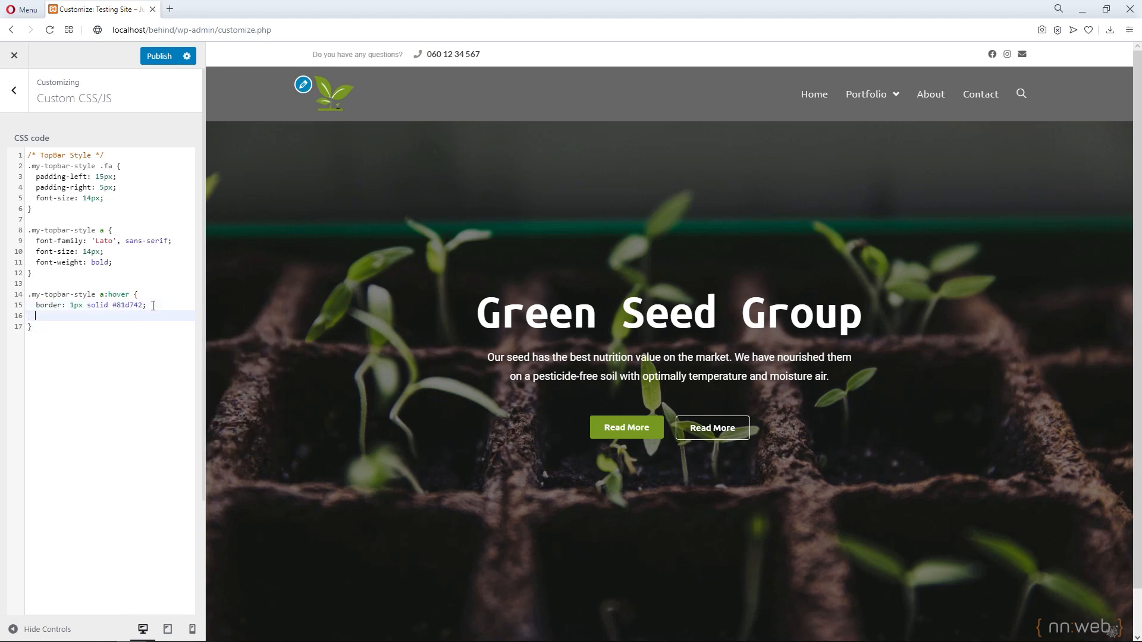
# - Add color #81d742 and padding 5px to the a:hover rule
pyautogui.write('color:')
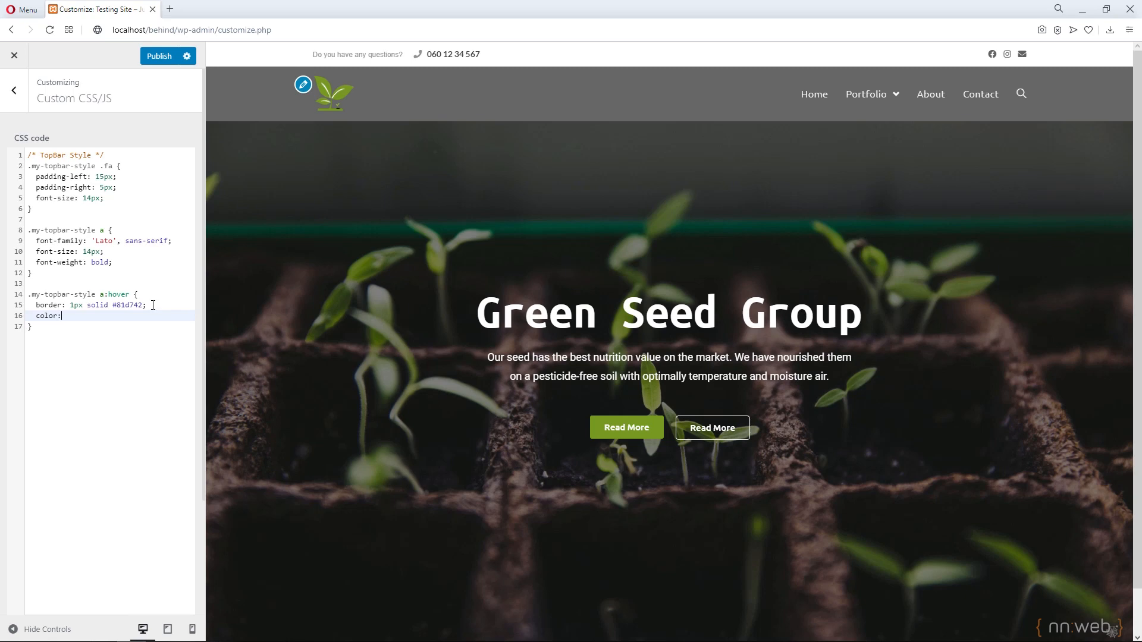
pyautogui.write('#81d742;')
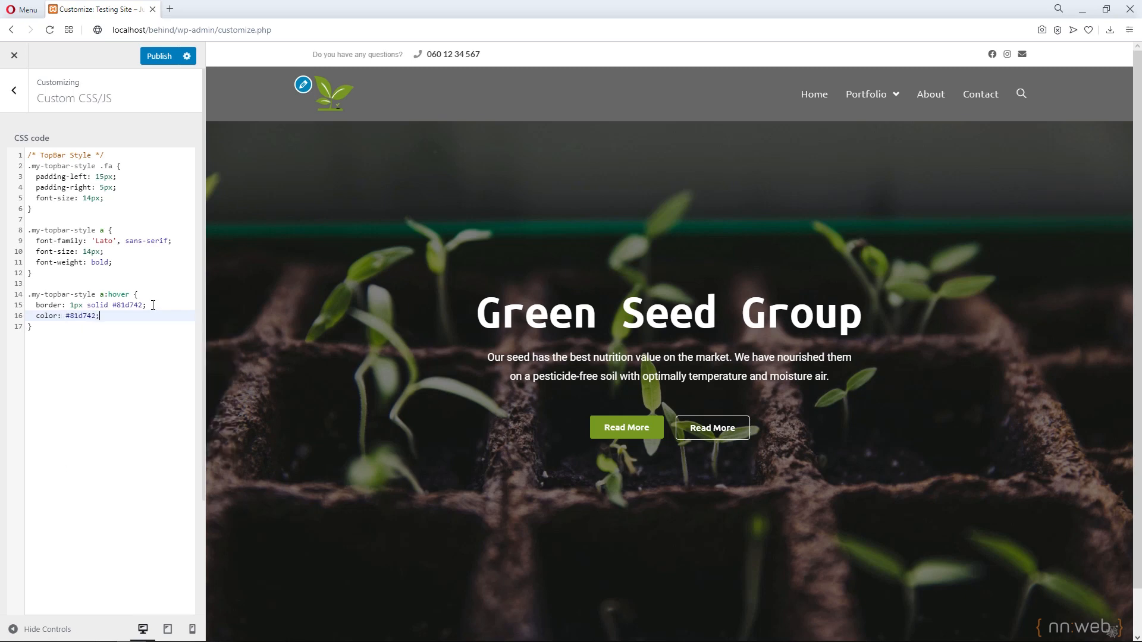
pyautogui.moveTo(457, 64)
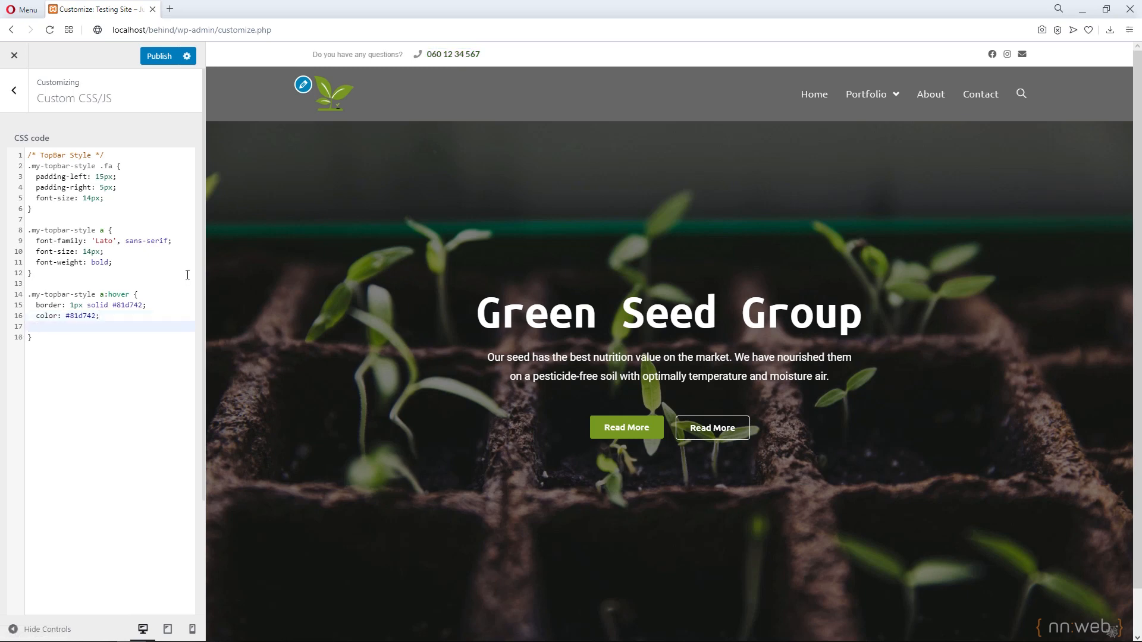
pyautogui.write('padding:')
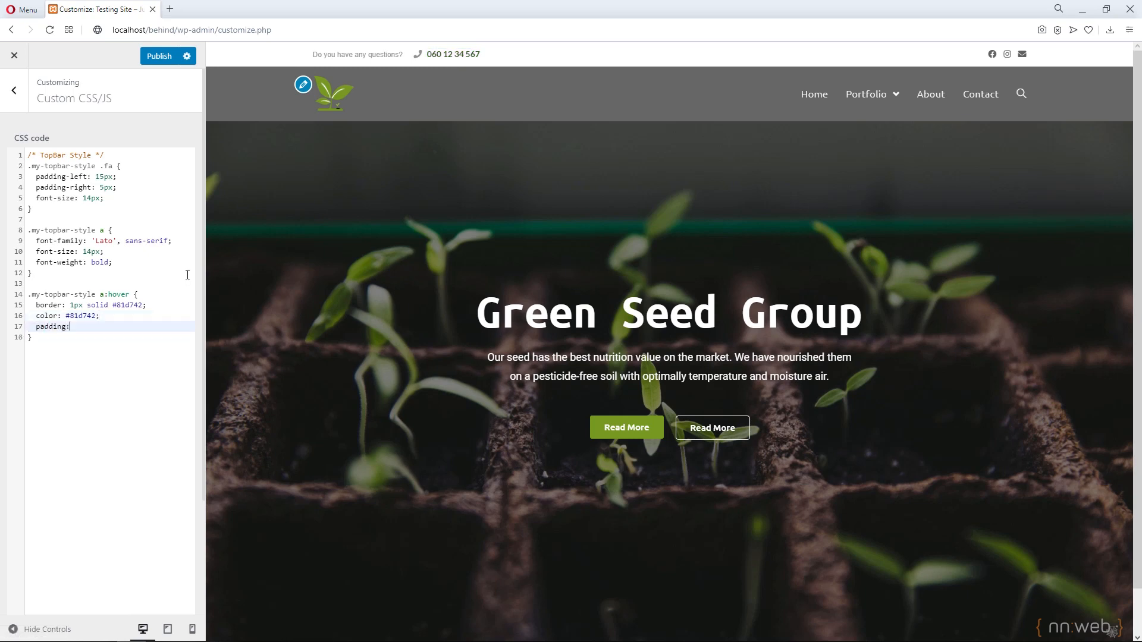
pyautogui.write('5px;')
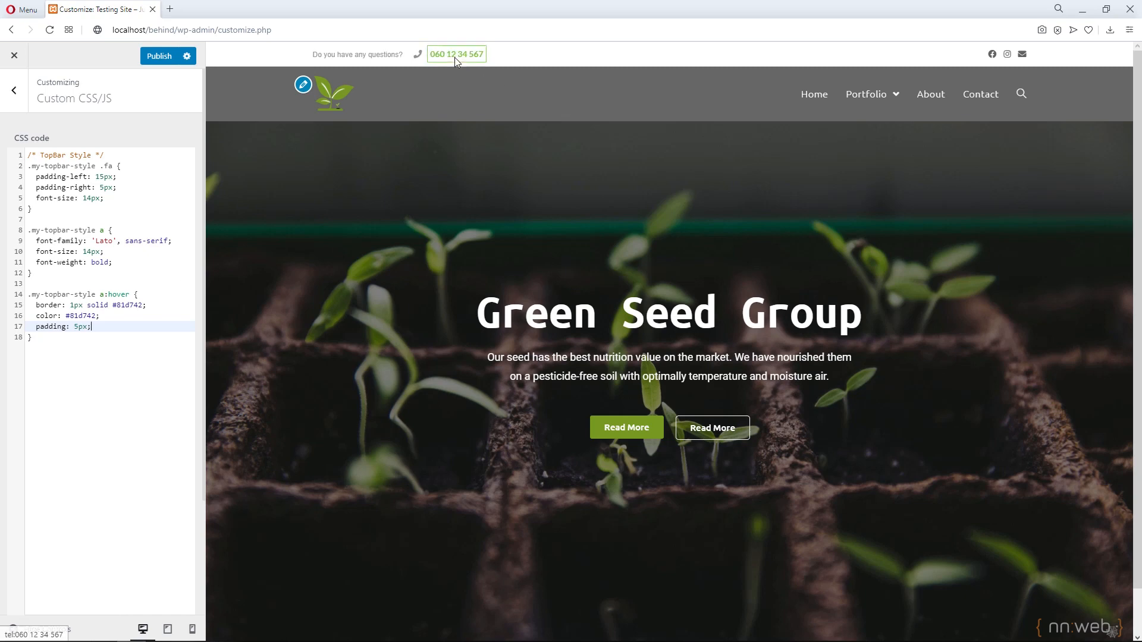
pyautogui.moveTo(126, 315)
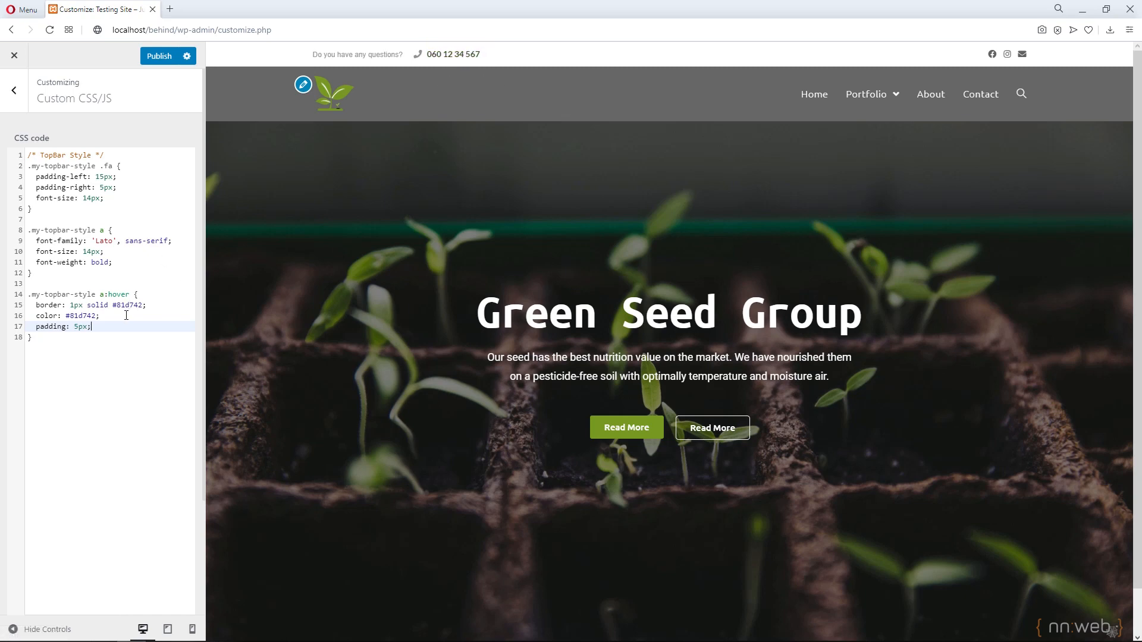
pyautogui.moveTo(459, 76)
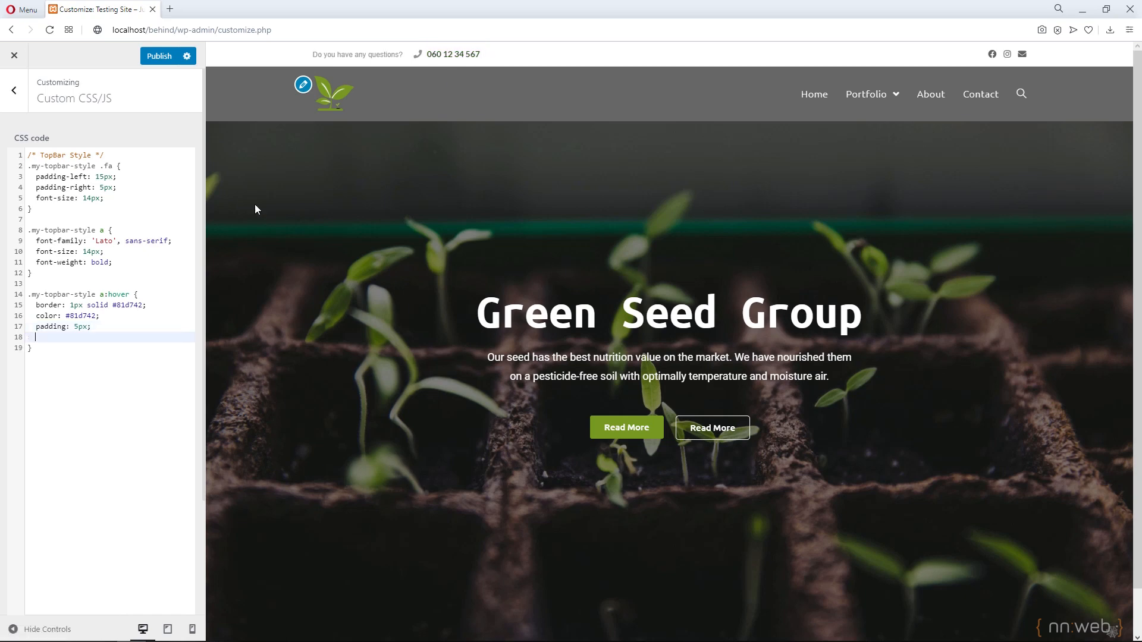
# - Add background-color #81d742 to the hover rule and change its text colour to #fff
pyautogui.write('background-color:')
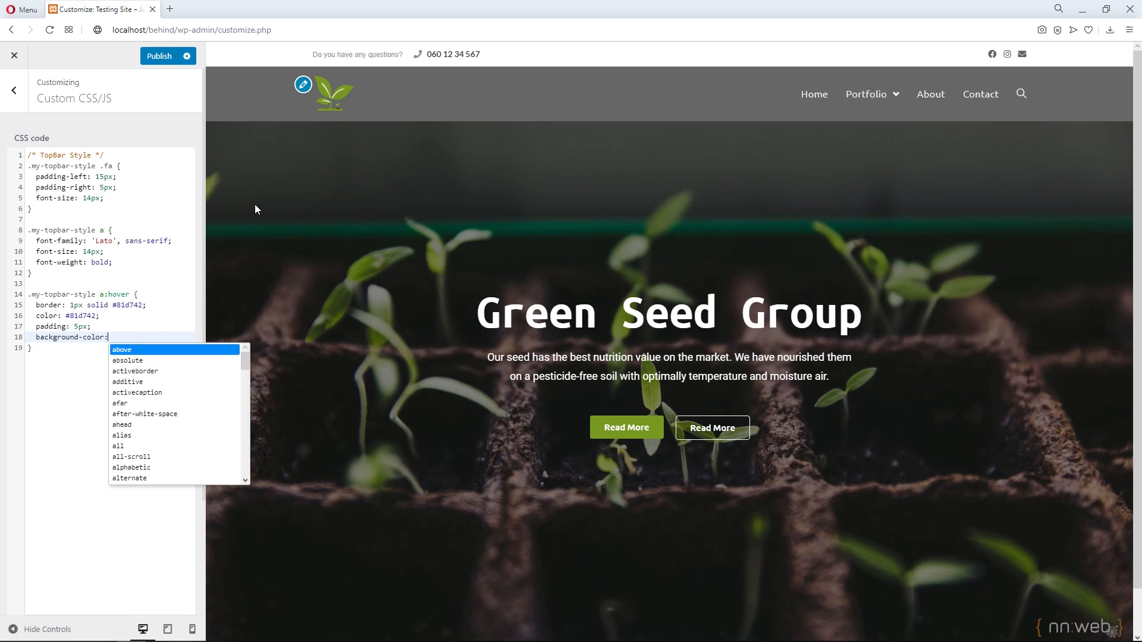
pyautogui.write('#81d742;')
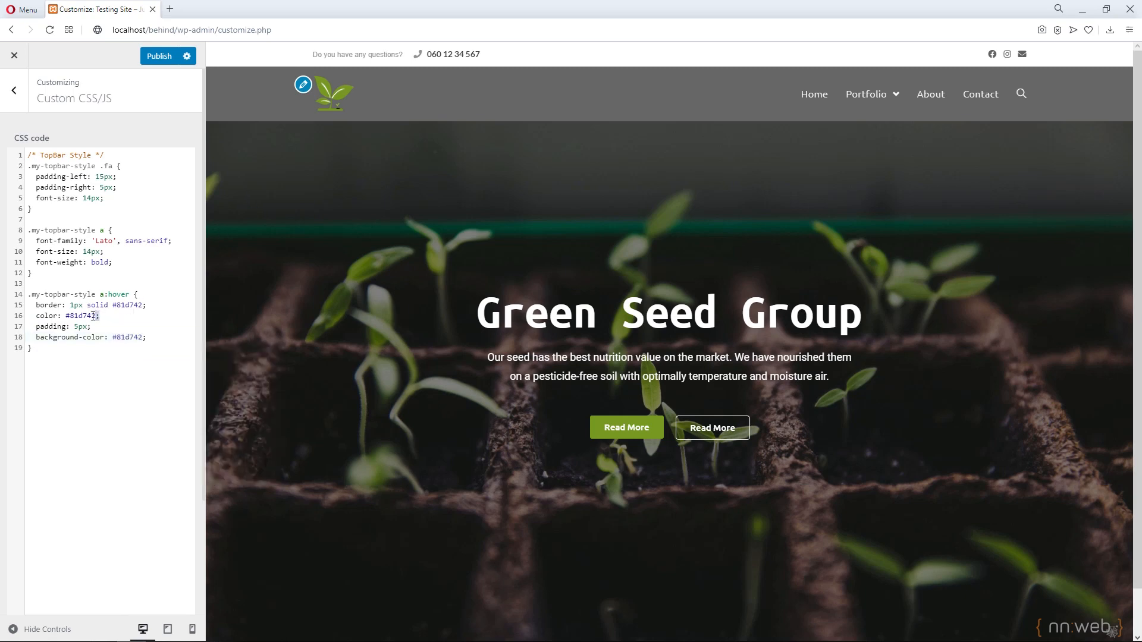
pyautogui.doubleClick(83, 316)
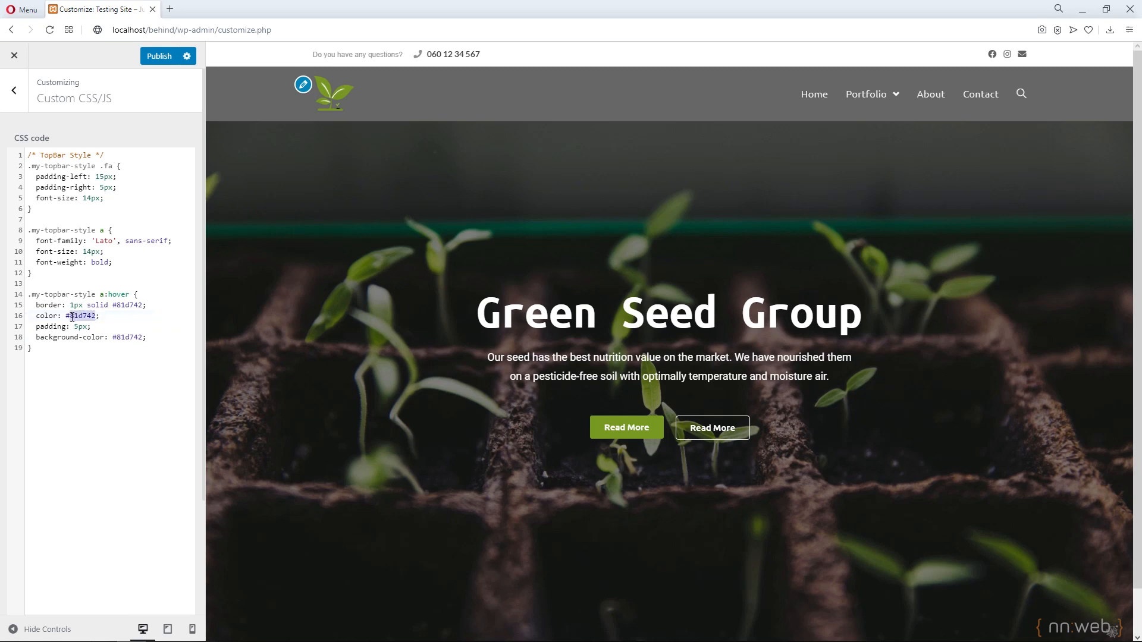
pyautogui.write('fff')
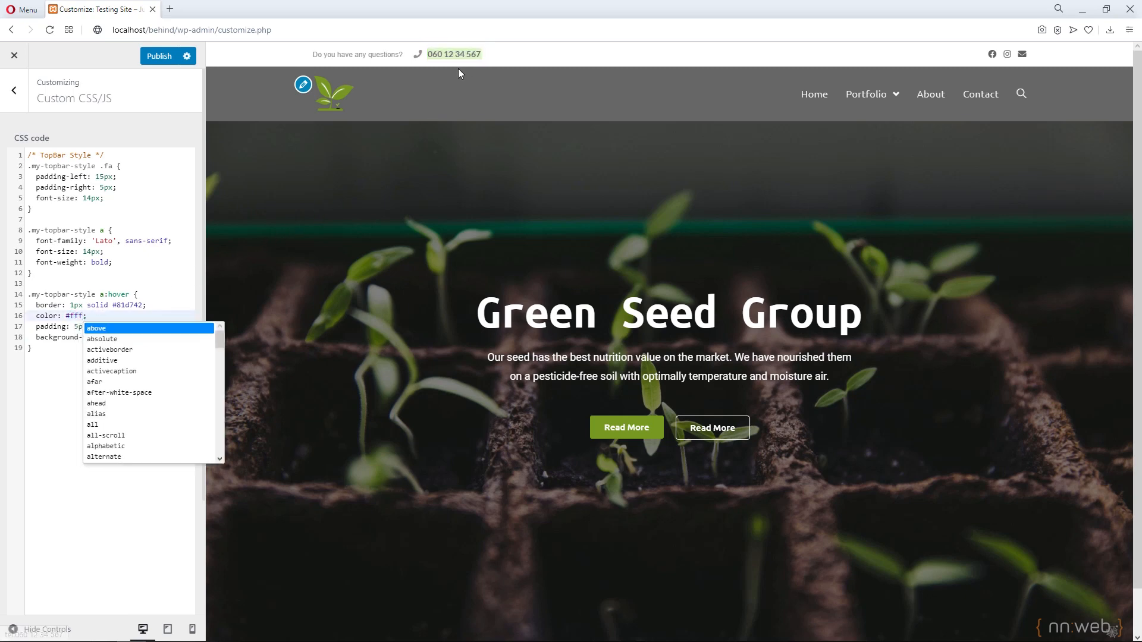
pyautogui.moveTo(457, 54)
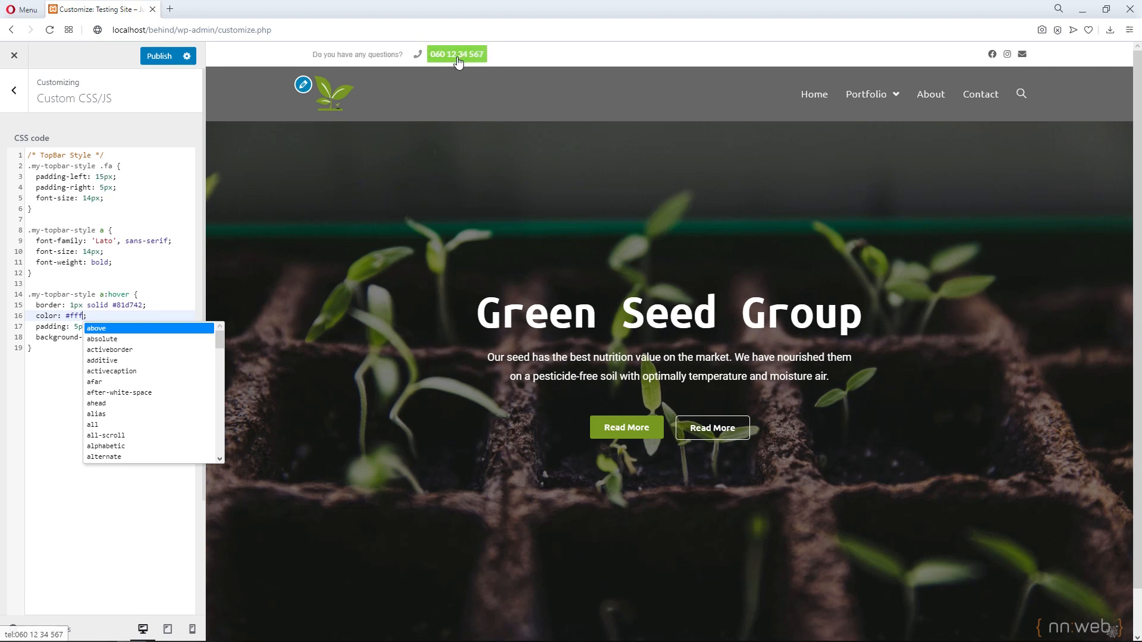
pyautogui.moveTo(74, 397)
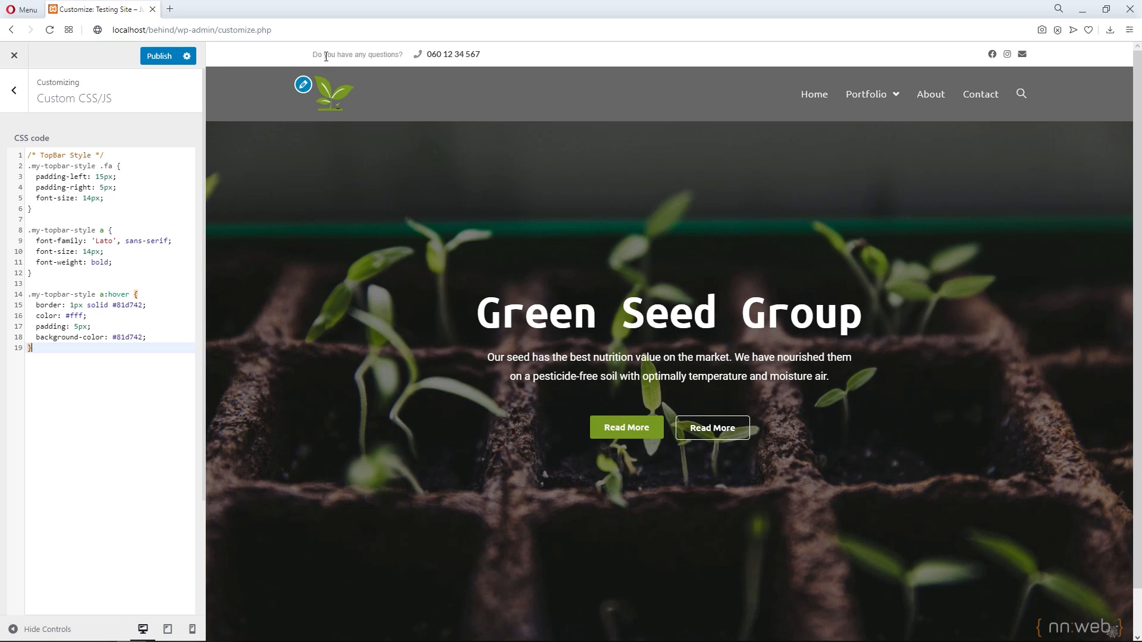
pyautogui.moveTo(336, 55)
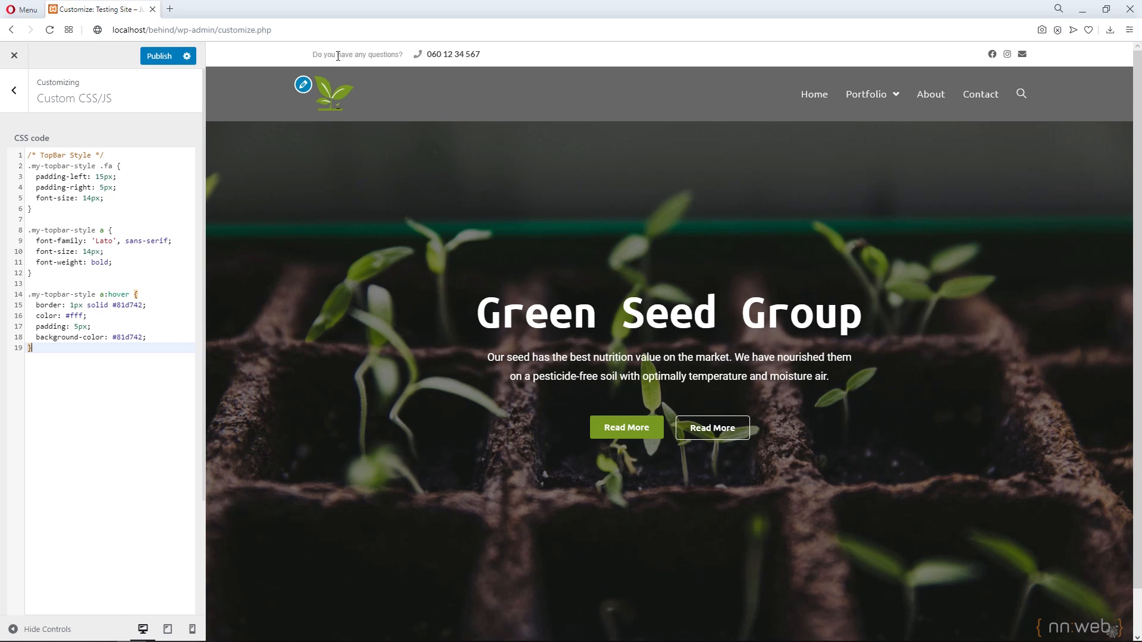
pyautogui.click(13, 90)
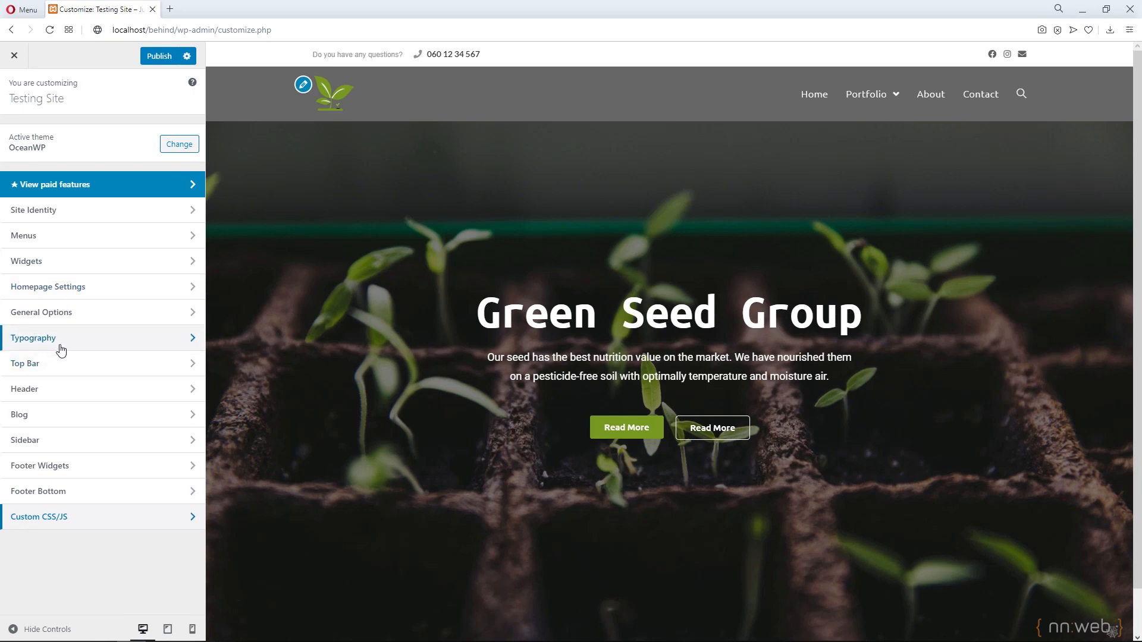
pyautogui.moveTo(62, 353)
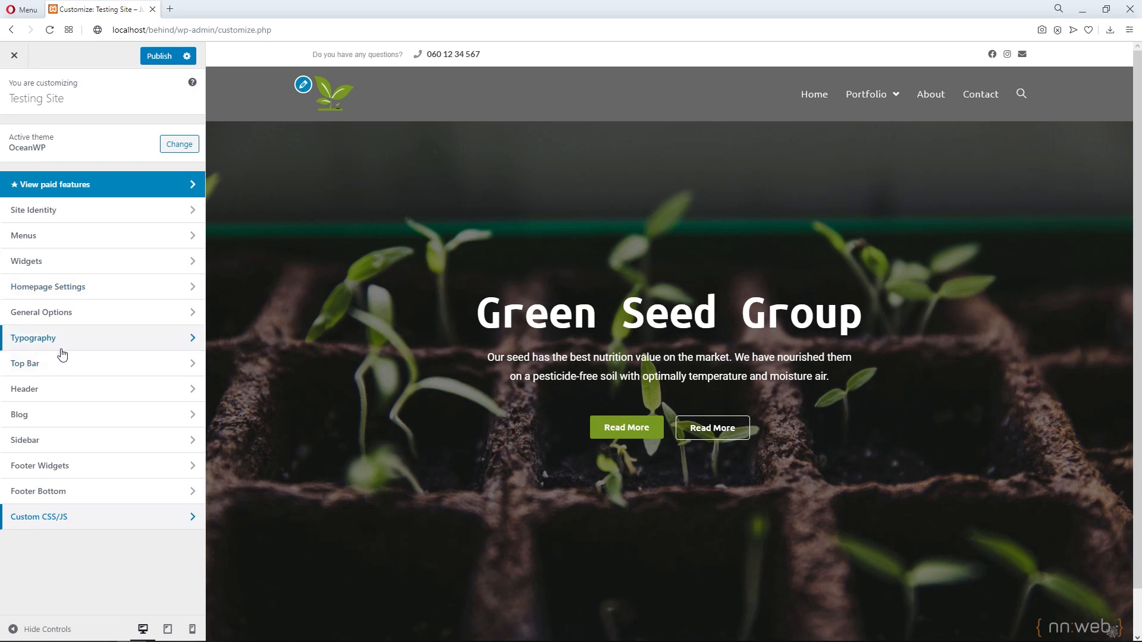
pyautogui.moveTo(70, 497)
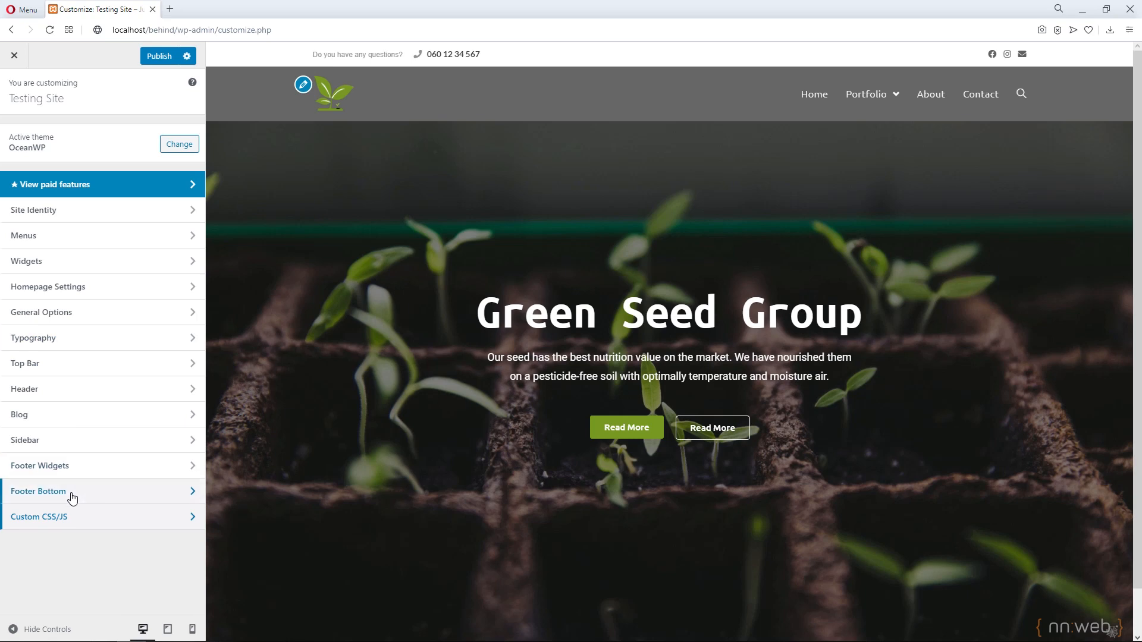
pyautogui.click(38, 516)
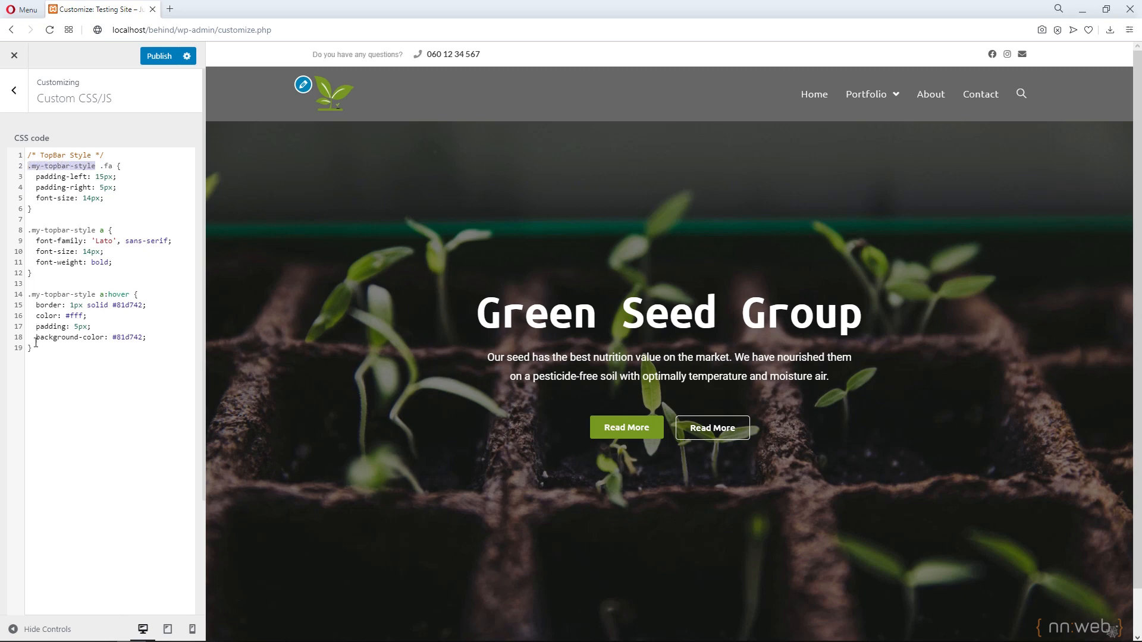
# - Replace the stray #81d742 paste with an empty .my-topbar-style p { rule
pyautogui.write('#81d742')
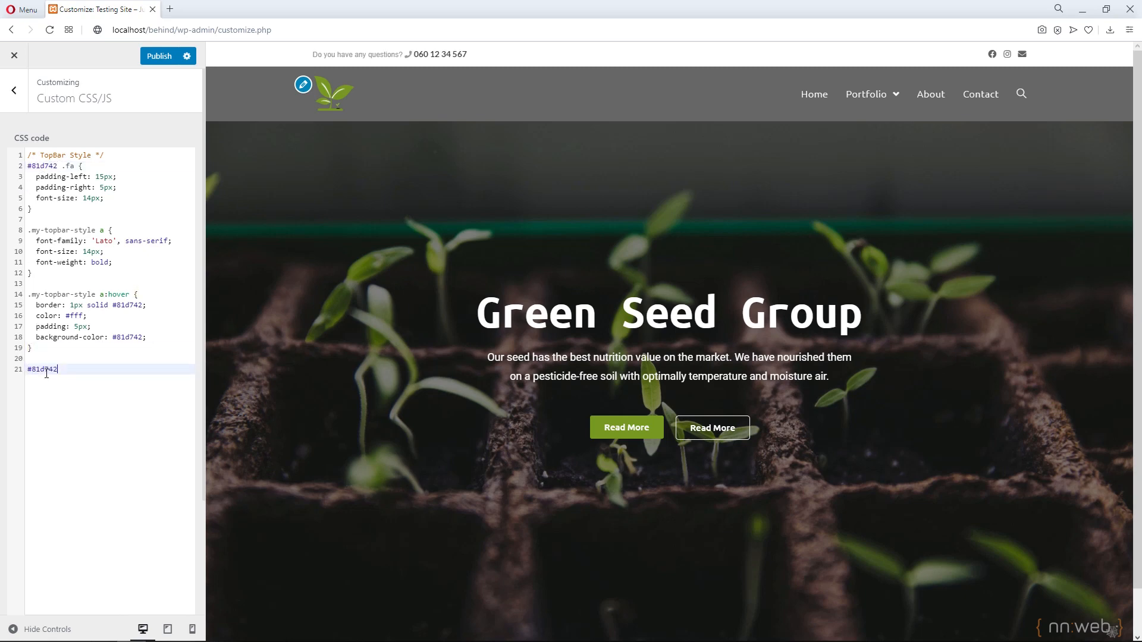
pyautogui.doubleClick(41, 370)
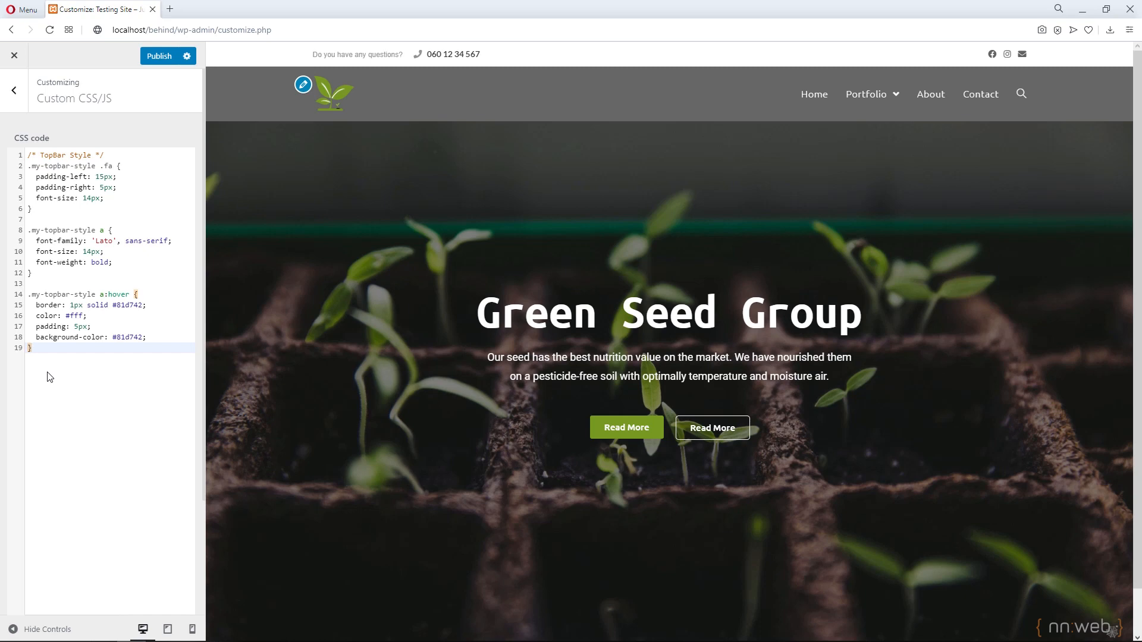
pyautogui.write('.my-topbar-style')
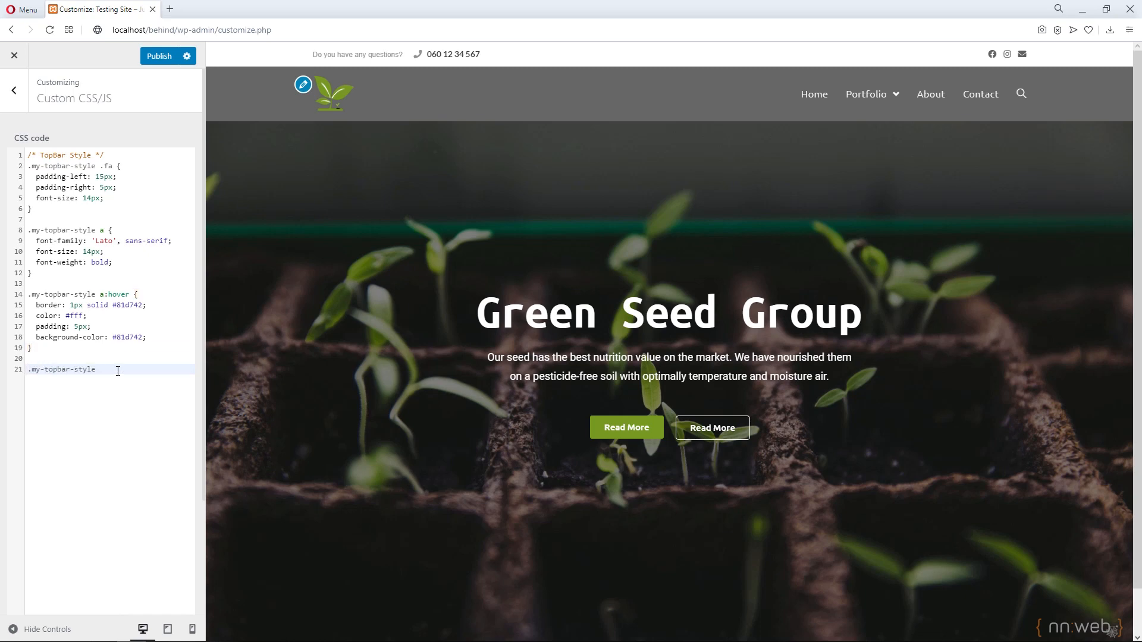
pyautogui.write('p')
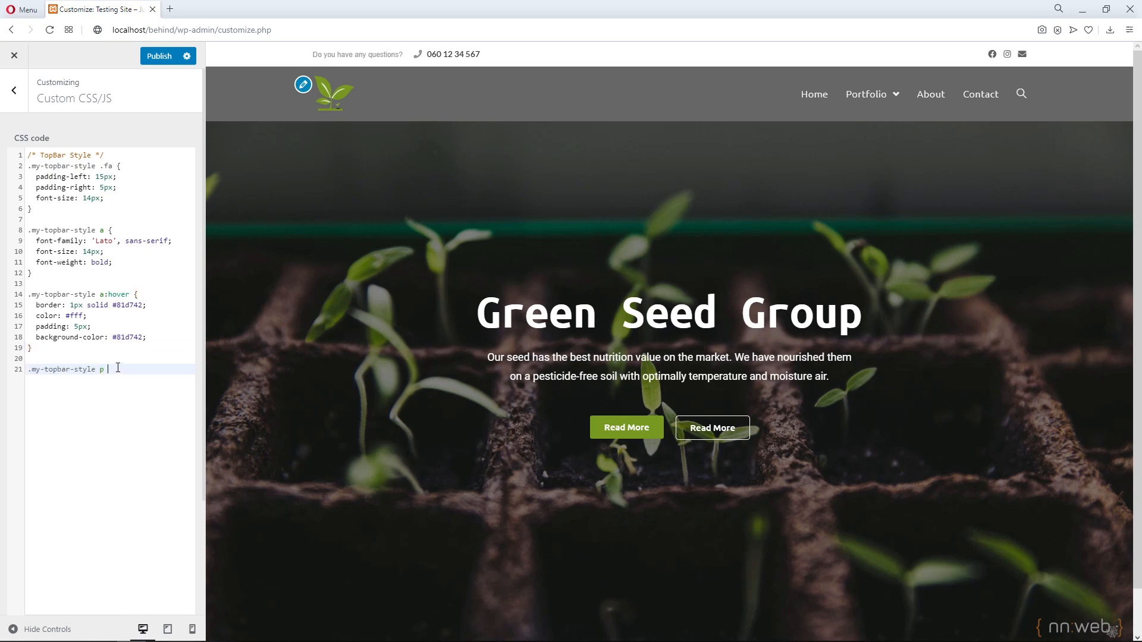
pyautogui.write('{')
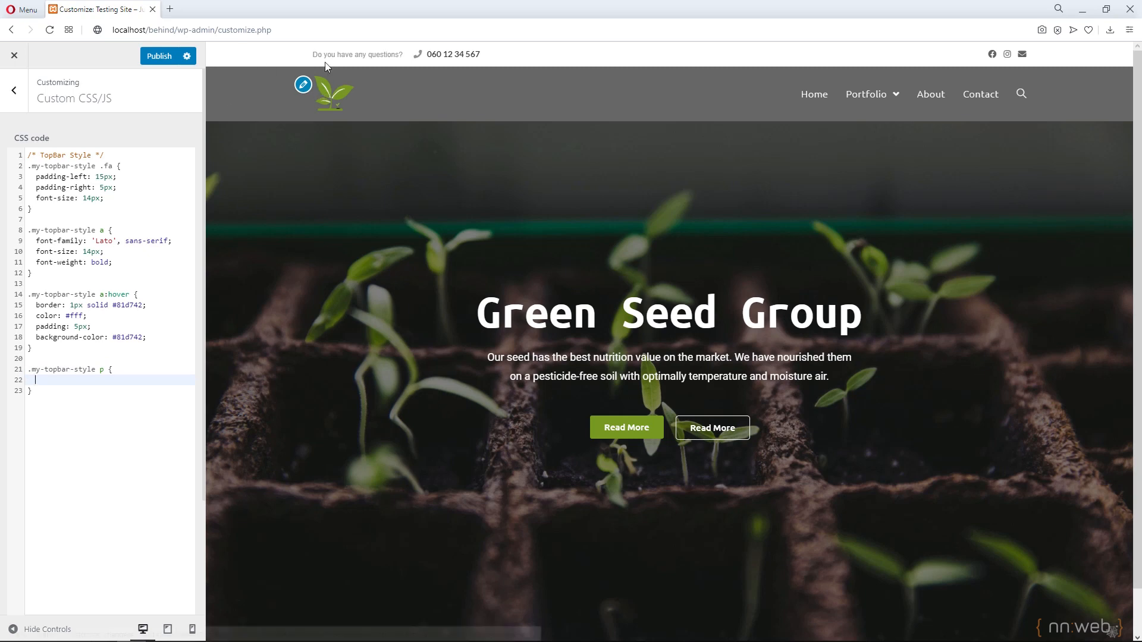
pyautogui.click(13, 89)
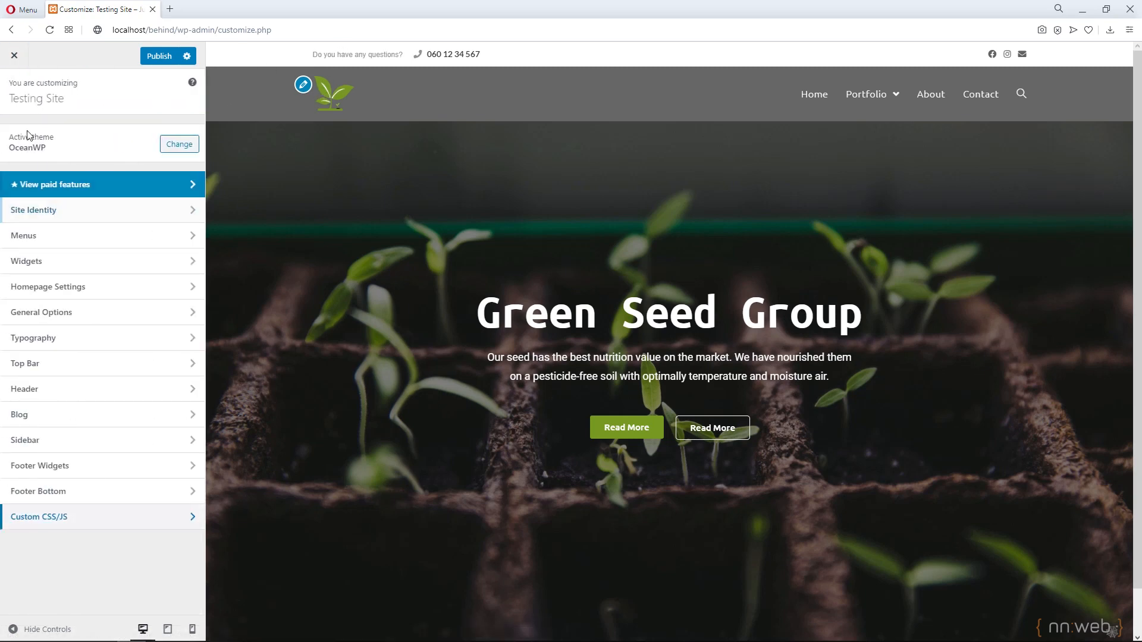
# - Check the my-topbar-paragraph span in Top Bar > Content, then return to the custom CSS
pyautogui.click(25, 364)
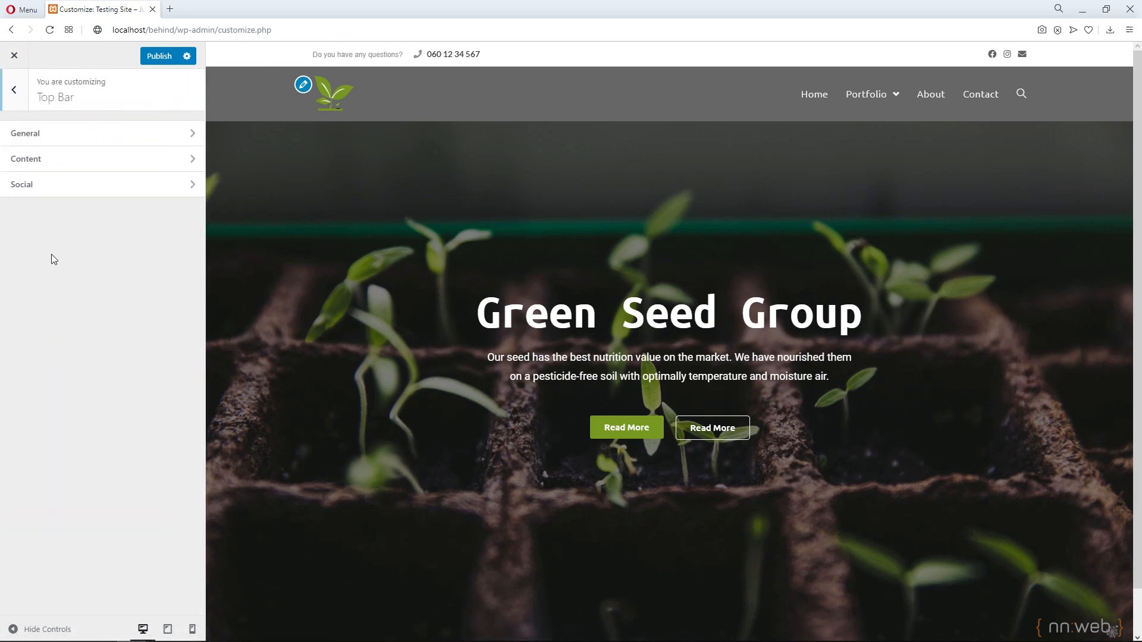
pyautogui.click(25, 159)
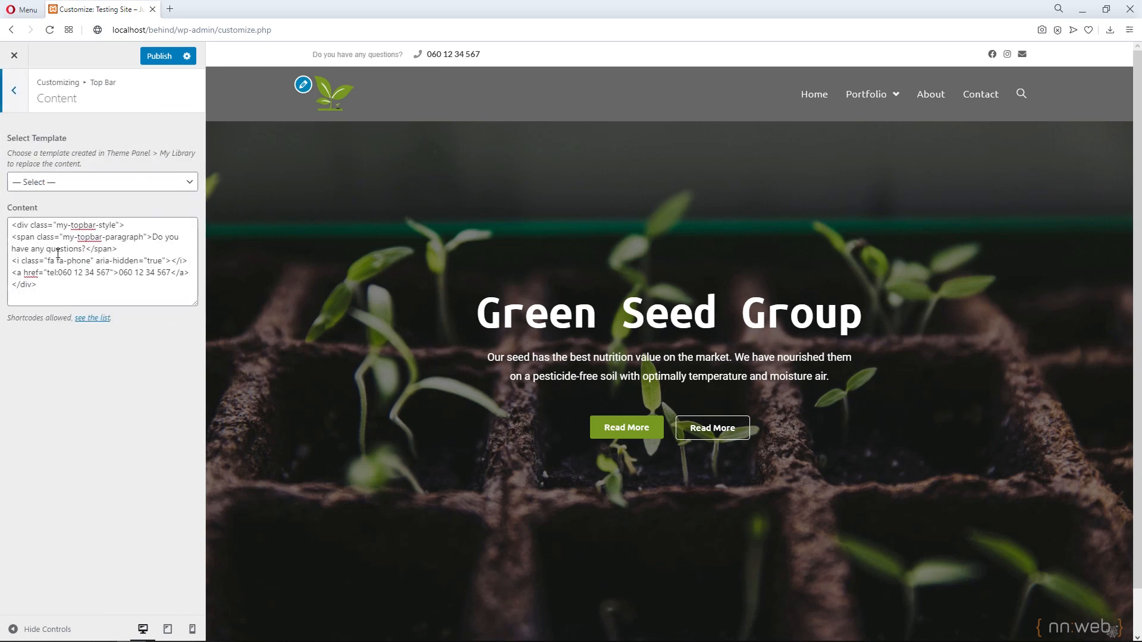
pyautogui.moveTo(132, 246)
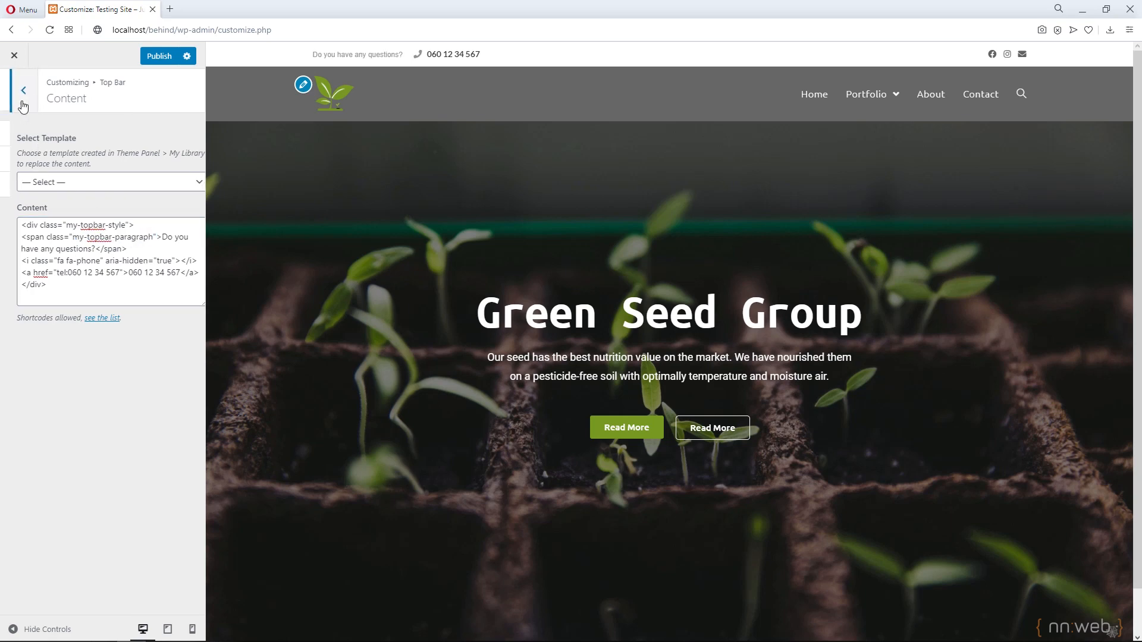
pyautogui.click(24, 90)
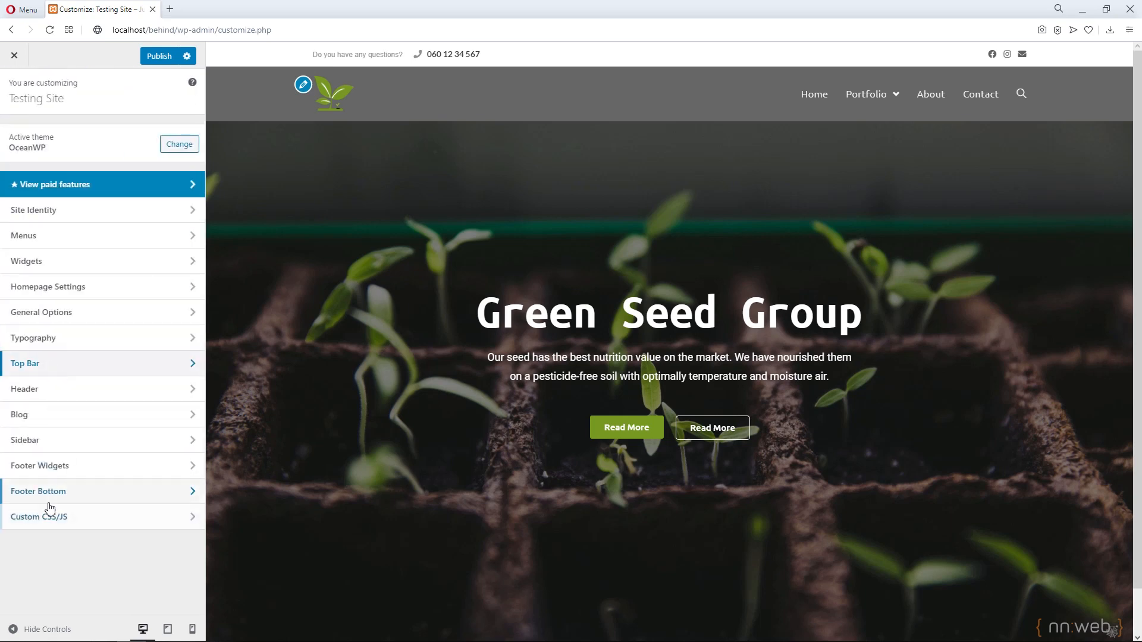
pyautogui.click(38, 517)
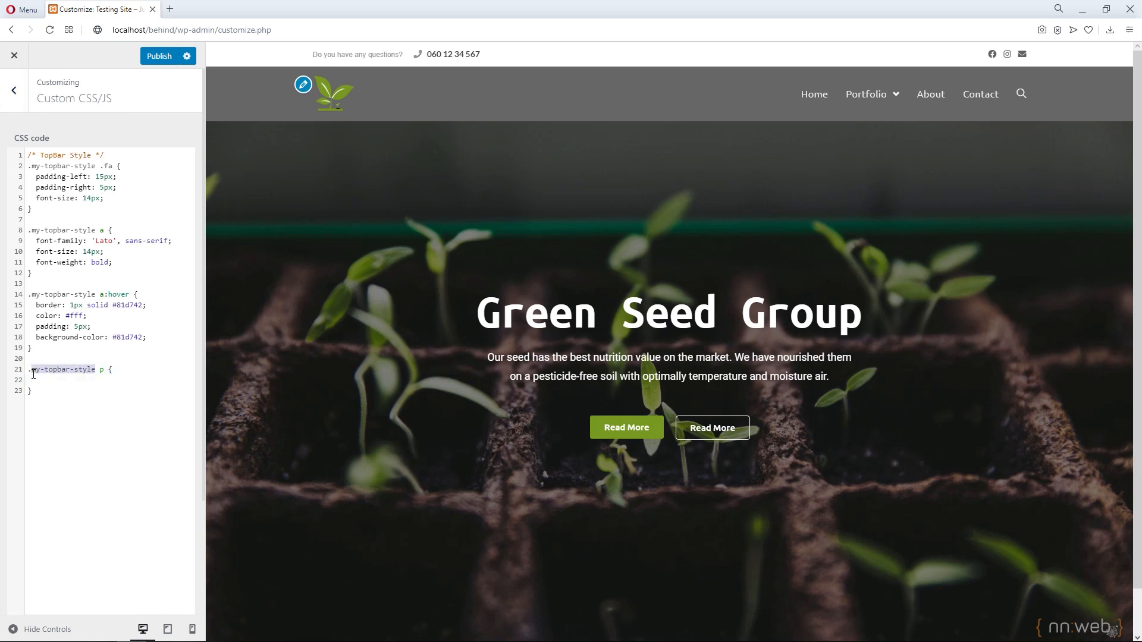
# - Give .my-topbar-paragraph the grey colour #606060, then begin a second .my-topbar-paragraph selector below it
pyautogui.write('my-topbar-paragraph')
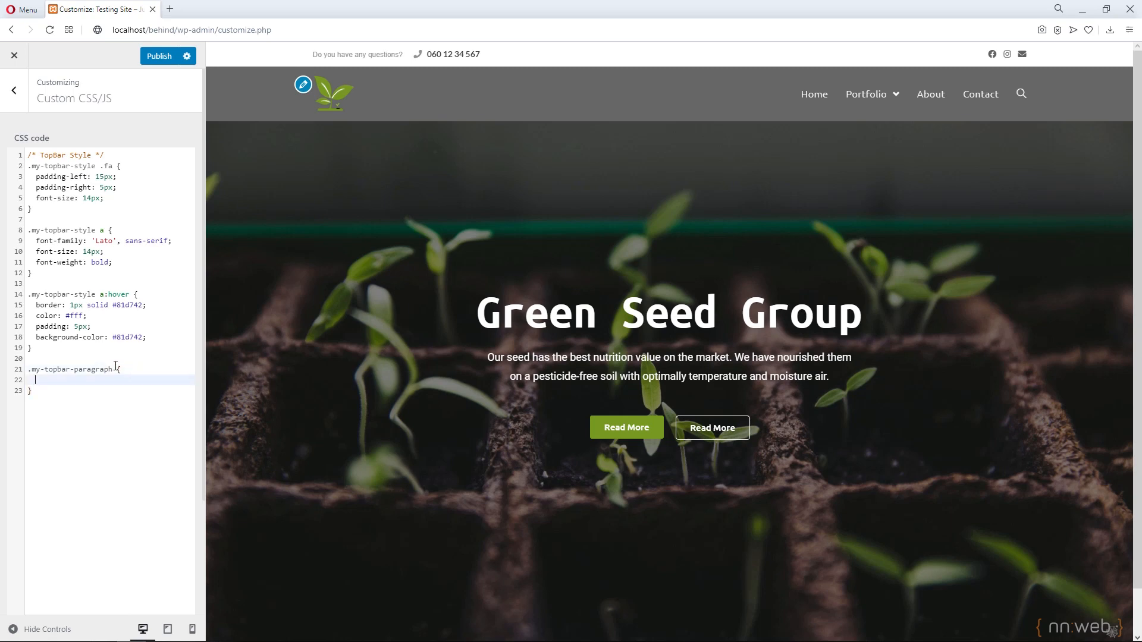
pyautogui.write('color: #')
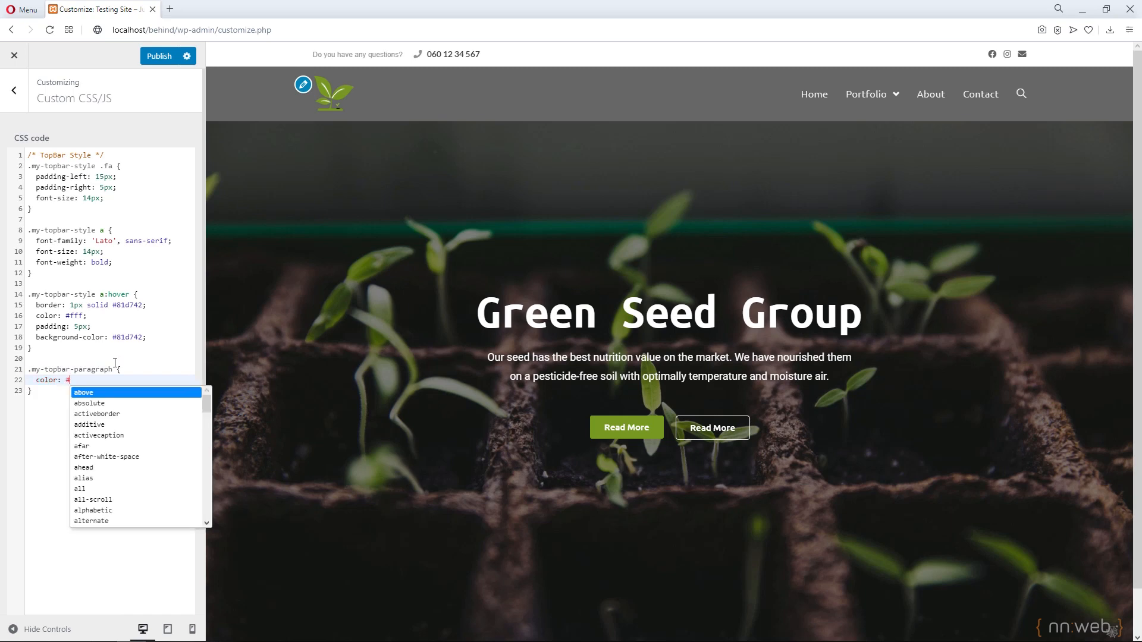
pyautogui.write('606060;')
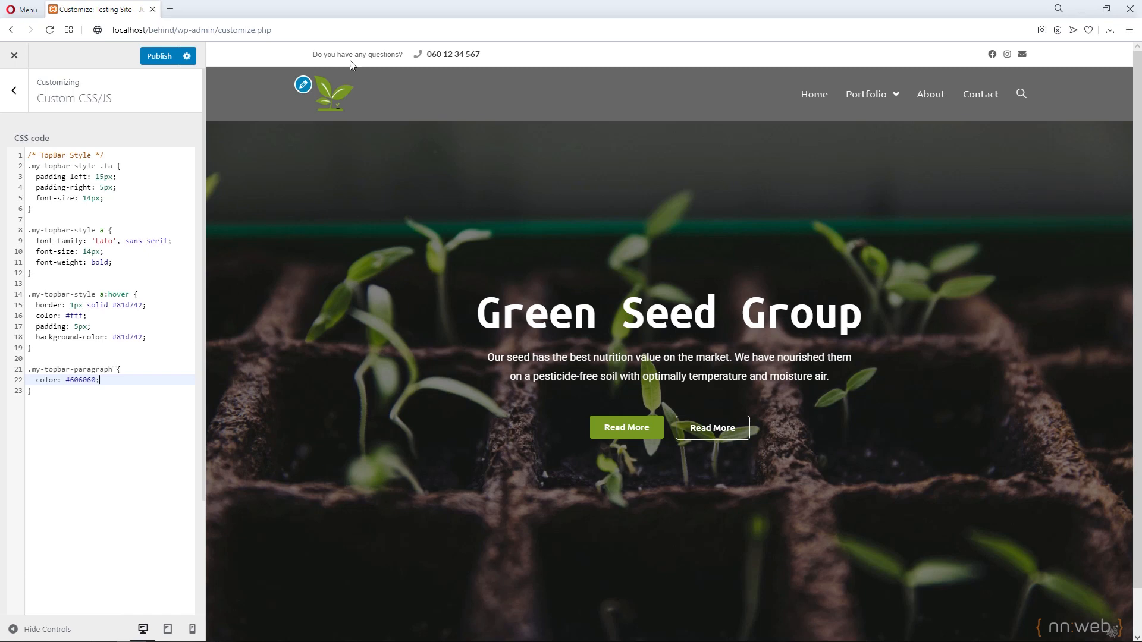
pyautogui.moveTo(209, 243)
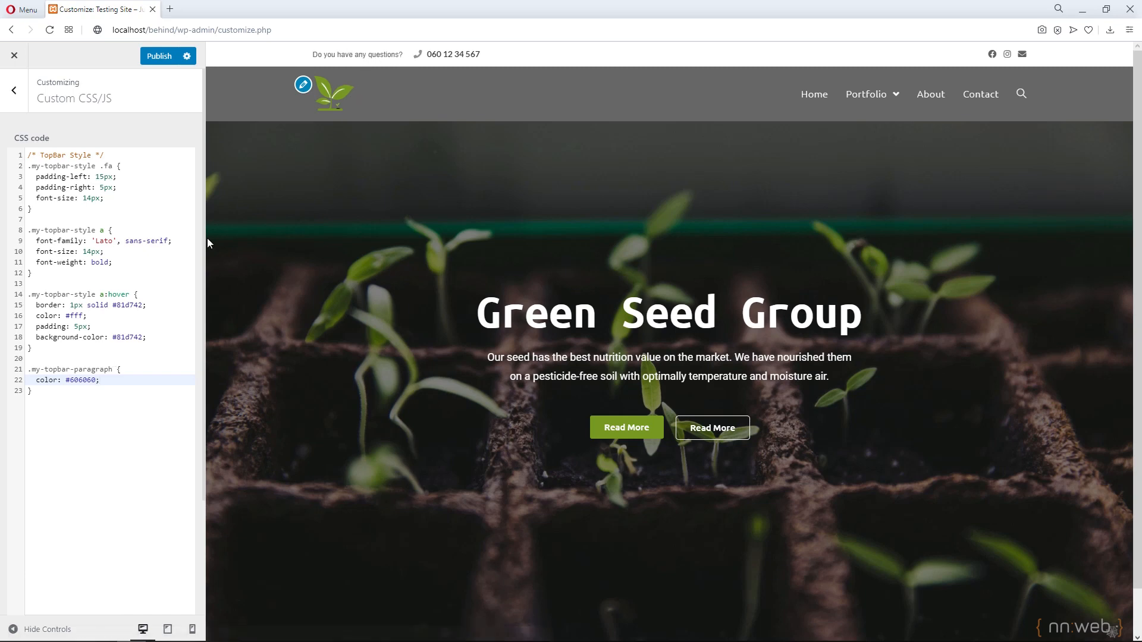
pyautogui.moveTo(202, 248)
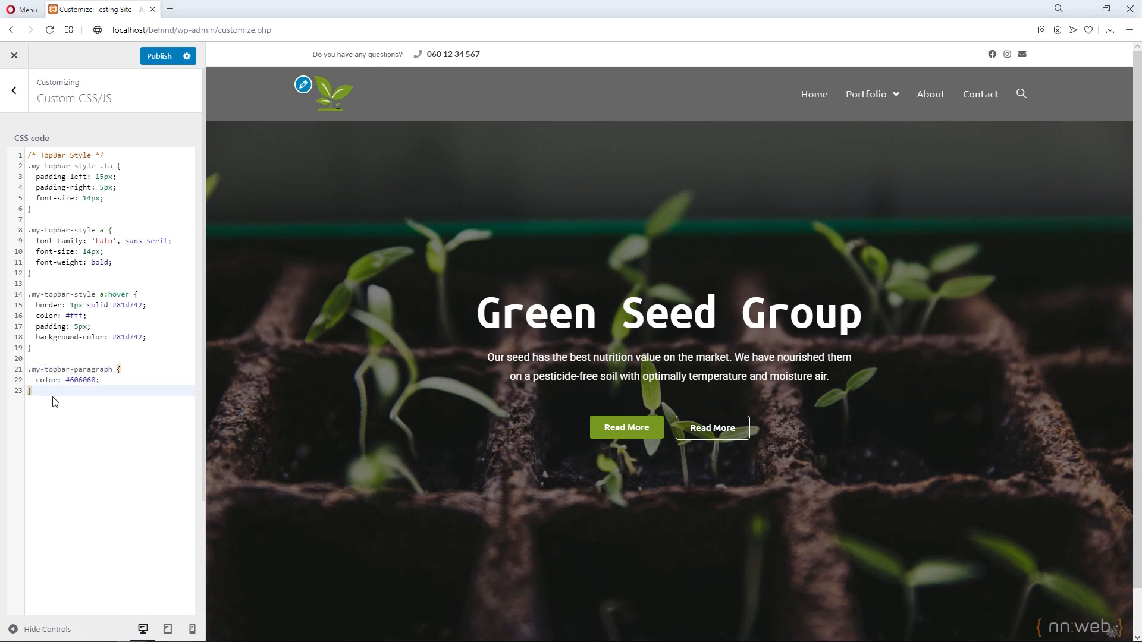
pyautogui.write('.my-topbar-paragraphL')
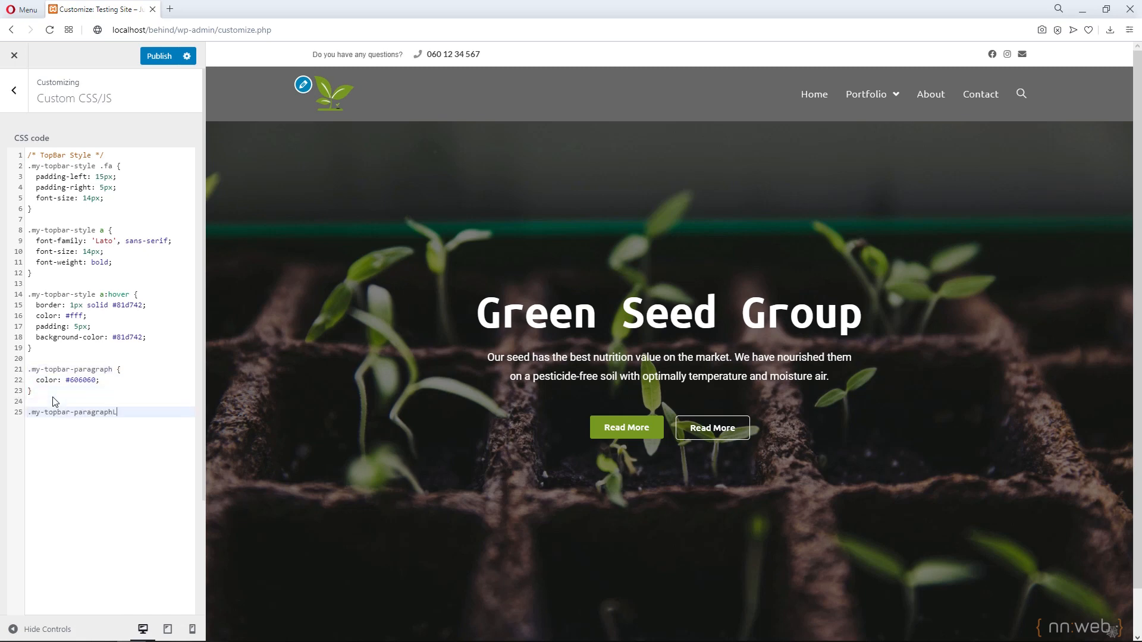
# - Make the new rule a :hover state with border-bottom: 1px solid #606060
pyautogui.write(':')
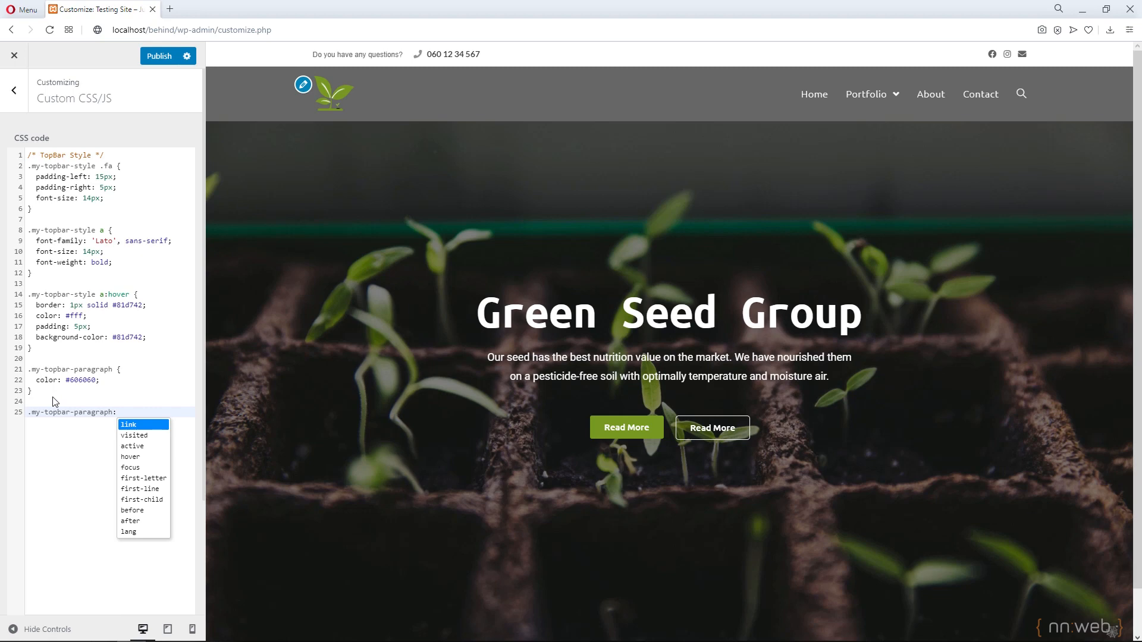
pyautogui.click(129, 456)
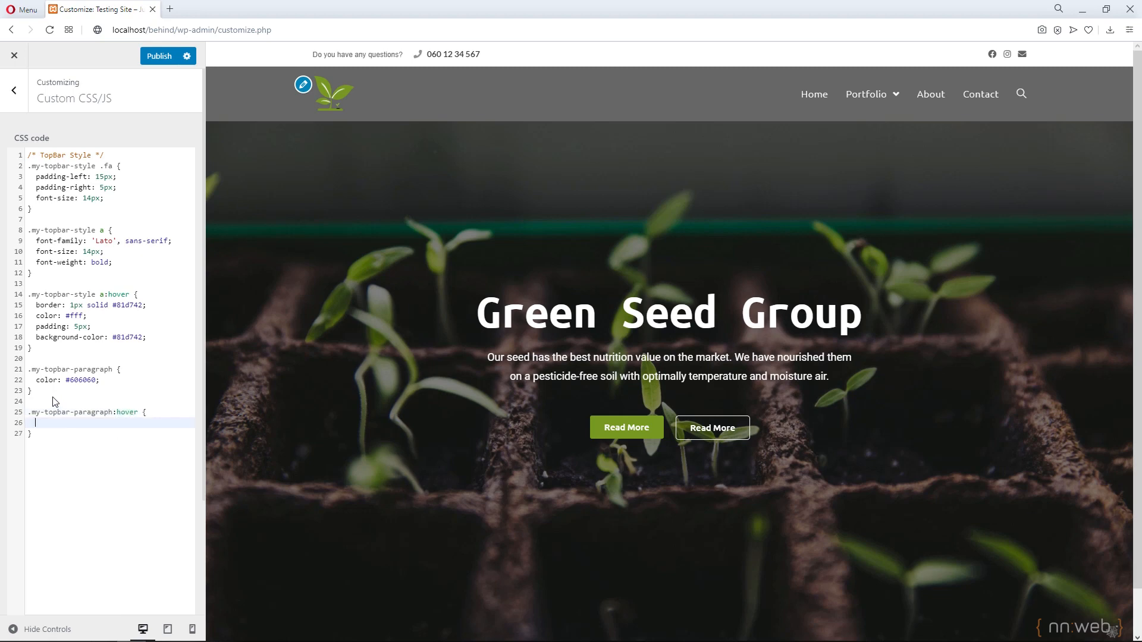
pyautogui.write('border-bottom:')
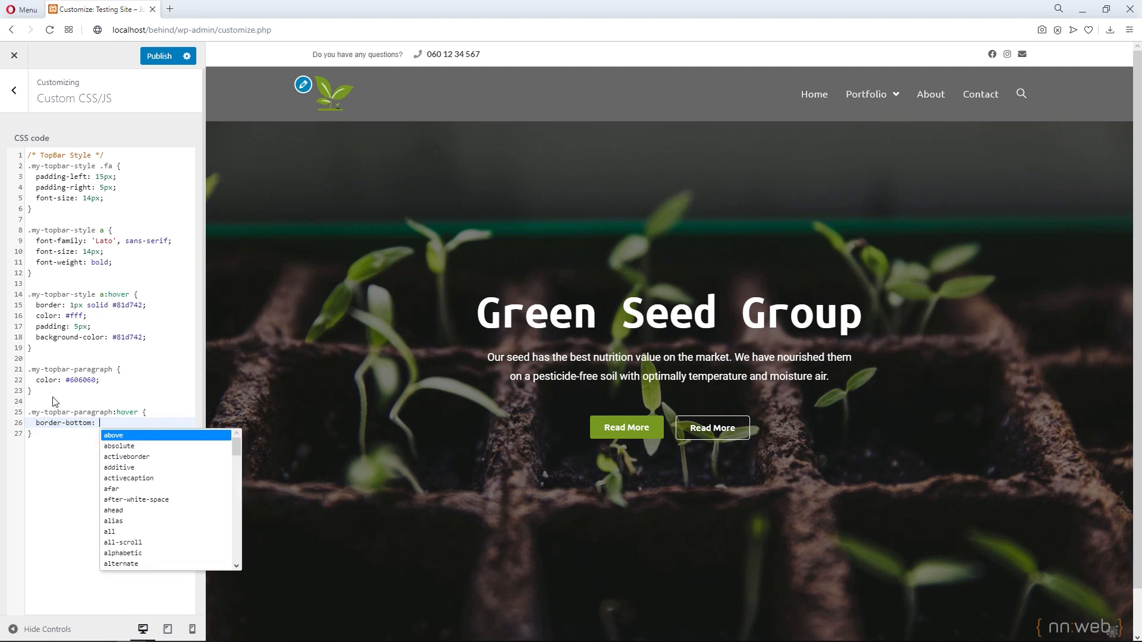
pyautogui.write('1px solid')
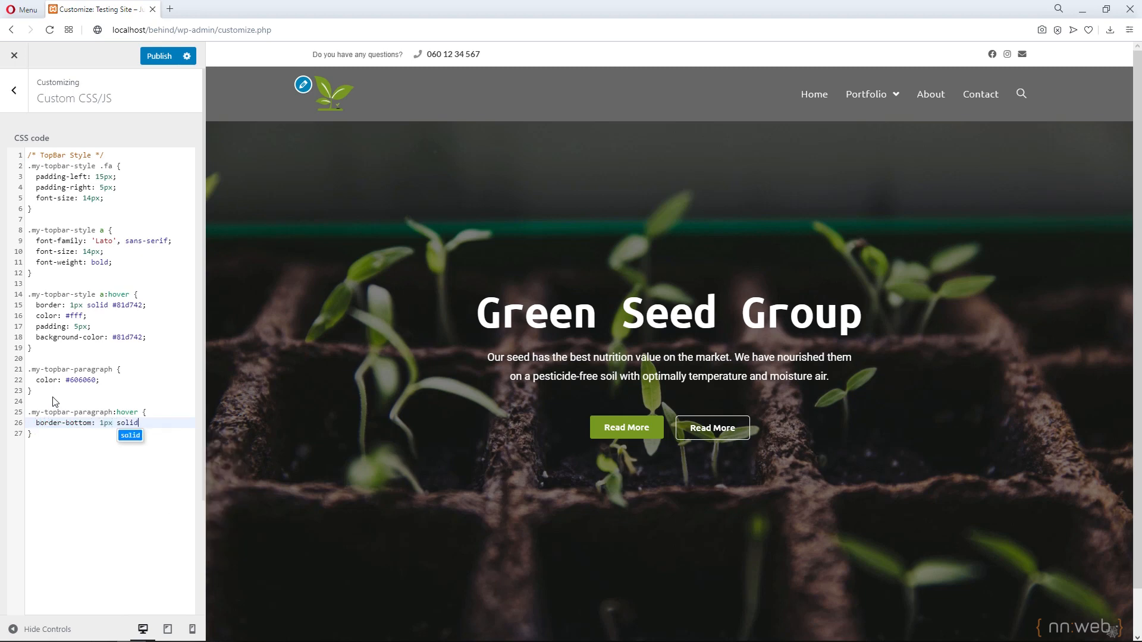
pyautogui.write('#606060;')
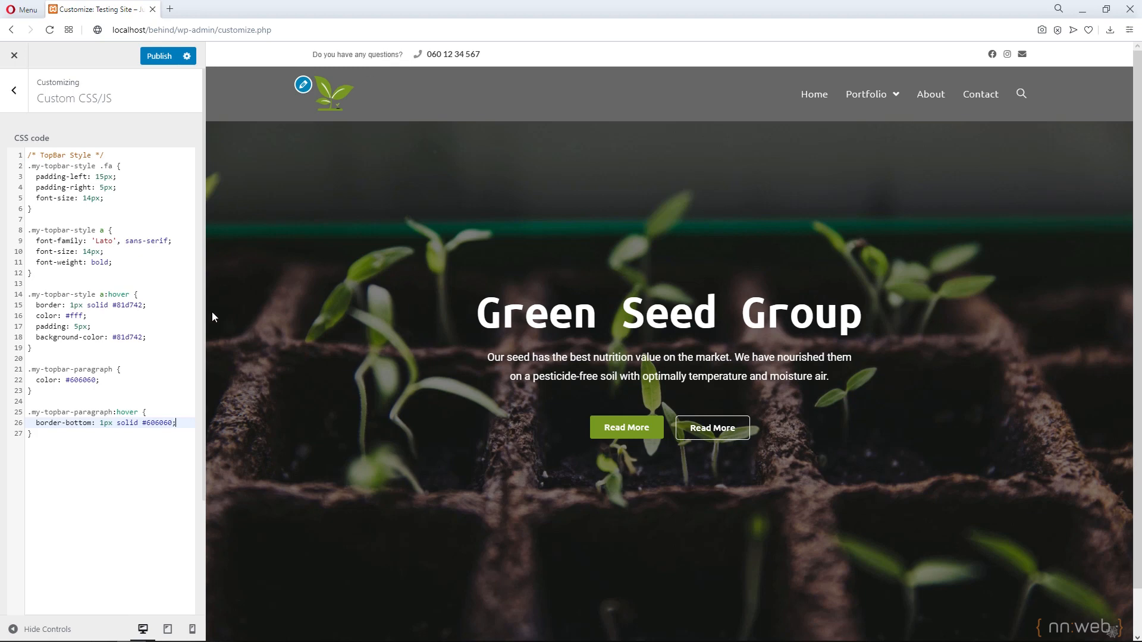
# - Add padding-bottom: 2px to the hover rule so the underline sits 2px below the text
pyautogui.write('padding-bottom:')
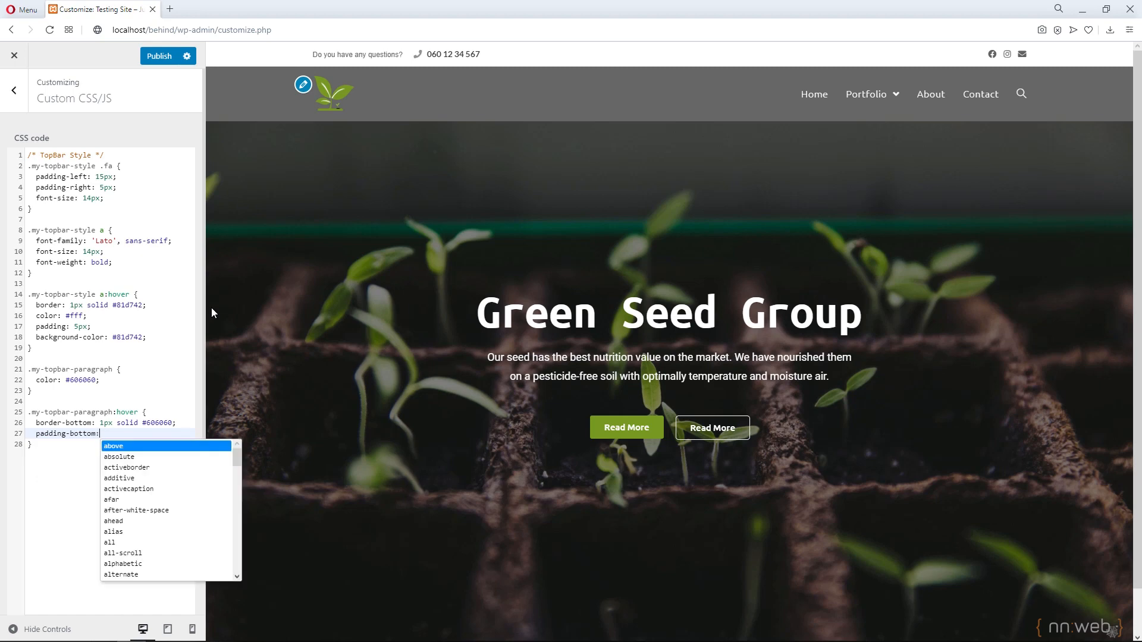
pyautogui.write('2px;')
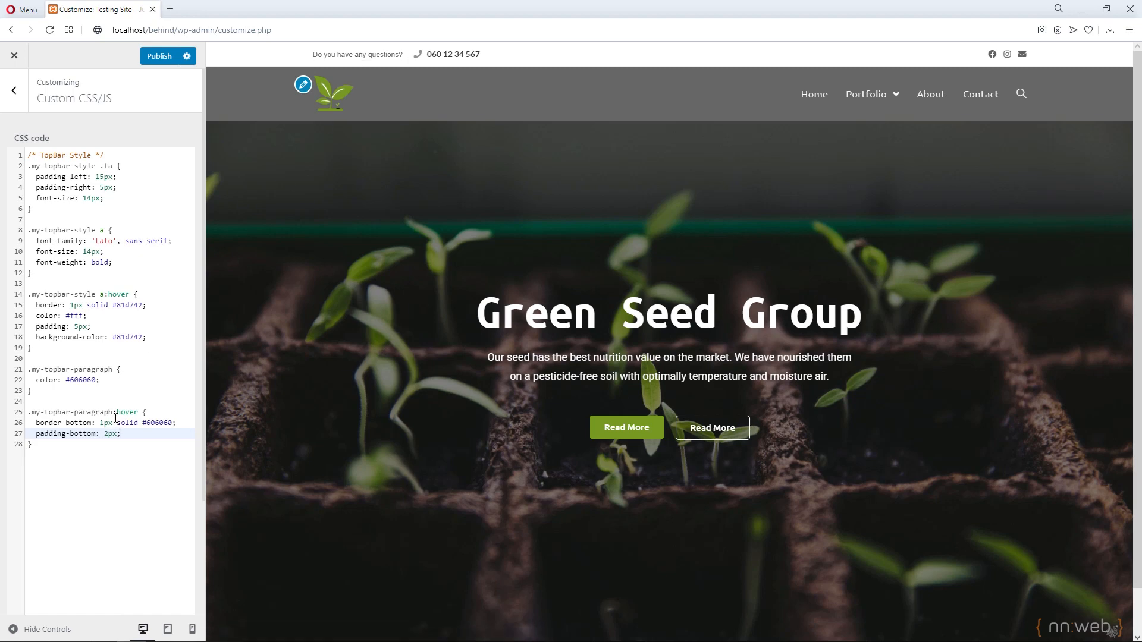
pyautogui.moveTo(264, 268)
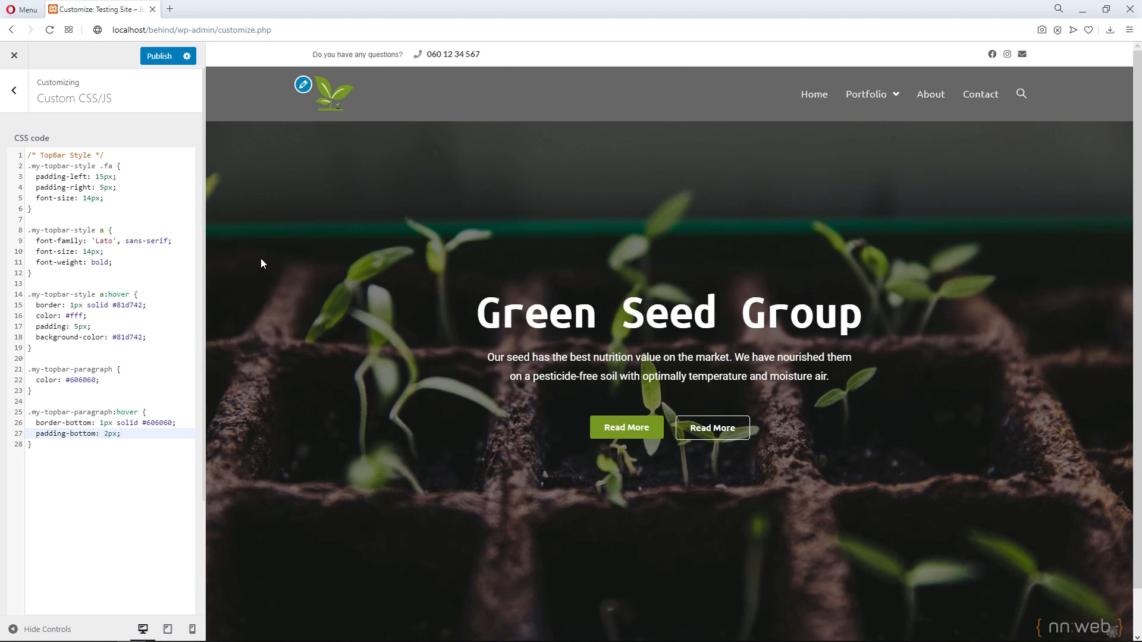
pyautogui.click(121, 433)
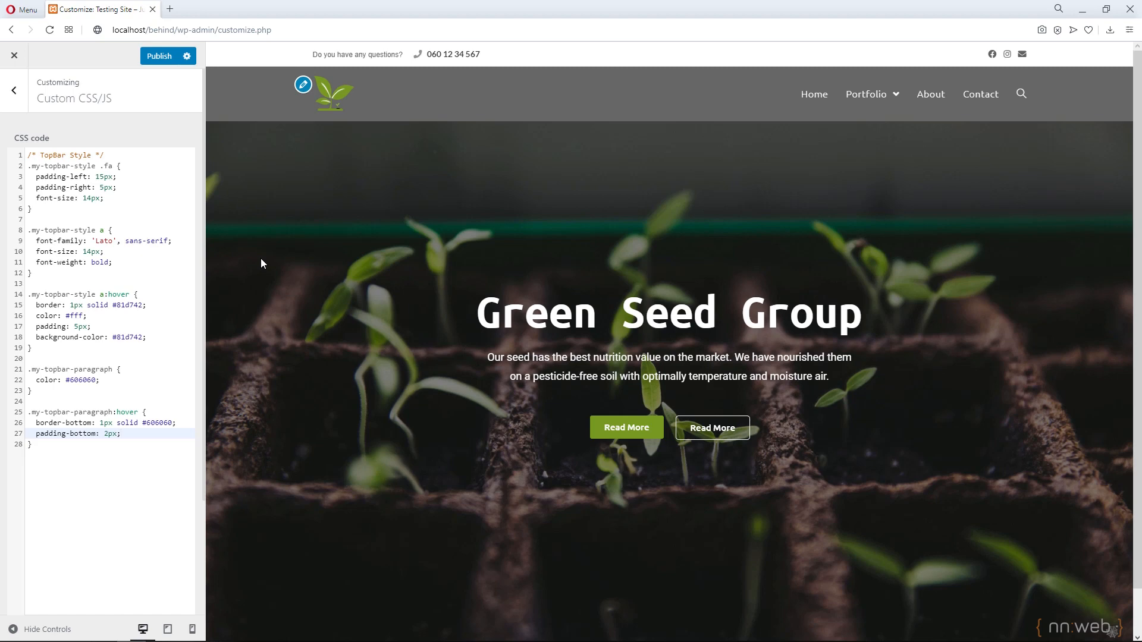
pyautogui.click(121, 433)
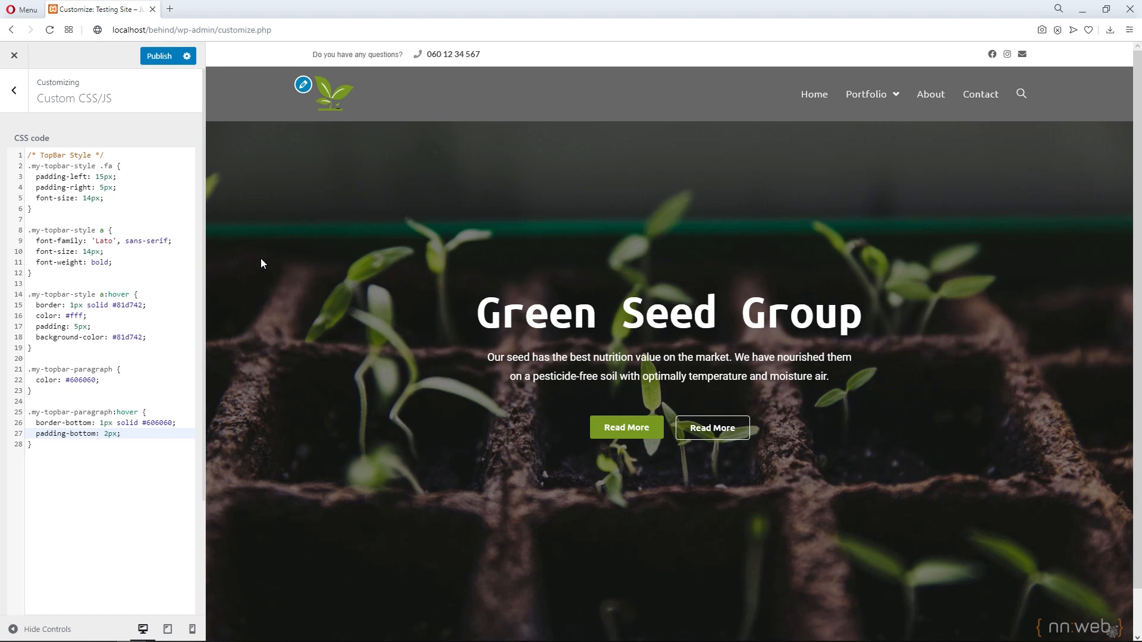
pyautogui.moveTo(523, 160)
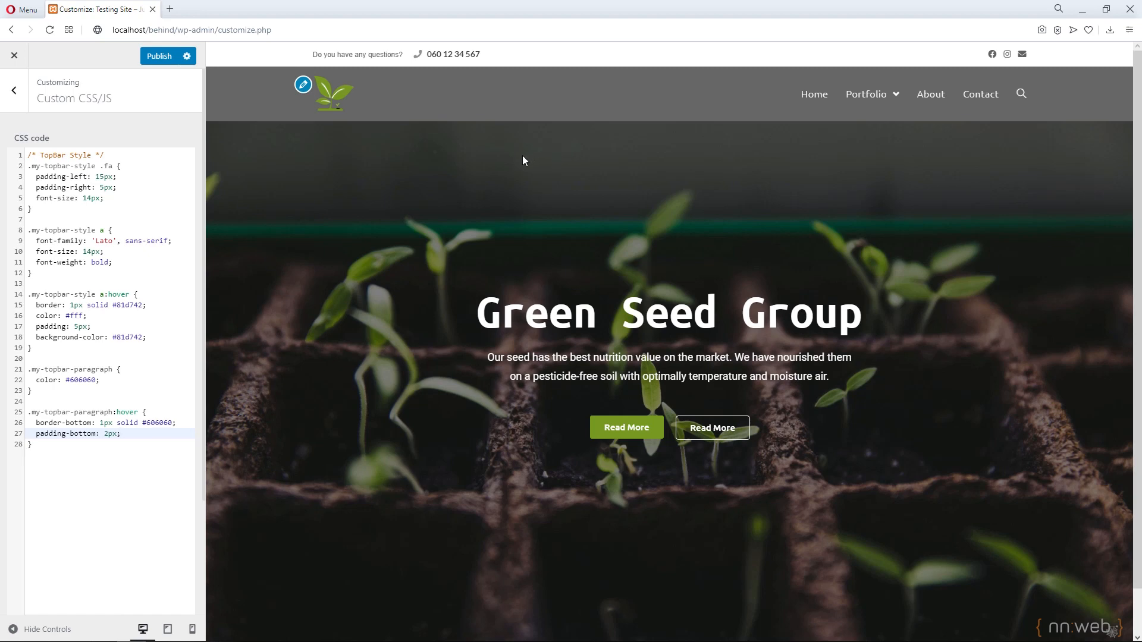
pyautogui.moveTo(460, 87)
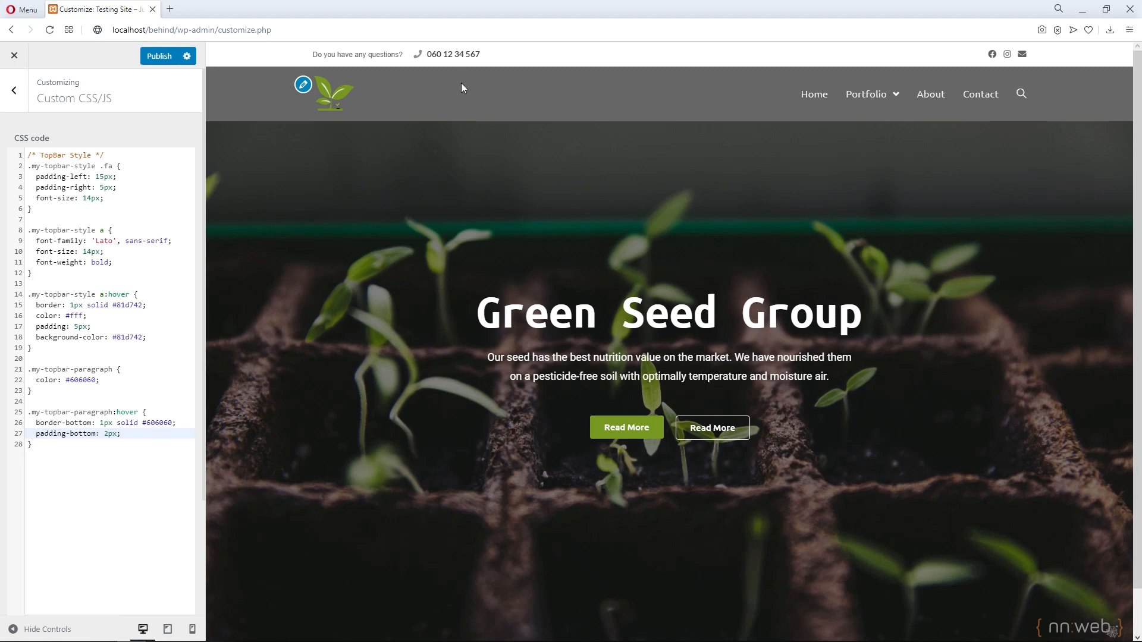
pyautogui.moveTo(437, 86)
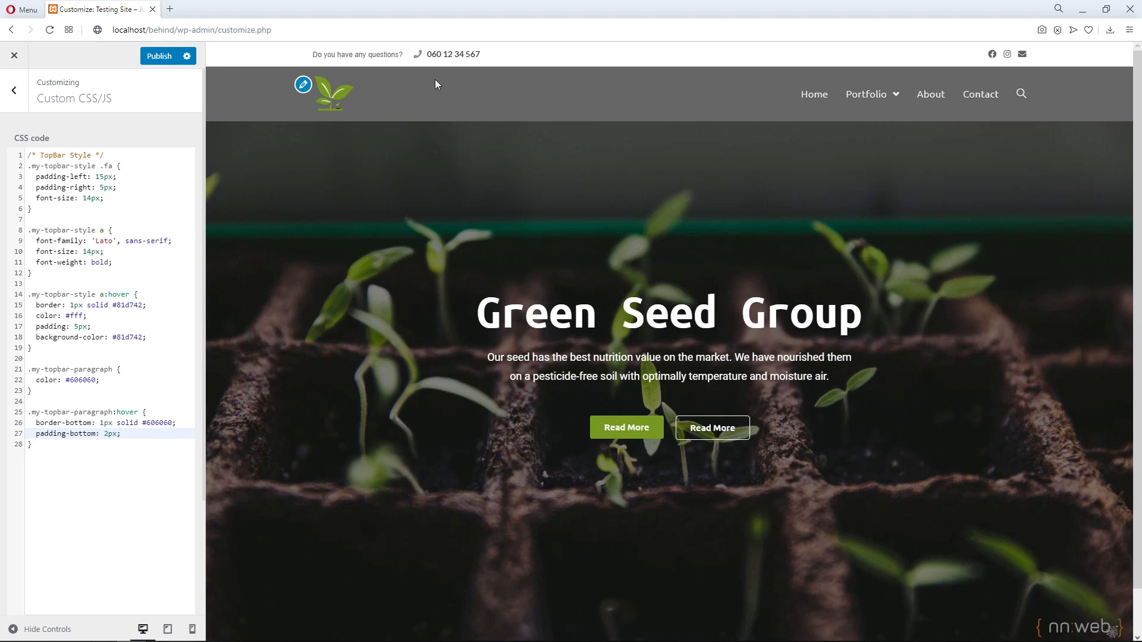
pyautogui.click(121, 433)
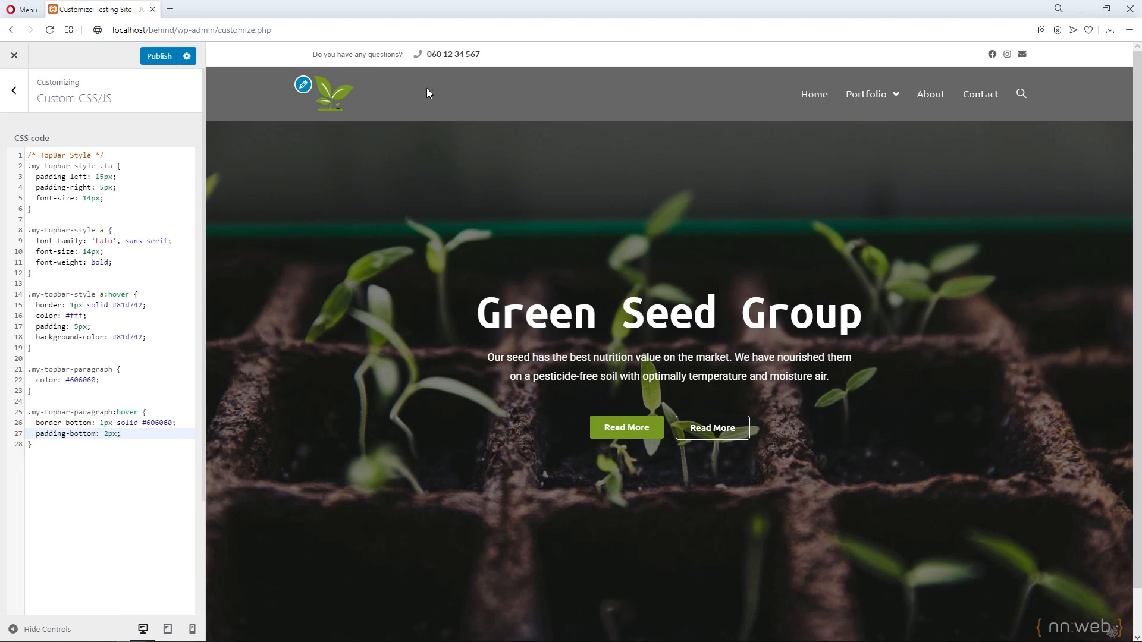
pyautogui.moveTo(421, 93)
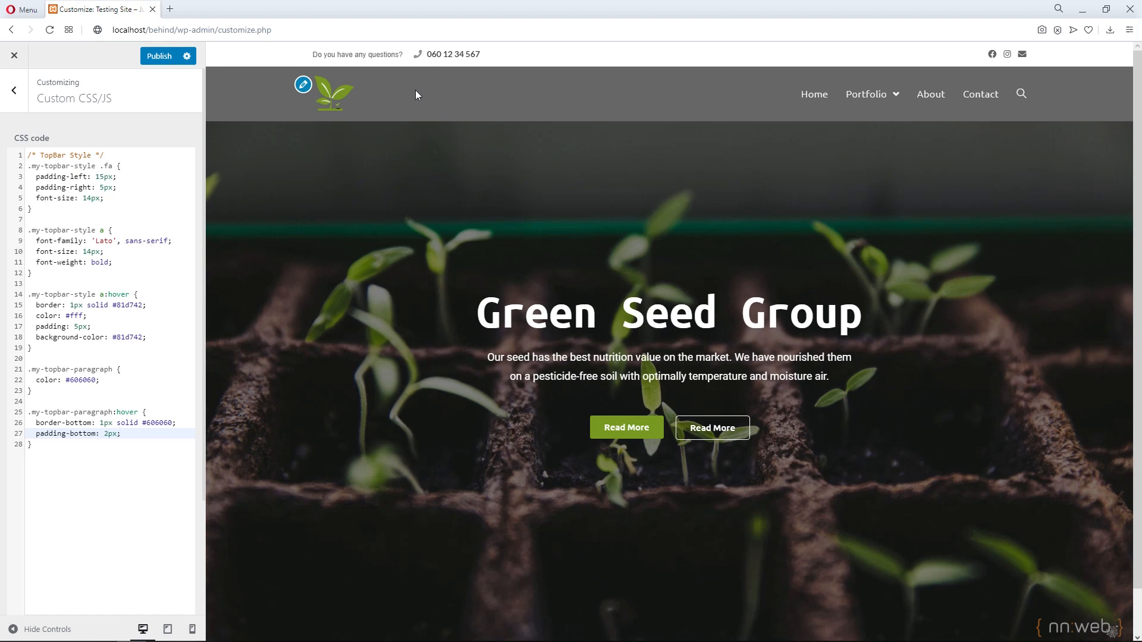
pyautogui.click(122, 433)
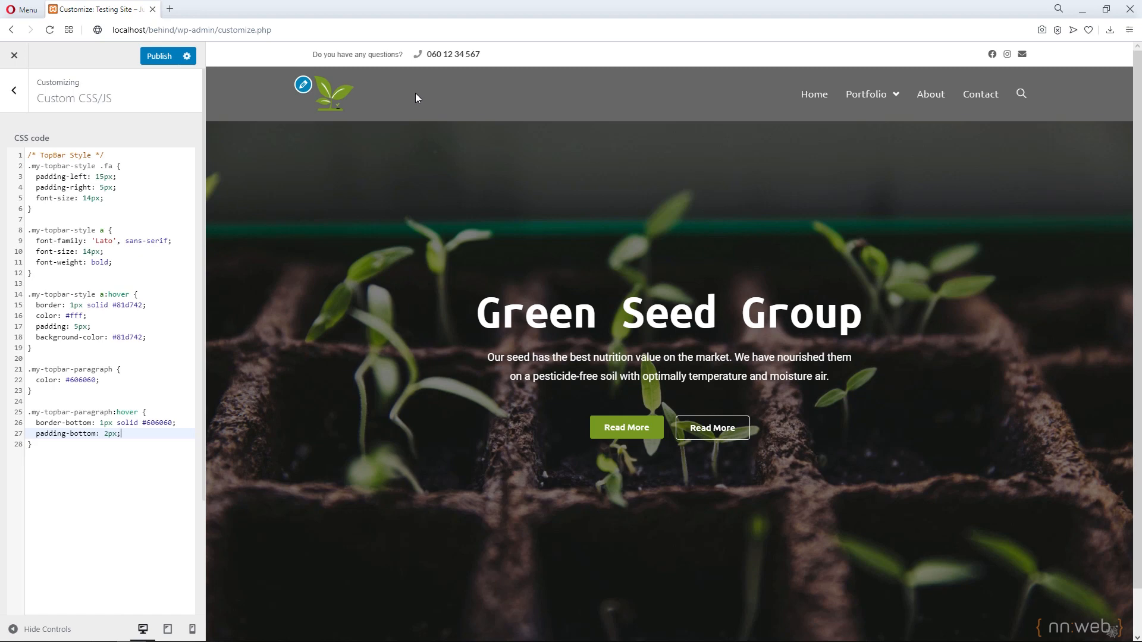
pyautogui.moveTo(331, 217)
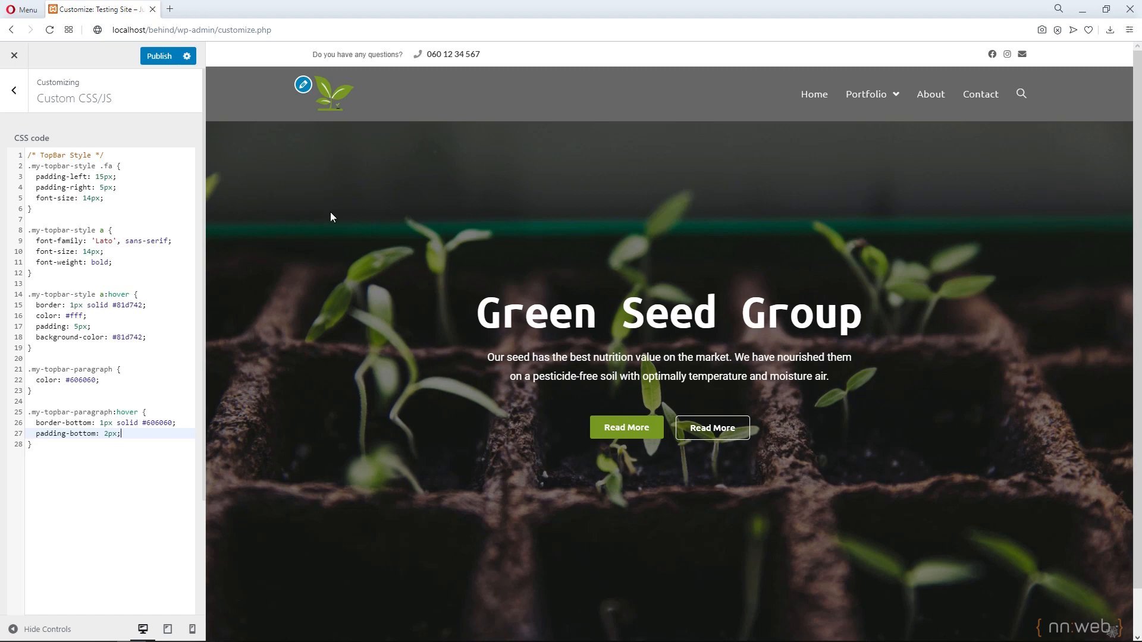
pyautogui.moveTo(154, 92)
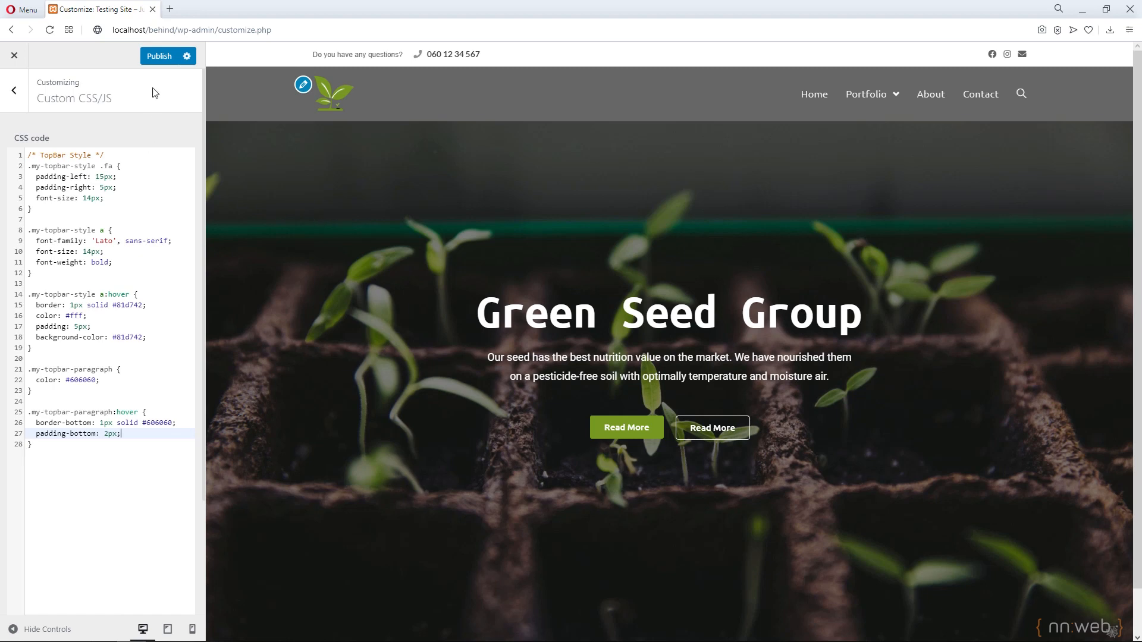
pyautogui.click(159, 56)
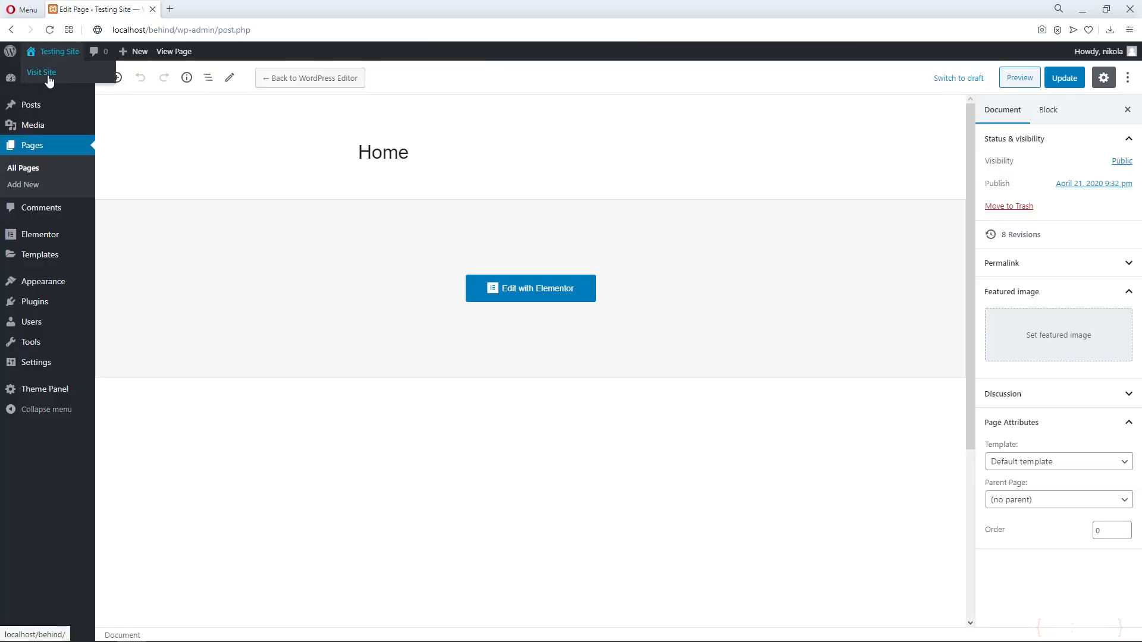
# - Leave the Customizer and view the live Testing Site homepage with the styled top bar
pyautogui.click(42, 73)
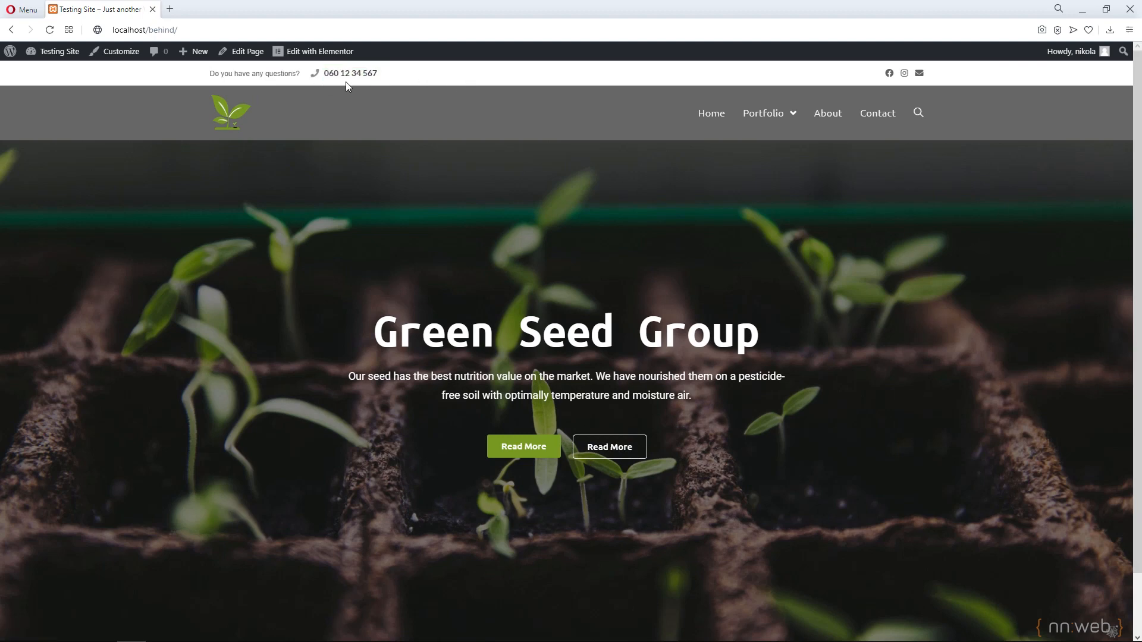
pyautogui.moveTo(336, 114)
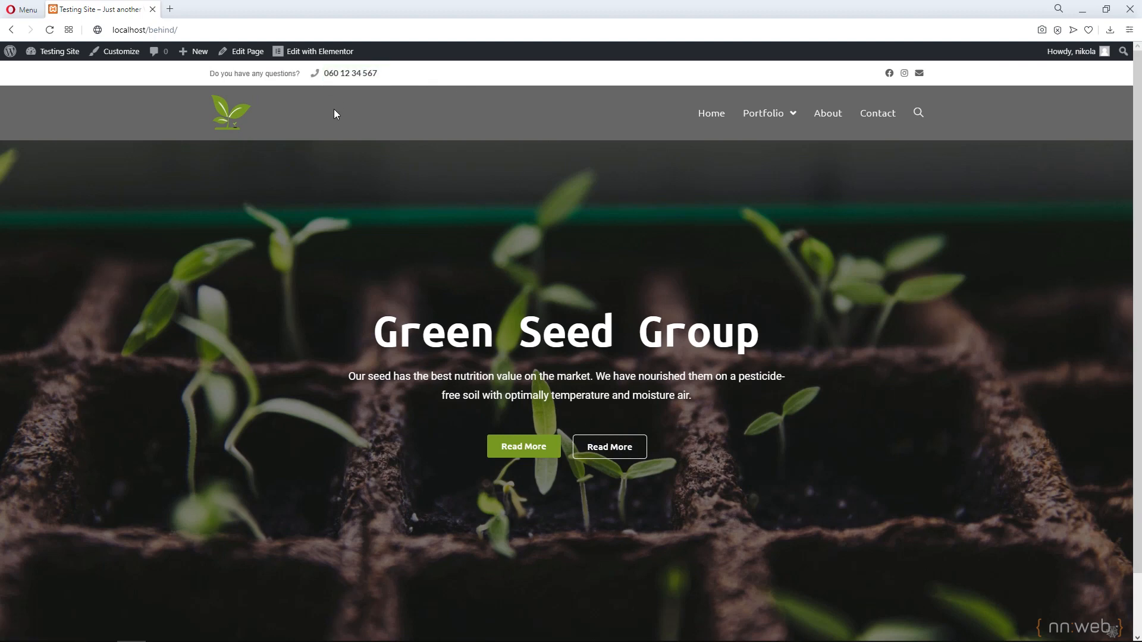
pyautogui.moveTo(328, 119)
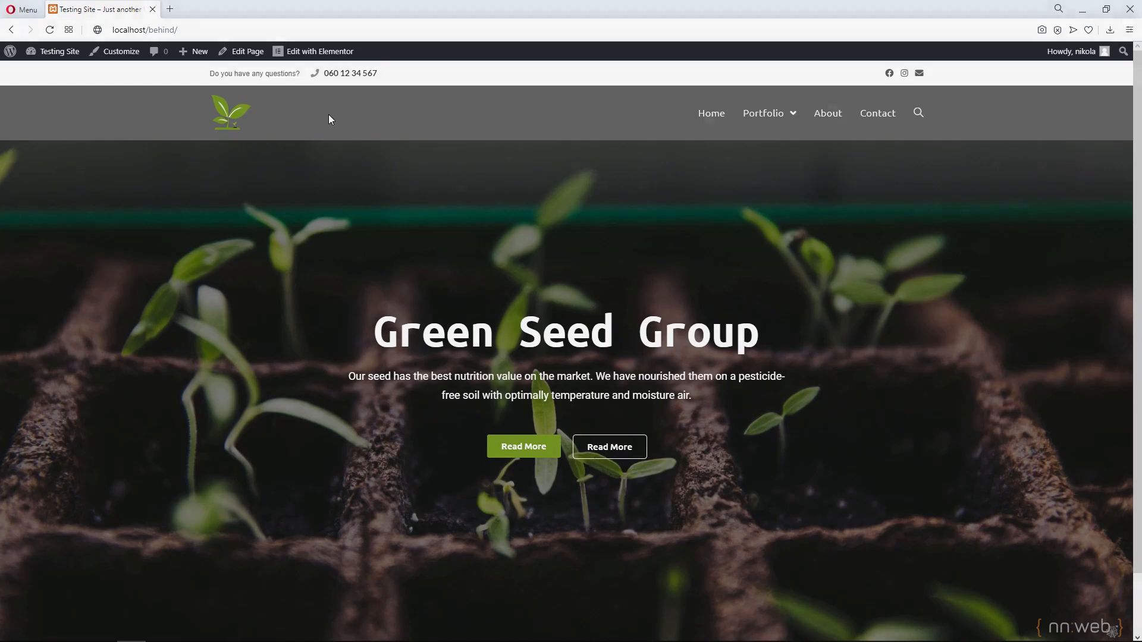